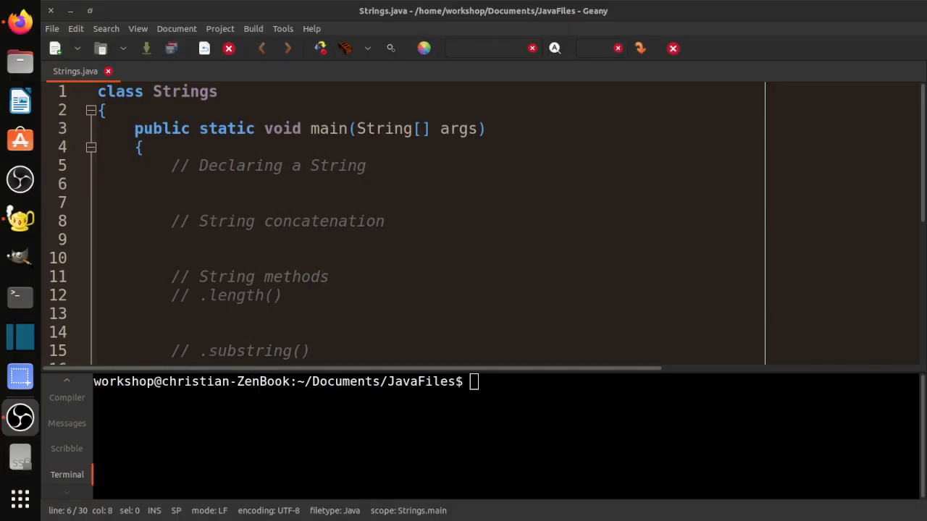
mouse_move(317, 183)
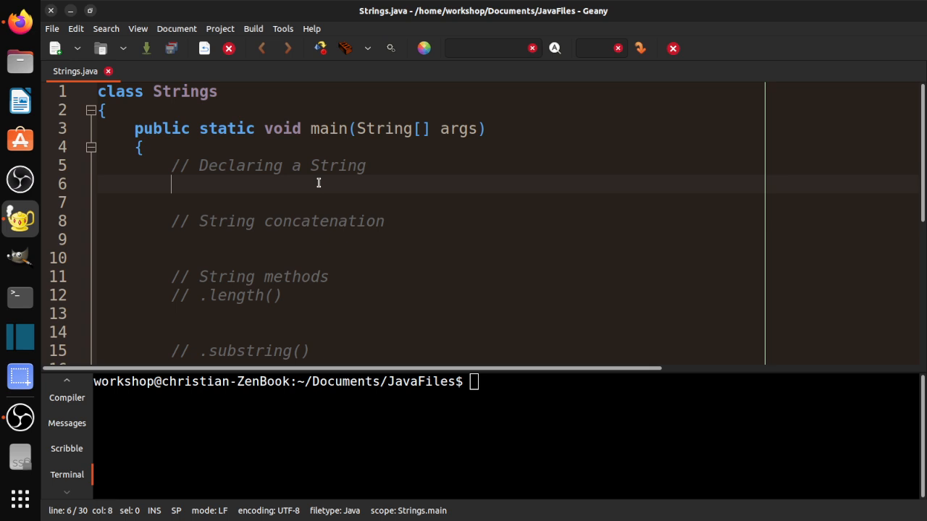
Step: Type an int age = 51 declaration, then erase it from the line
type("int age")
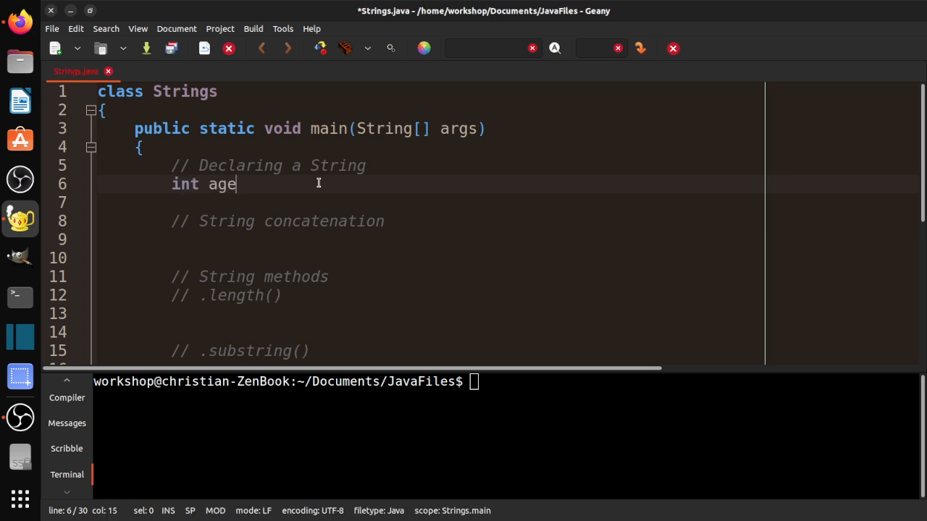
type("= 51")
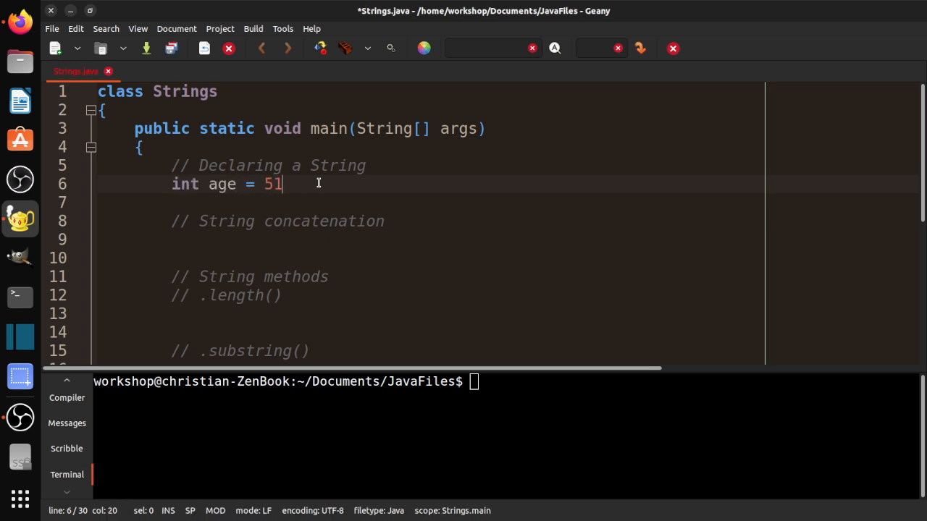
key("BackSpace")
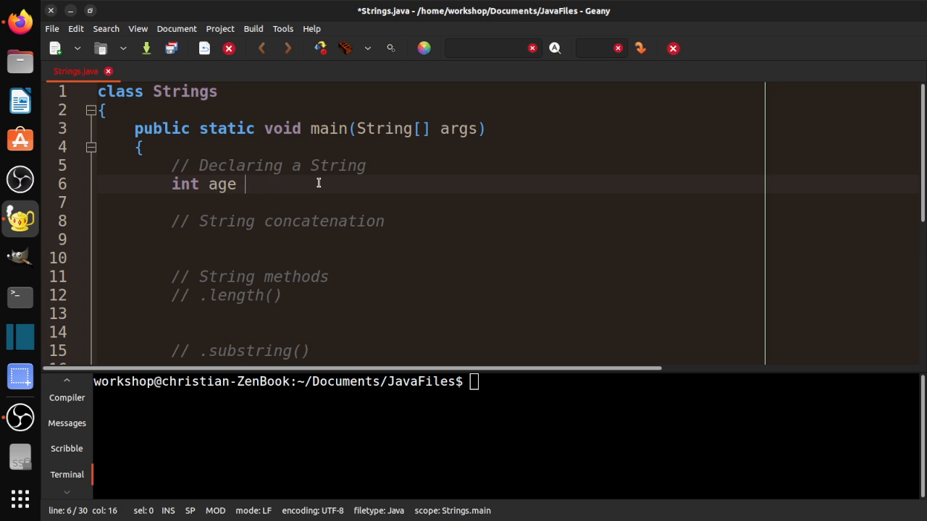
key("ctrl+BackSpace")
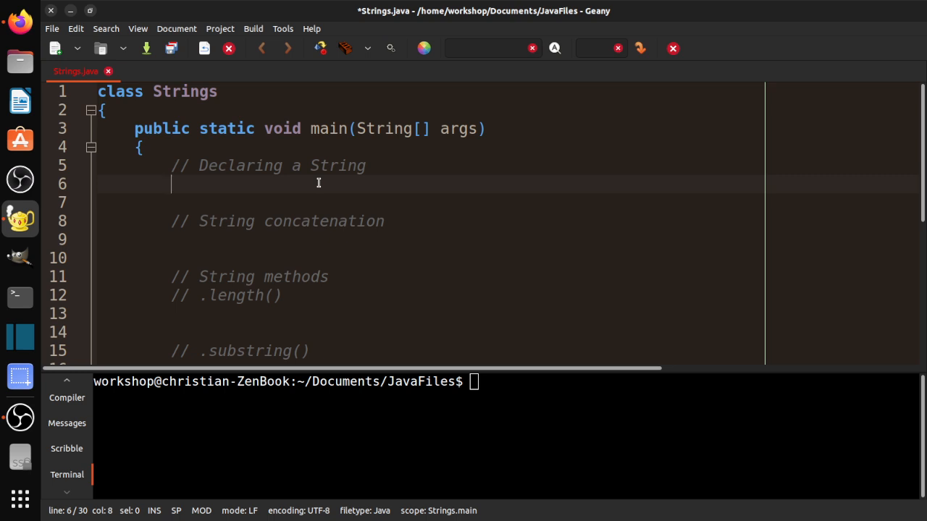
Step: Declare String name = "TokyoEdtech"; under the Declaring a String comment
type("S")
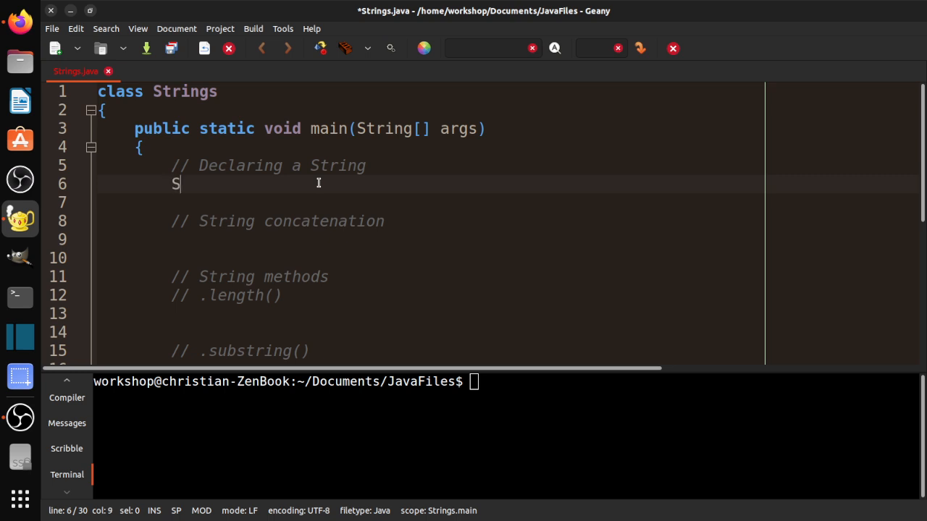
type("tring")
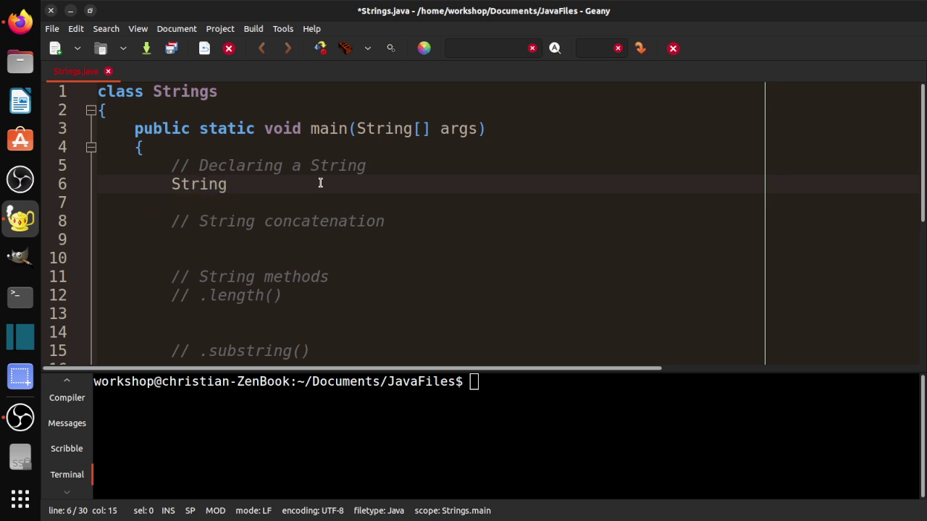
type("name")
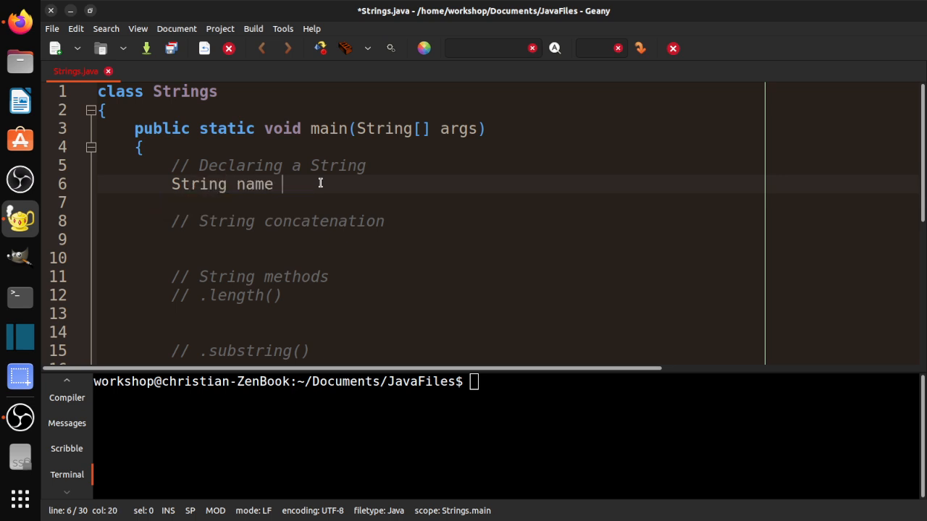
type("= \"Tokyo")
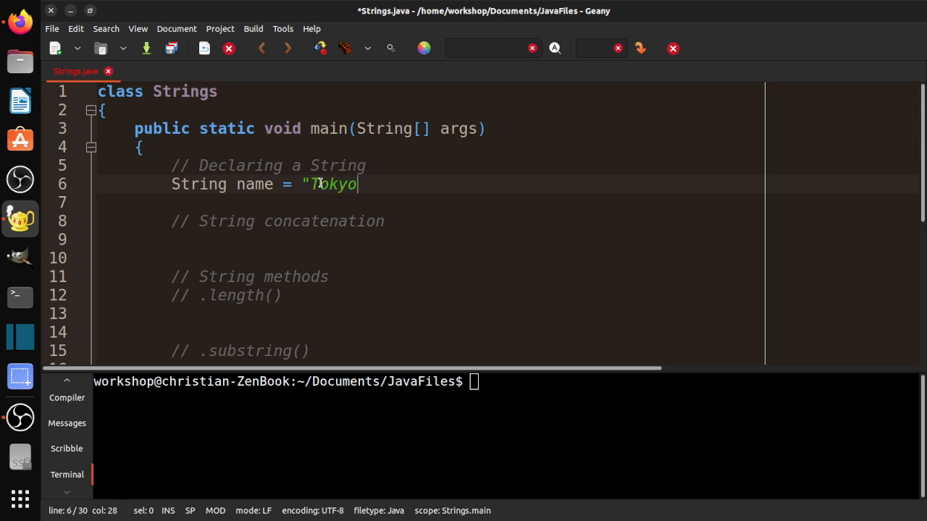
type("Edtech\";")
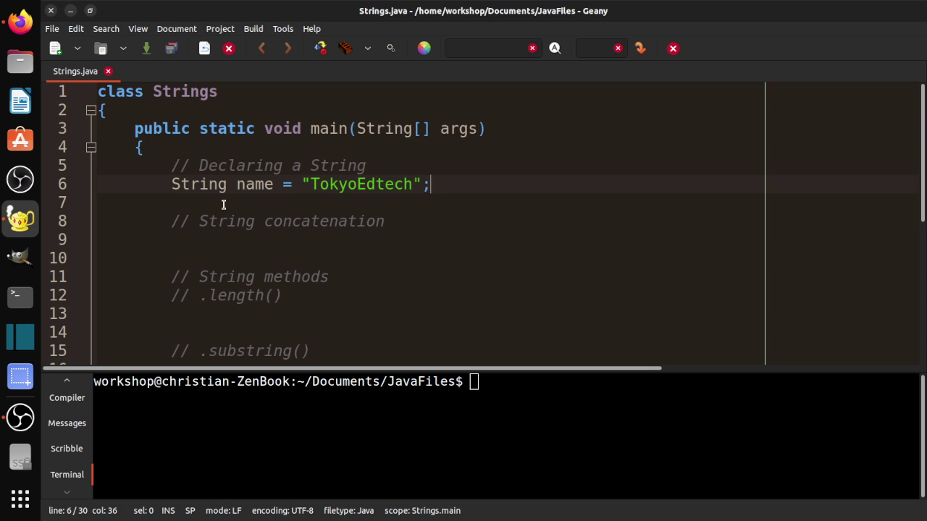
Step: Retype the final 's' of the class name Strings
double_click(184, 91)
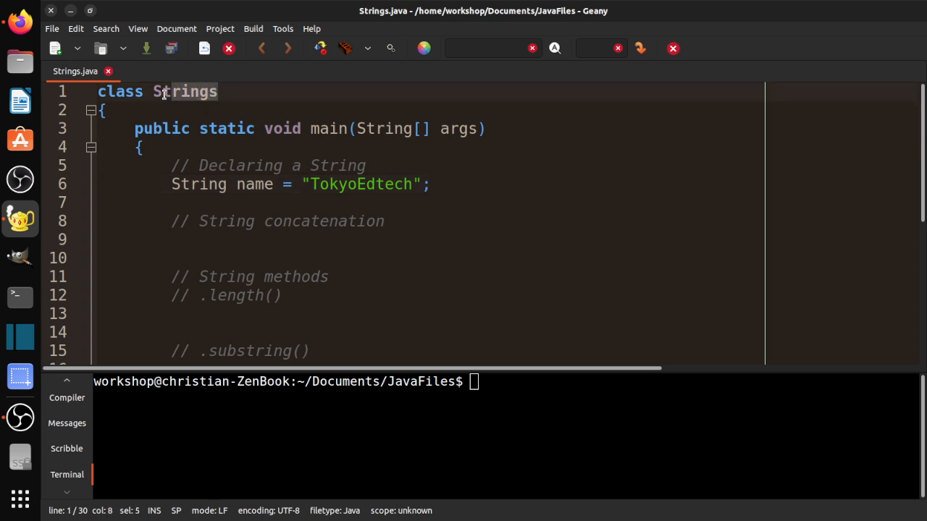
key("BackSpace")
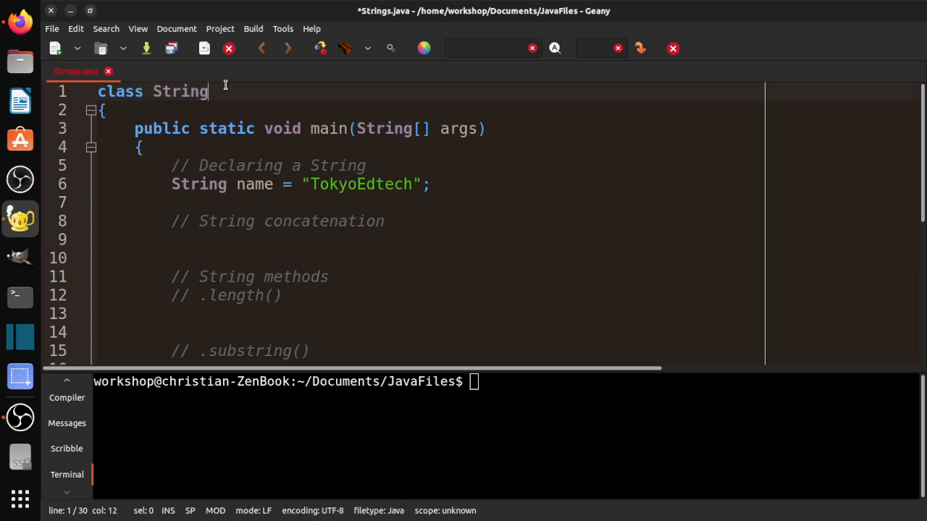
type("s")
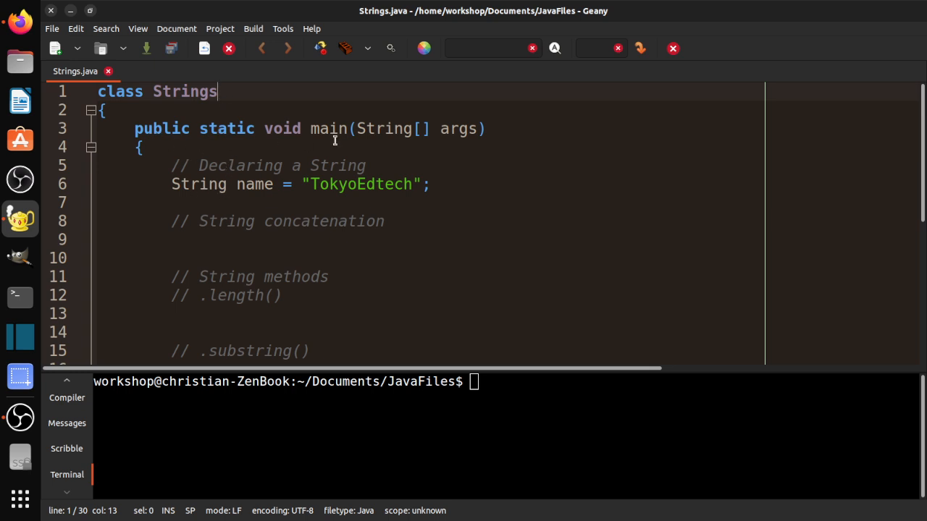
scroll("down", 3)
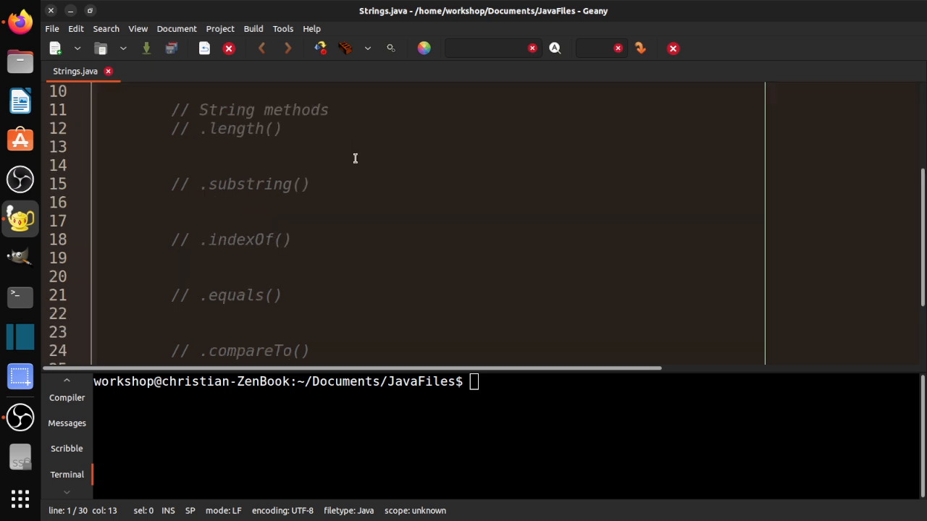
scroll("down", 3)
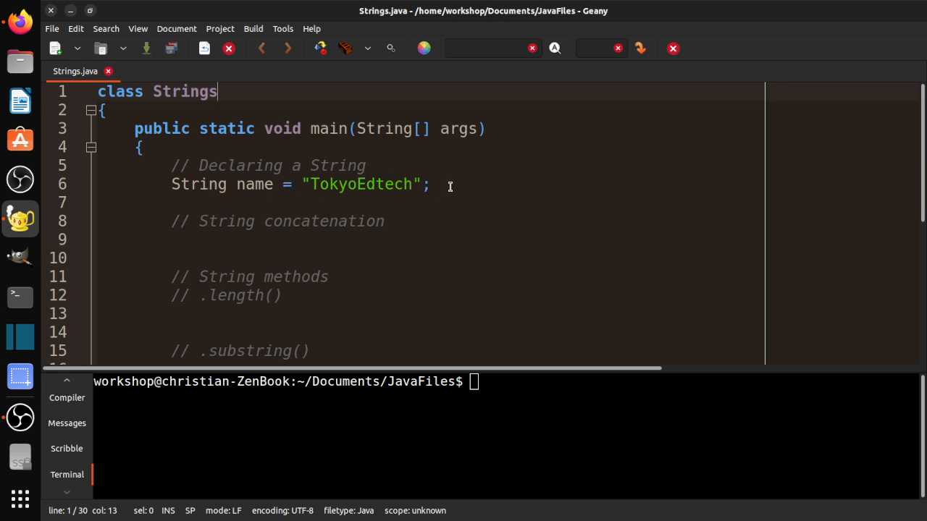
Step: Add System.out.println(name); on a new line below the declaration
left_click(433, 184)
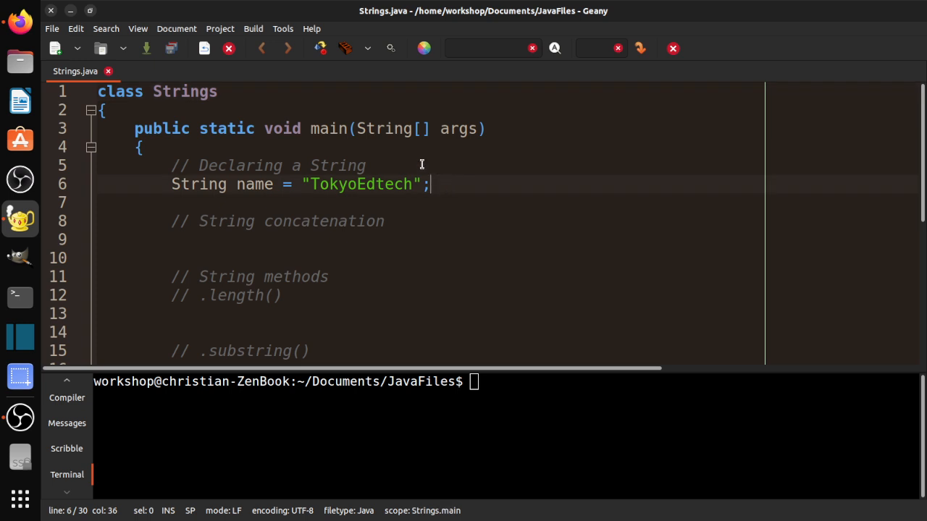
key("Return")
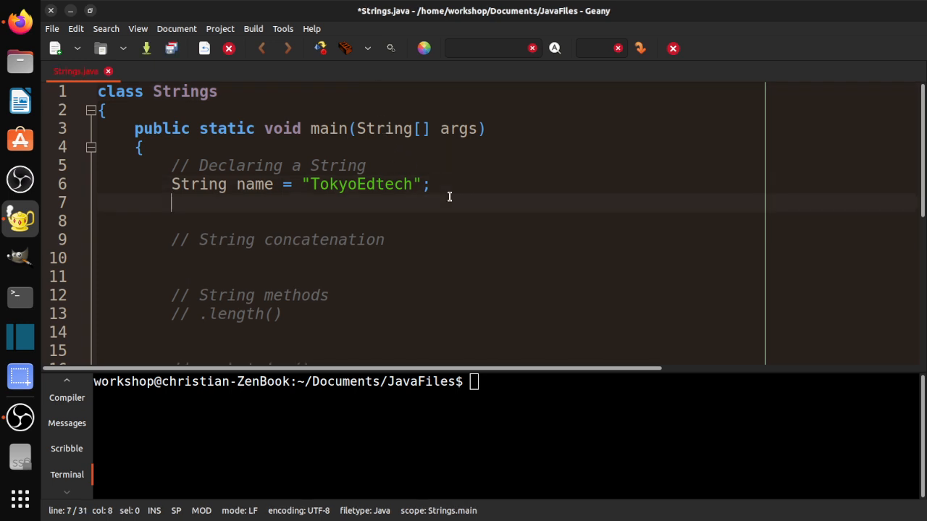
type("System.out.print")
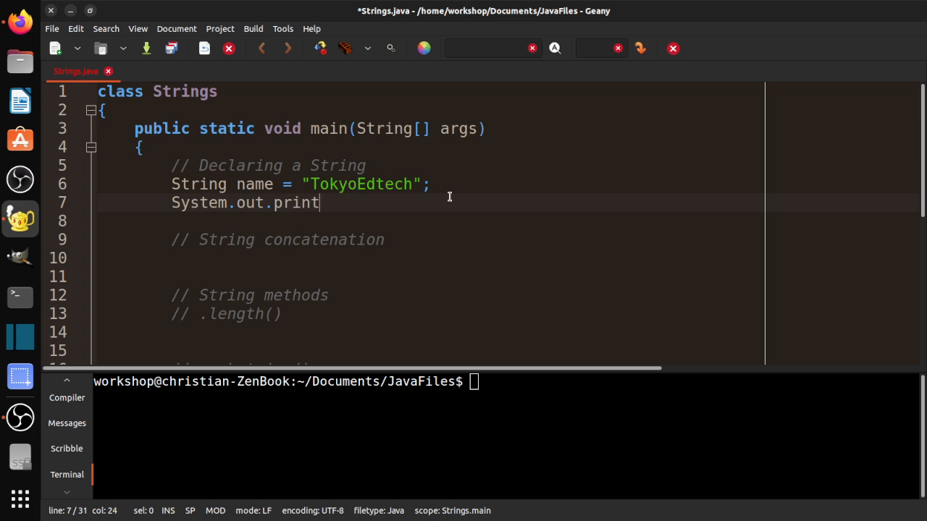
type("ln(name")
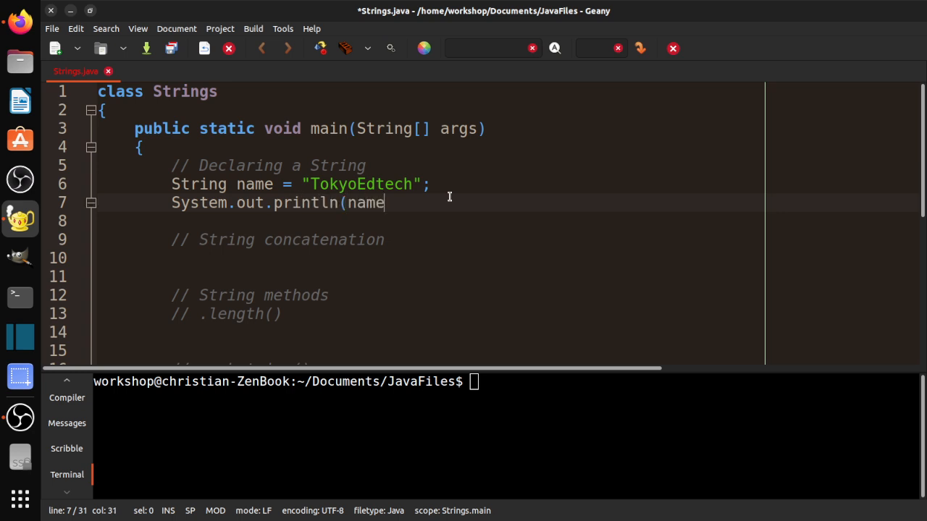
type(");")
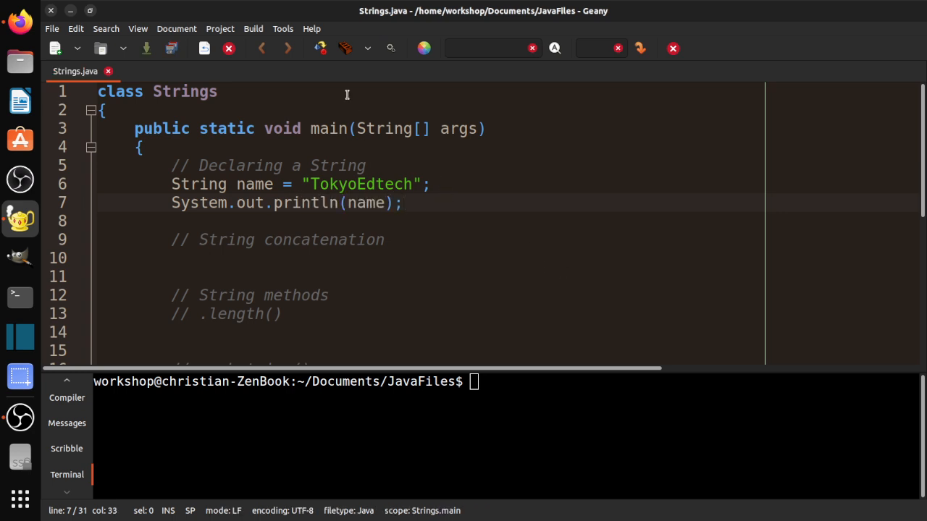
Step: Compile Strings.java and run it to print TokyoEdtech
left_click(342, 48)
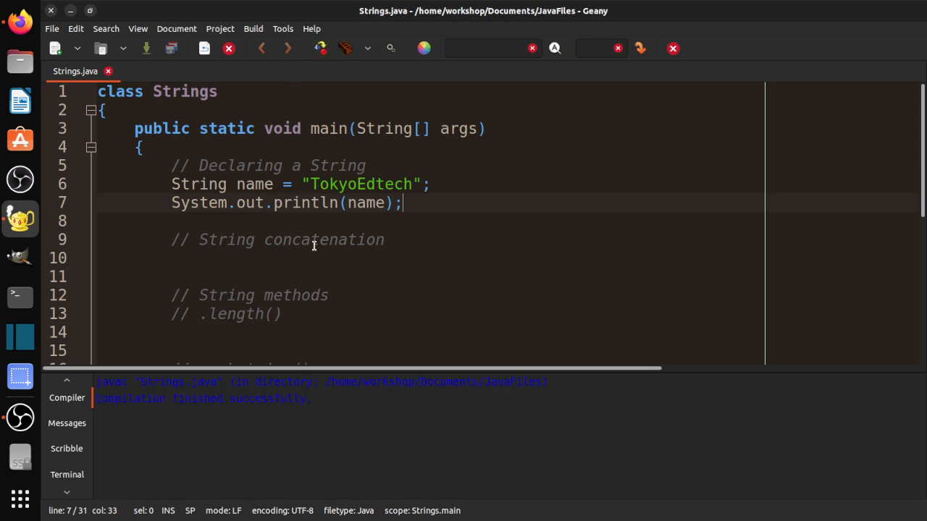
left_click(344, 48)
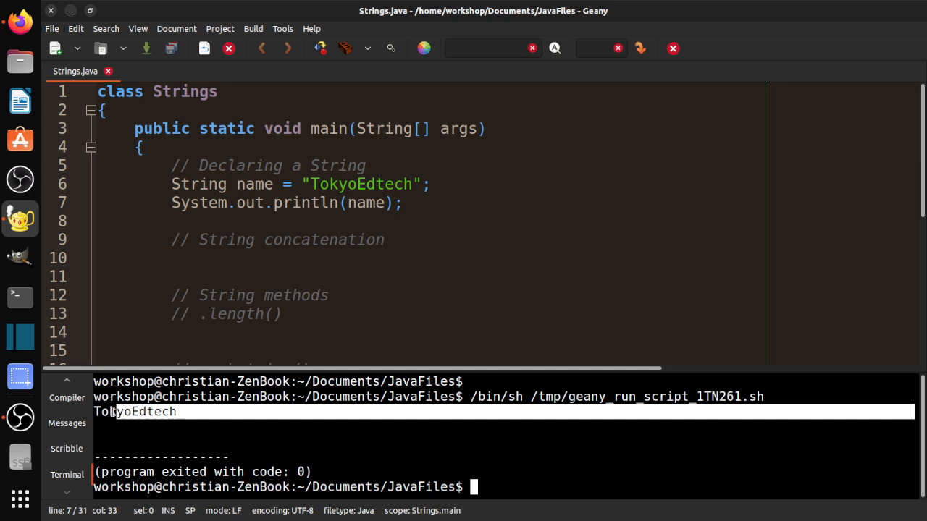
left_click(313, 203)
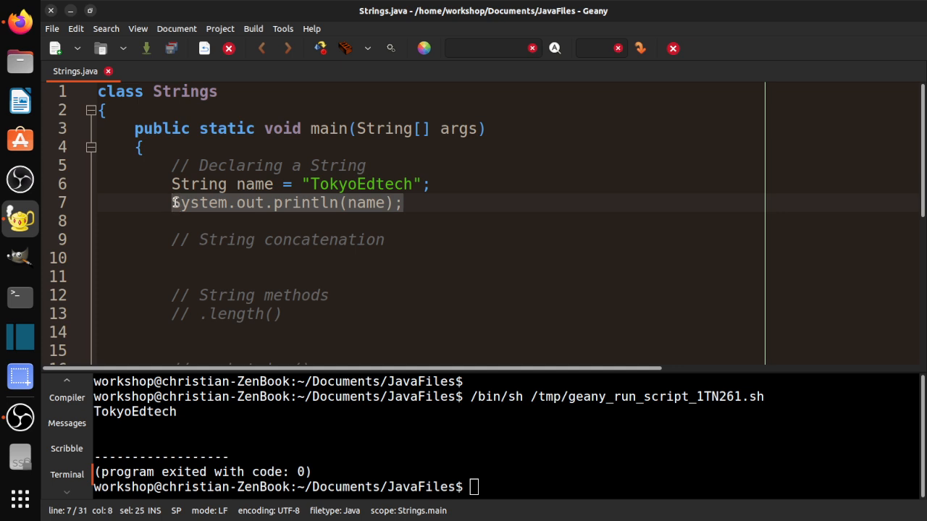
Step: Declare String favoriteMovie = "Casablanca"
type("String")
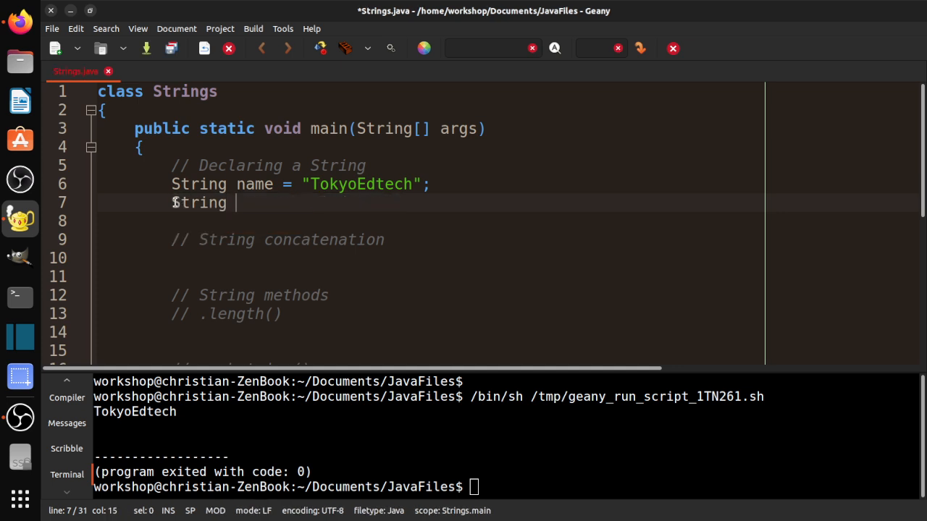
type("favoriteMov")
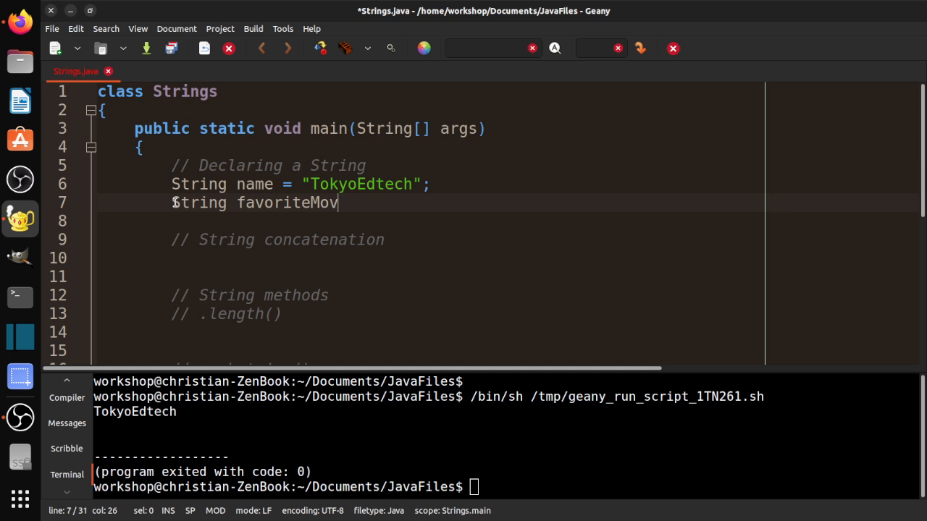
type("ie = \"")
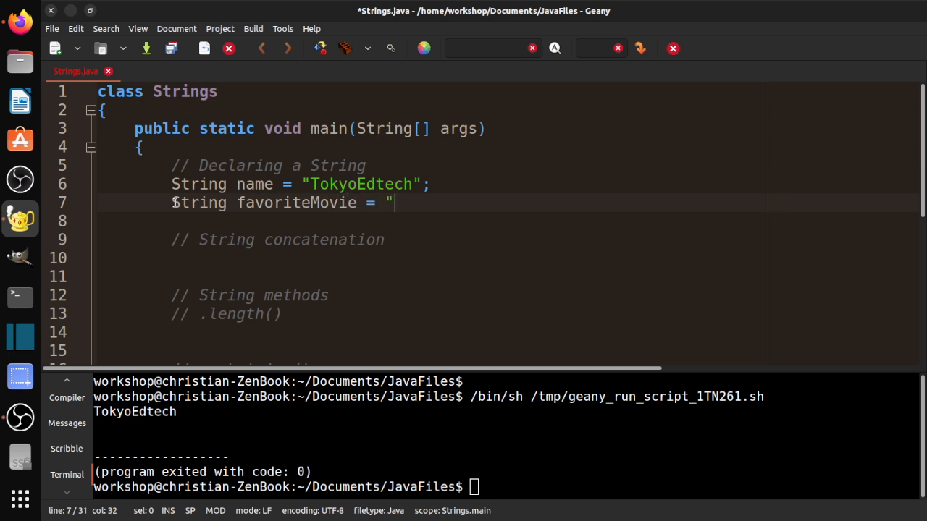
type("Casablan")
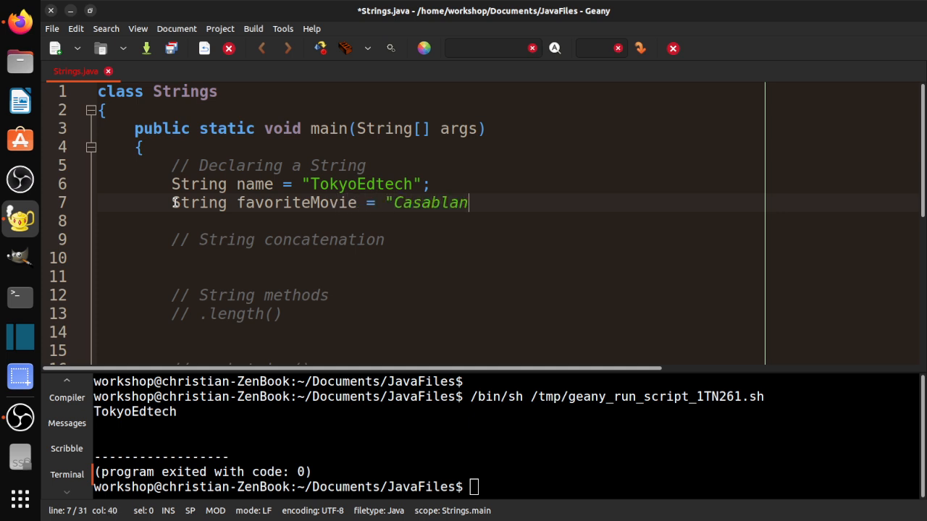
type("ca\")")
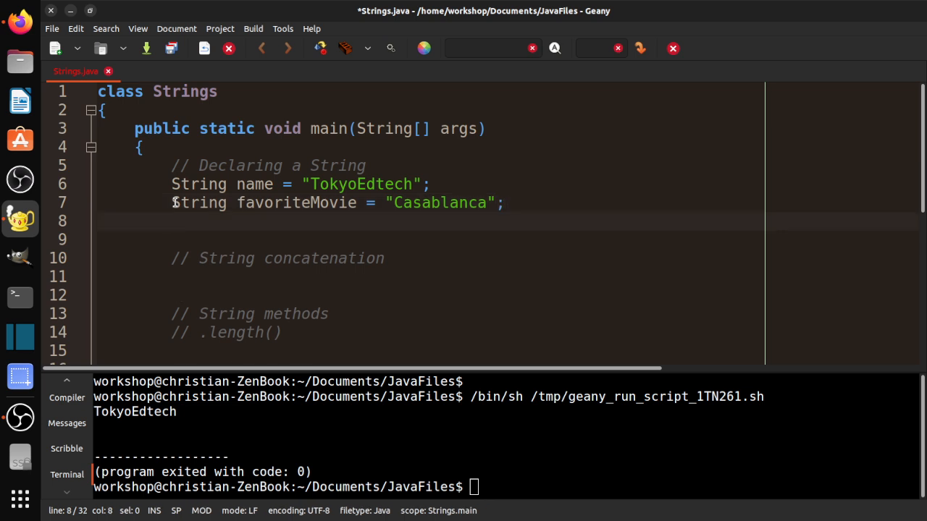
Step: Declare wednesdayInJapanese as "suiyoubi", then replace the word with 水曜日
type("String")
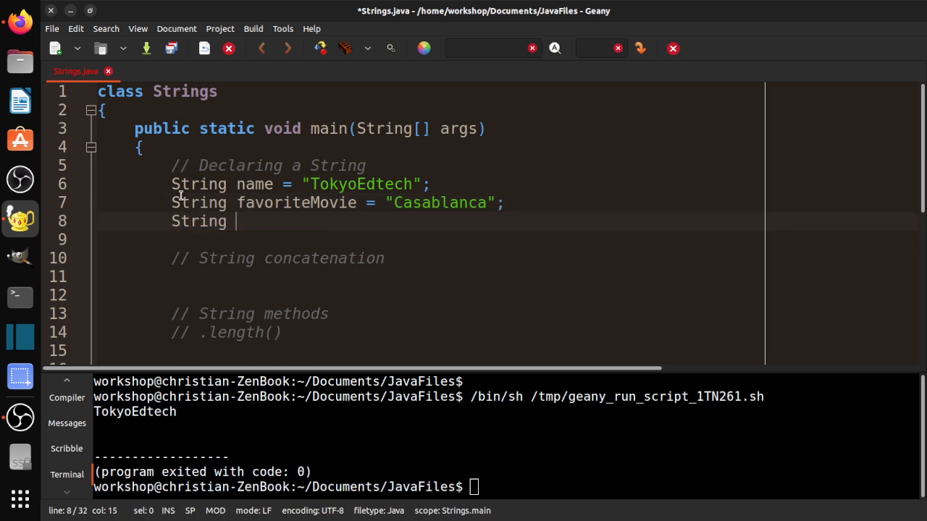
type("wednes")
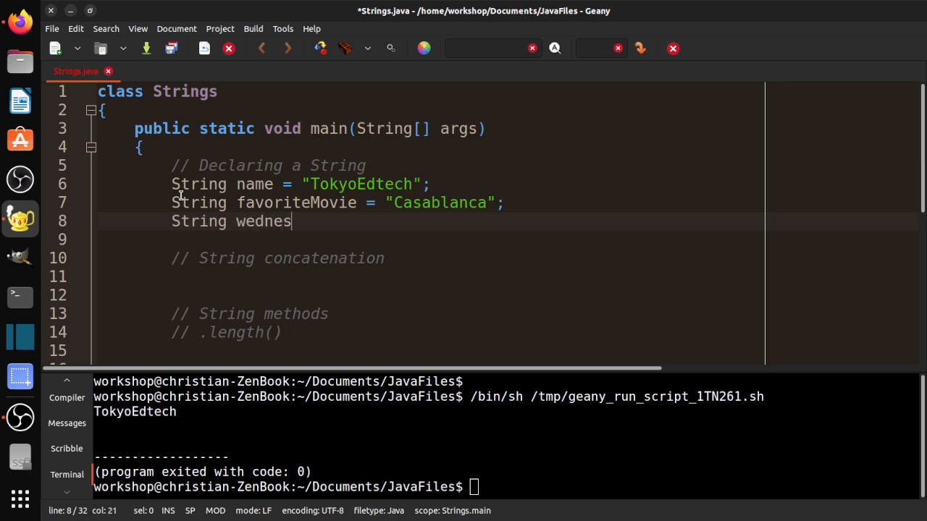
type("dayInJapanes")
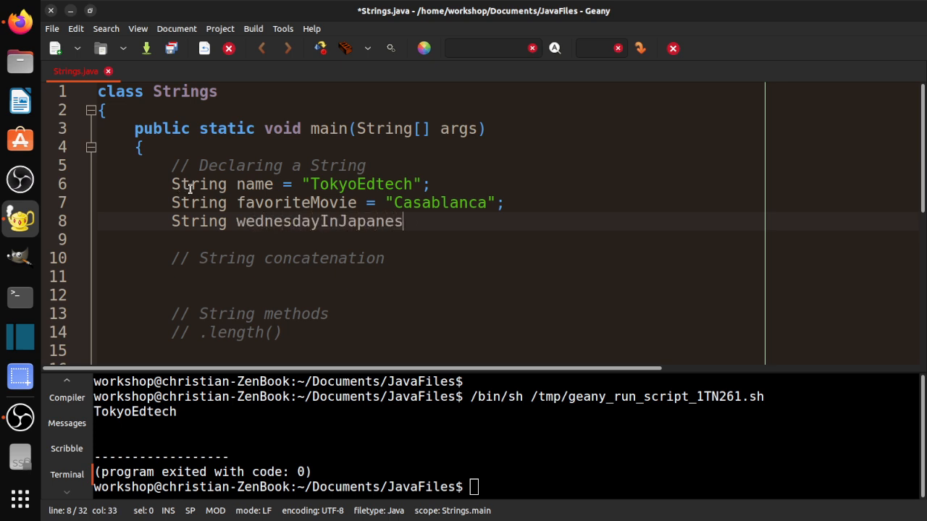
type("e = \"sui")
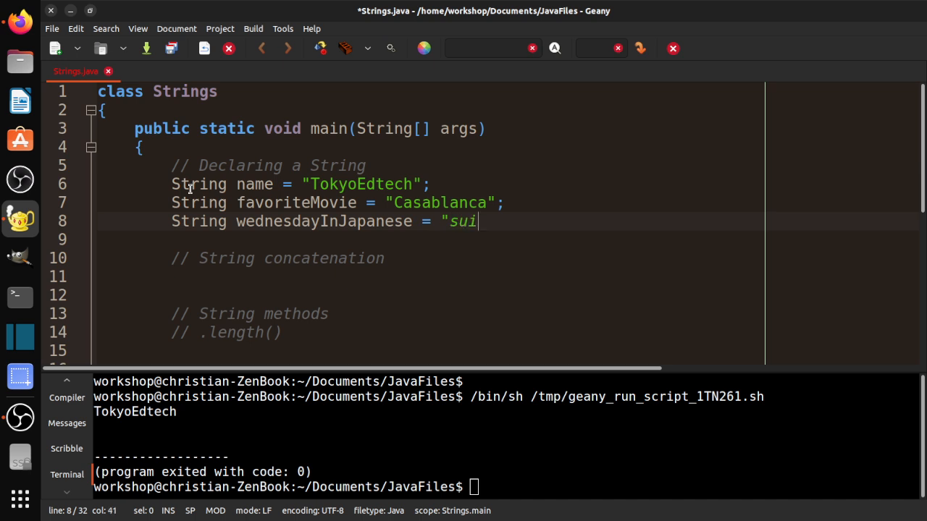
type("youbi\";")
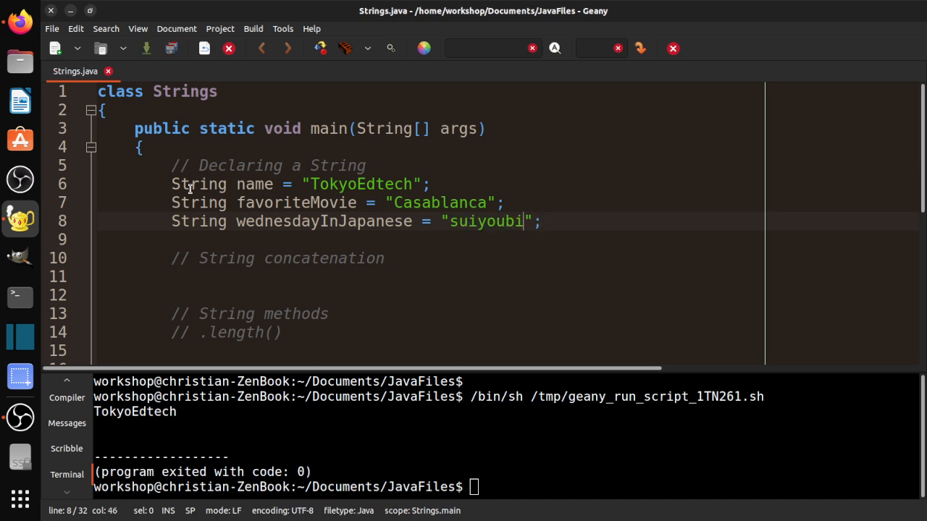
left_click_drag(529, 221, 449, 221)
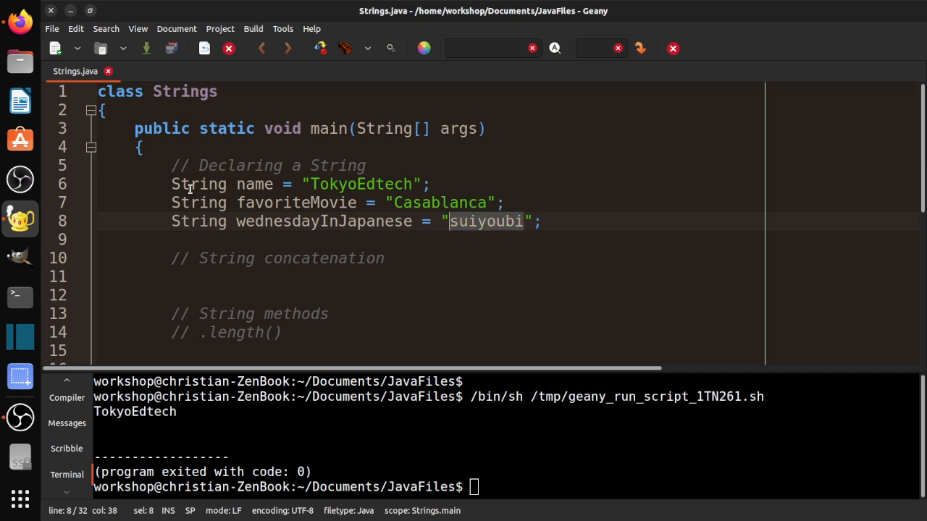
type("水曜日")
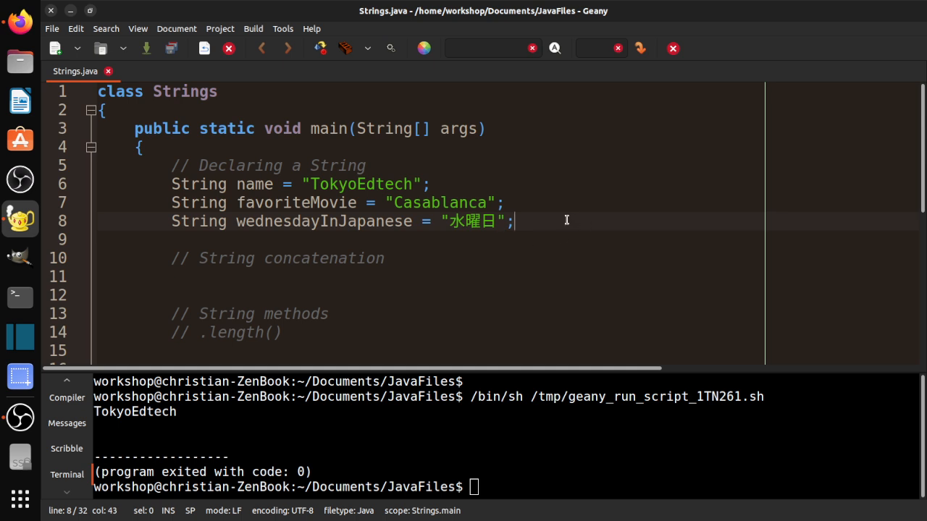
key("Return")
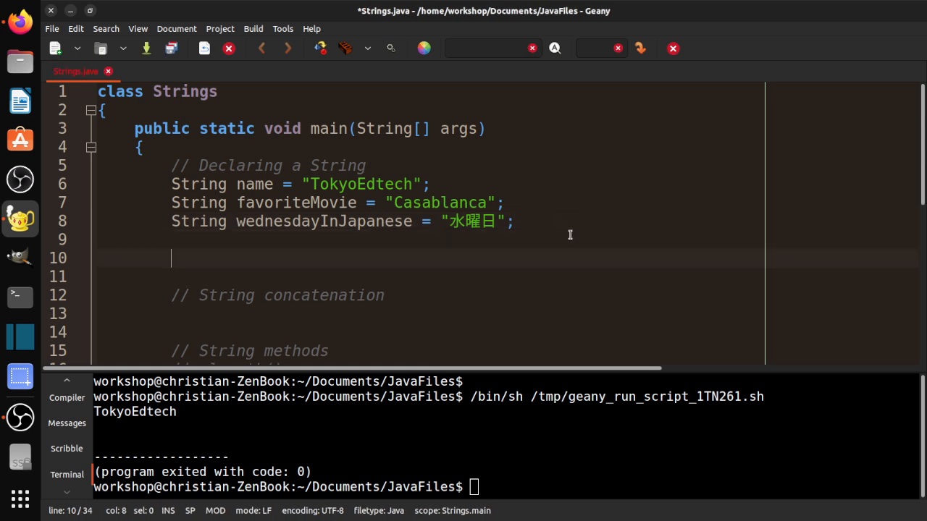
Step: Start String introduction = "Hello, I am " + name + ". My favorite movie is"
type("String")
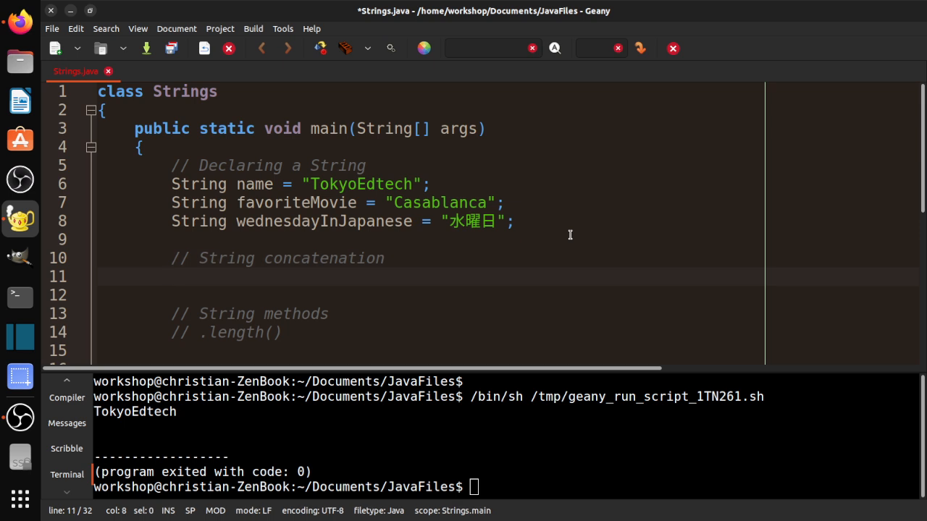
type("St")
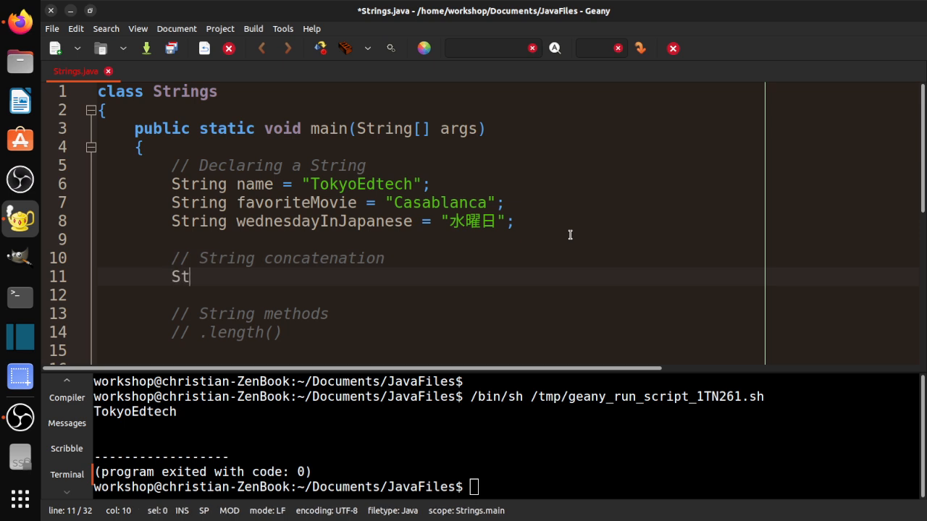
type("ring introduc")
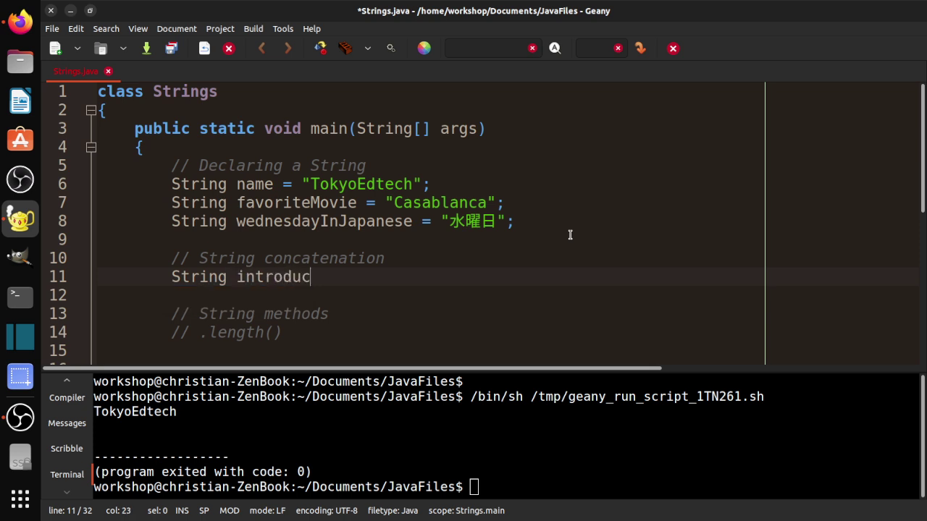
type("tion =")
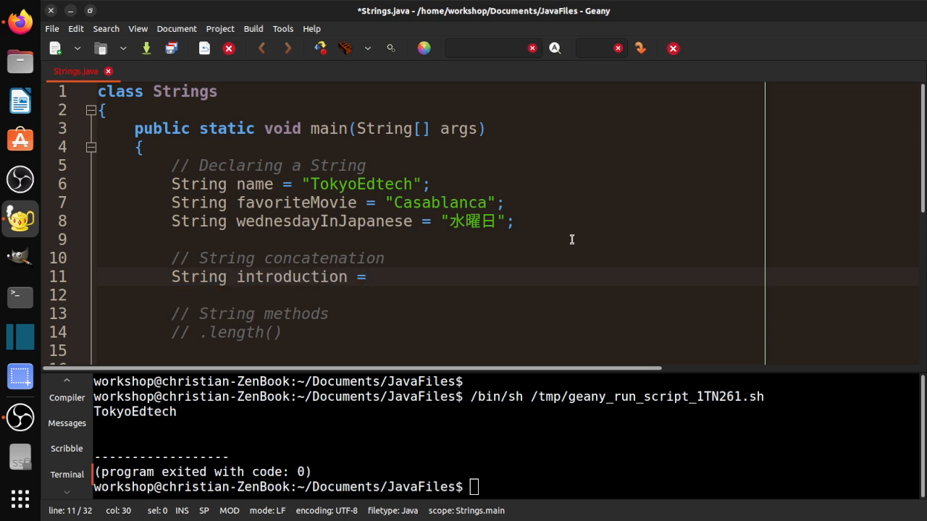
type("\"Hello,")
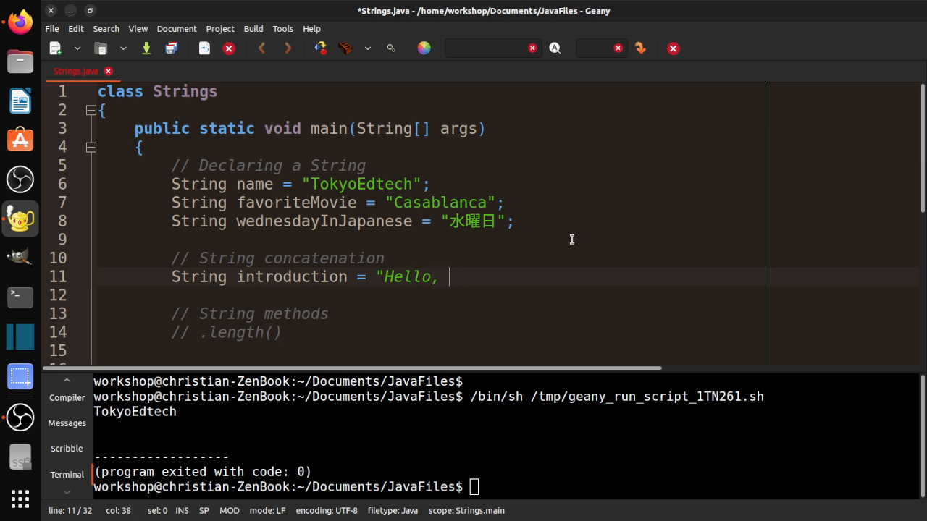
type("I am")
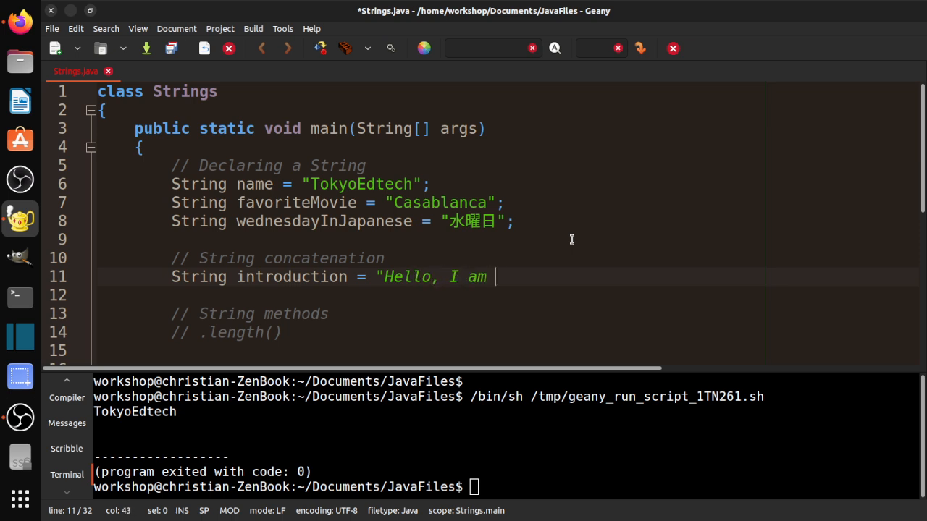
type("\" + name +")
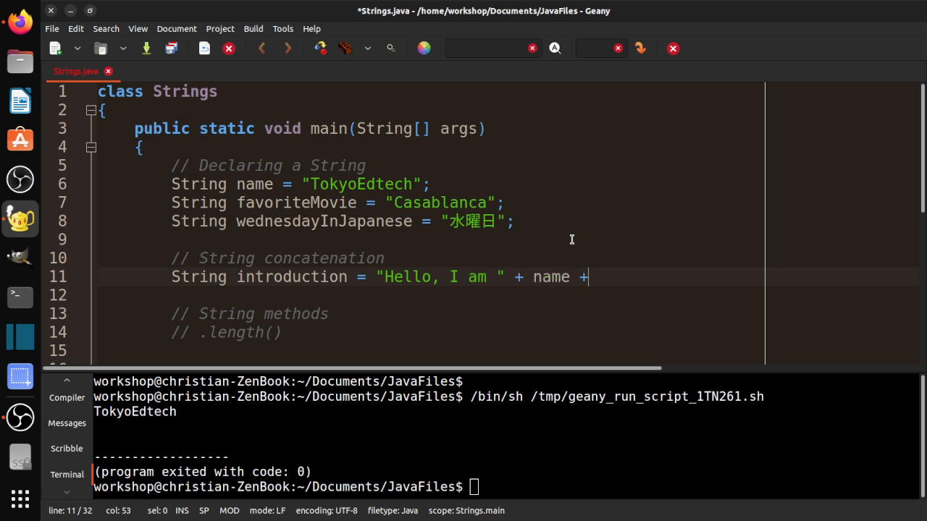
type("\". My favori")
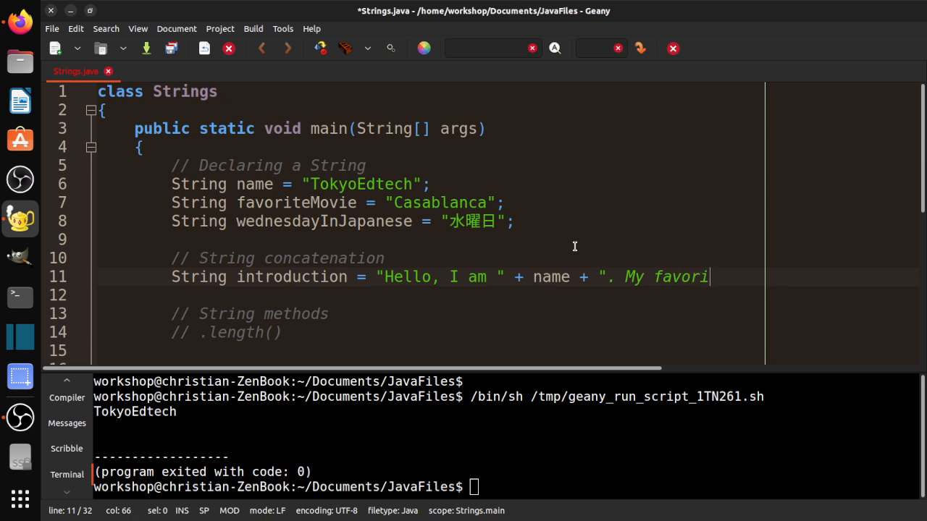
type("te movie is \" + favoriteMovie + \".")
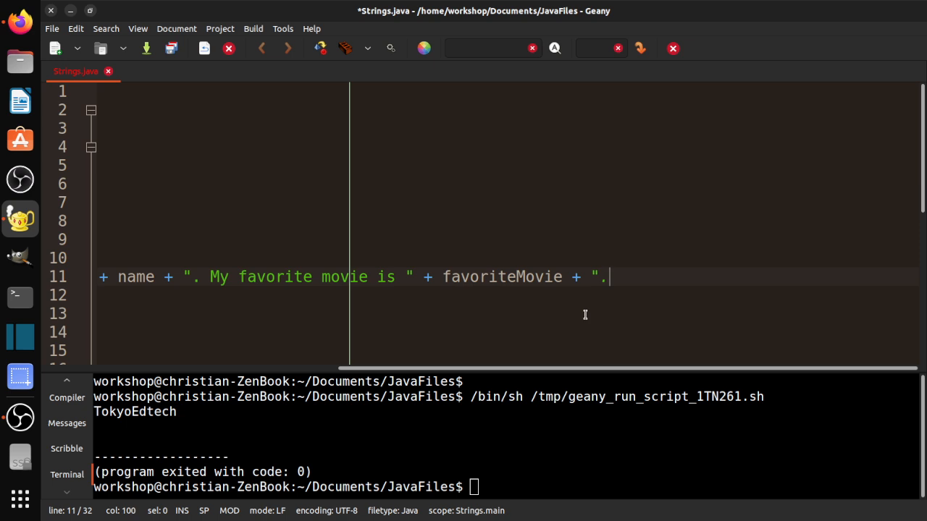
Step: Finish introduction with ". And today is " + wednesdayInJapanese + "." and save
type("And toda")
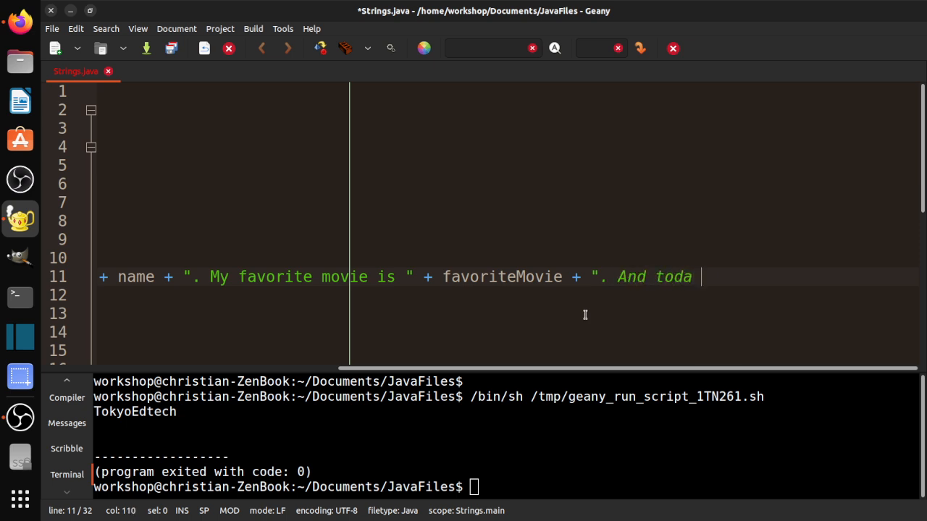
type("y is")
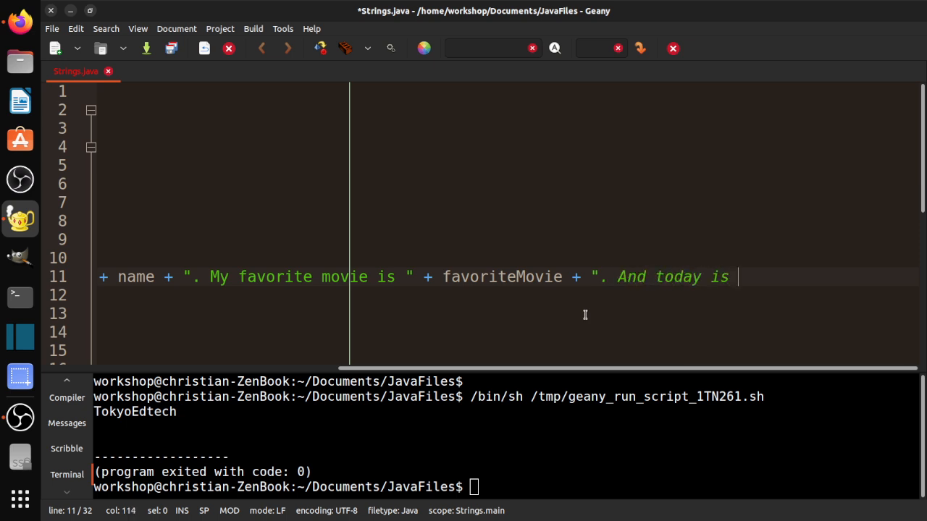
type("\"")
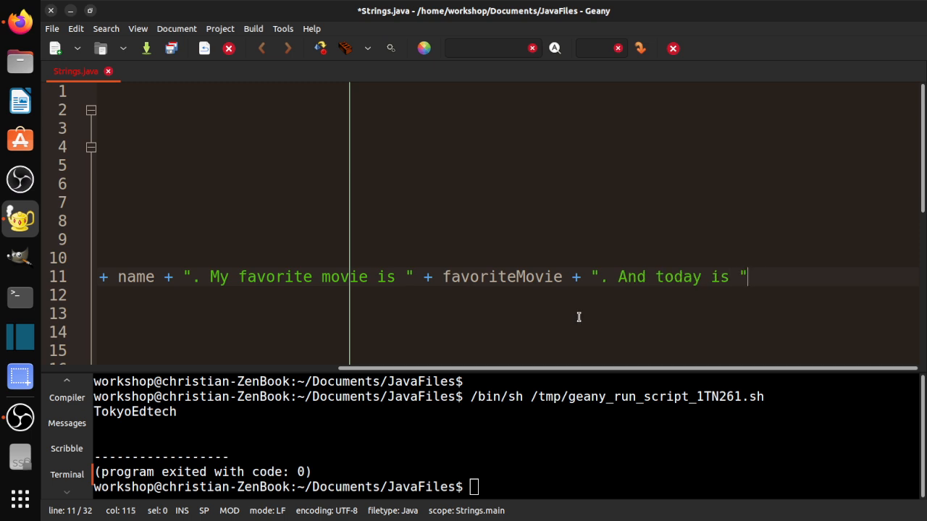
type("+ w")
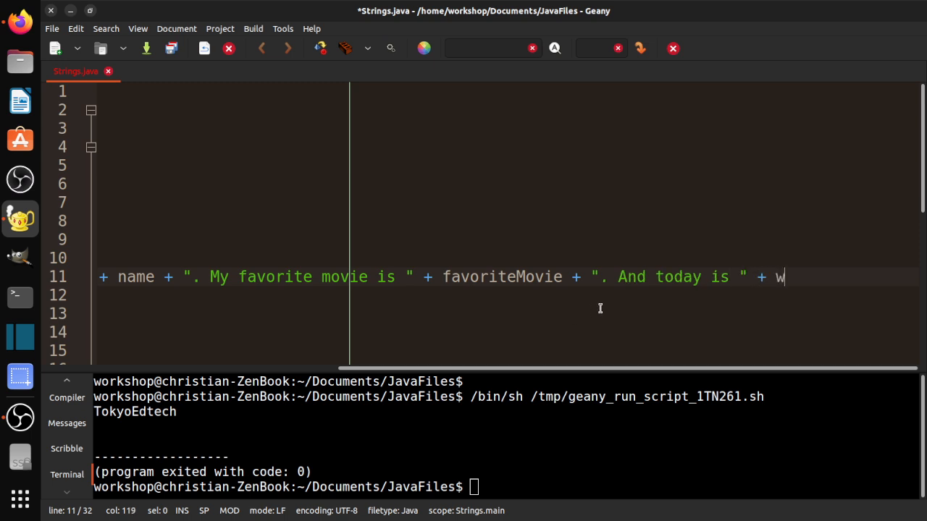
type("ednesda")
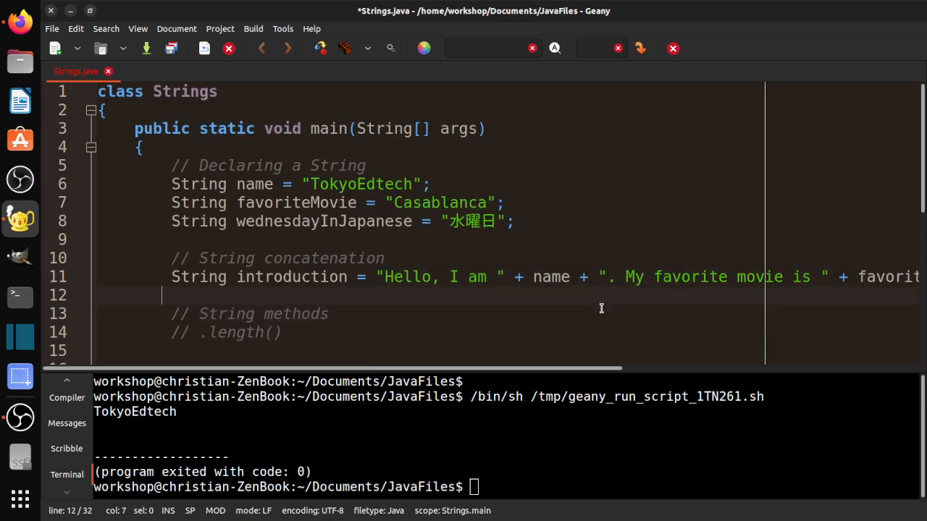
type(". And today is \" + wednesdayIn")
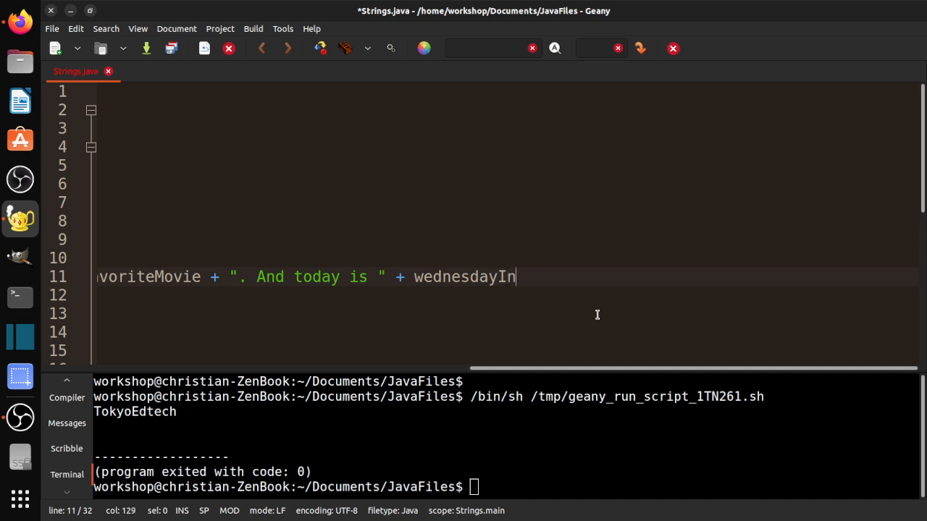
type("Japanese")
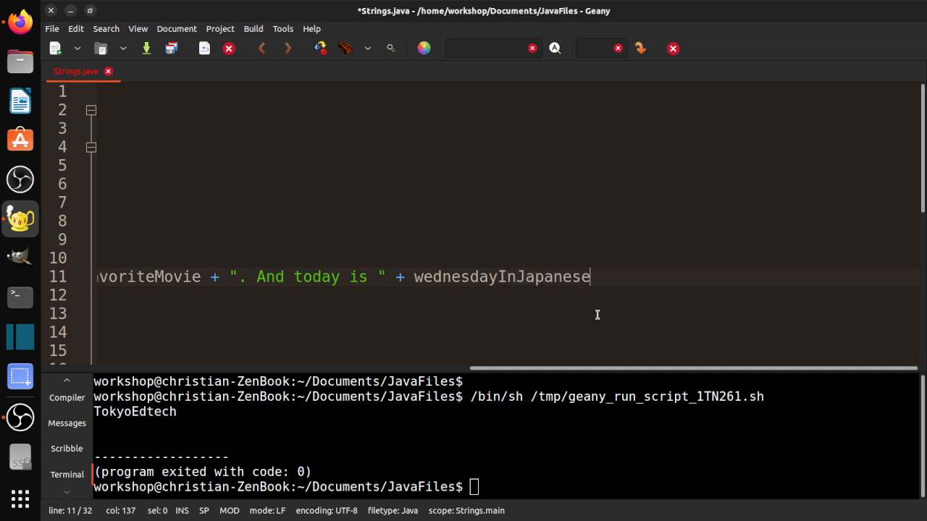
type("+")
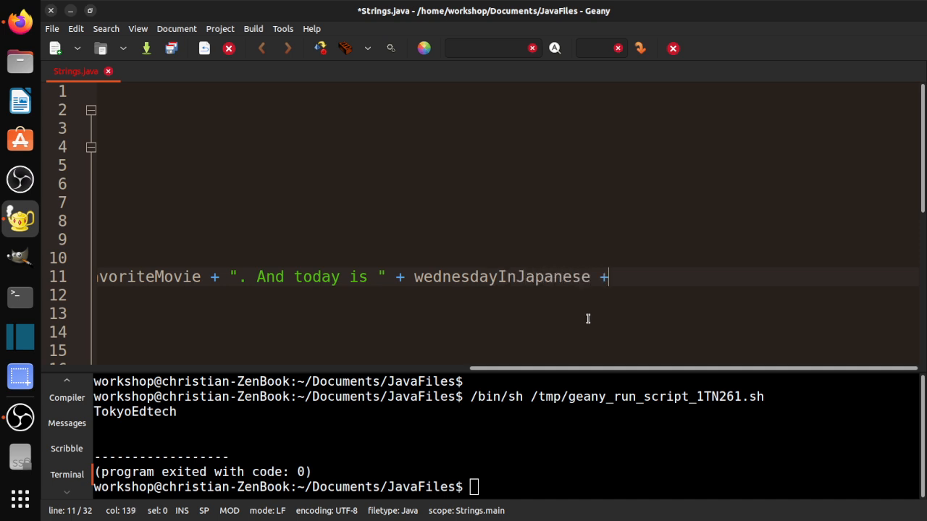
type("\".\"")
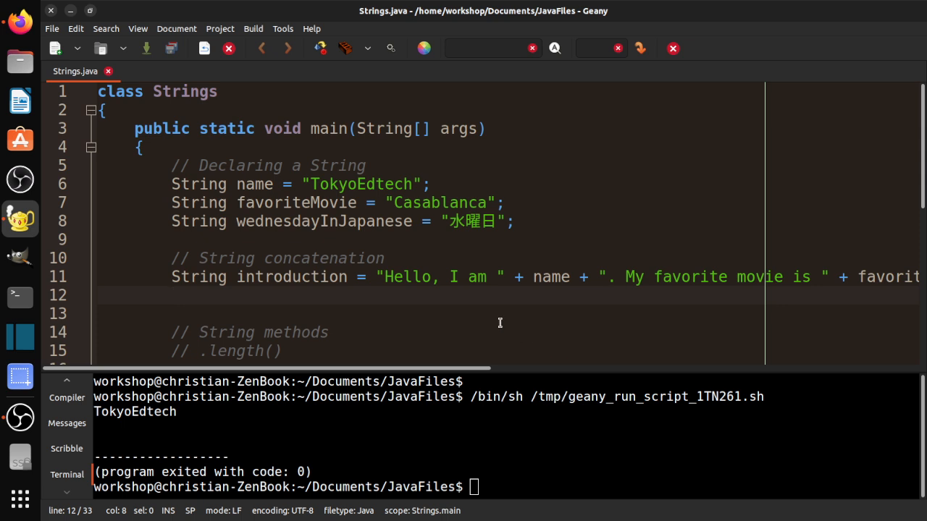
Step: Add System.out.println(introduction);, then compile and run to see the full sentence
type("System.o")
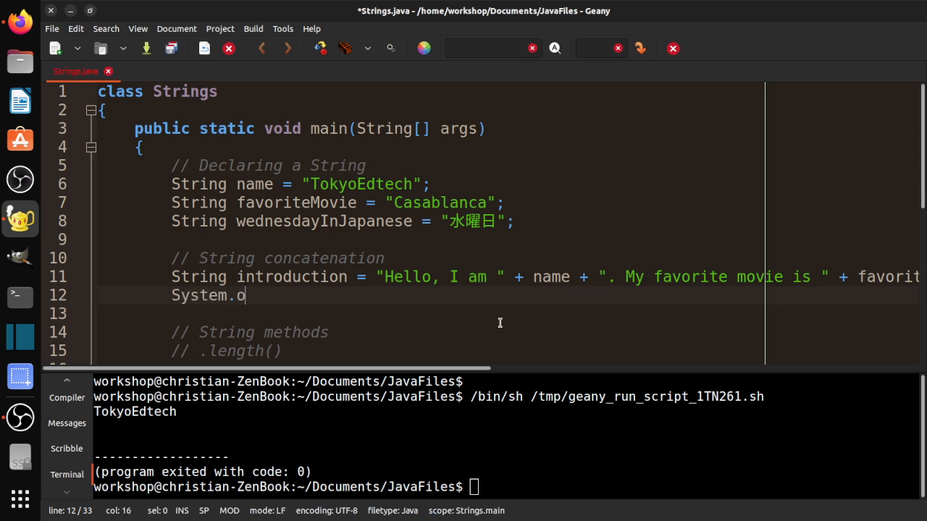
type("ut.println")
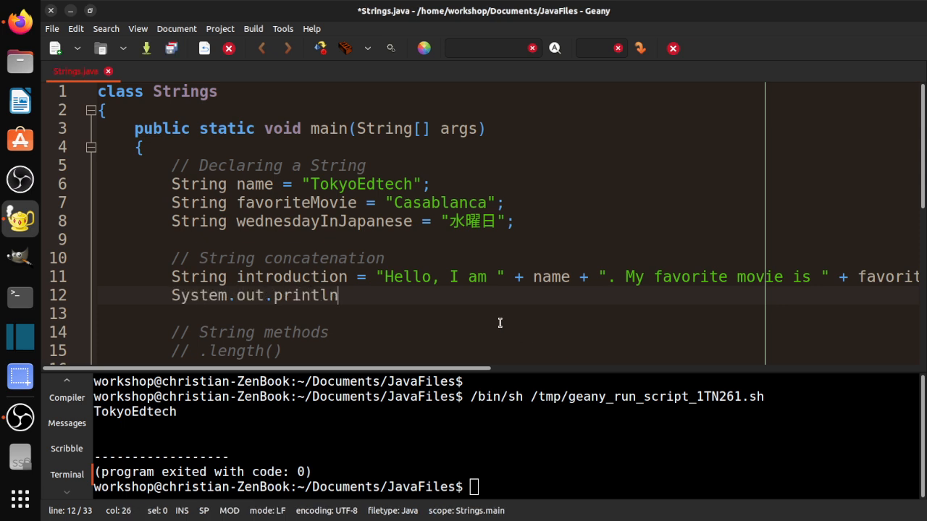
type("(intro")
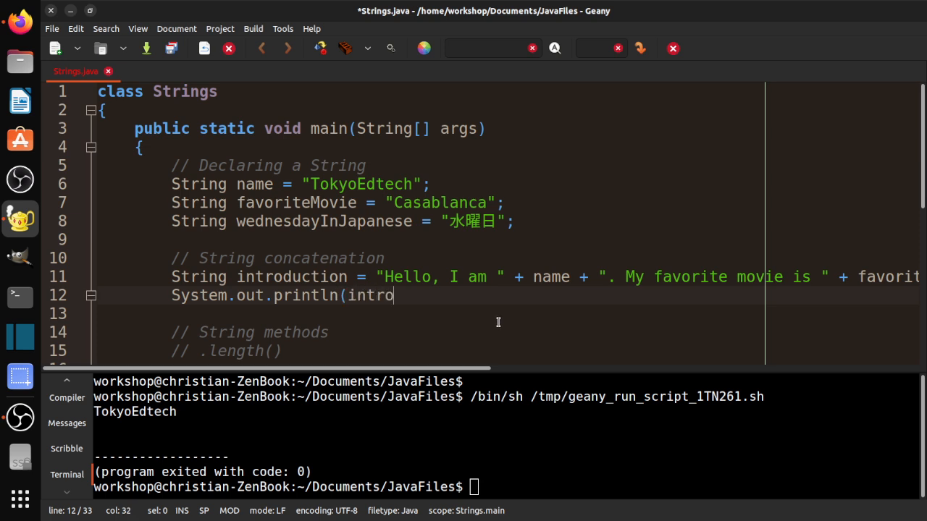
type("duction);")
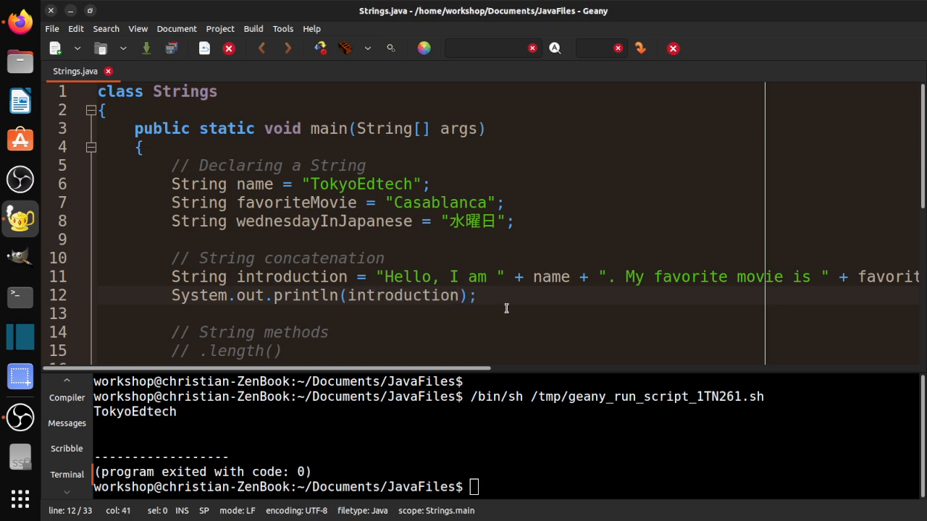
left_click(320, 48)
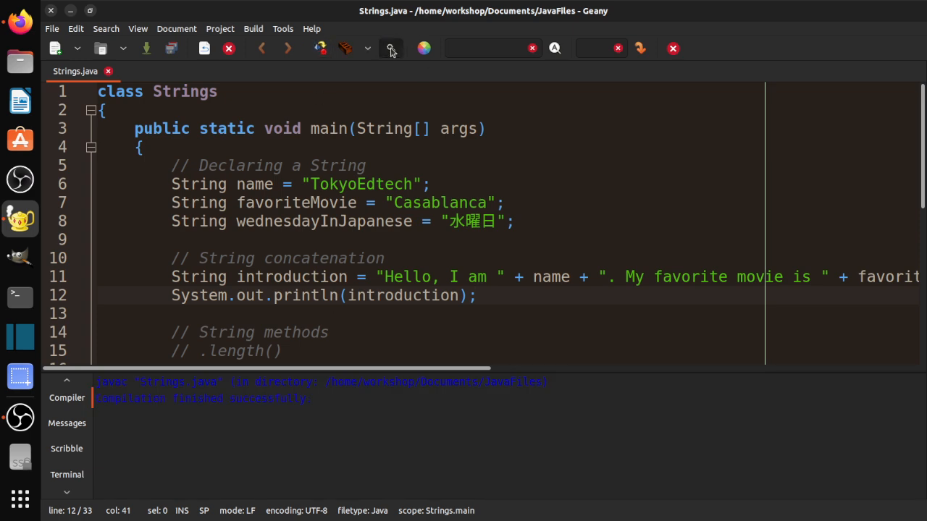
left_click(390, 49)
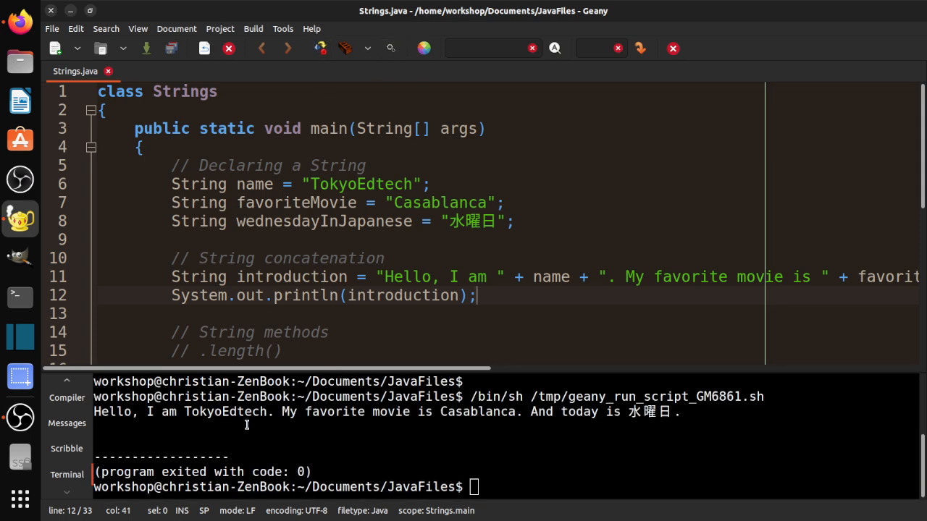
mouse_move(570, 423)
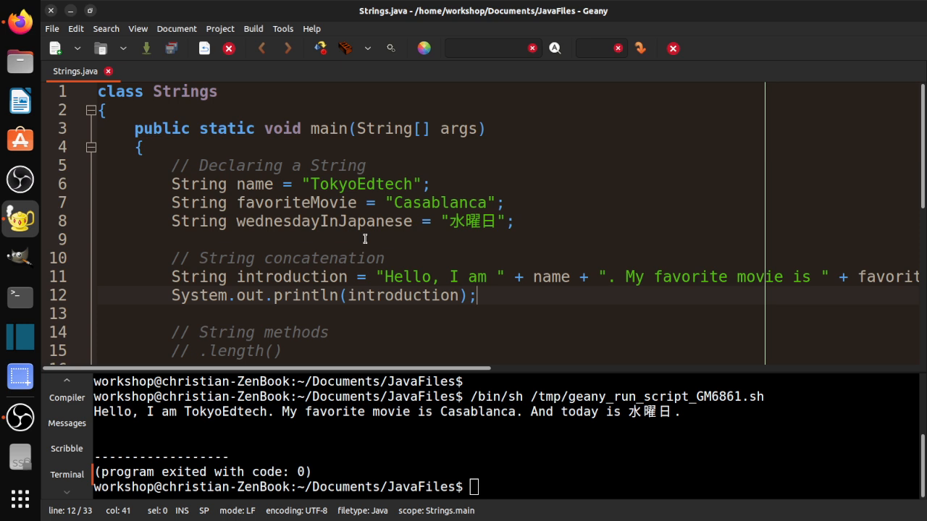
left_click(520, 277)
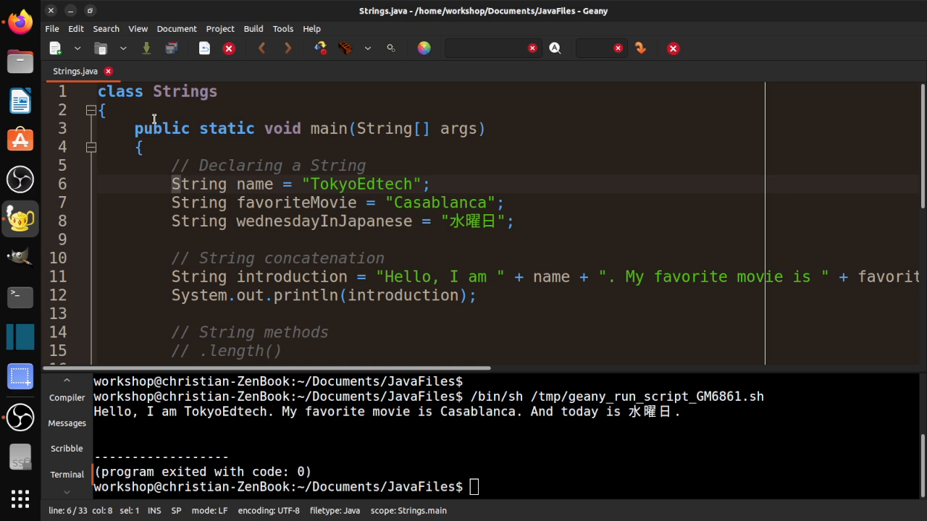
type("int")
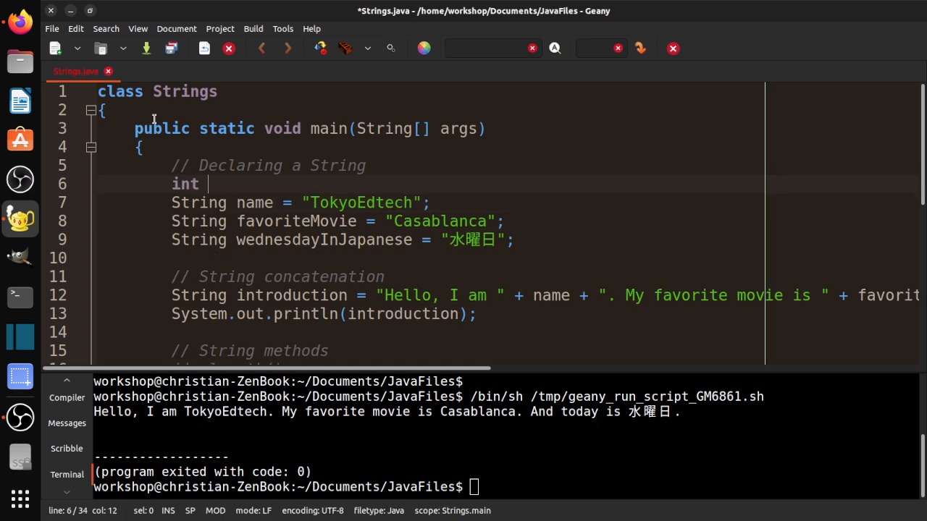
double_click(184, 183)
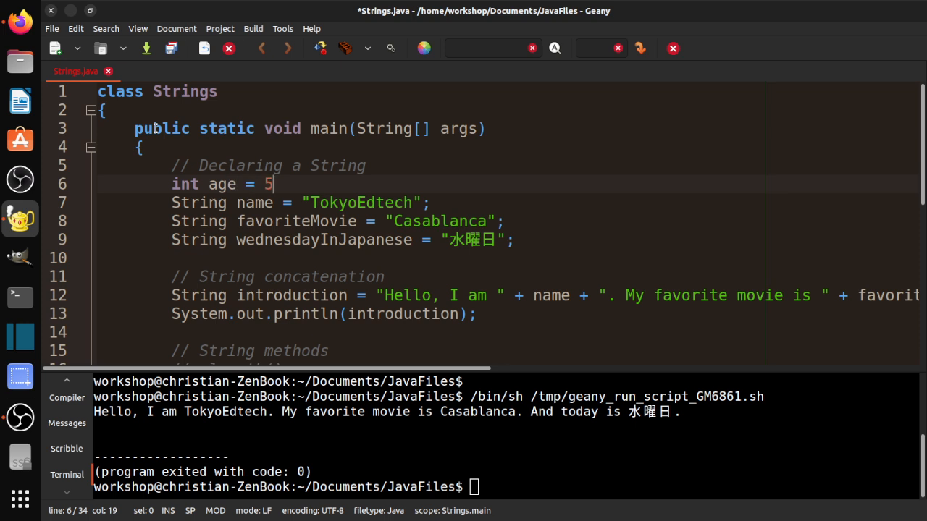
type("1;")
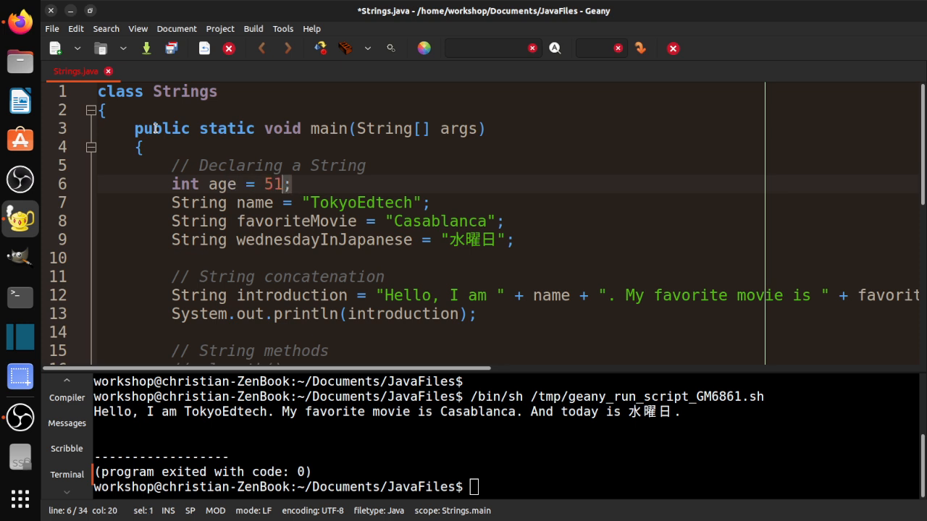
key("Delete")
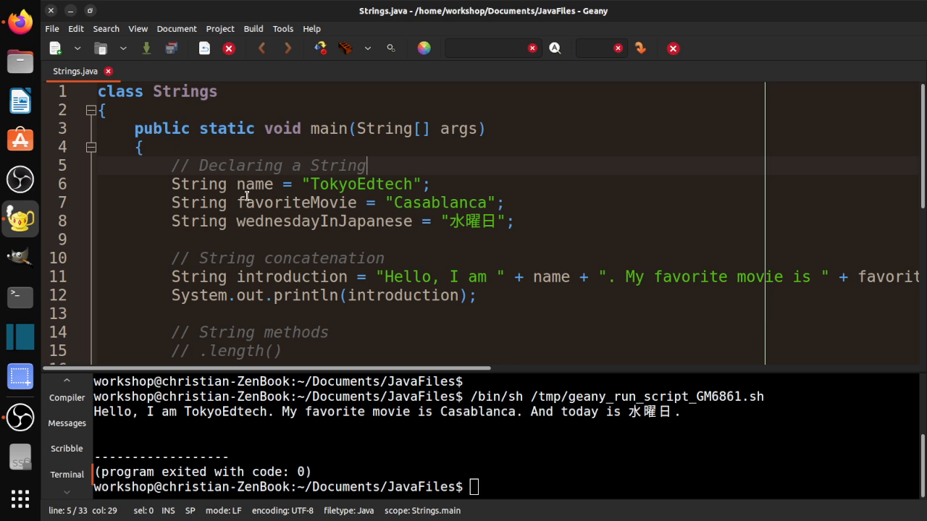
Step: Under // .length(), declare String favoriteSong = "Pictures of You";
scroll("down", 3)
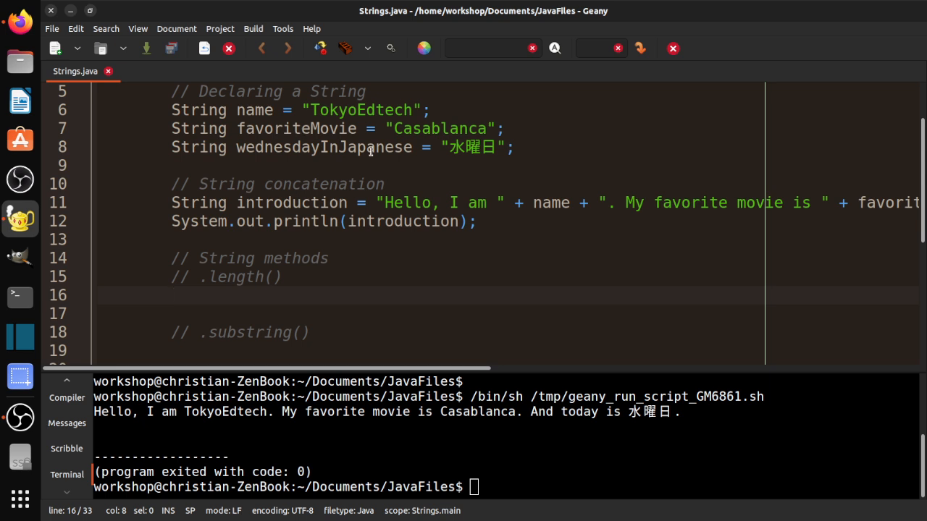
type("String favorite")
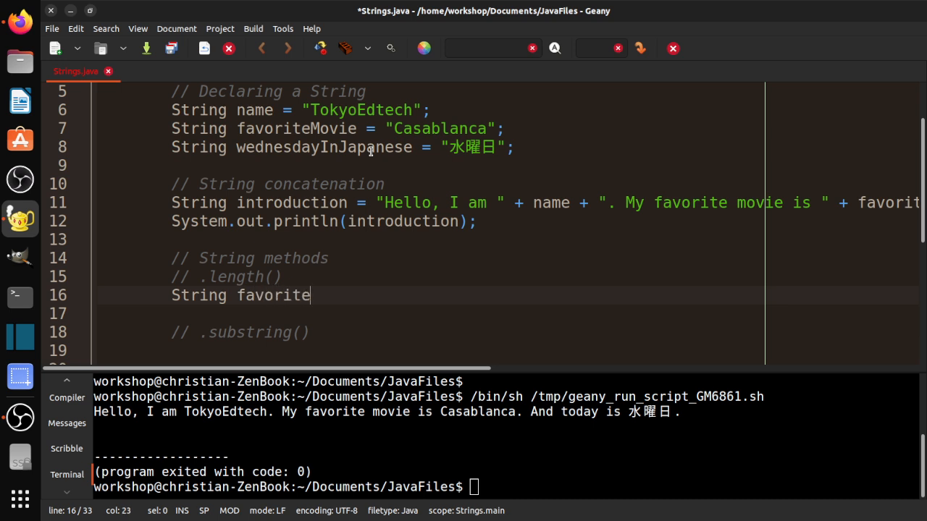
type("Song = \"")
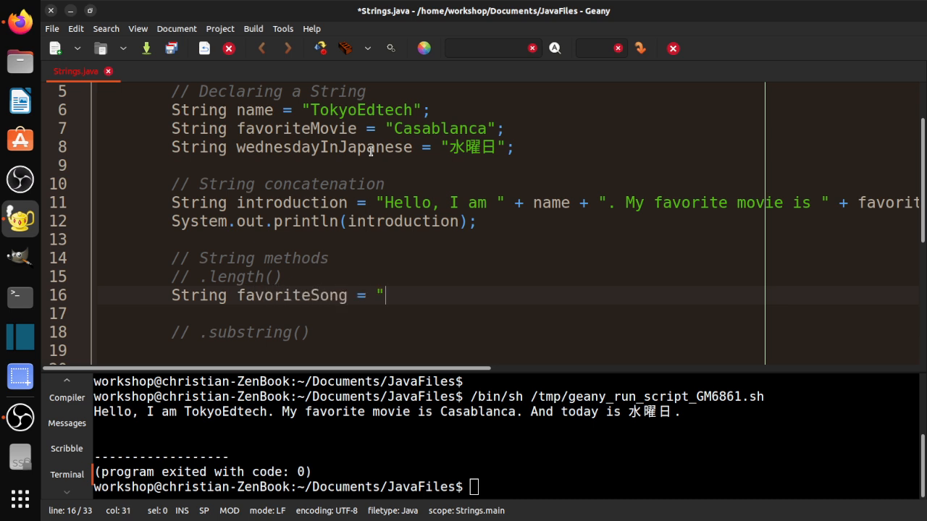
type("Picturse")
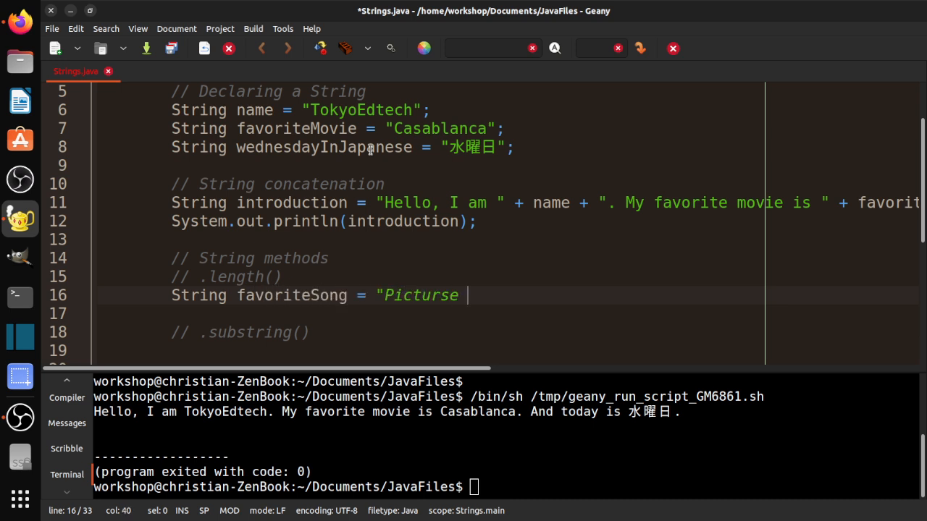
type("s of You\";")
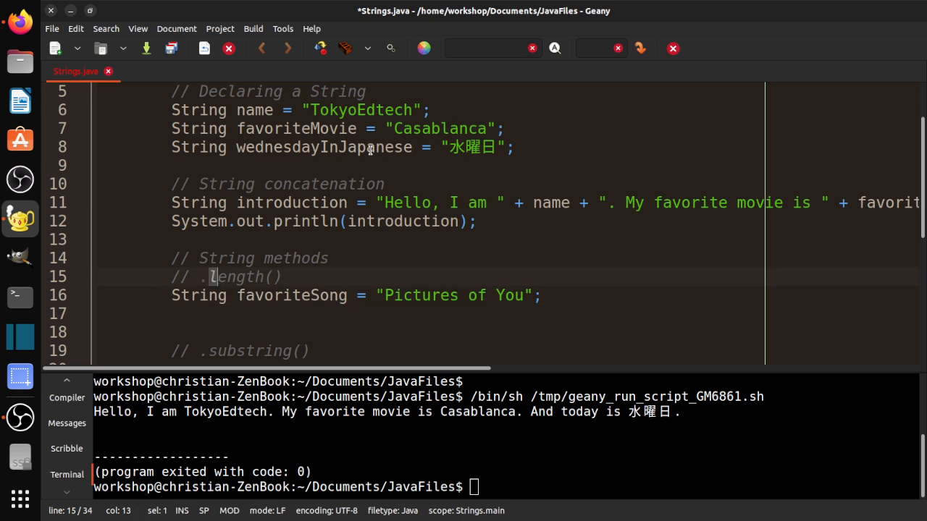
left_click_drag(207, 276, 284, 277)
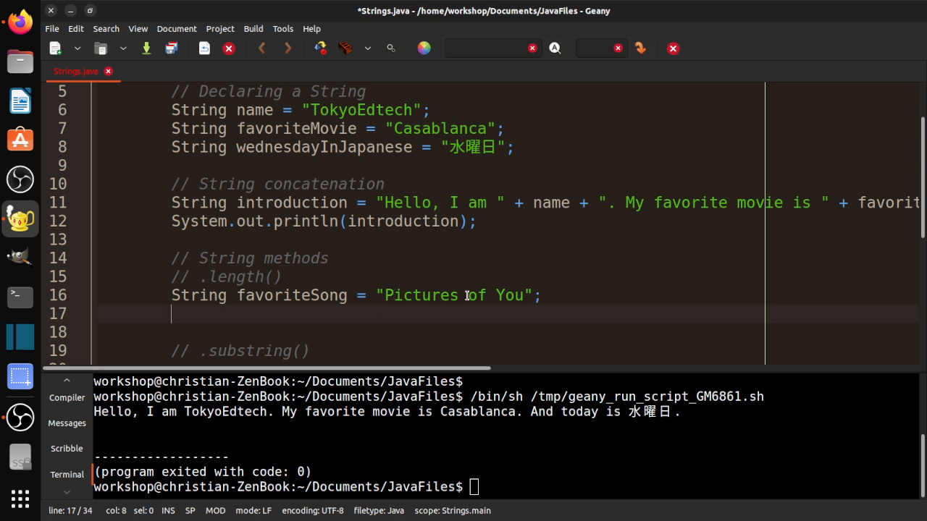
Step: Add favoriteSong.length(); below the declaration and rerun the program
left_click(466, 296)
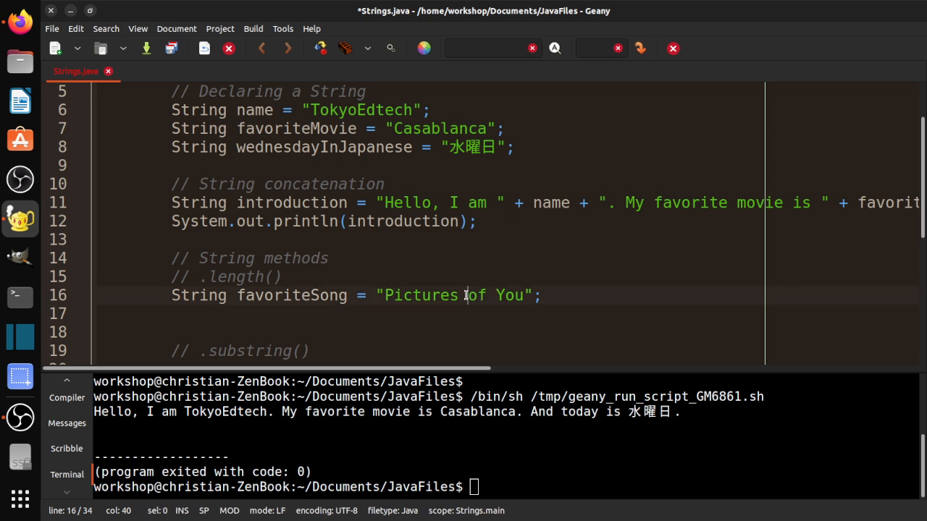
left_click(397, 296)
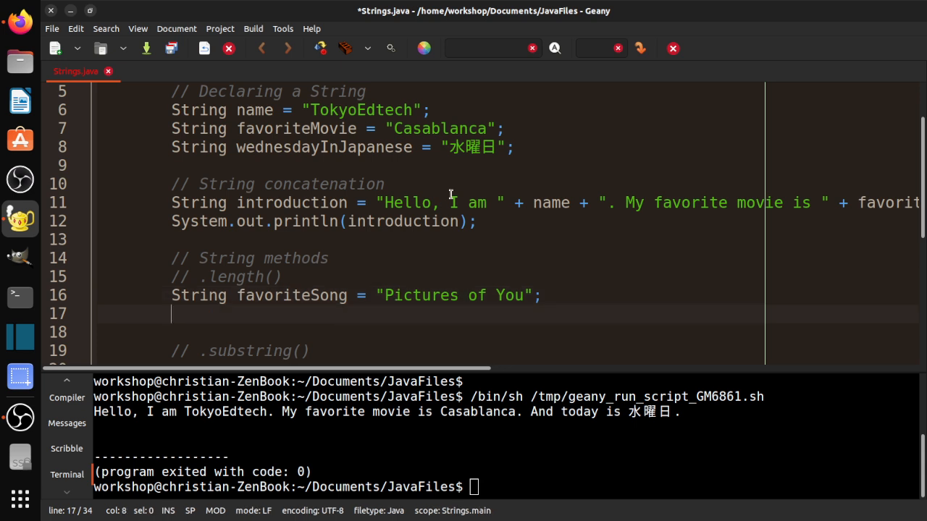
type("fo")
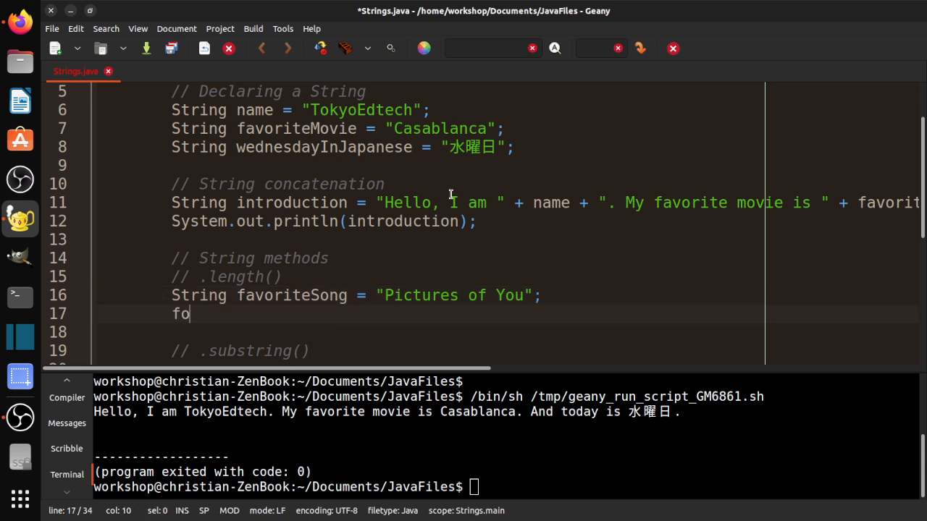
type("favorite")
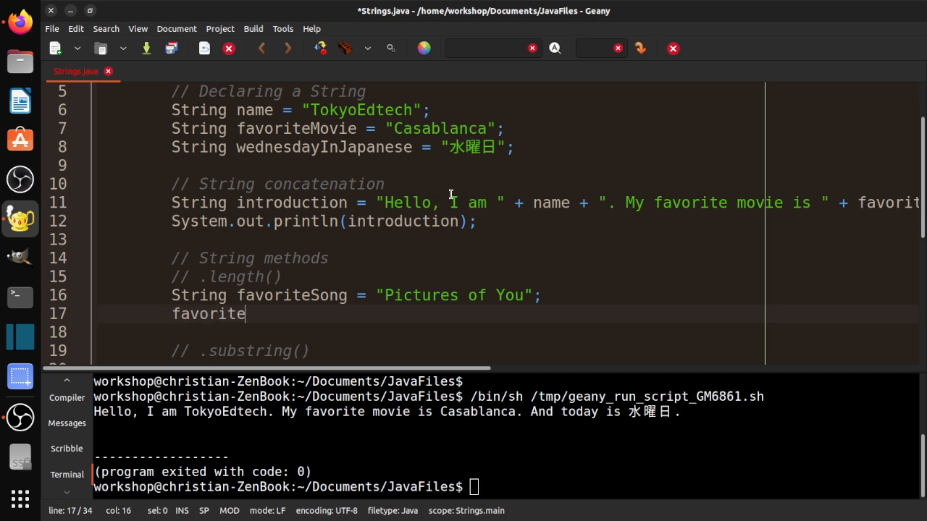
type("Song")
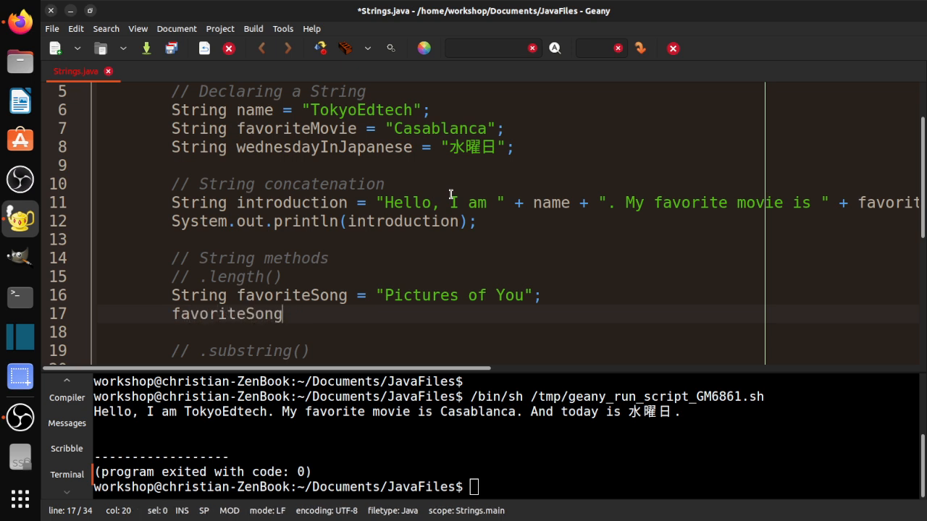
type(".length()")
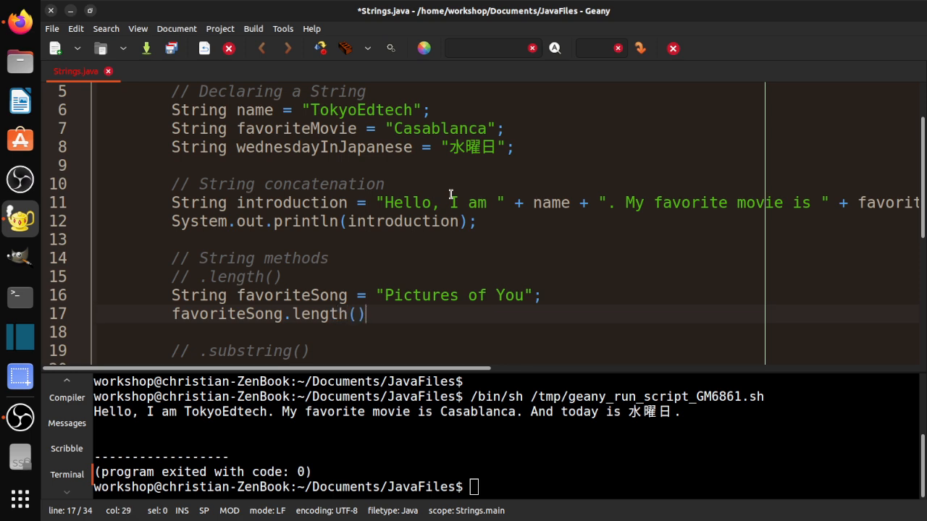
type(";")
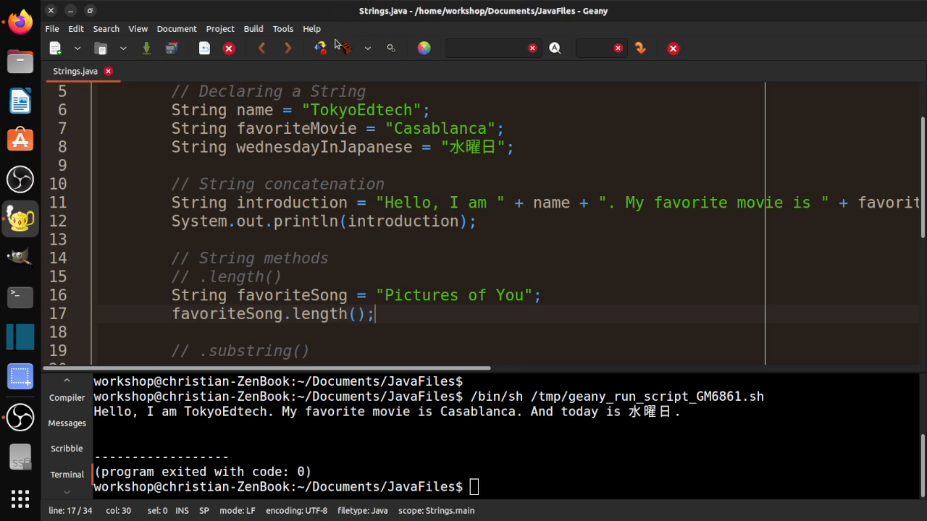
left_click(321, 48)
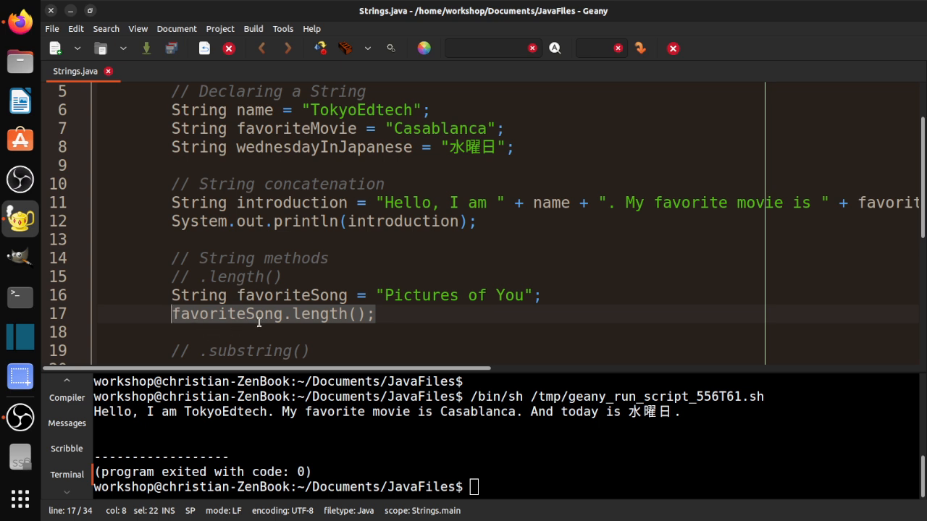
mouse_move(281, 317)
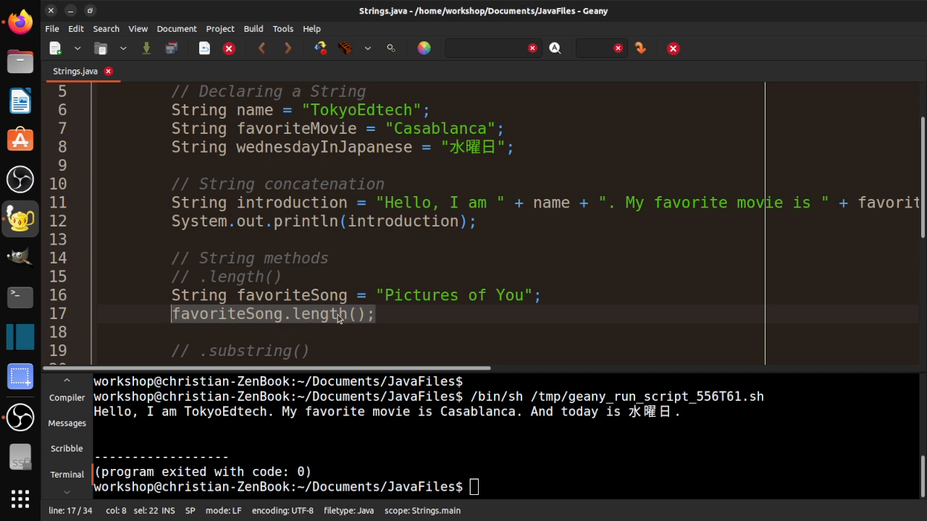
Step: Store the song length with int length = favoriteSong.length();
type("int lengh")
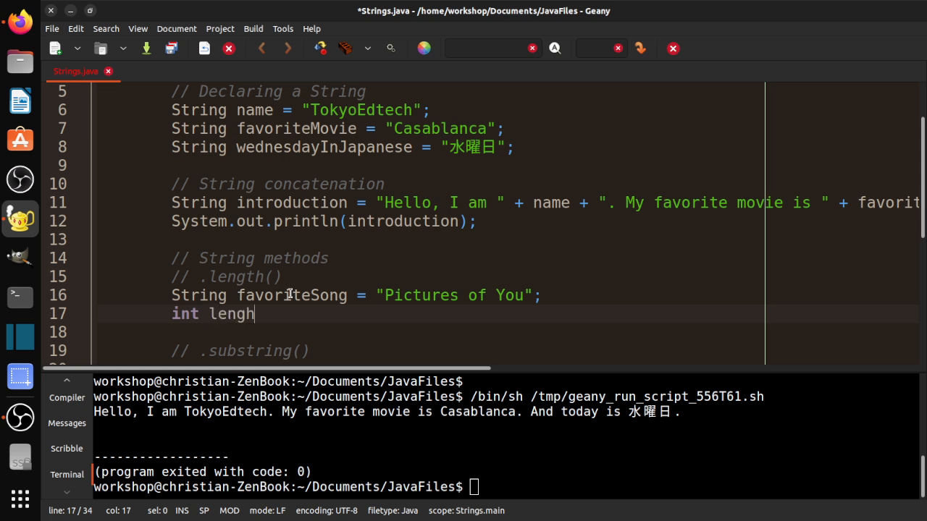
type("th =")
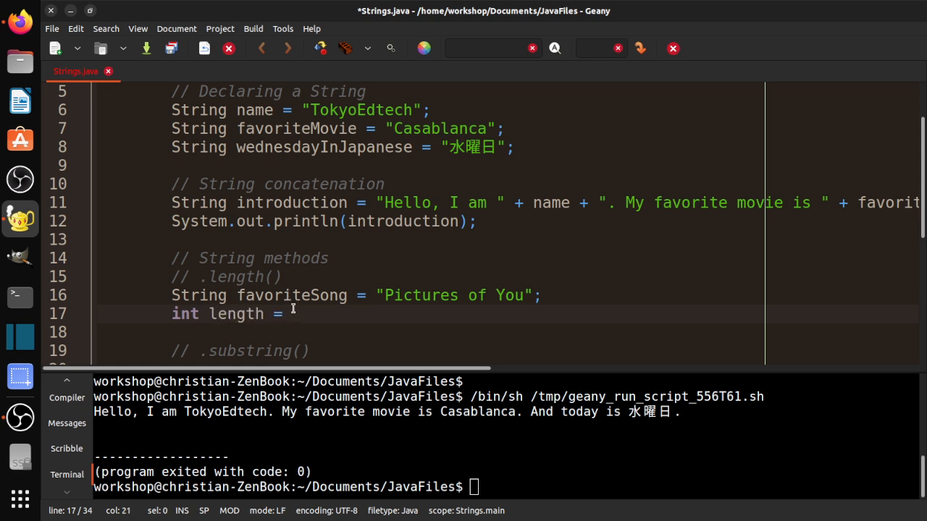
type("favoriteSong.")
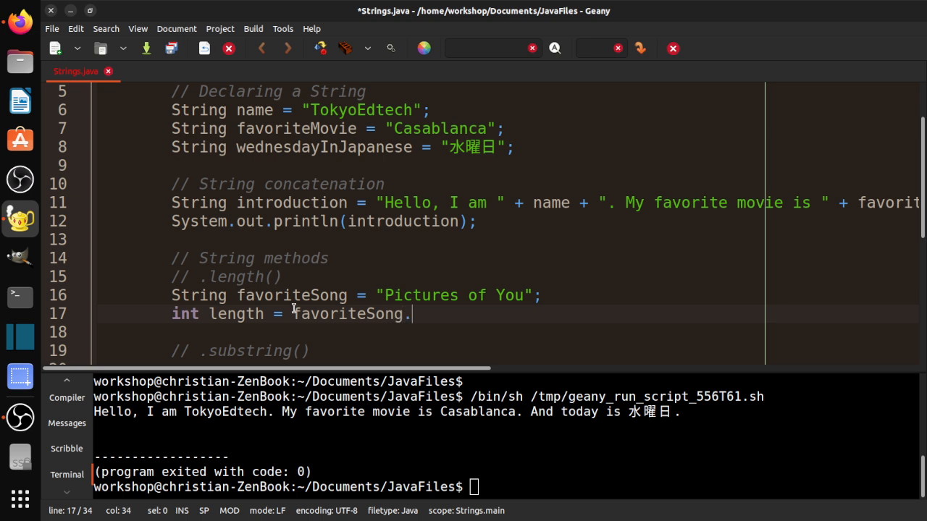
type("length();")
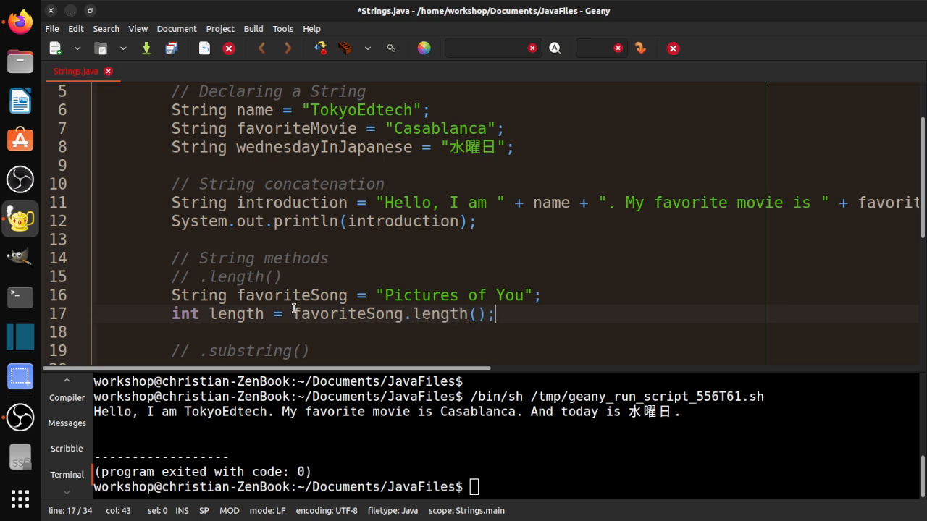
Step: Print favoriteSong + " has " + length + " characters." and run, showing 15 characters
type("System")
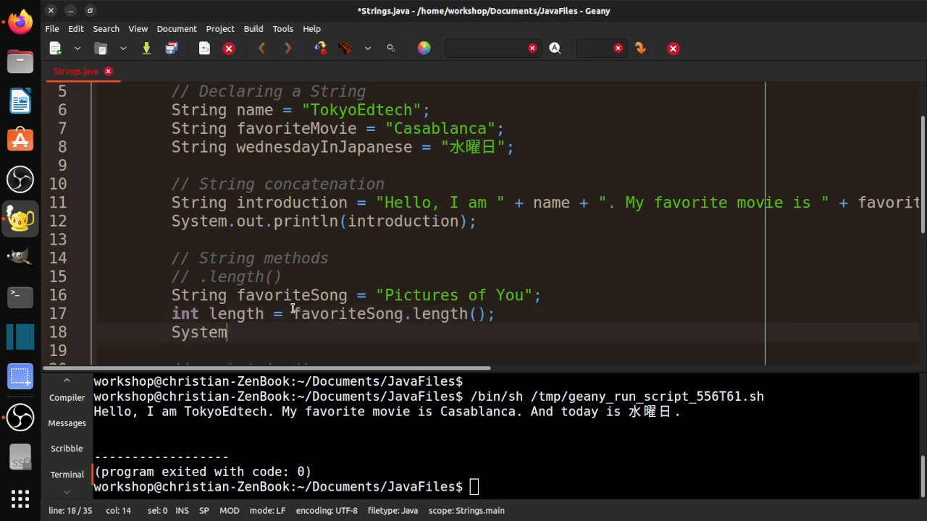
type(".out.print")
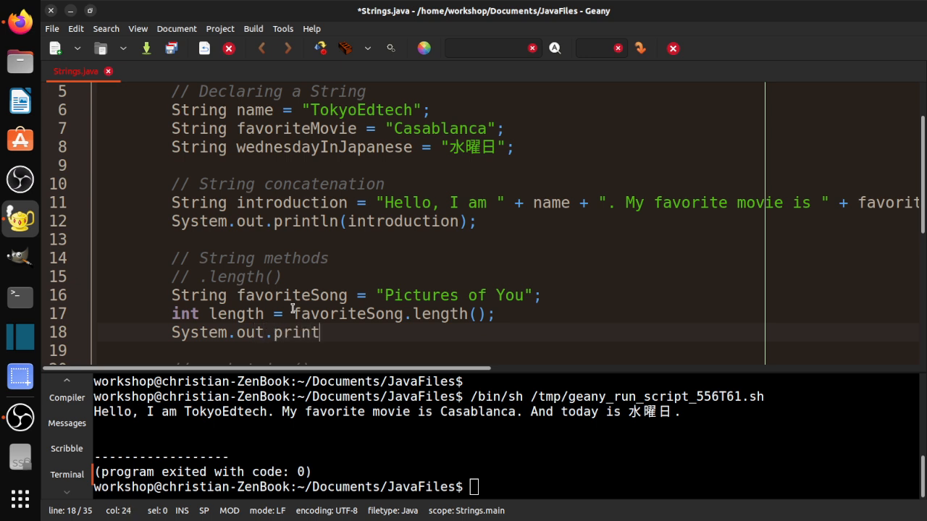
type("ln(f")
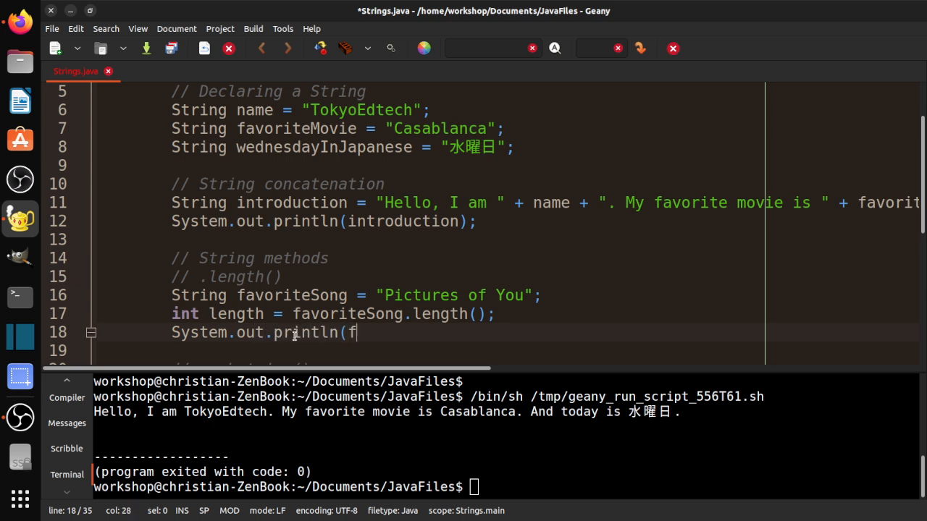
type("avoriteSong")
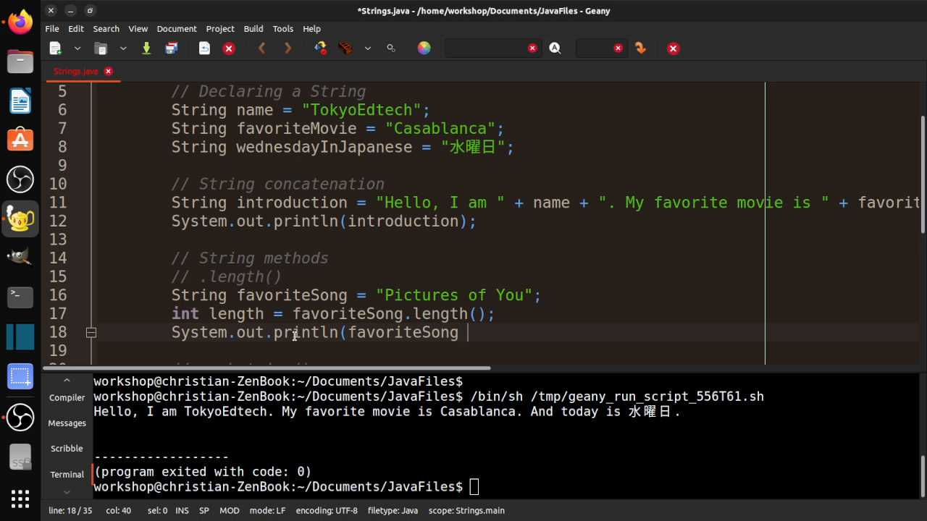
type("+ \" h")
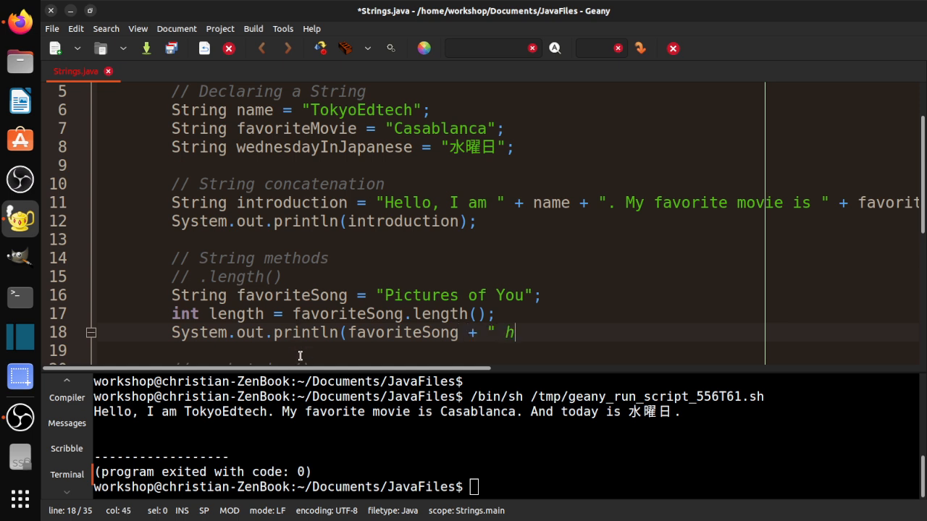
type("as \" +")
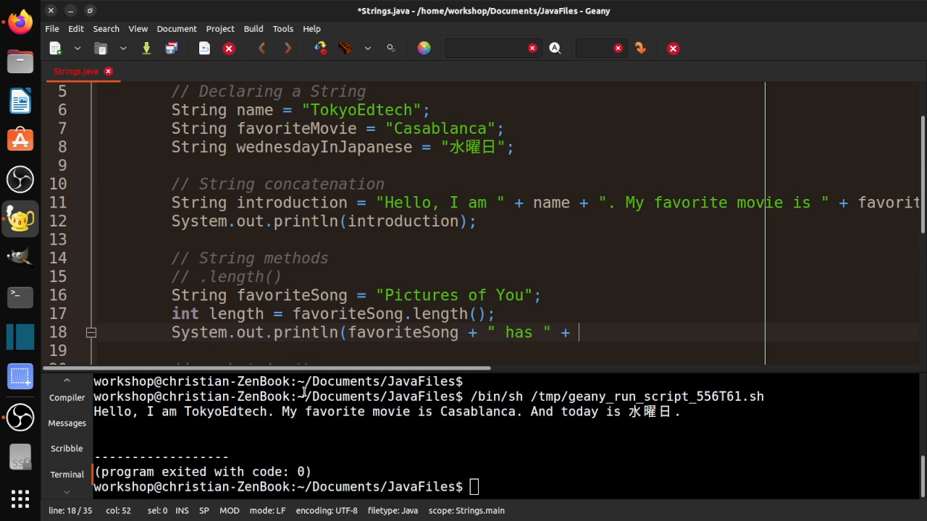
type("length +")
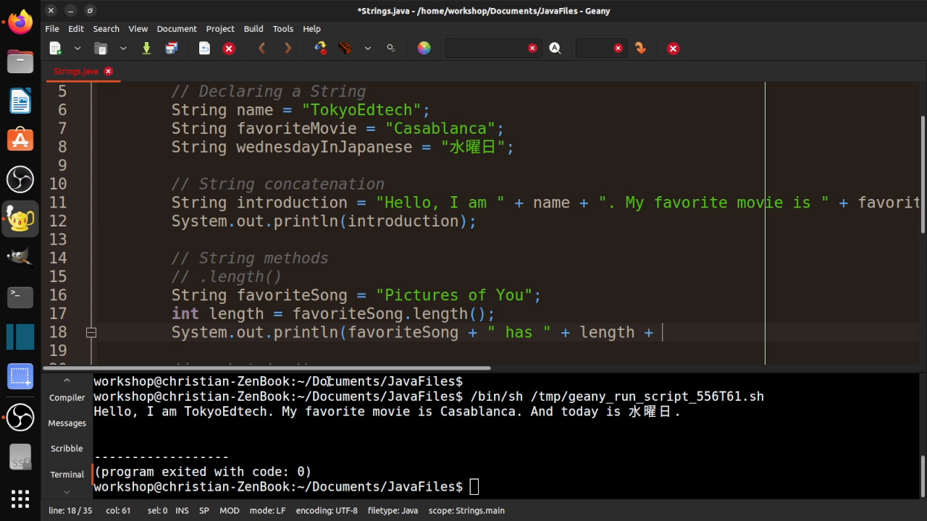
type("\" letter")
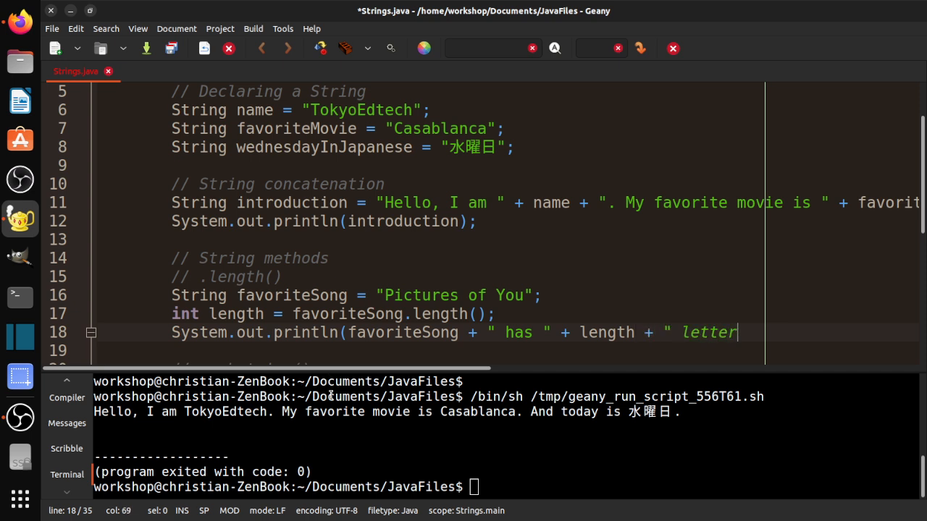
type("charac")
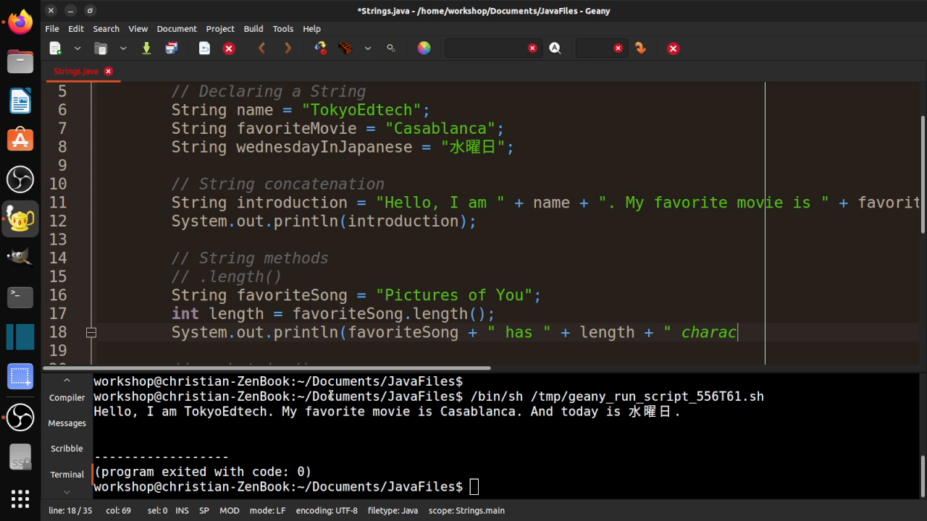
type("ters.\");")
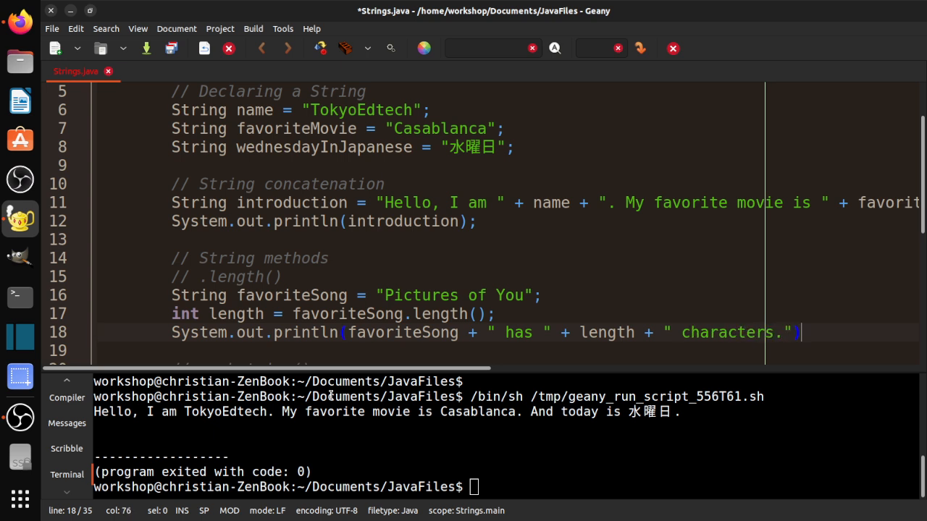
type(");")
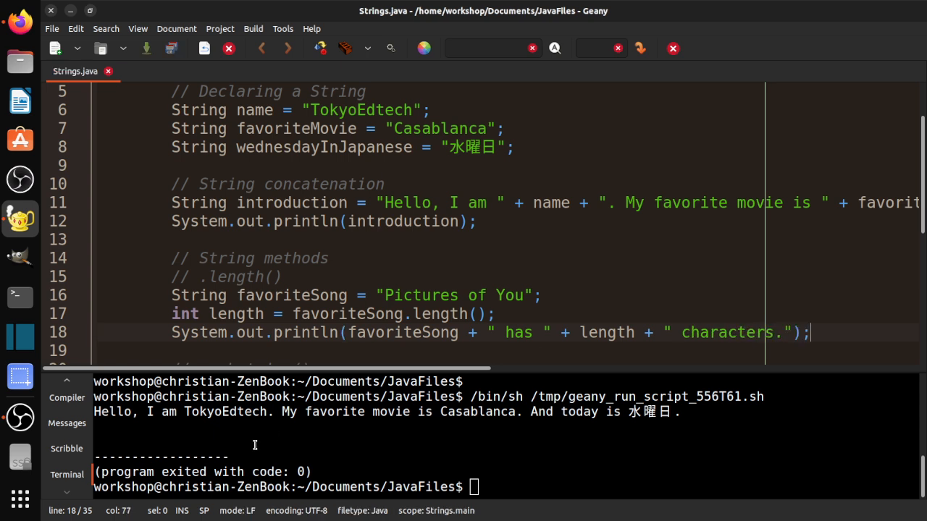
mouse_move(565, 333)
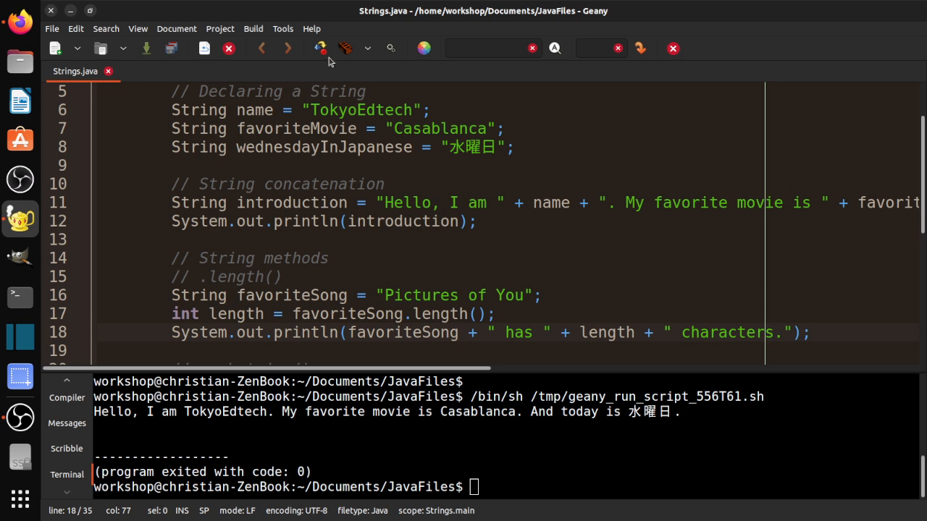
left_click(316, 48)
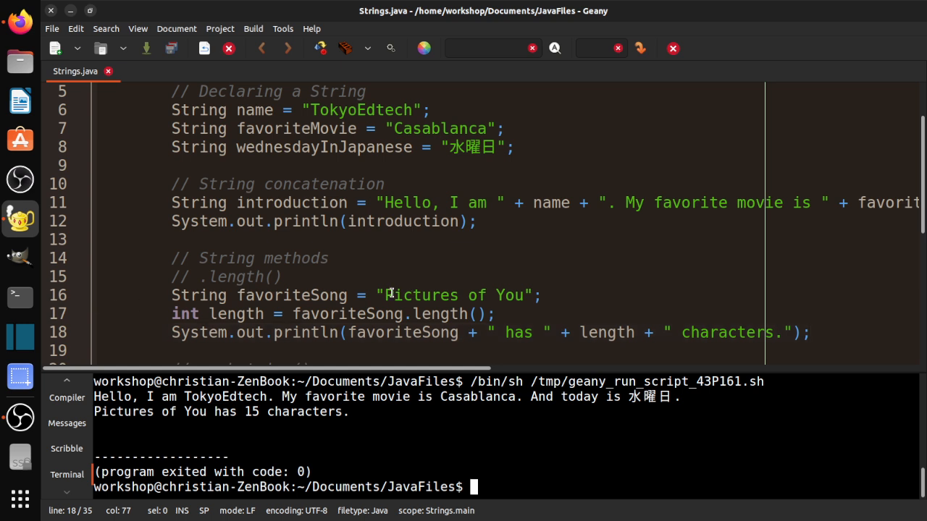
left_click(408, 295)
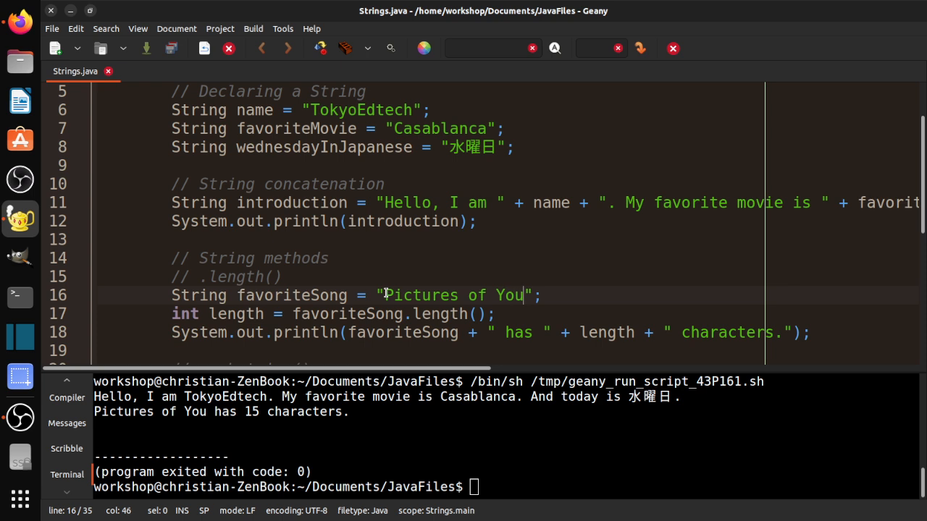
Step: Drop the int length variable and use favoriteSong.length() directly in the println
scroll("down", 3)
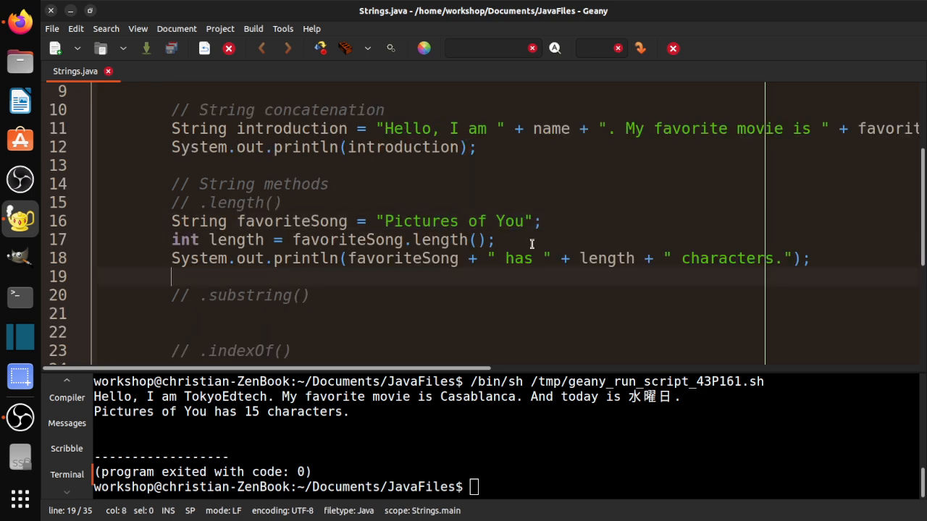
double_click(236, 240)
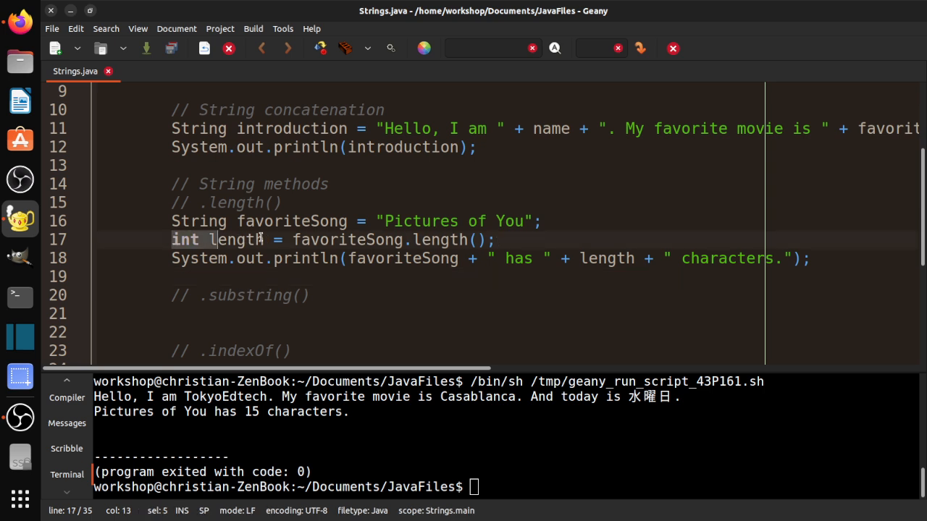
left_click(491, 239)
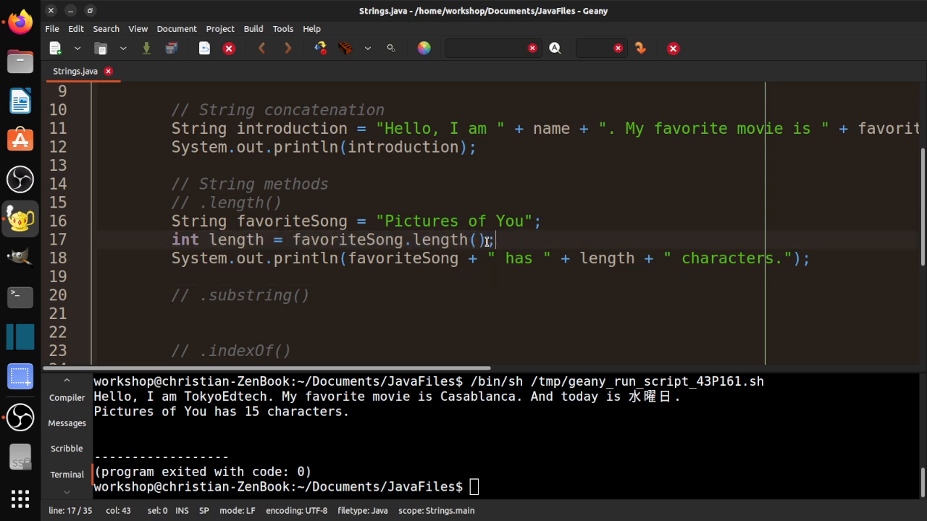
left_click_drag(491, 239, 295, 240)
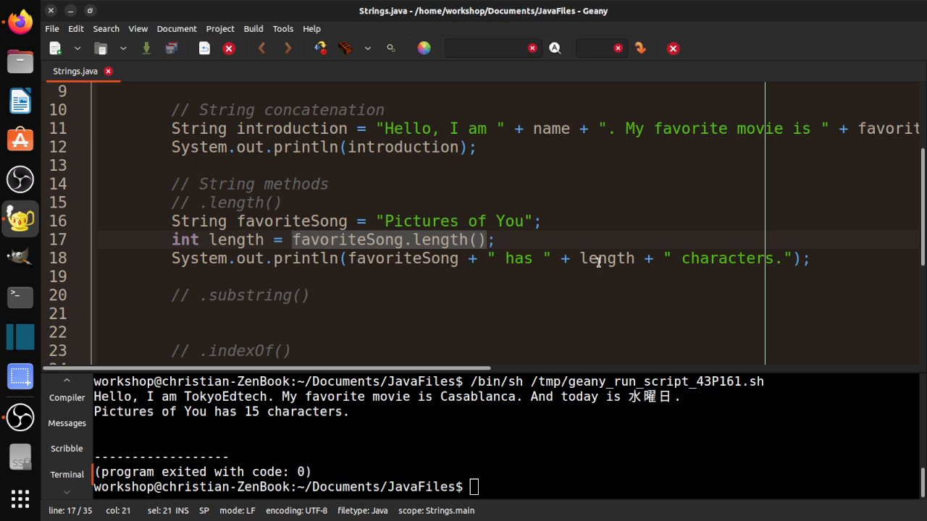
type("favoriteSong.length()")
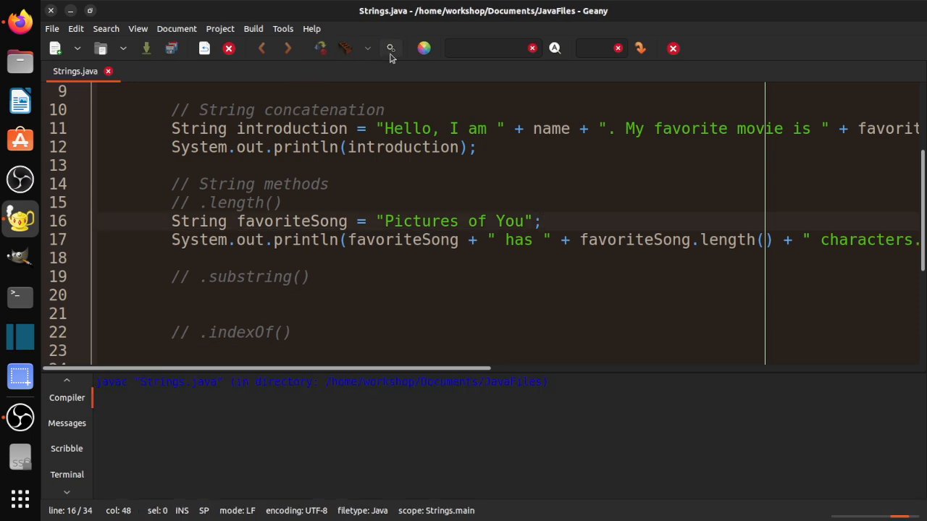
Step: Rerun the revised program and confirm it still reports 15 characters
left_click(345, 49)
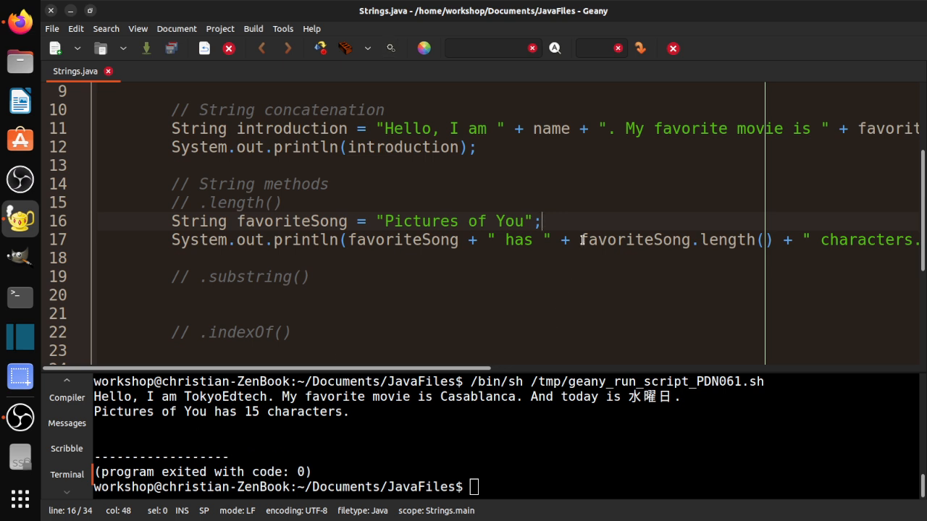
left_click_drag(580, 240, 773, 239)
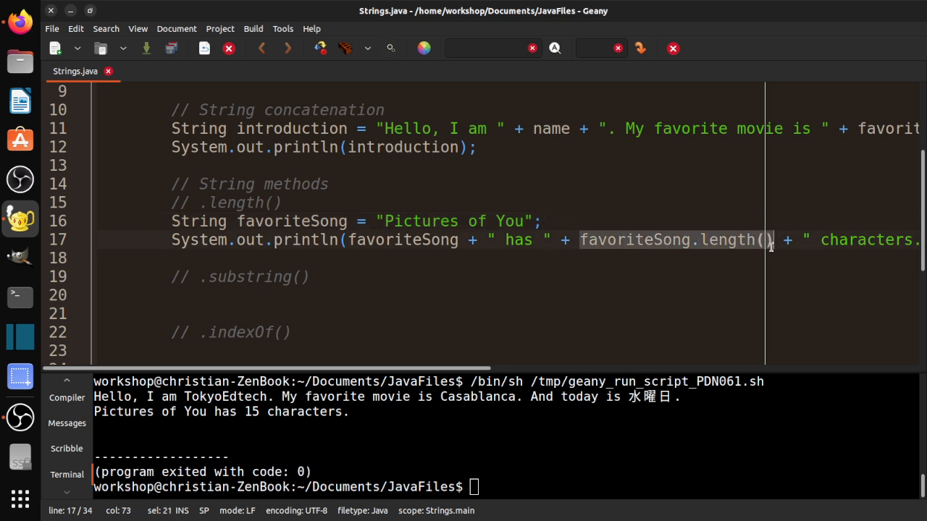
mouse_move(704, 263)
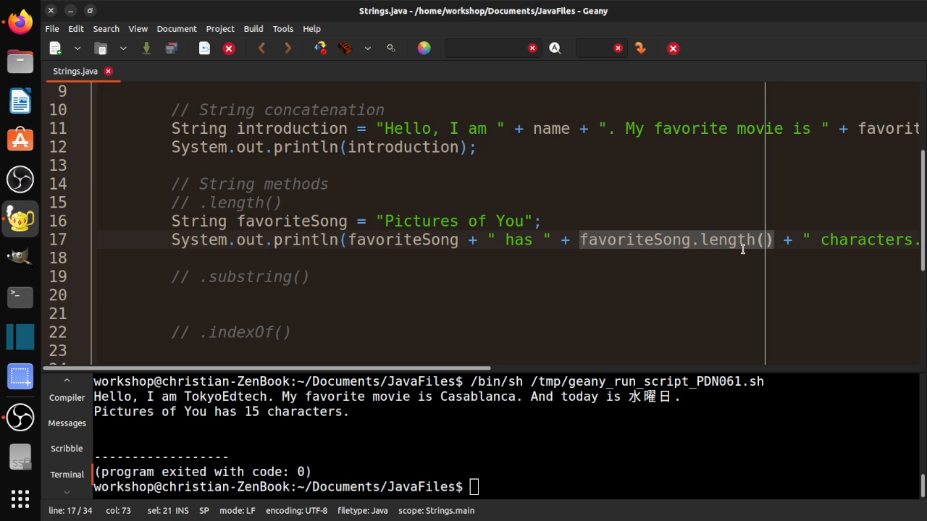
type("15")
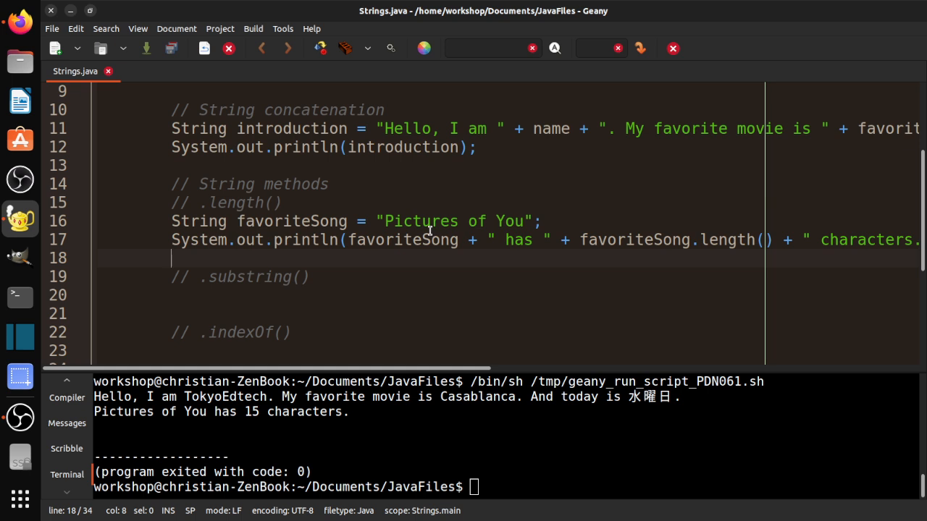
Step: Under // .substring(), declare String word = favoriteSong.substring(0, 8);
left_click(209, 299)
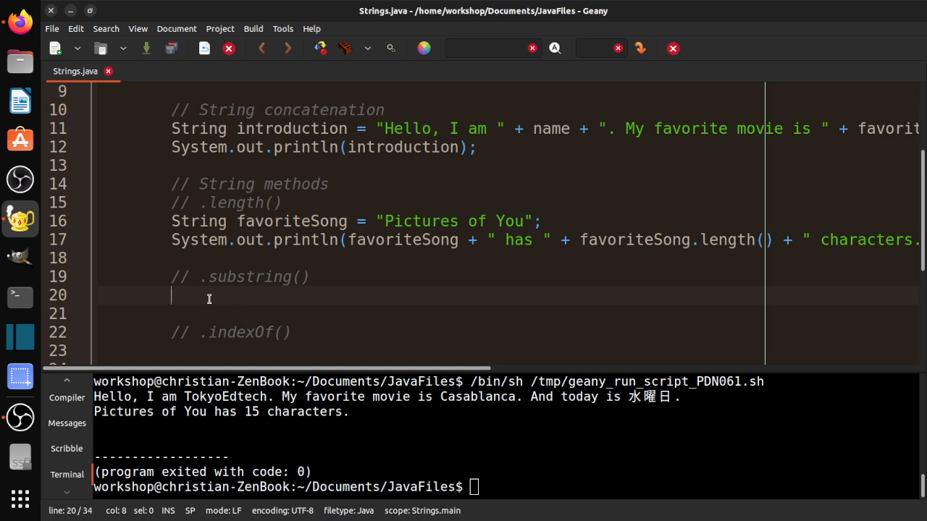
type("String word =")
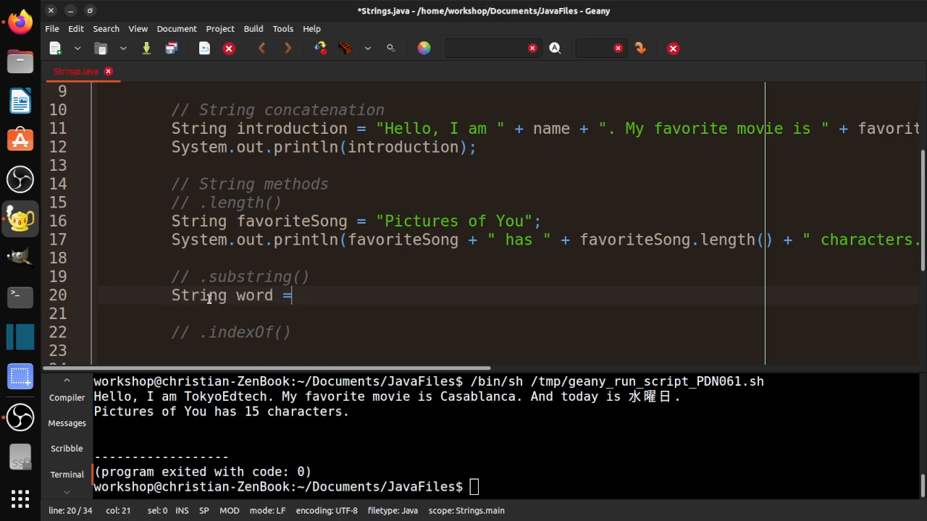
type("fa")
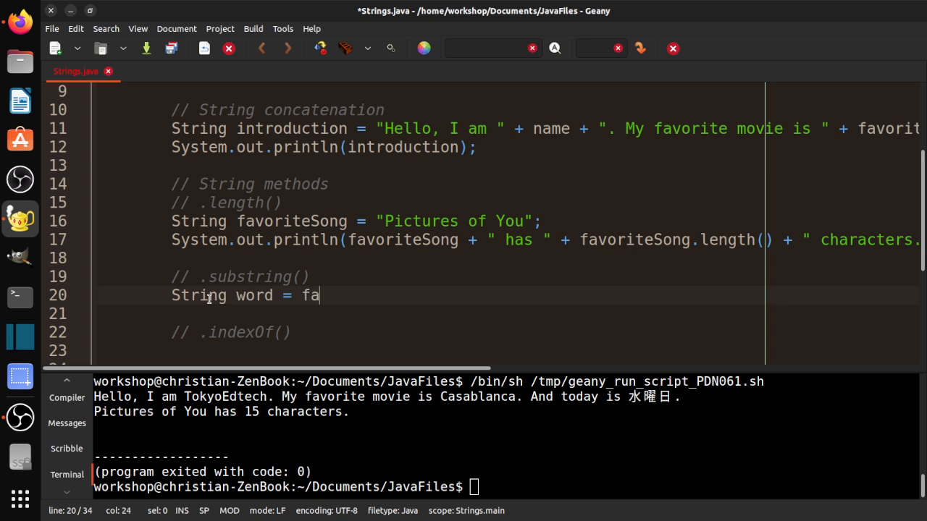
type("voriteSong")
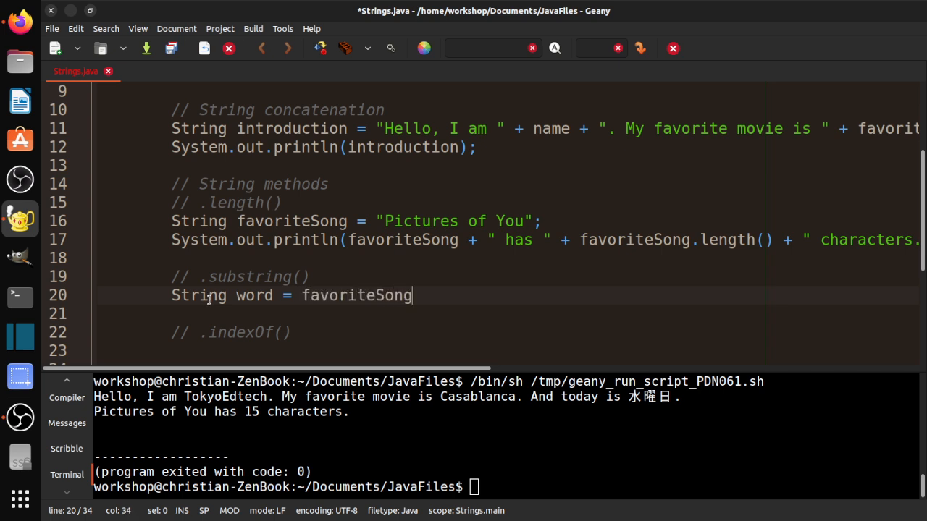
type(".substring(")
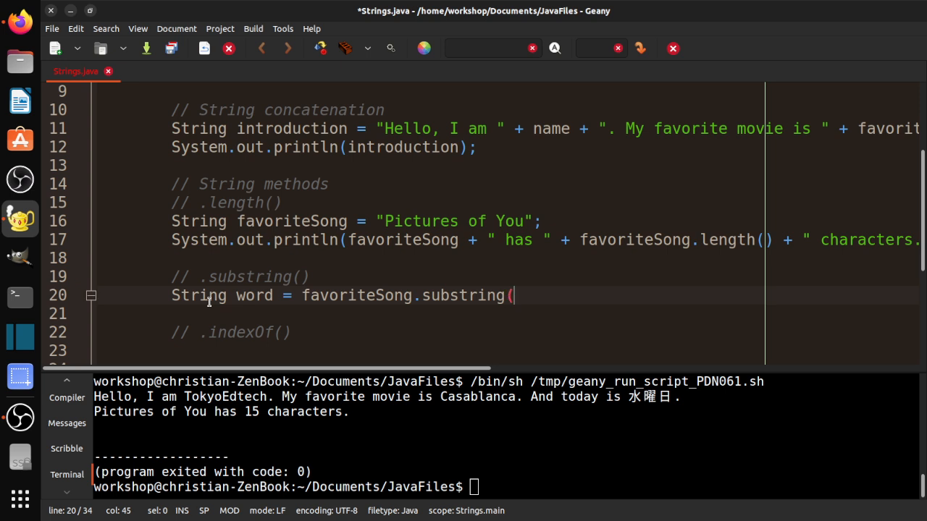
type("0, 8")
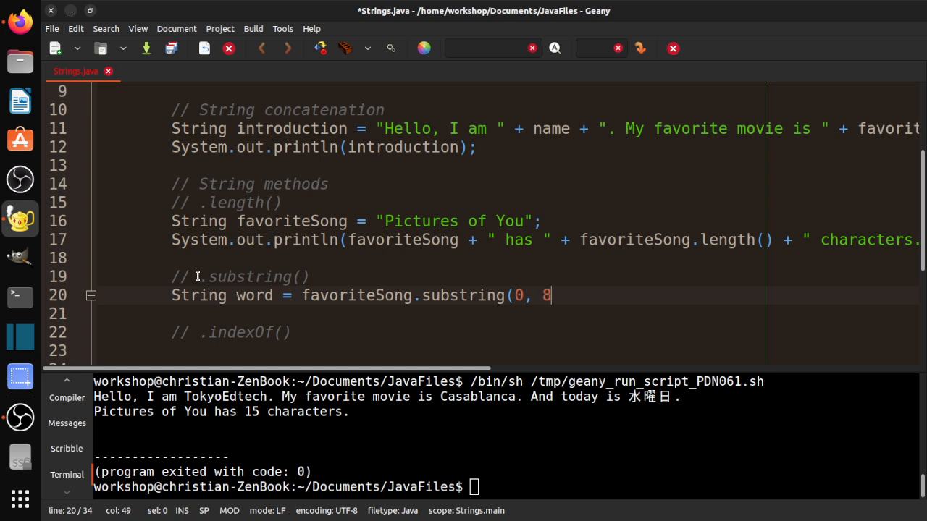
type(");")
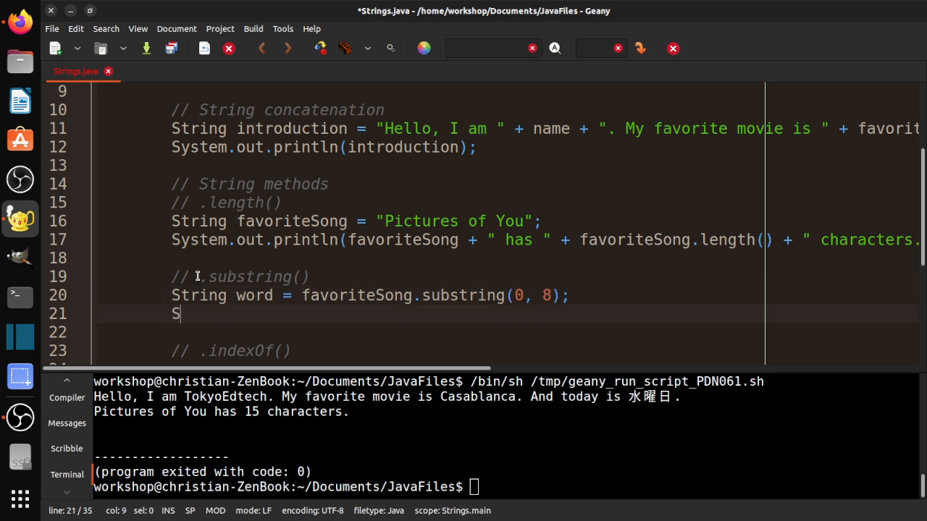
Step: Add System.out.println(word); to print Pictures
type("ystem.out.printl")
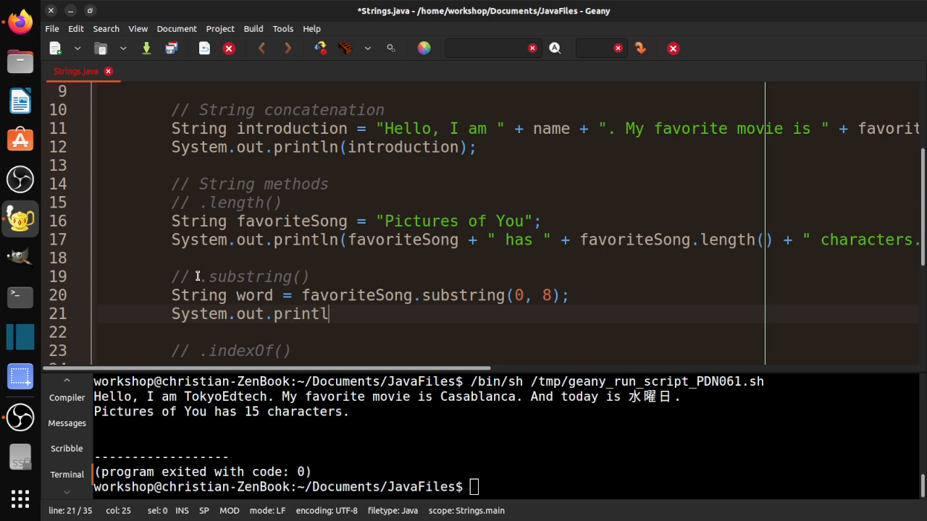
type("(word")
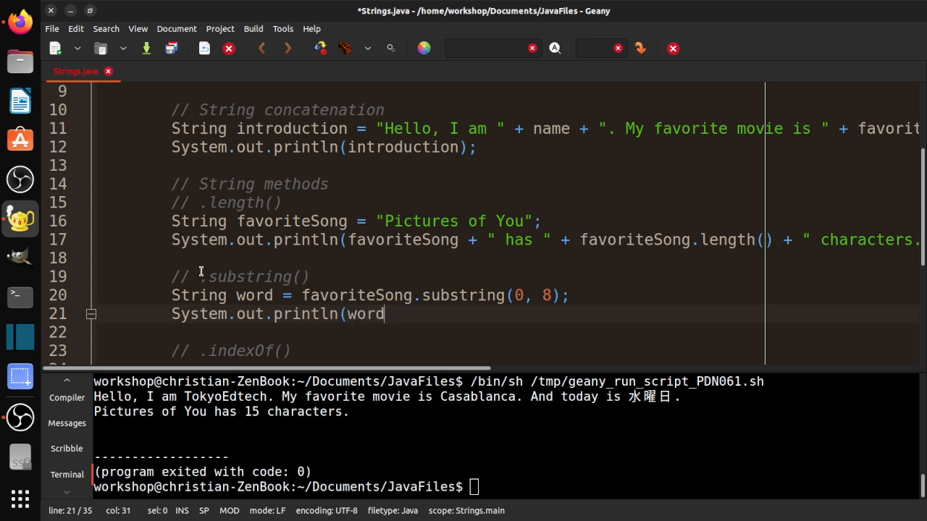
type(");")
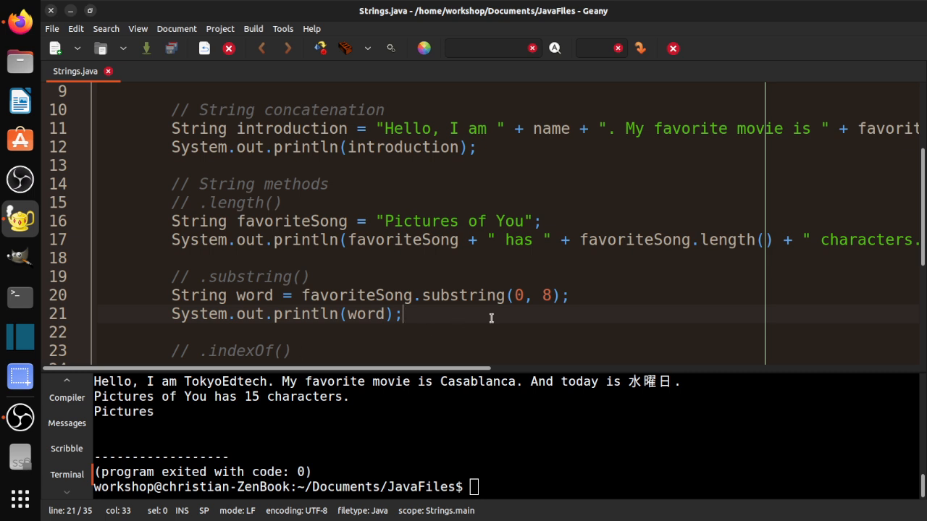
double_click(547, 296)
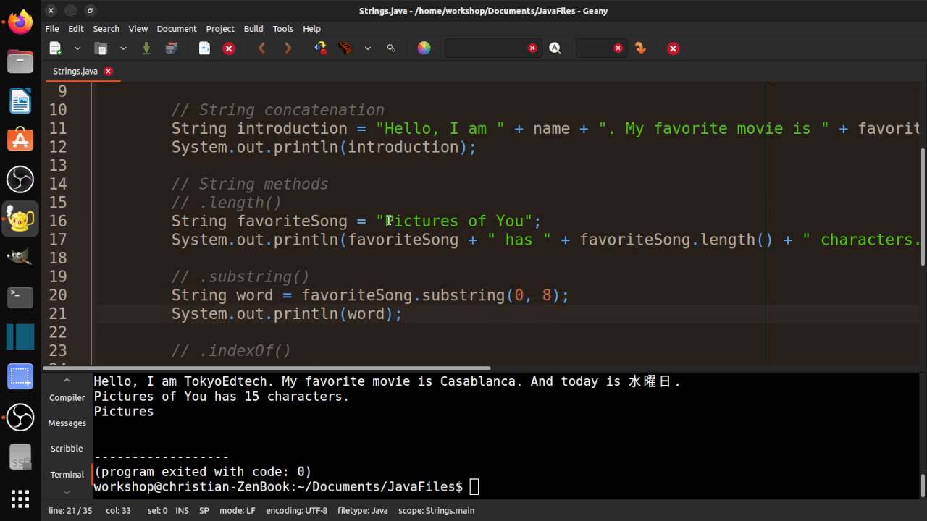
left_click_drag(385, 221, 525, 221)
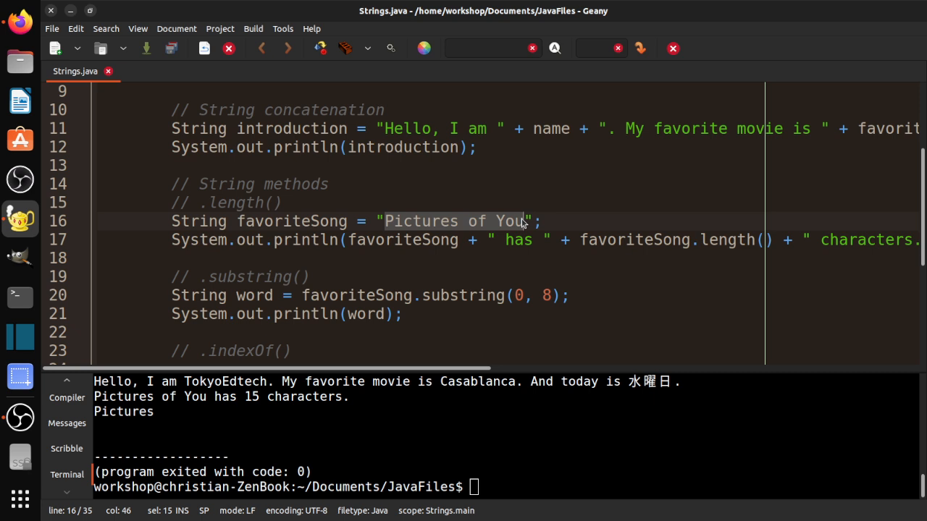
left_click(389, 221)
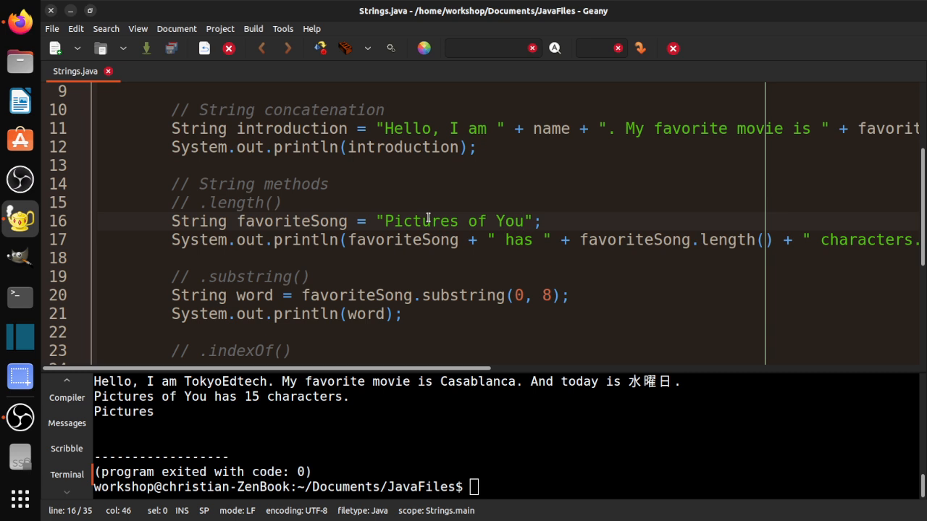
left_click(302, 221)
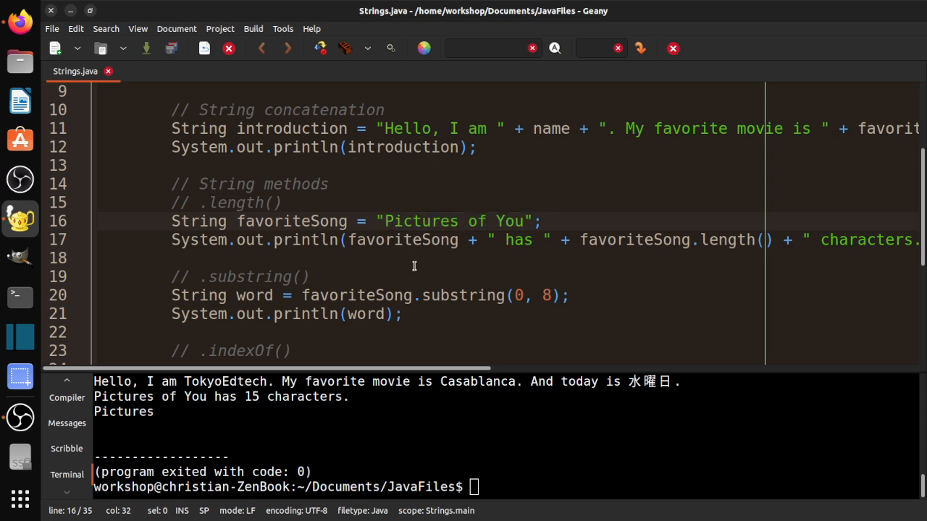
left_click(389, 221)
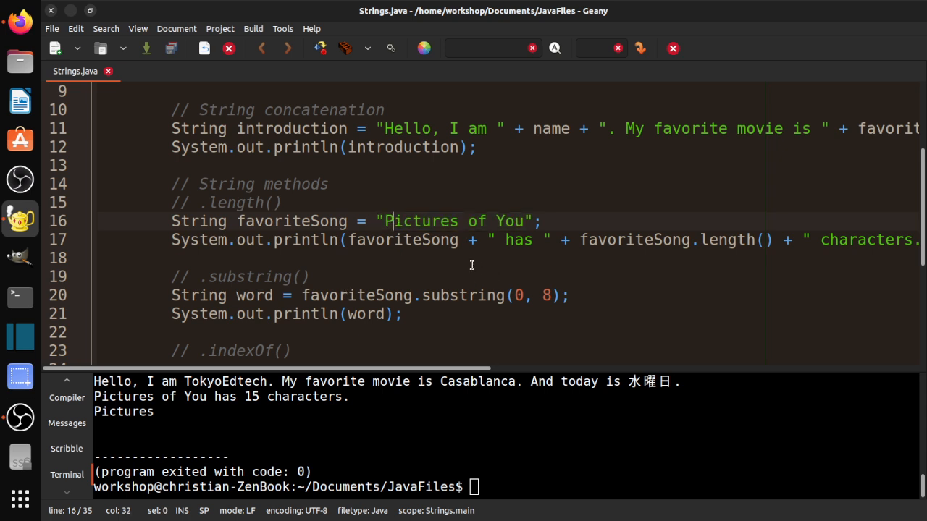
mouse_move(406, 243)
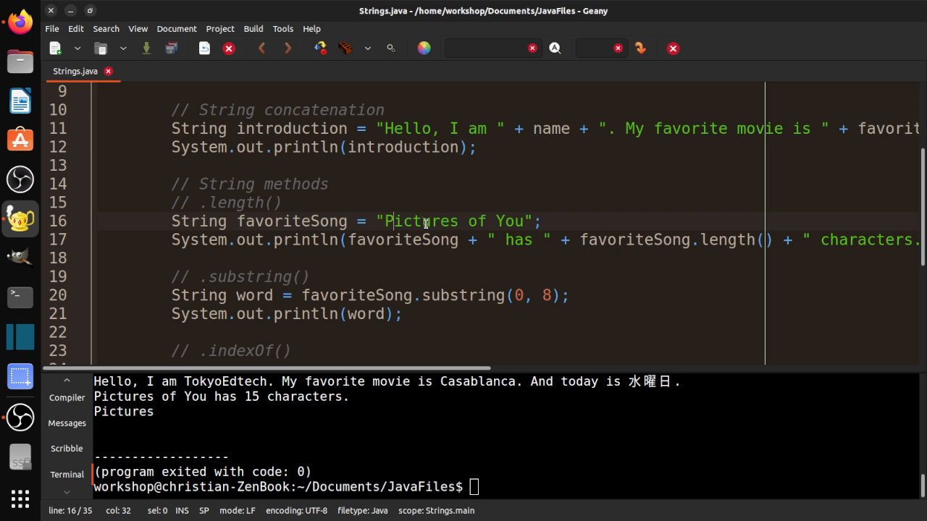
mouse_move(414, 230)
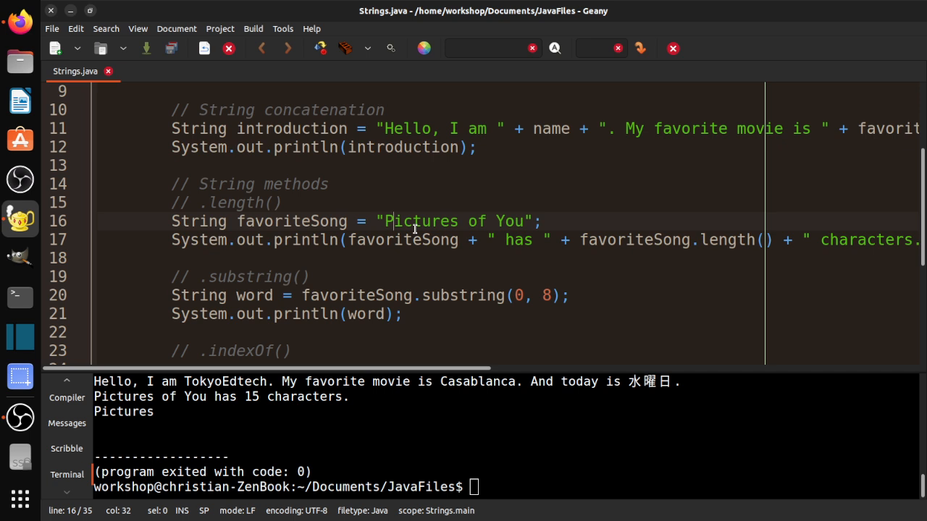
mouse_move(525, 296)
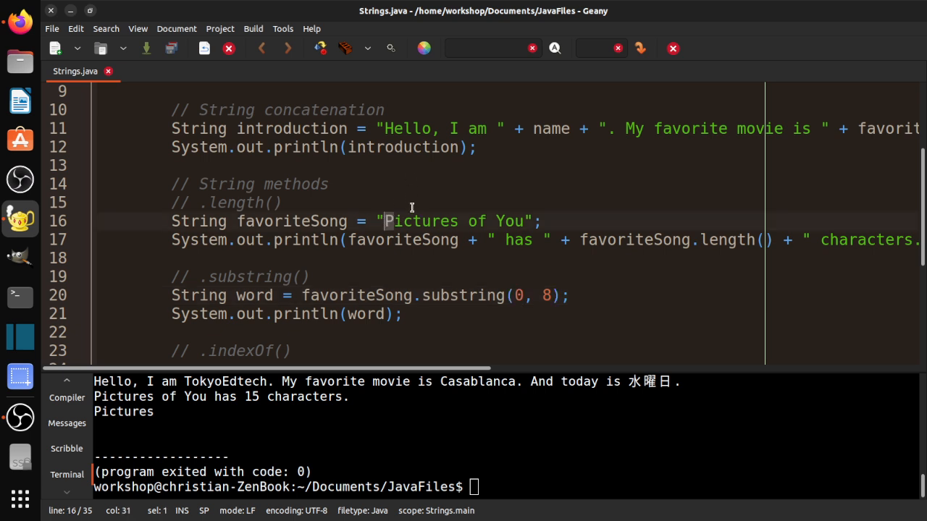
mouse_move(416, 211)
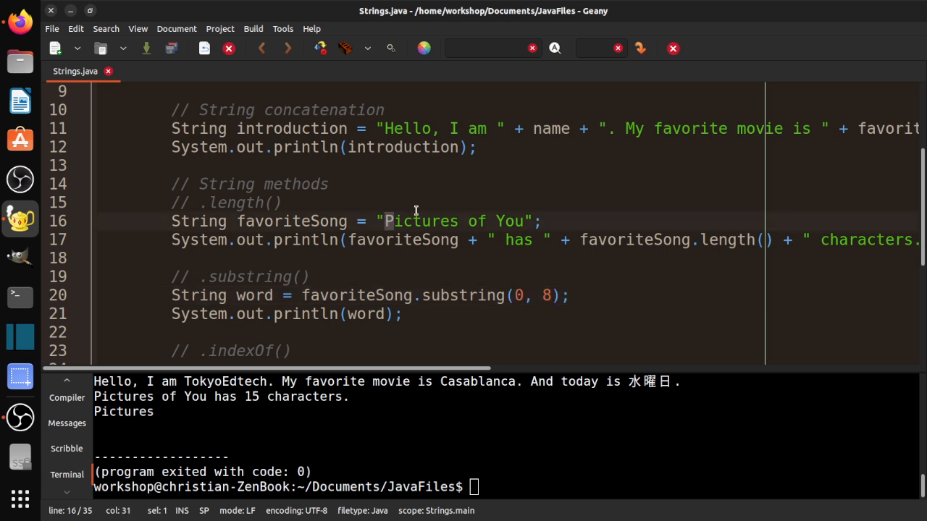
mouse_move(383, 208)
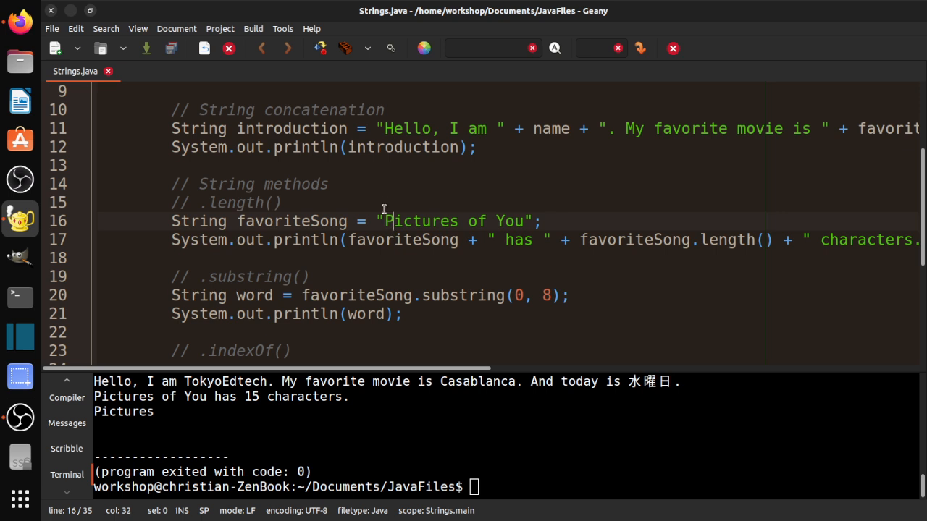
mouse_move(387, 191)
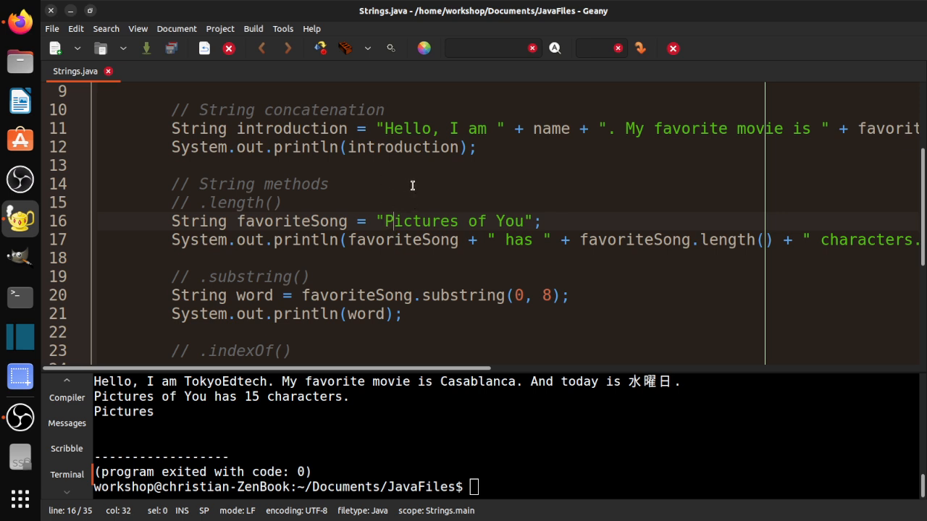
mouse_move(435, 199)
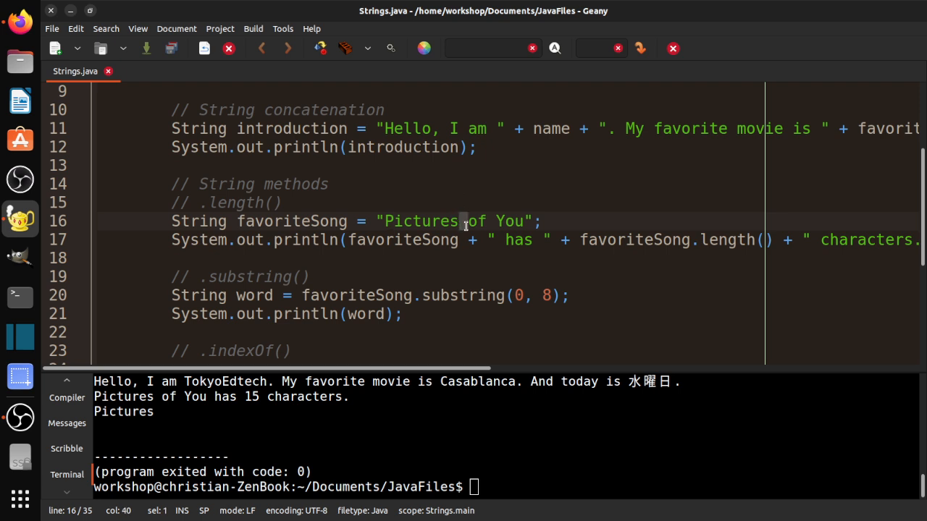
mouse_move(539, 190)
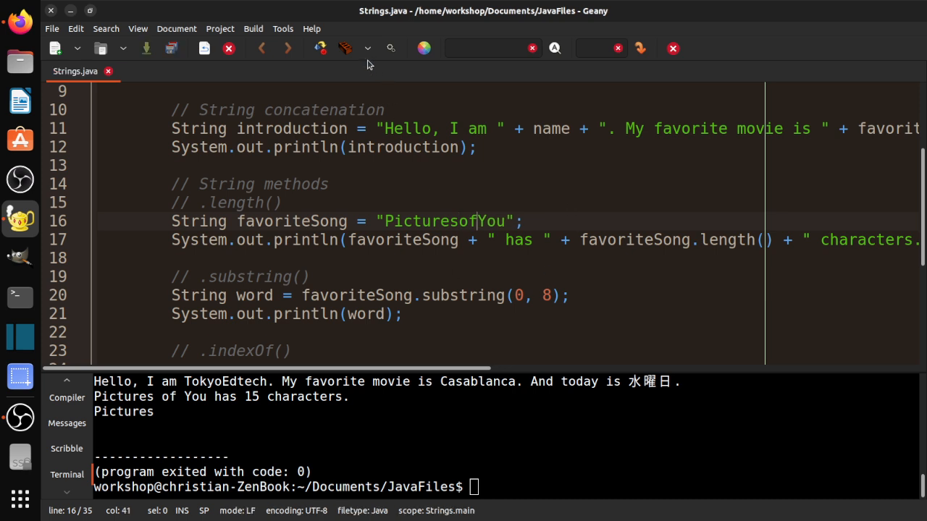
Step: Run the spaceless 'PicturesofYou' version to show 13 characters, then click into the title
left_click(391, 49)
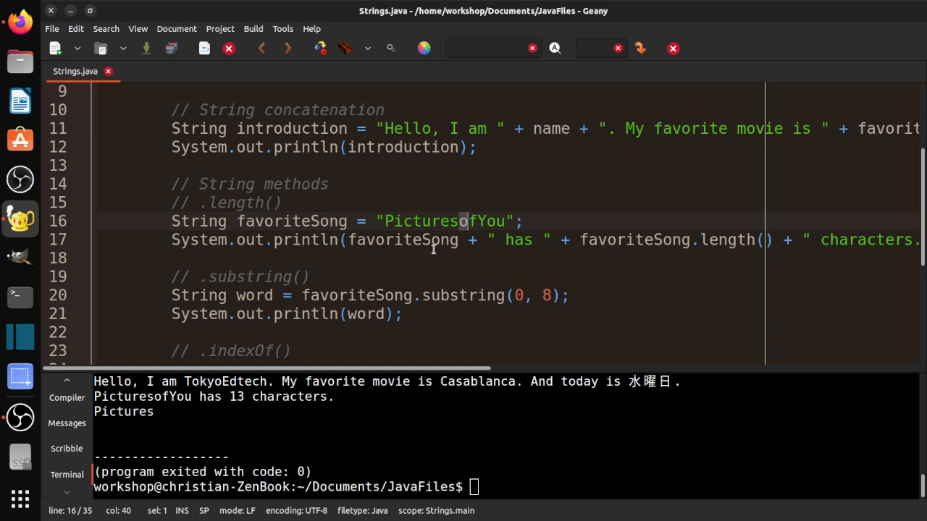
mouse_move(389, 194)
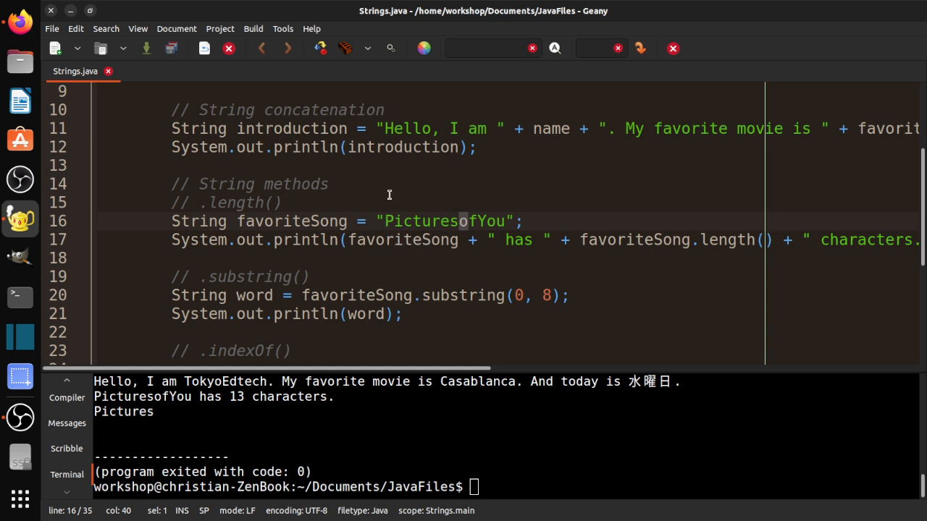
mouse_move(417, 200)
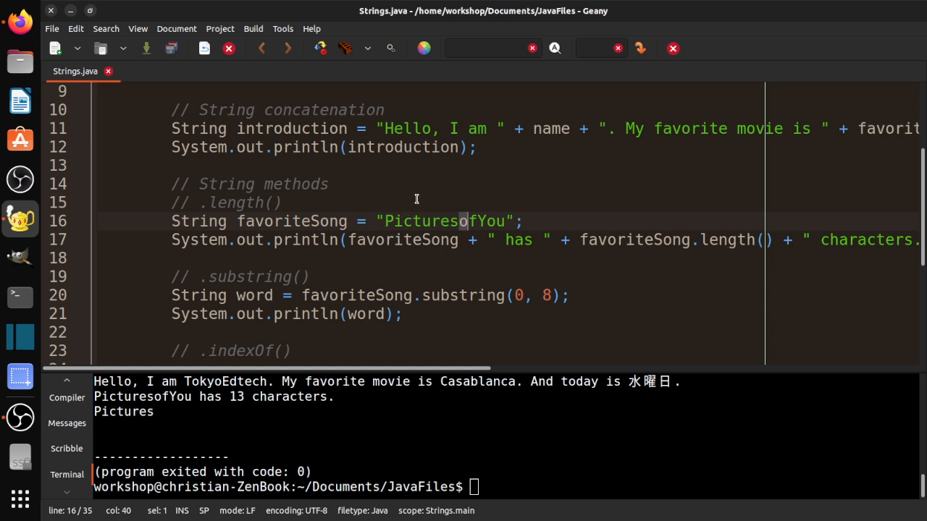
mouse_move(454, 188)
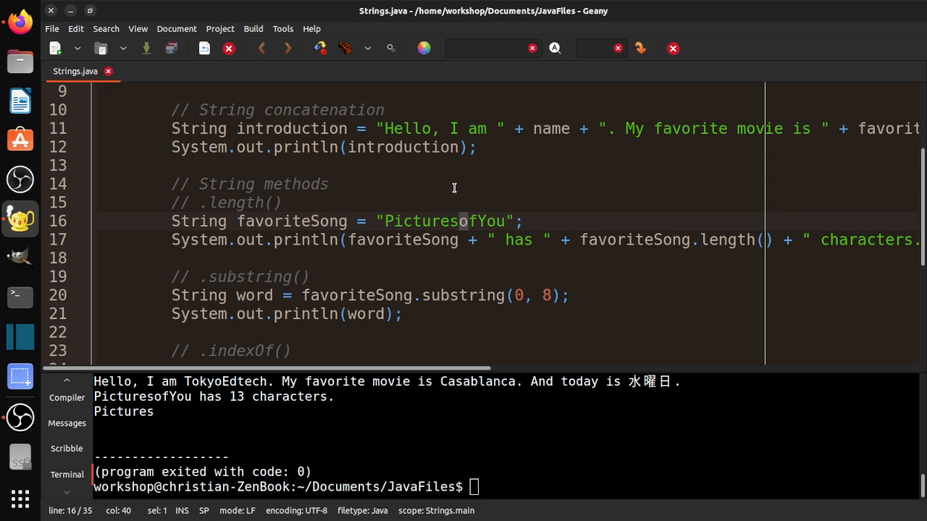
mouse_move(451, 202)
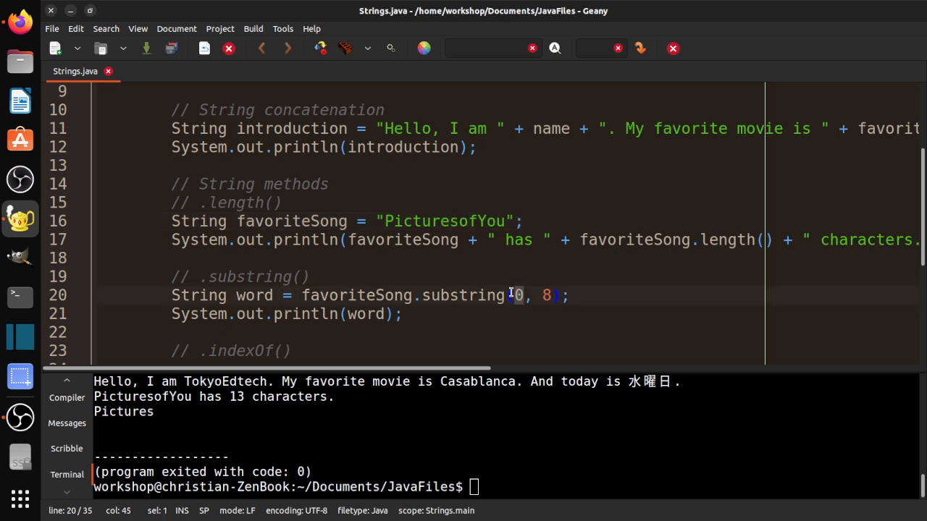
mouse_move(394, 221)
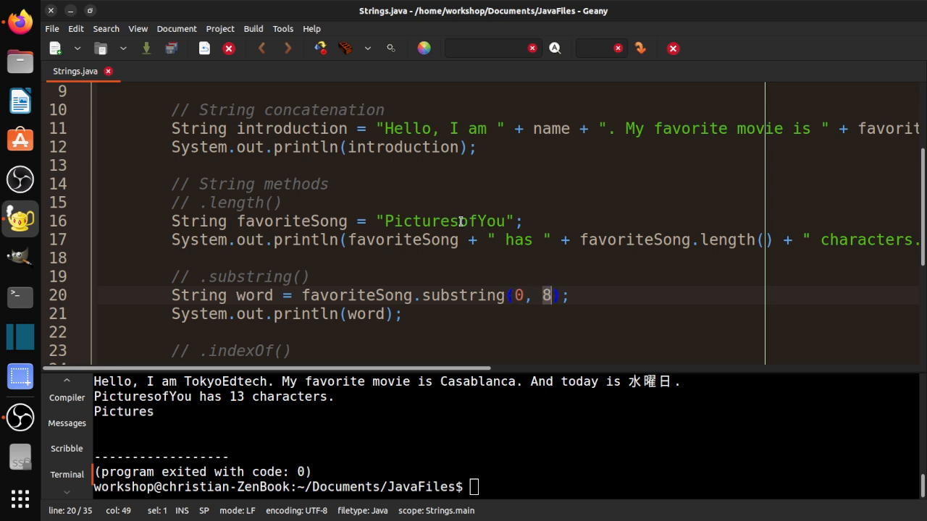
left_click(465, 221)
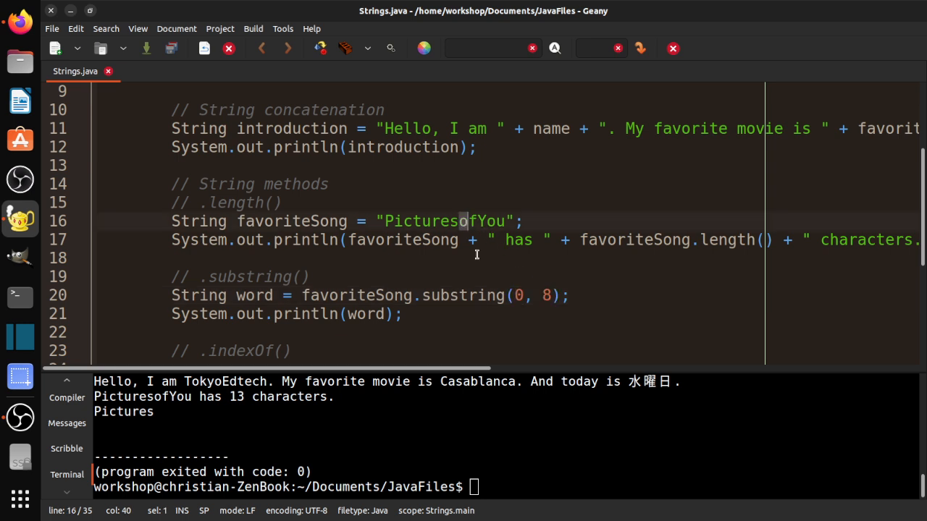
mouse_move(518, 277)
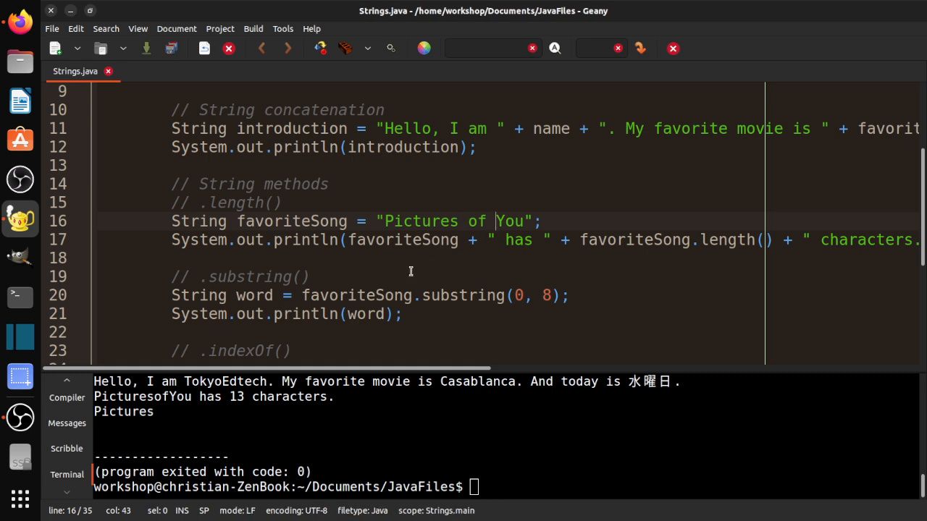
mouse_move(414, 291)
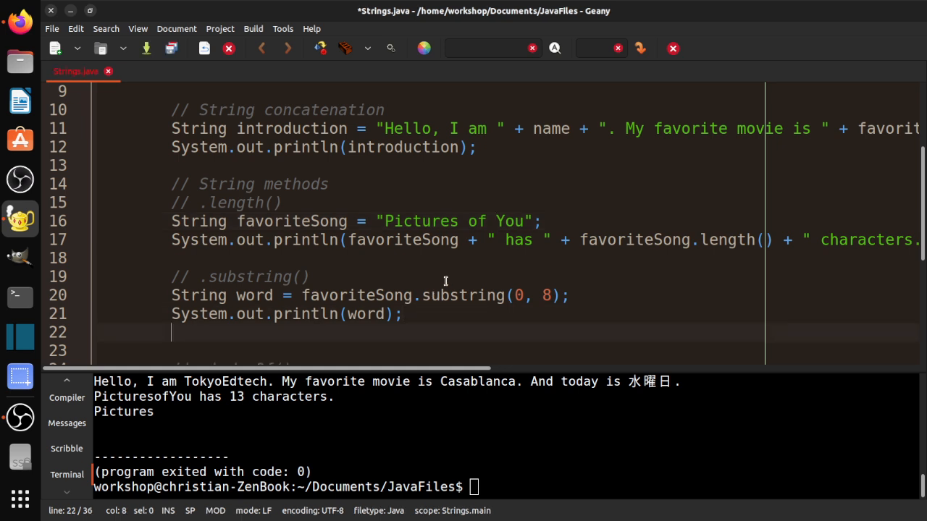
Step: Declare songTitle = "Push" and print its single-letter substrings (0,1) through (3,4)
type("Stirng")
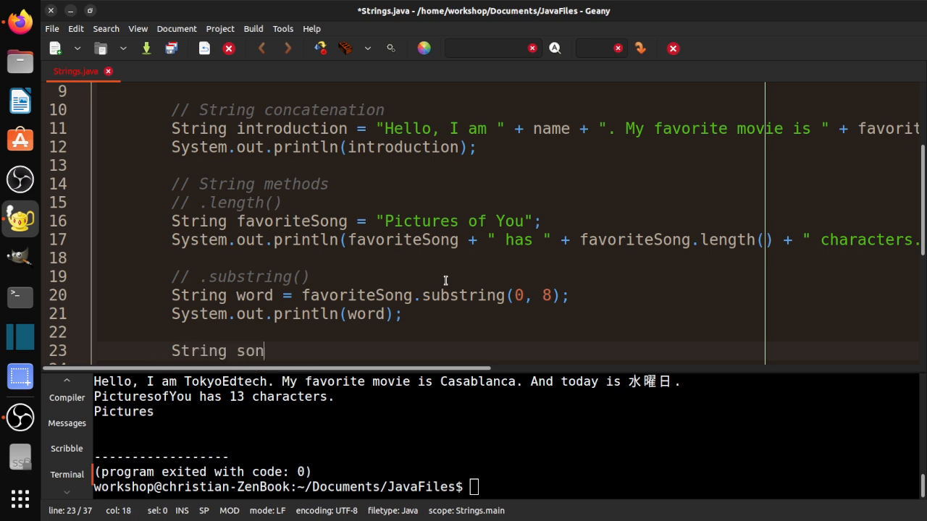
type("gTitle = \"")
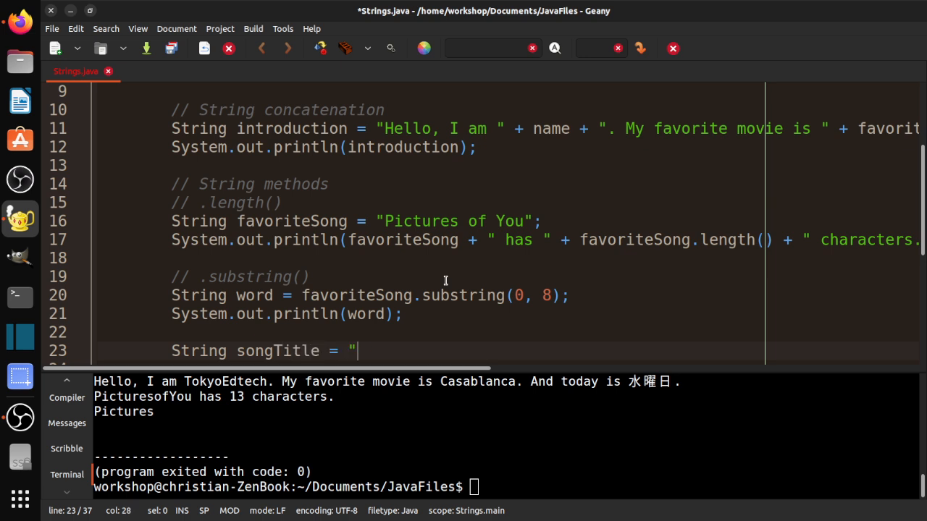
type("Push\";")
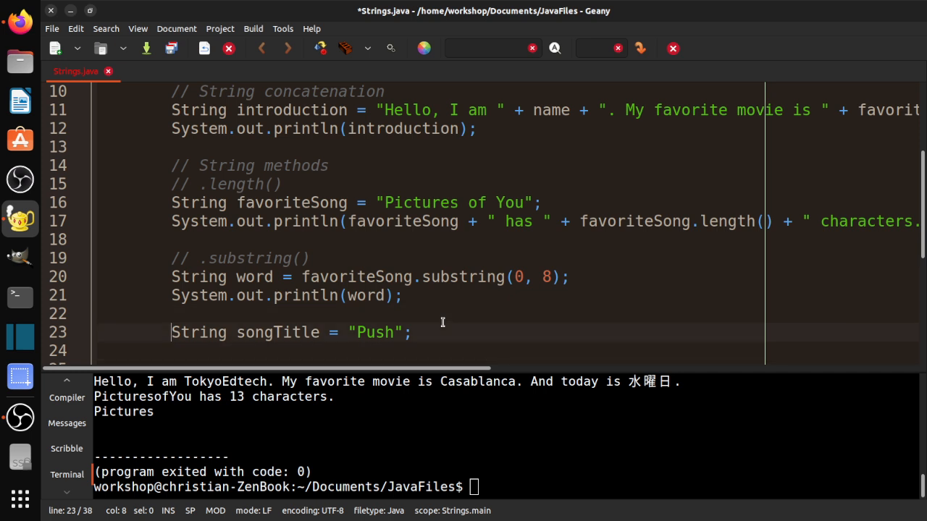
type("System.out.p")
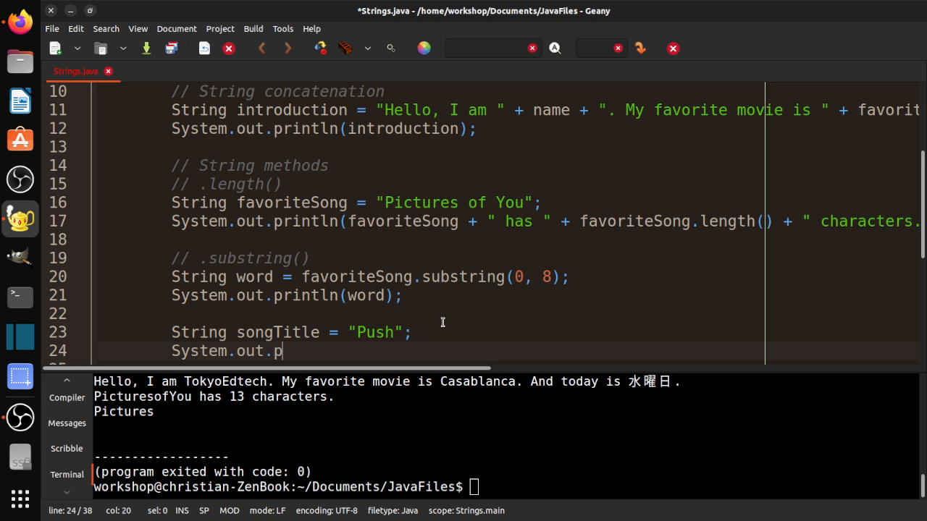
type("rintln(")
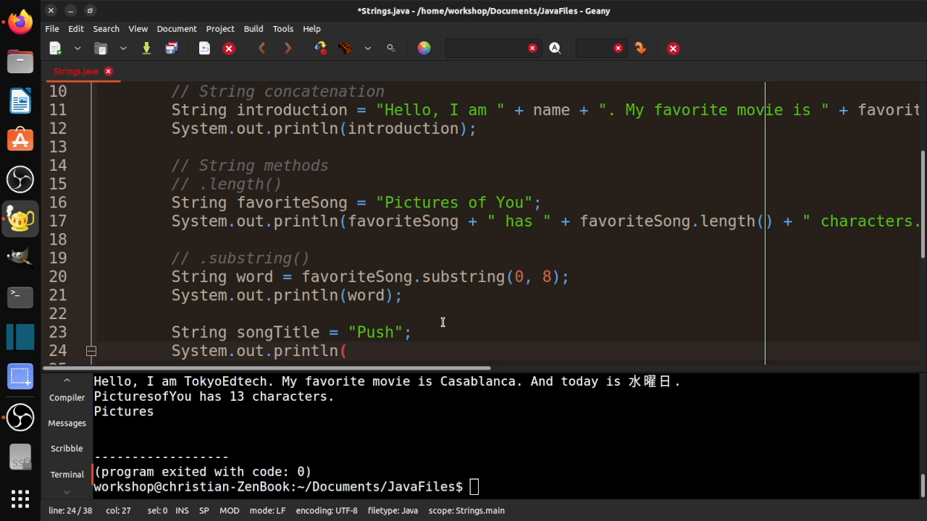
type("songTitl")
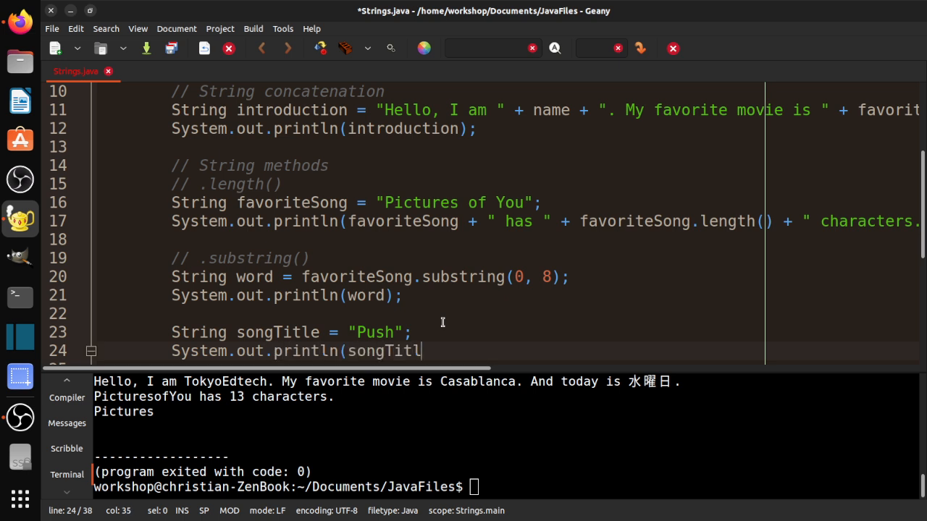
type("e.subst")
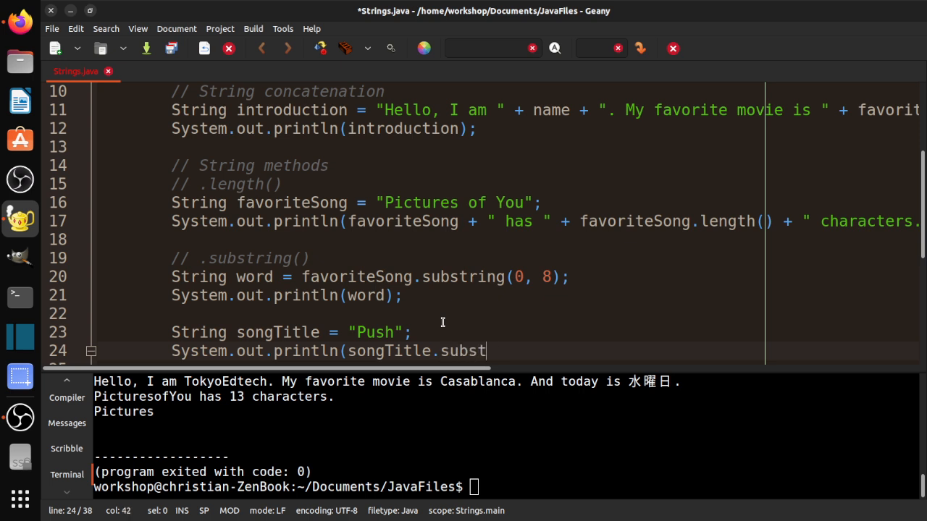
type("ring(")
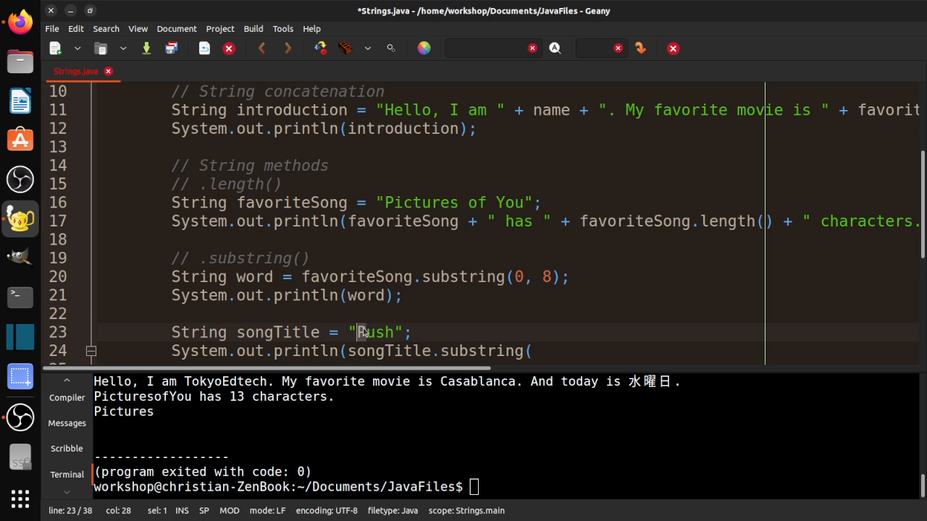
type("0")
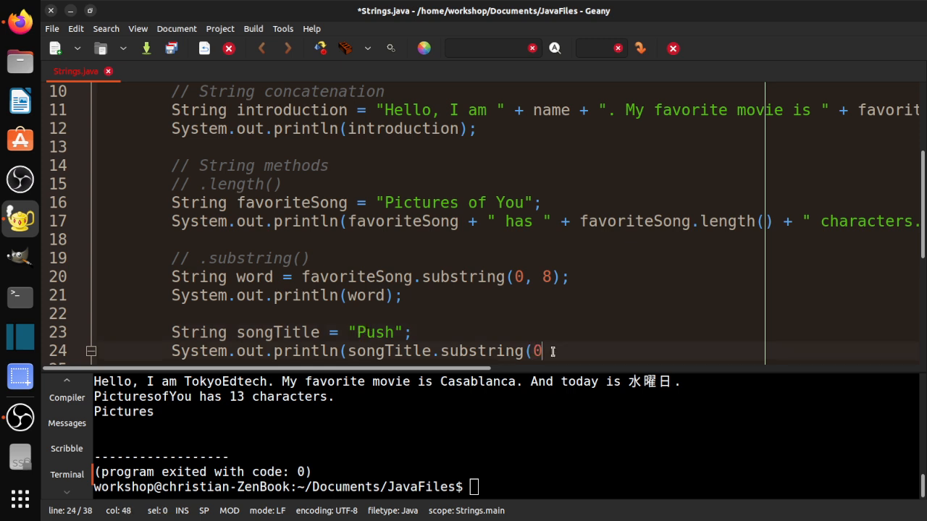
type(", 1);")
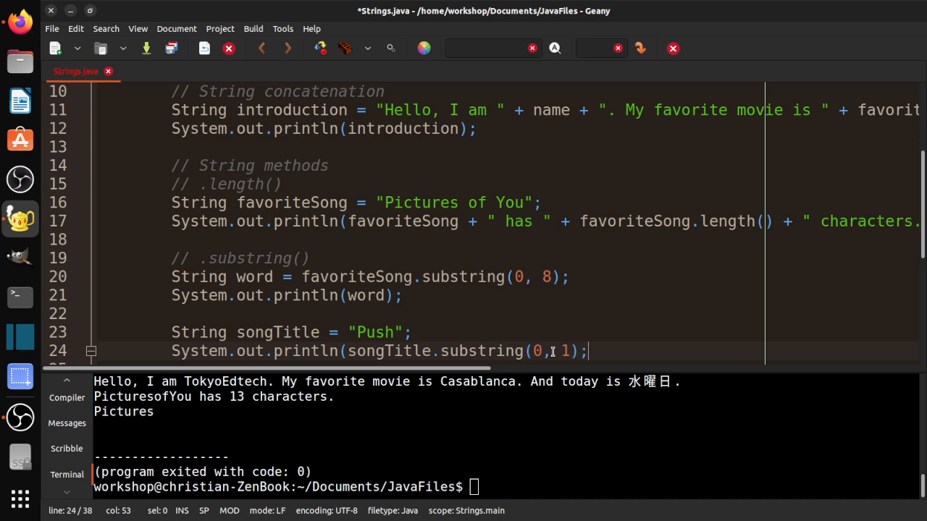
scroll("down", 3)
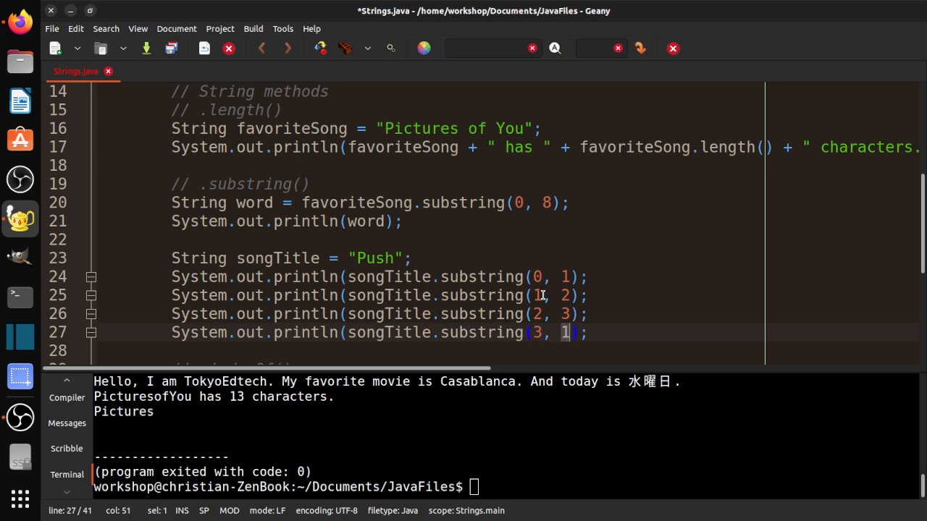
type("4")
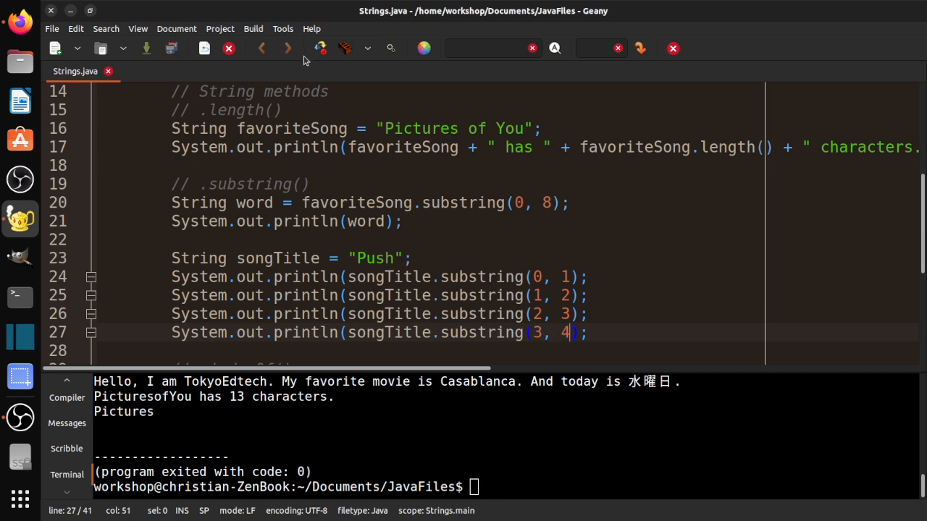
left_click(391, 48)
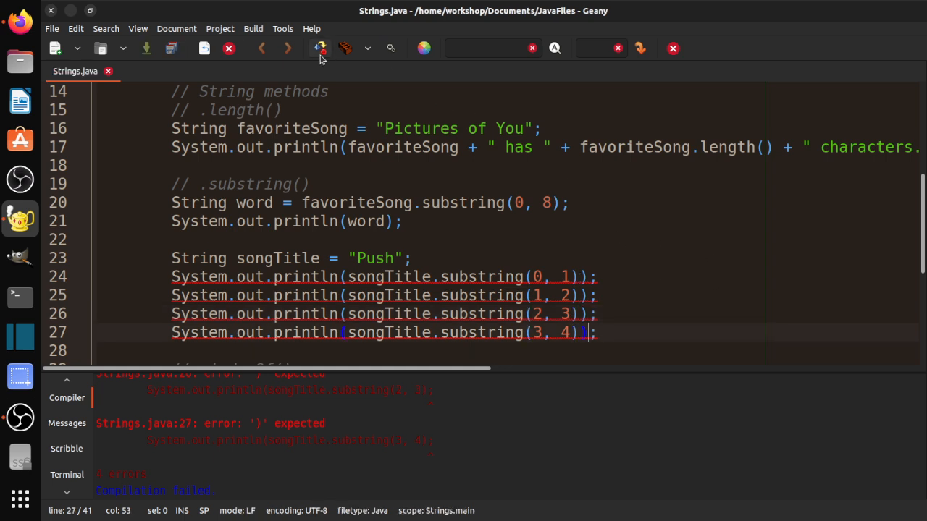
left_click(318, 47)
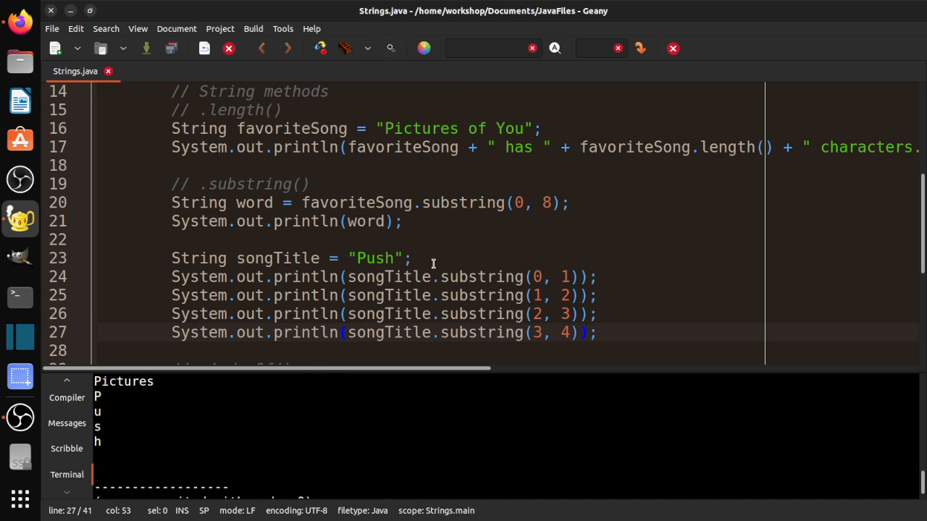
double_click(375, 259)
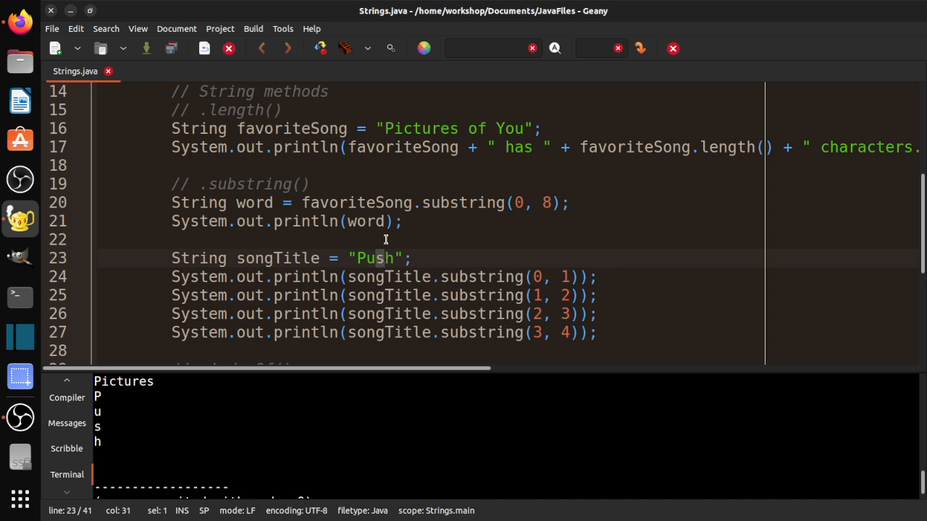
left_click(390, 258)
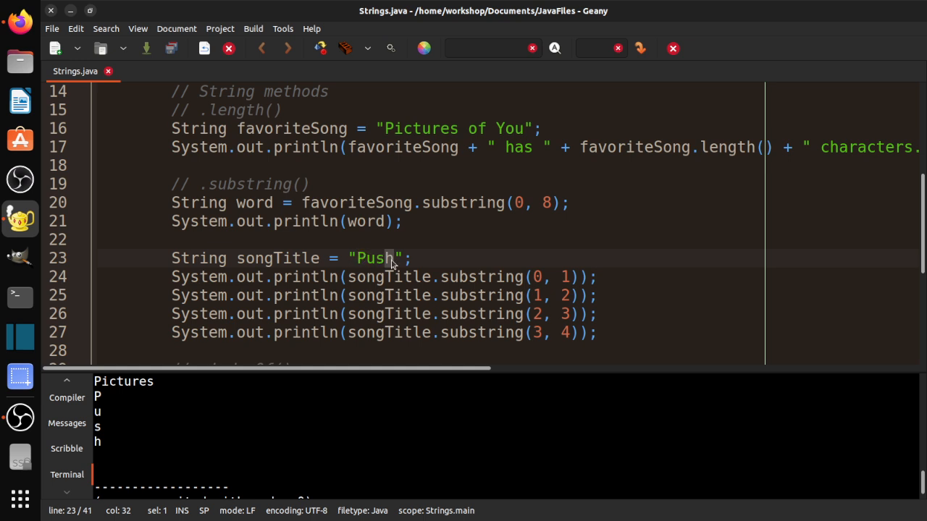
mouse_move(371, 261)
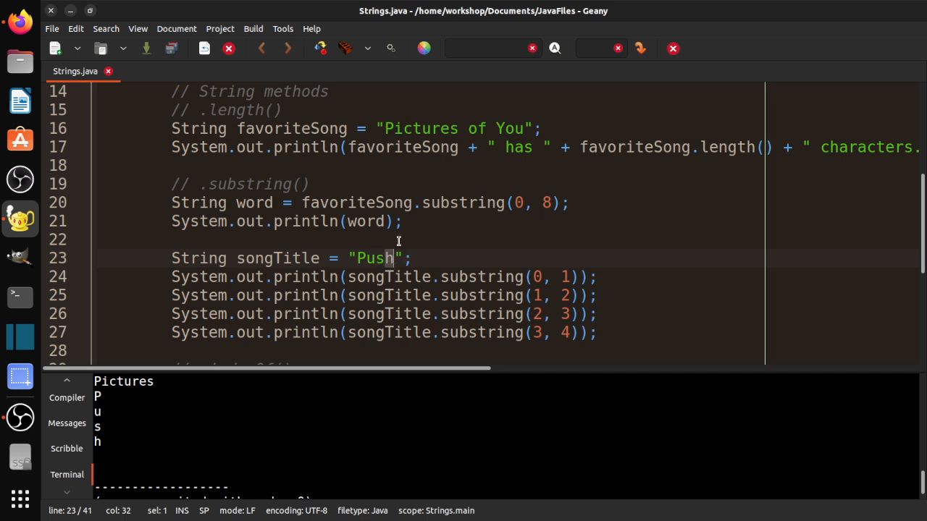
left_click(564, 333)
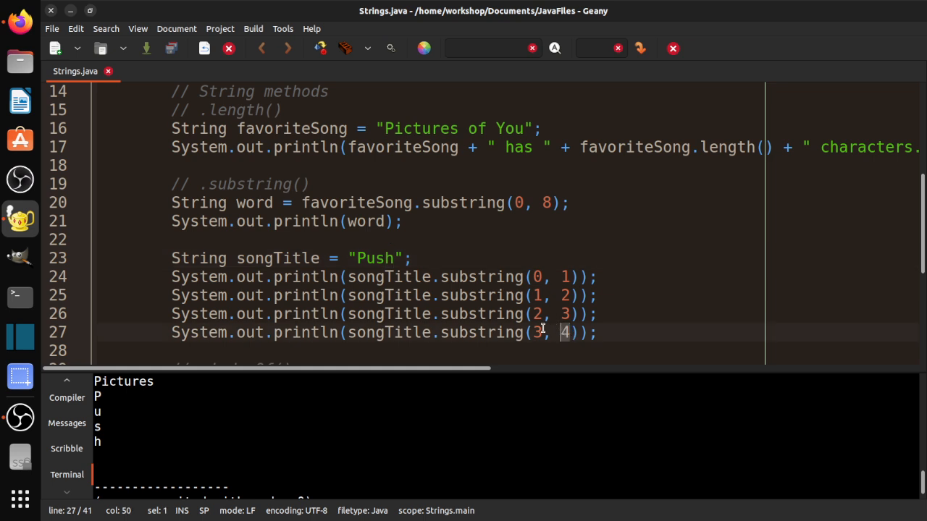
Step: Change the last substring to (4, 5) and run to show StringIndexOutOfBoundsException
type("4")
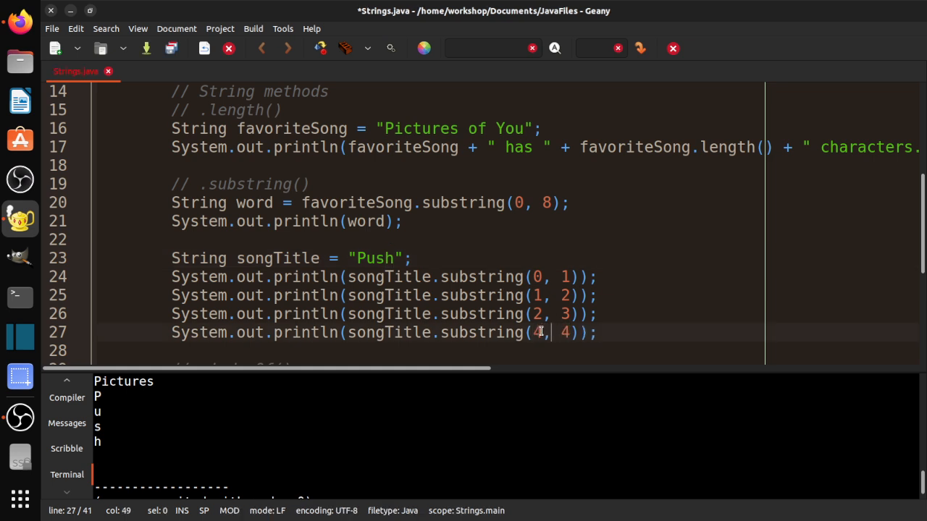
type("5")
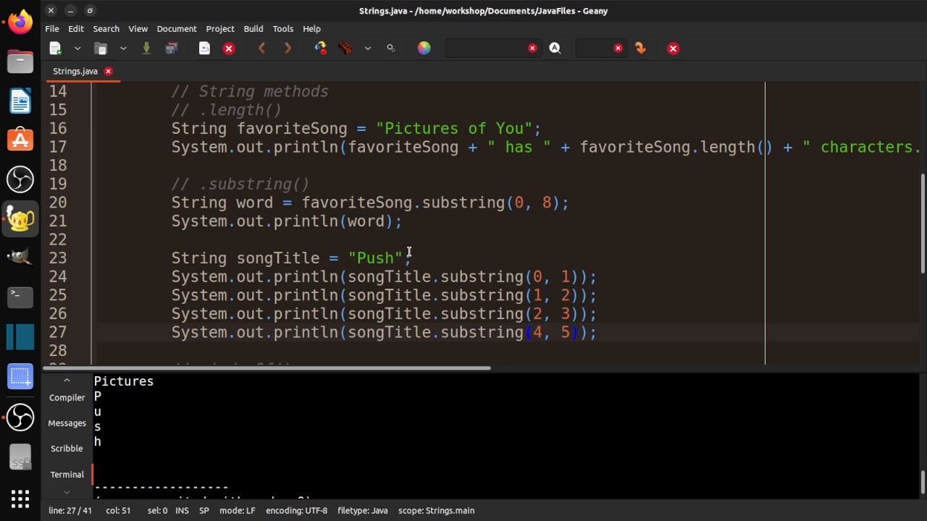
left_click(391, 47)
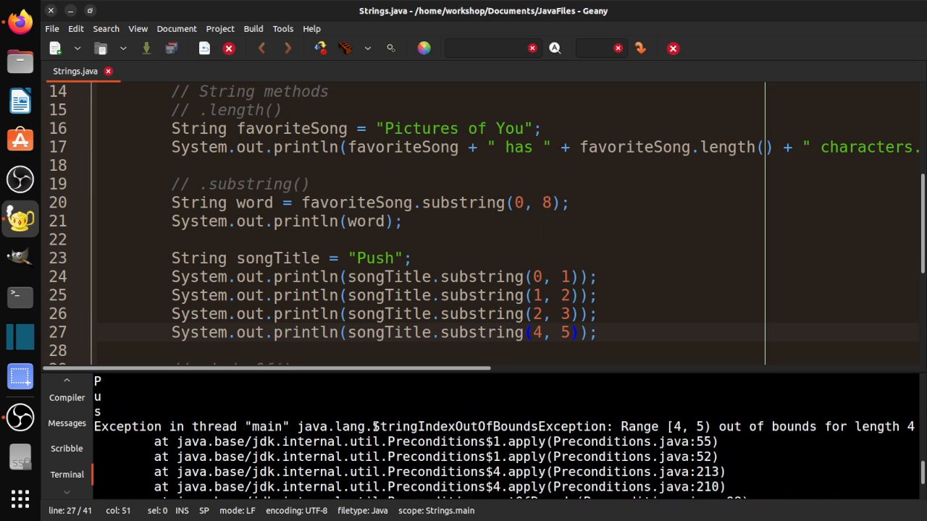
double_click(491, 426)
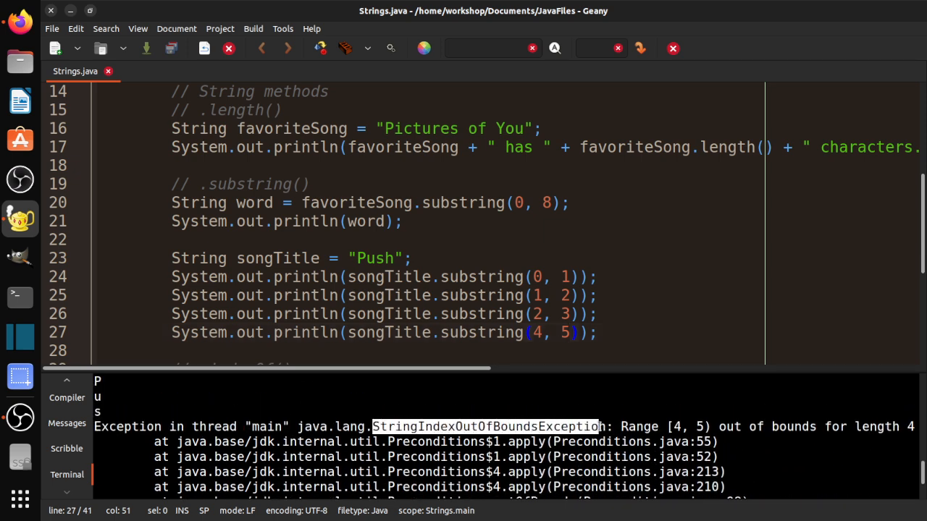
mouse_move(627, 422)
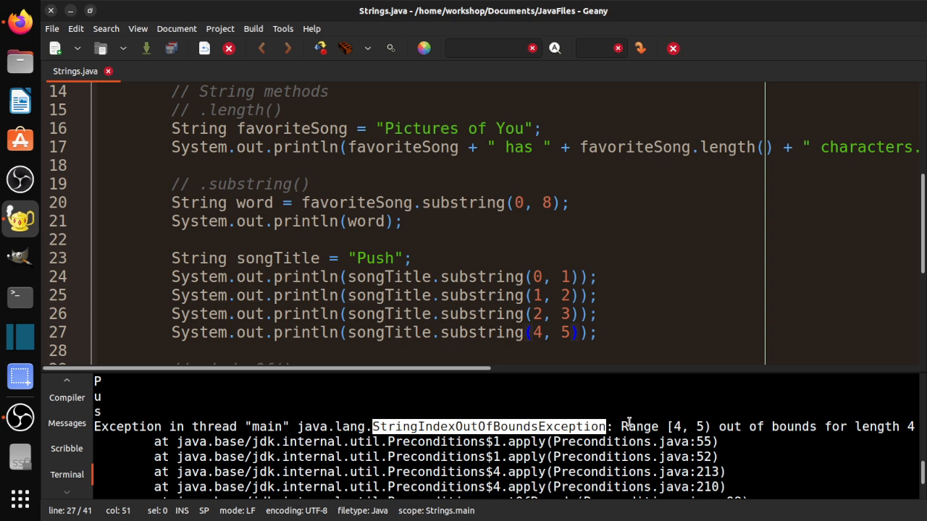
mouse_move(570, 344)
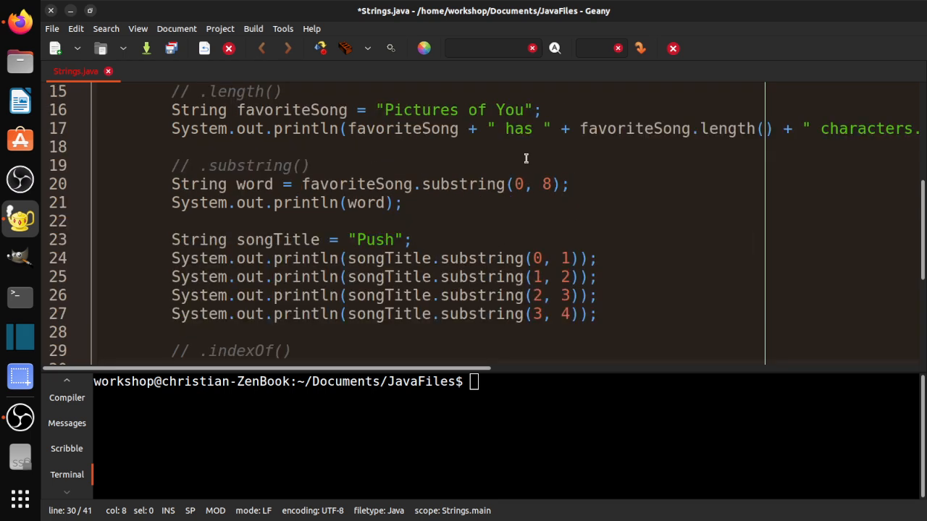
mouse_move(553, 290)
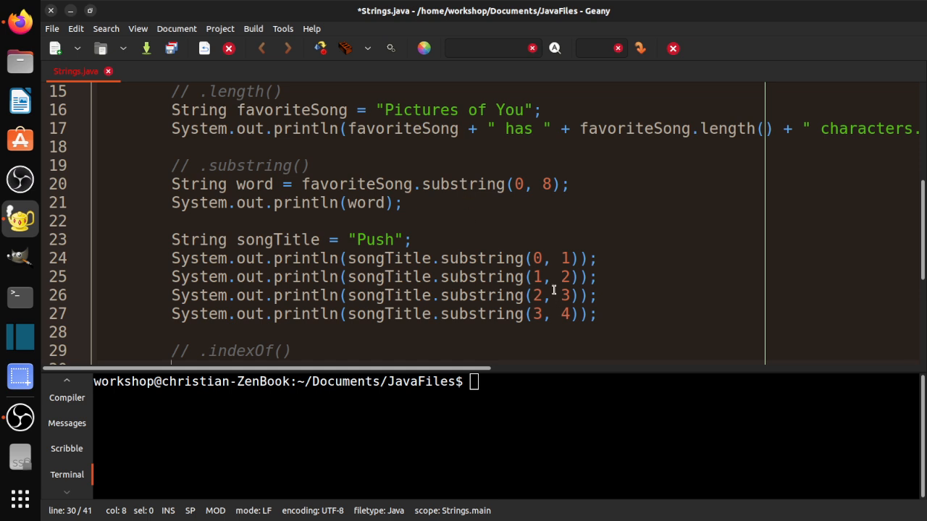
mouse_move(500, 116)
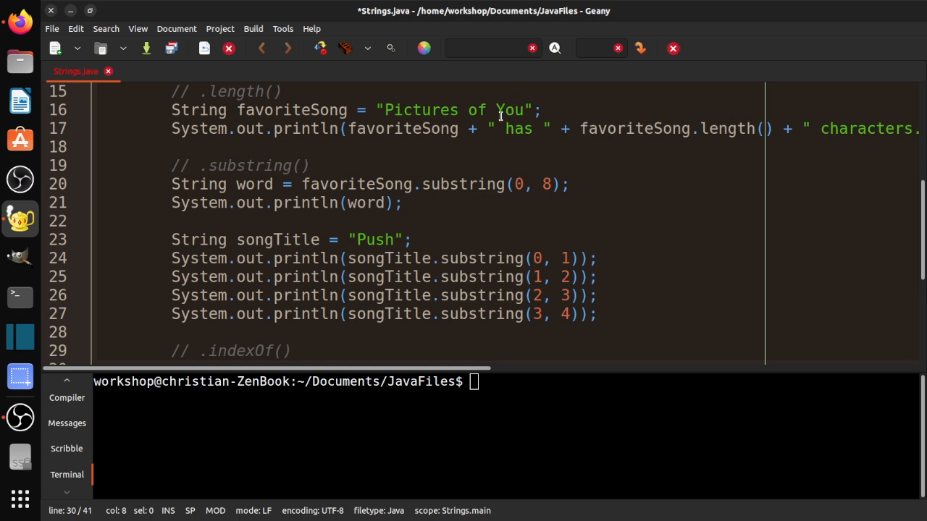
Step: Add a System.out.println(favoriteSong.substring()) line after println(word)
left_click(519, 184)
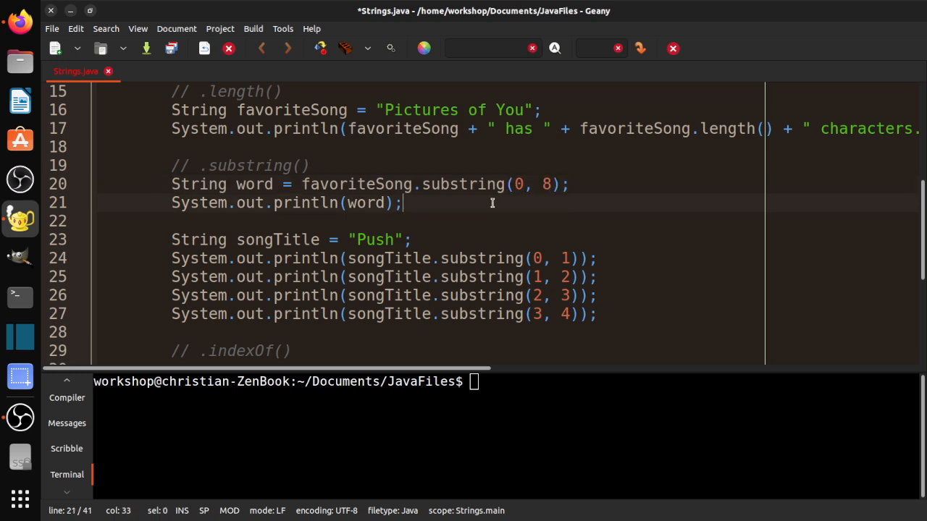
type("S")
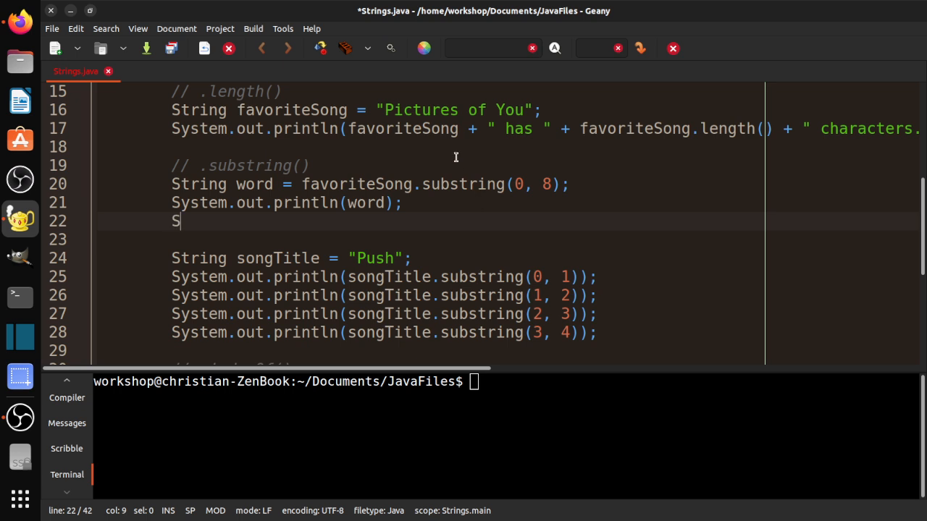
type("ystem.out.p")
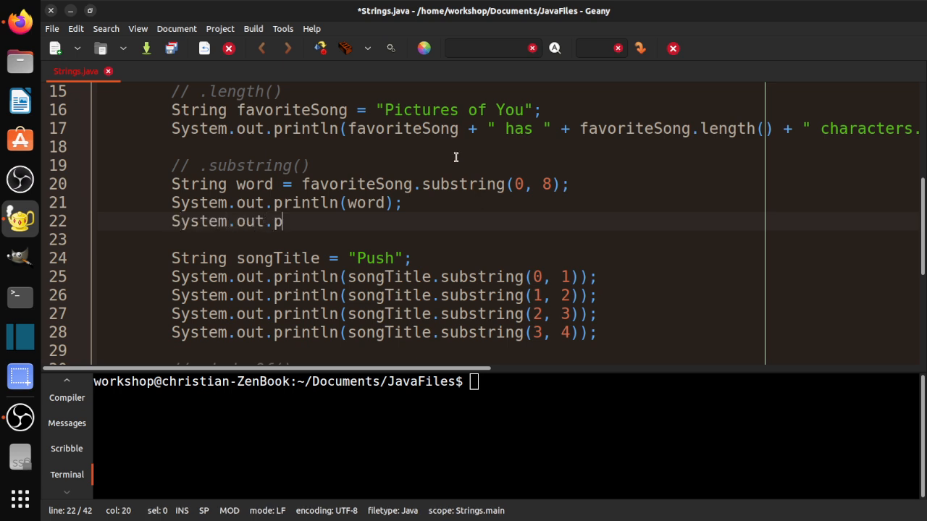
type("rintln(")
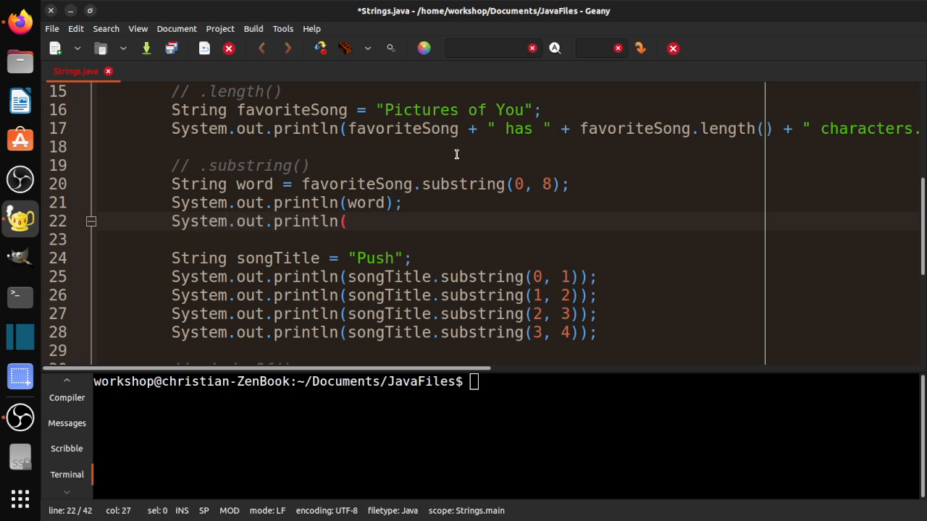
type("favoriteSong")
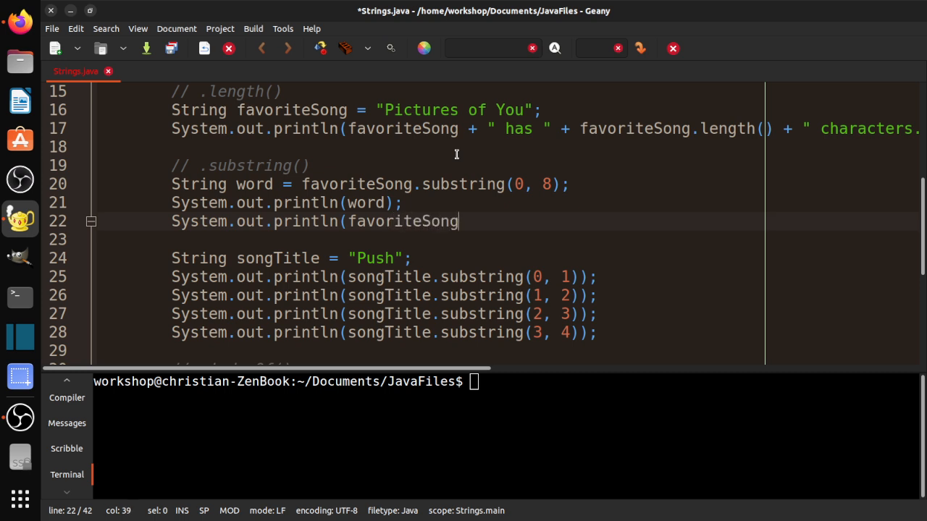
type(".substring());")
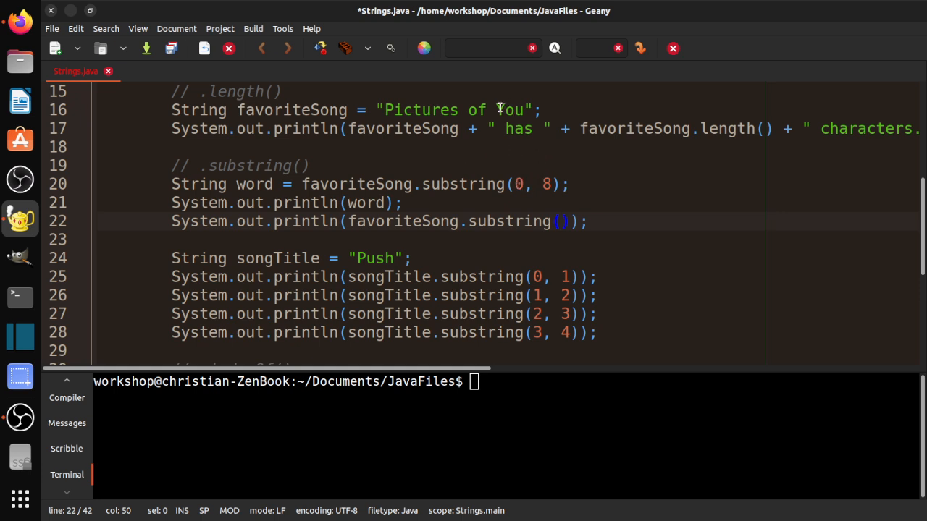
Step: Give the new substring call a single start index of 12 and save
double_click(509, 110)
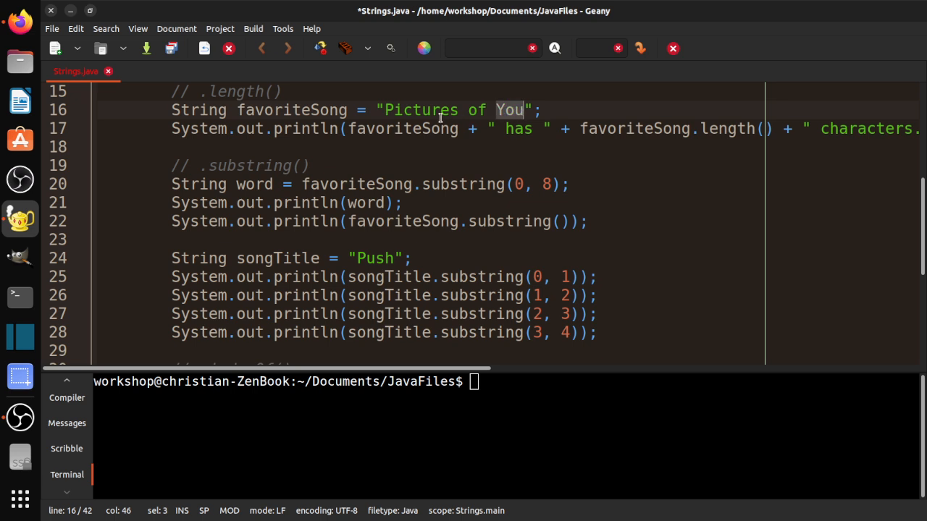
mouse_move(413, 110)
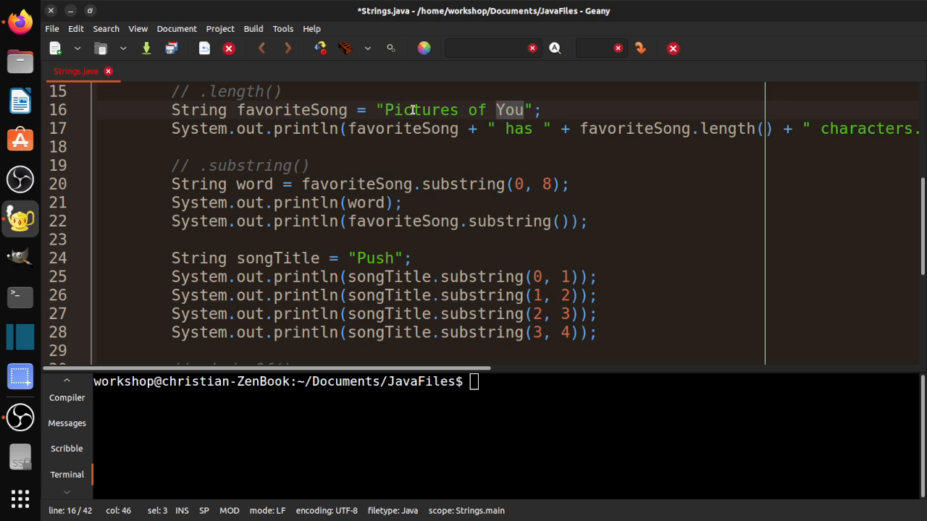
mouse_move(461, 97)
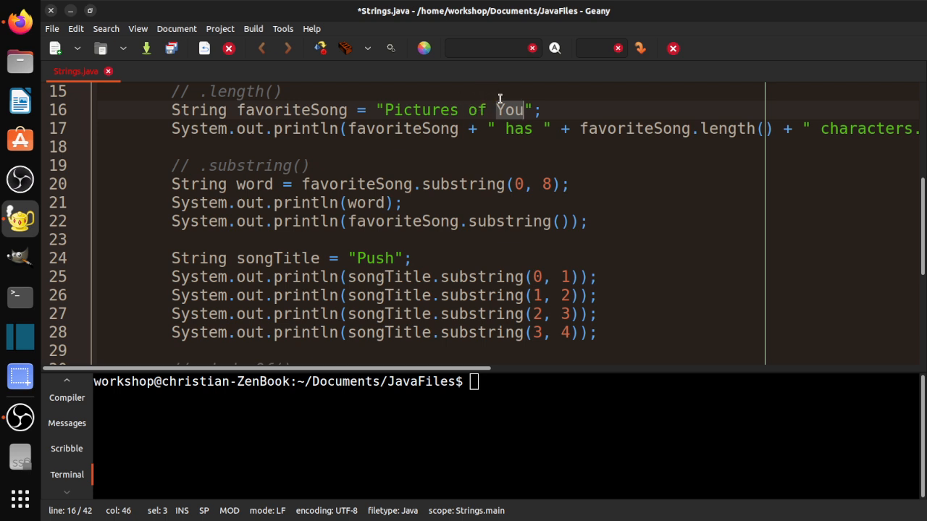
left_click(500, 109)
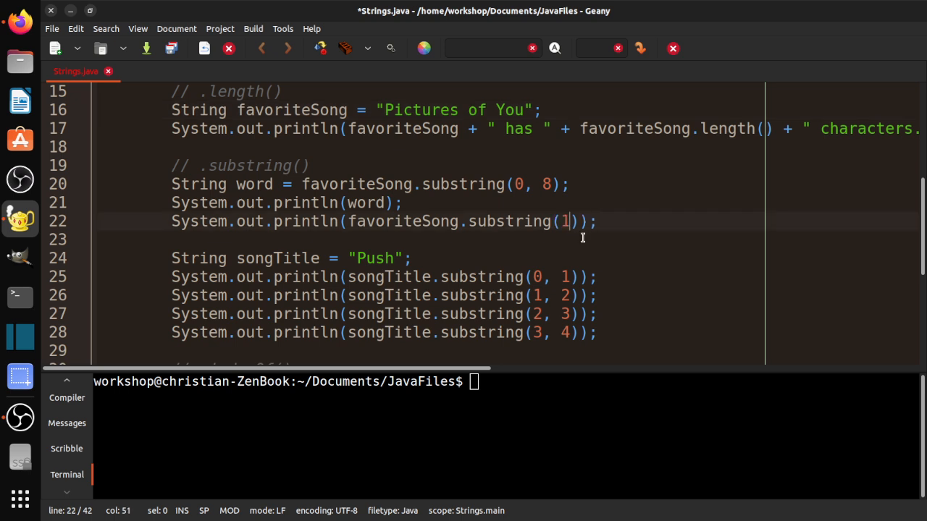
type("2,")
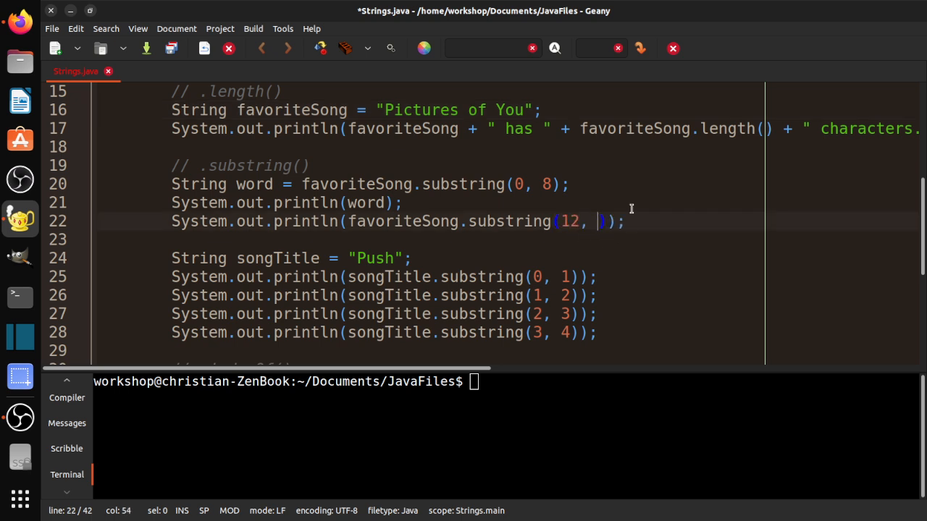
type("15")
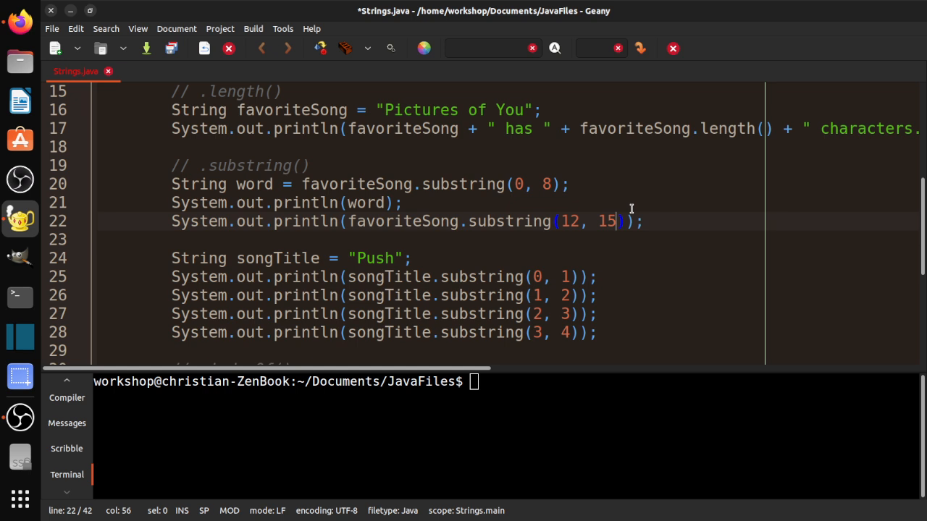
key("BackSpace")
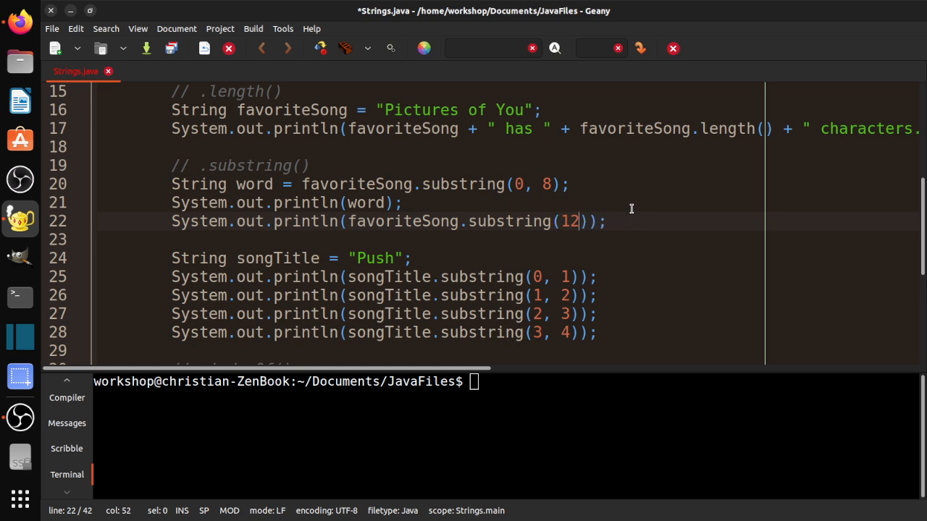
key("ctrl+s")
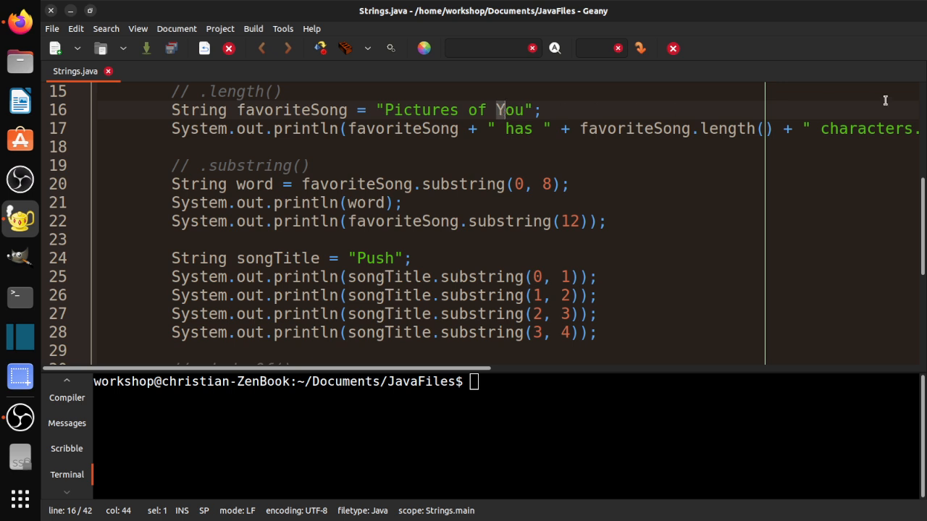
mouse_move(749, 129)
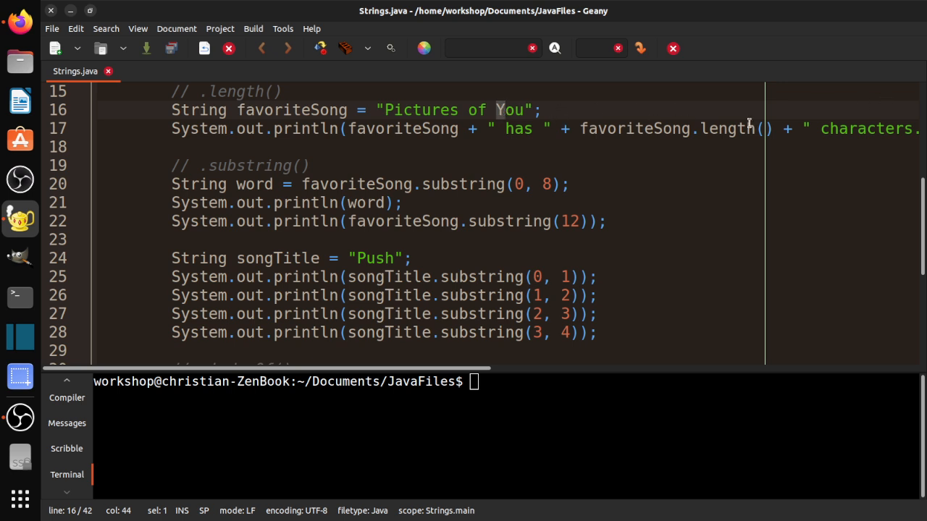
mouse_move(569, 221)
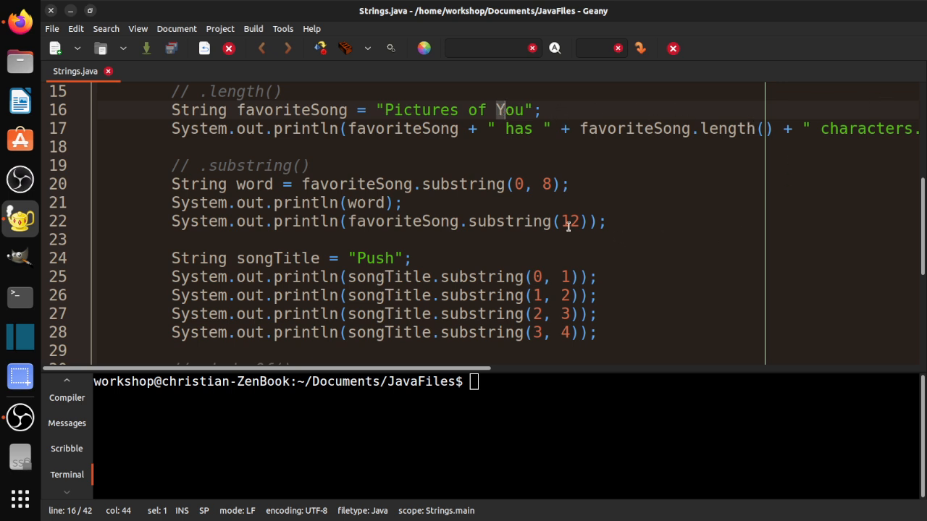
double_click(569, 221)
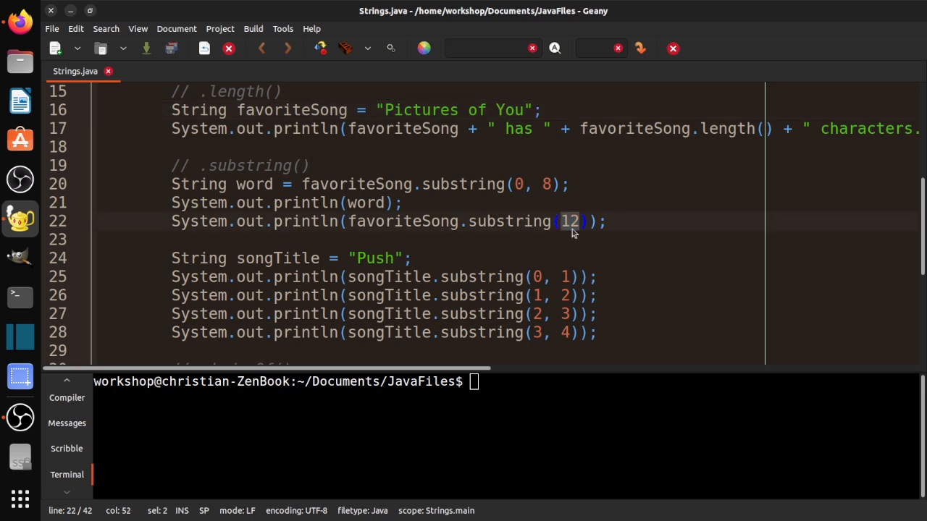
Step: Compile and run Strings.java, shift the substring start to 11, and rerun
left_click(320, 48)
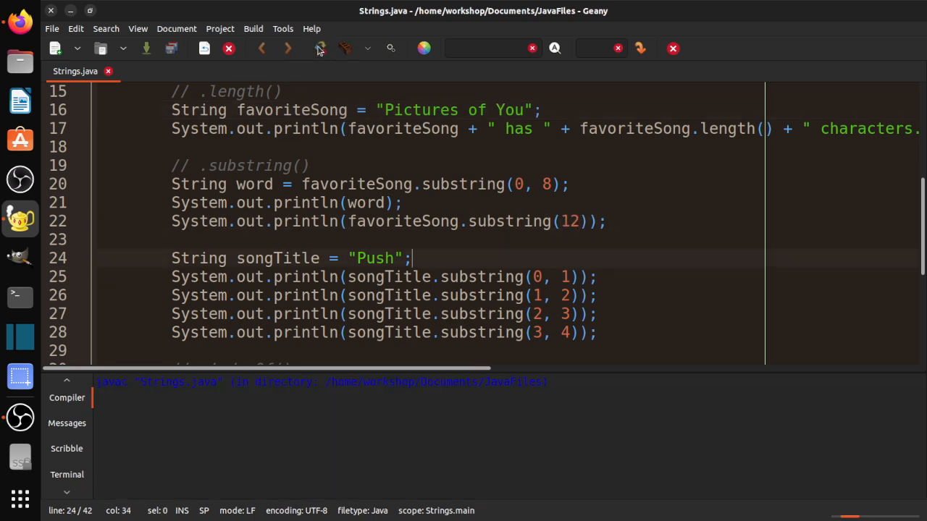
left_click(318, 49)
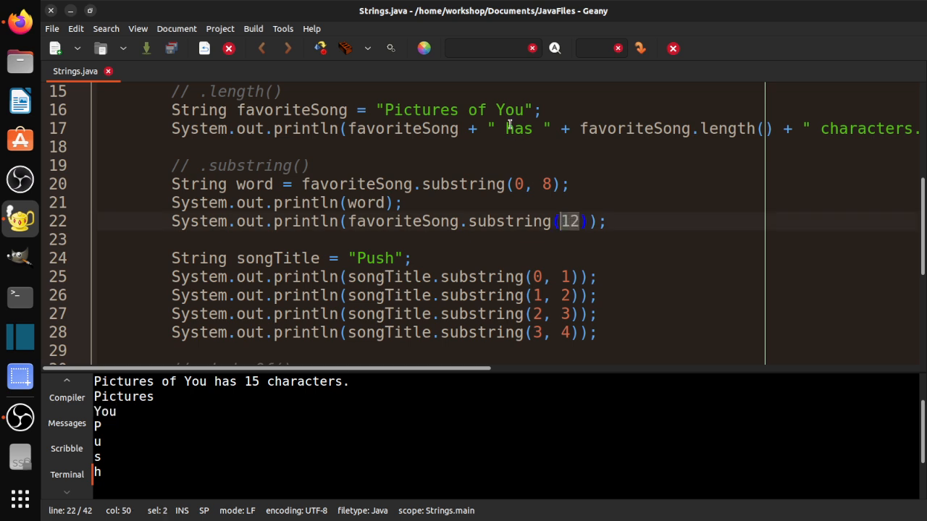
double_click(511, 110)
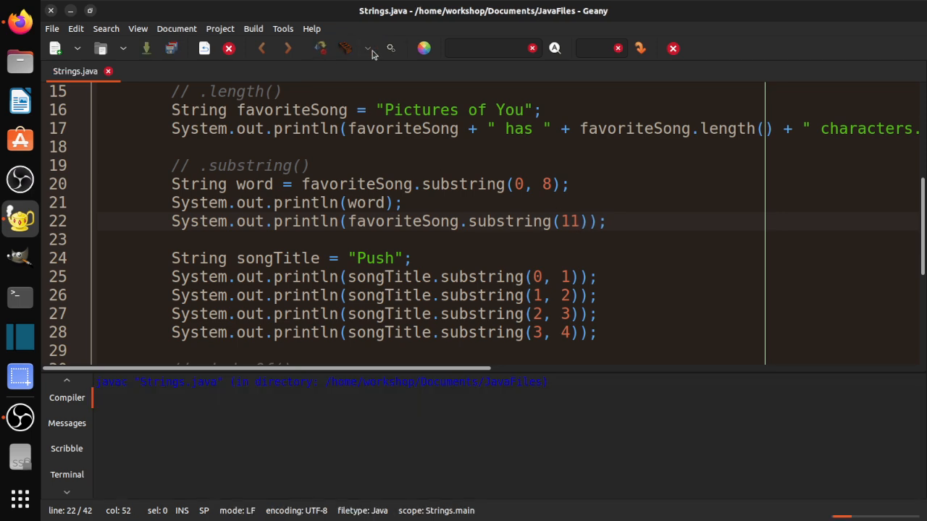
left_click(343, 48)
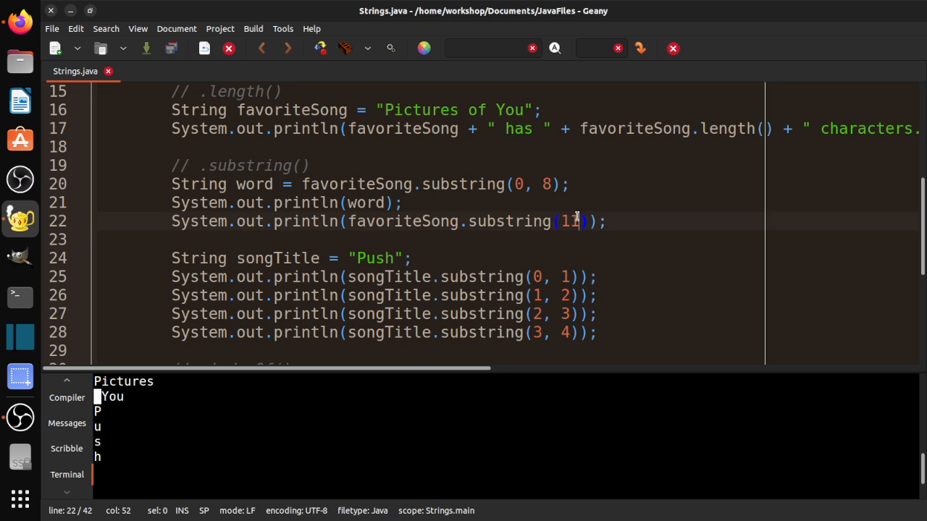
scroll("down", 3)
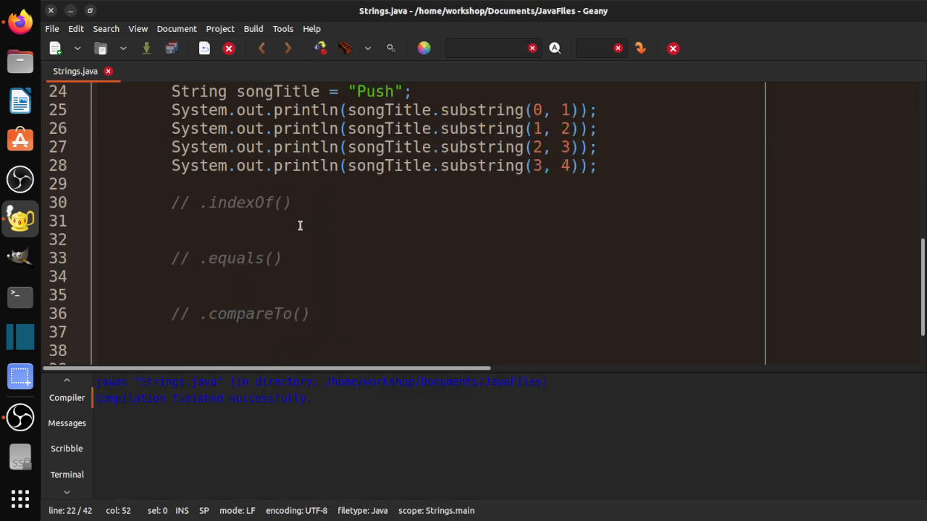
Step: Under the indexOf comment, store favoriteSong.indexOf("of") in int index
left_click(300, 224)
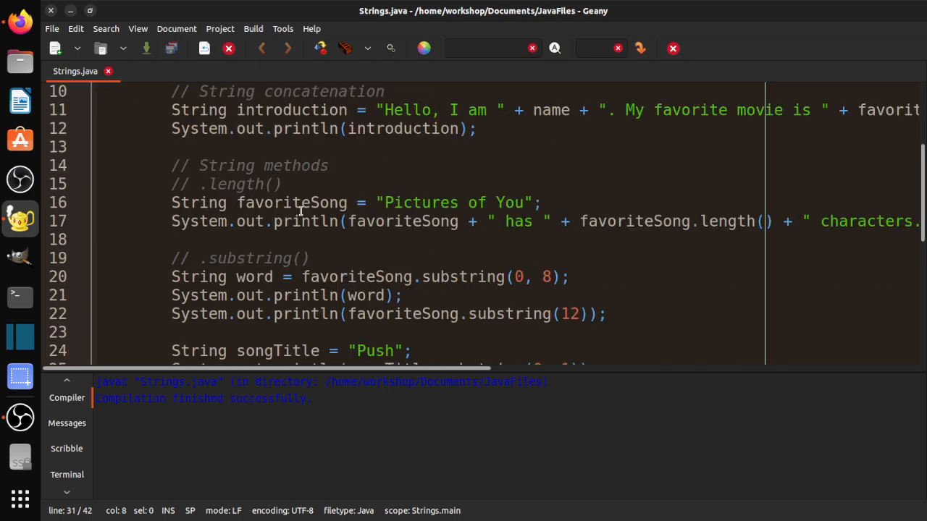
scroll("down", 3)
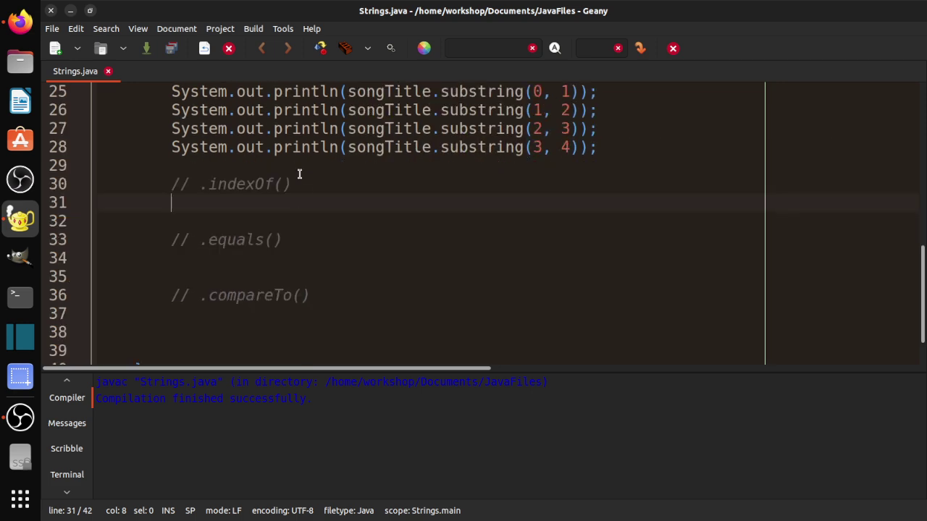
type("int index =")
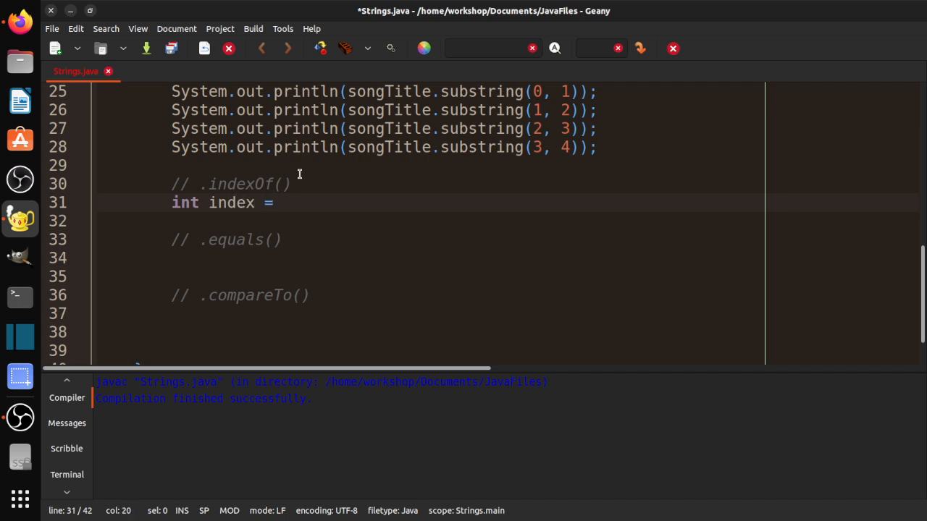
type("favorites")
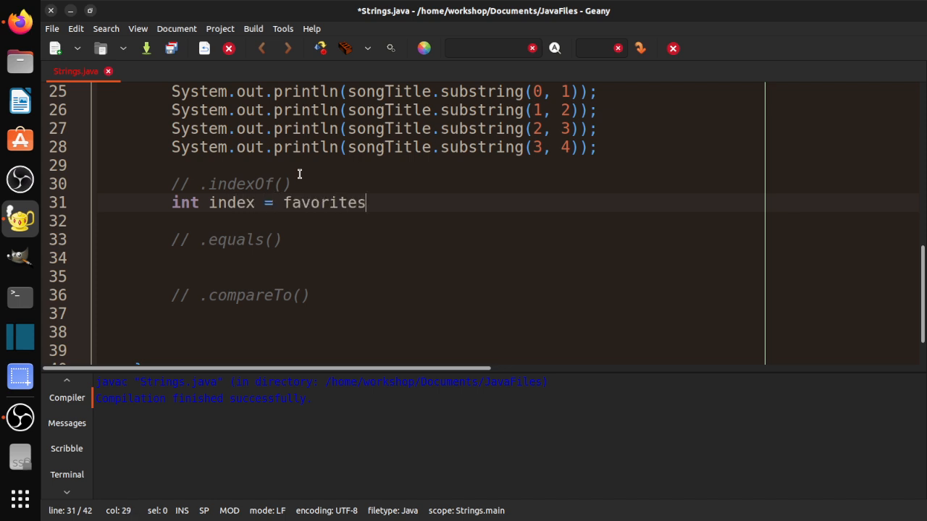
type("Song.i")
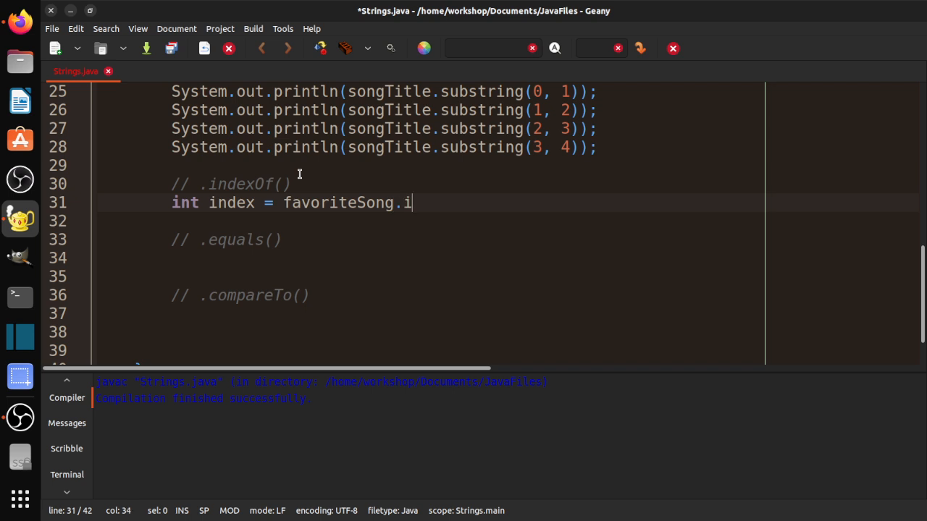
type("ndexOf(")
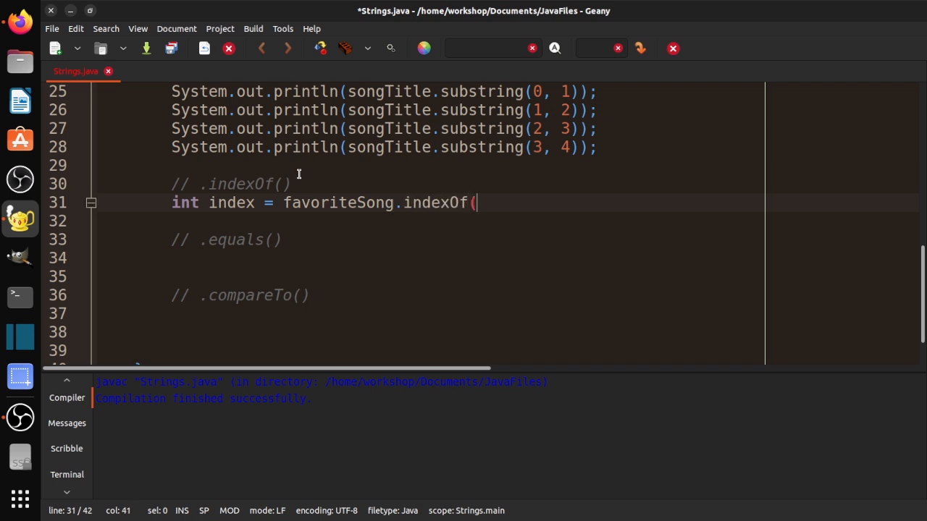
type("\"of\"")
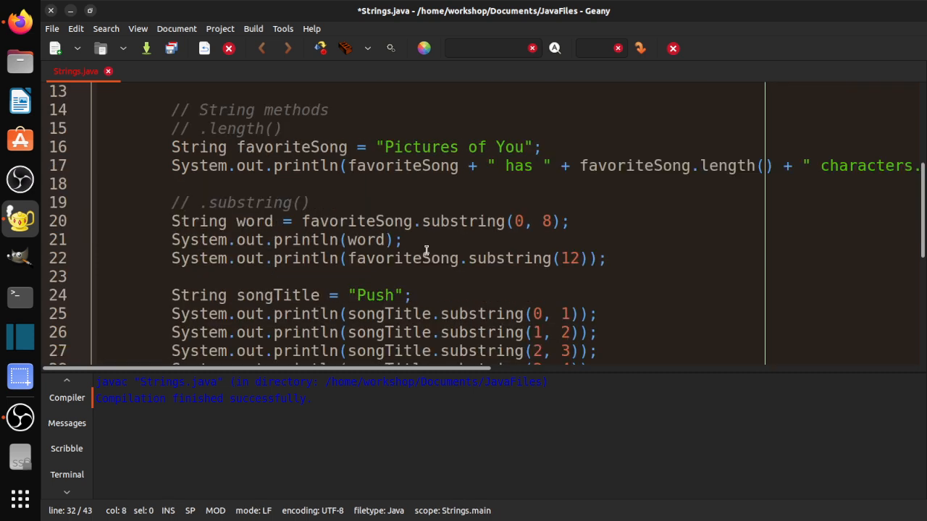
mouse_move(548, 157)
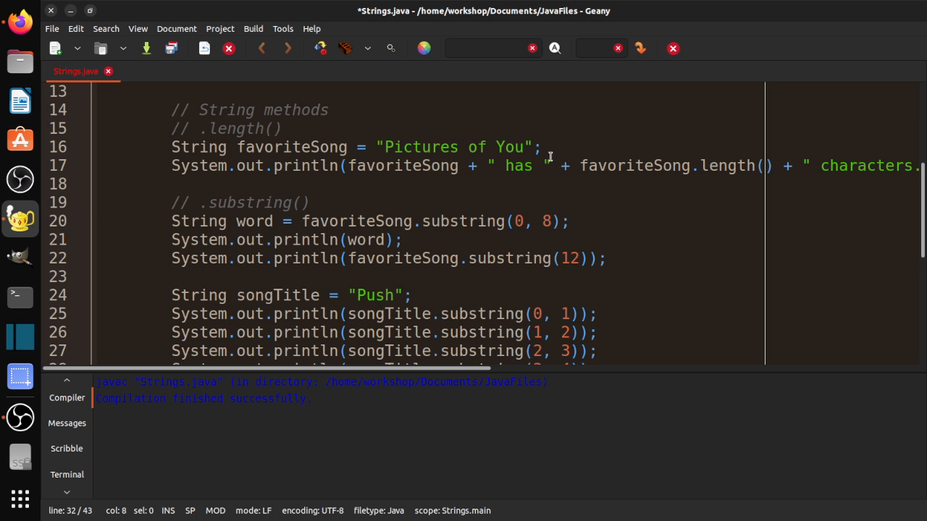
double_click(476, 147)
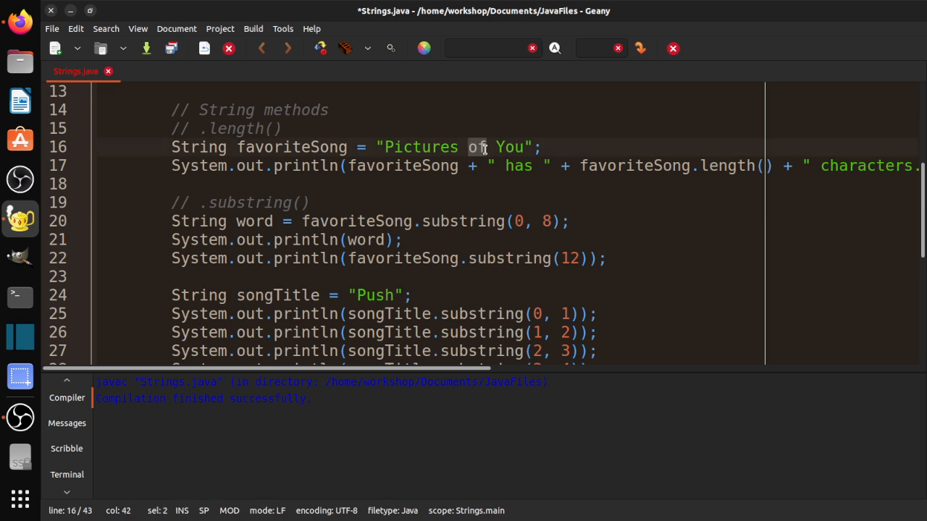
mouse_move(419, 148)
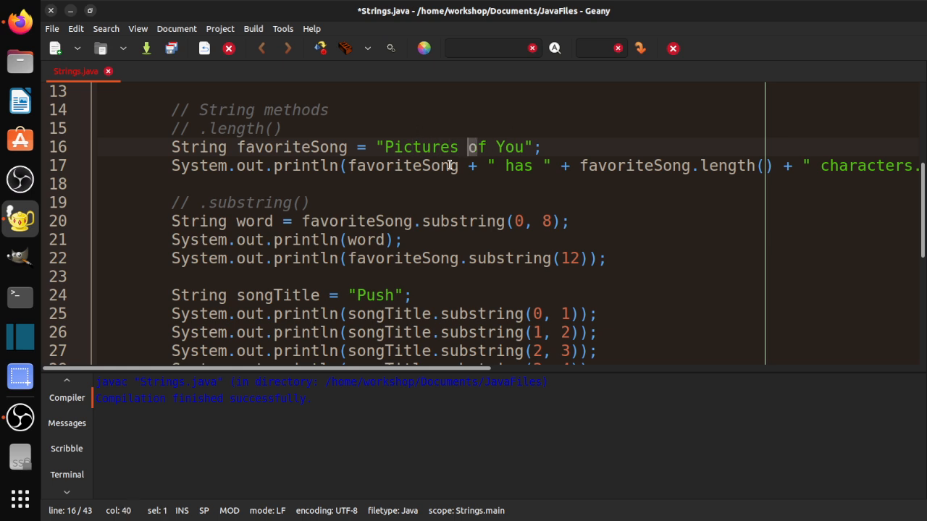
Step: Start a System.out.println line printing "The index is" with the index
scroll("down", 3)
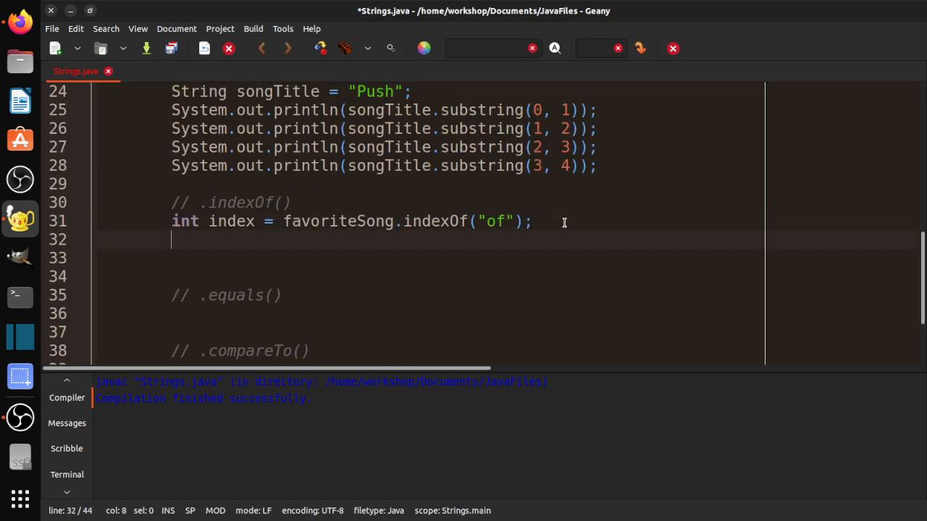
type("System.")
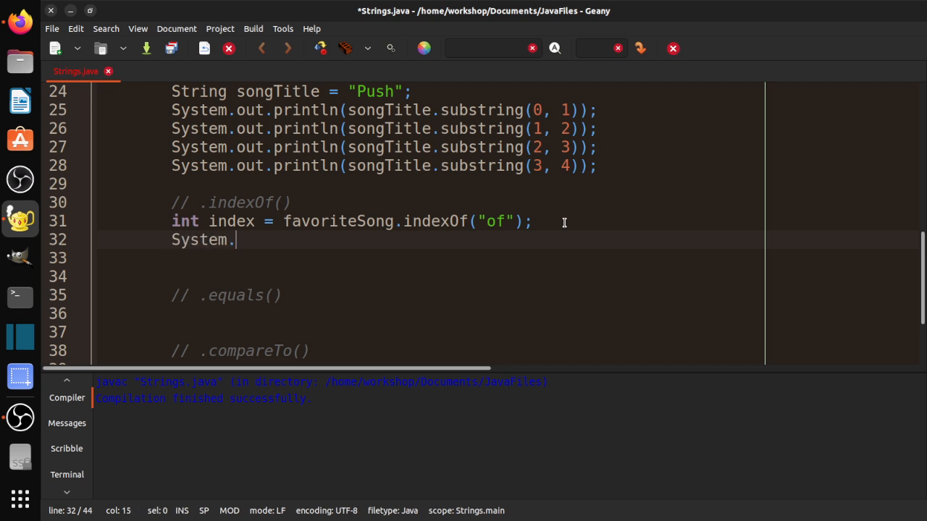
type("out.println(\"")
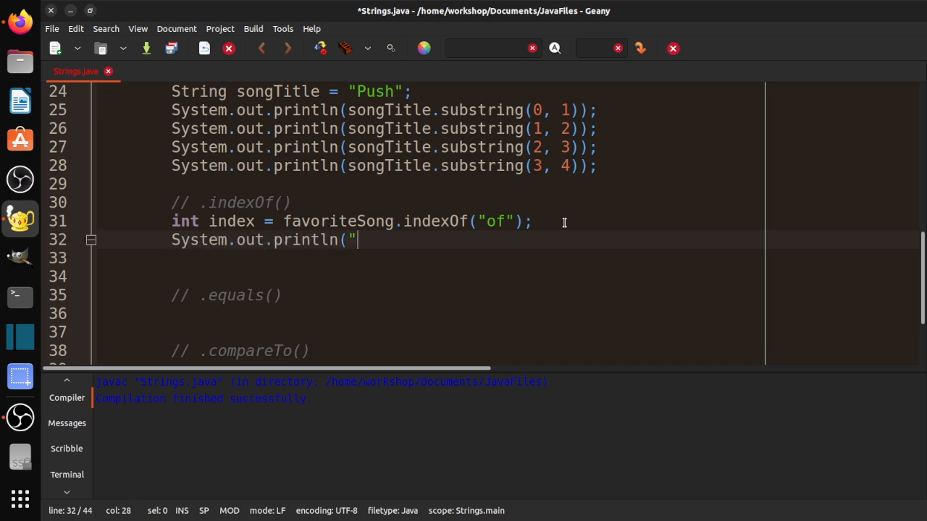
type("The index")
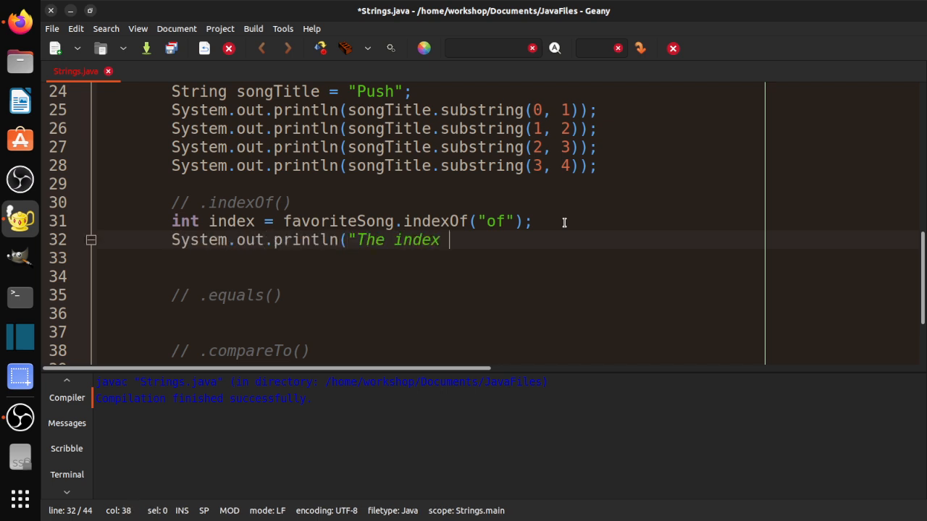
type("is:")
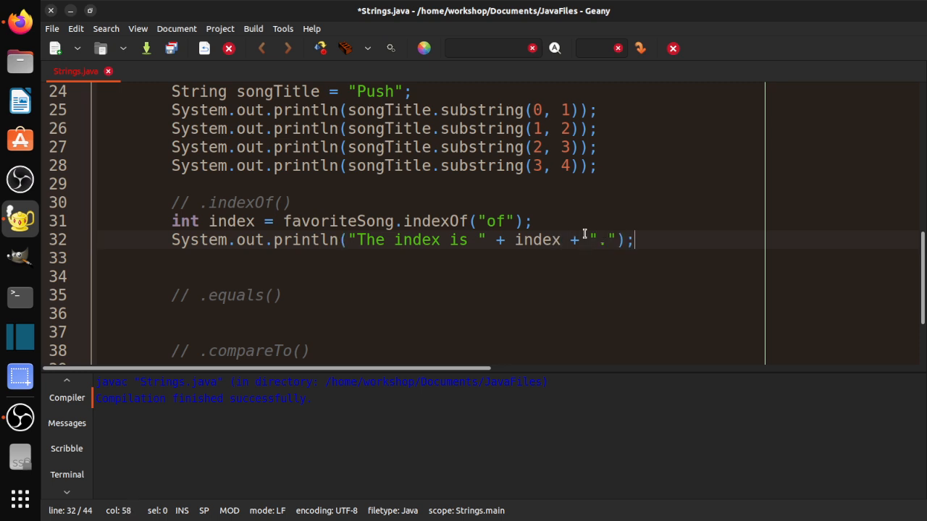
Step: Run the program, then search for "Elise" instead of "of" and recompile and rerun
left_click(391, 47)
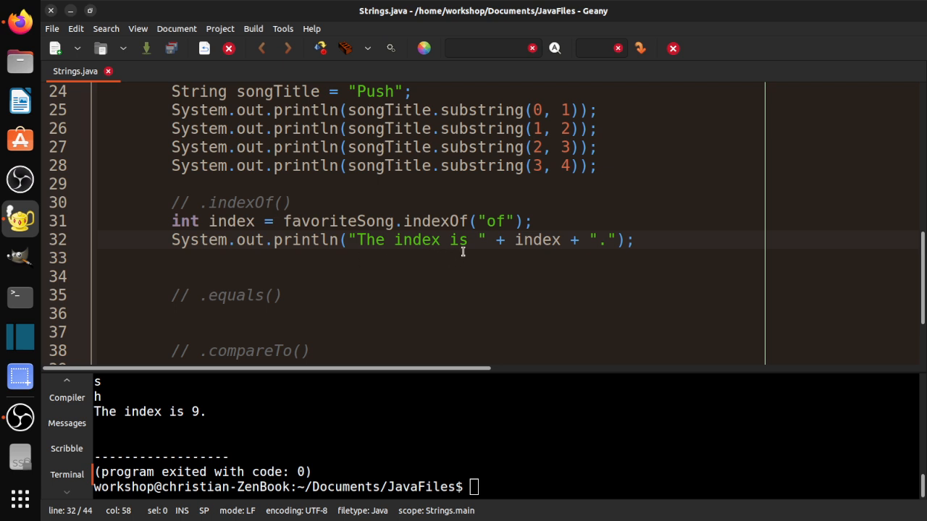
double_click(496, 221)
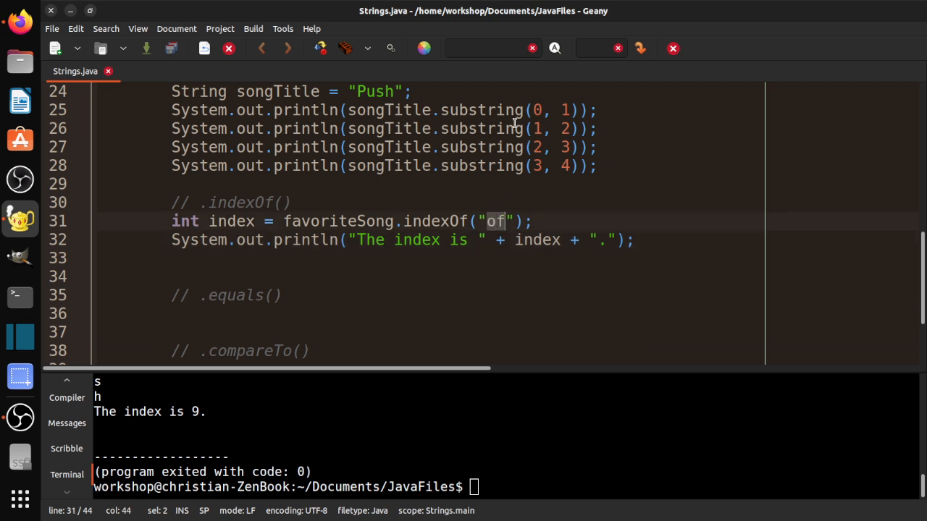
type("Elise")
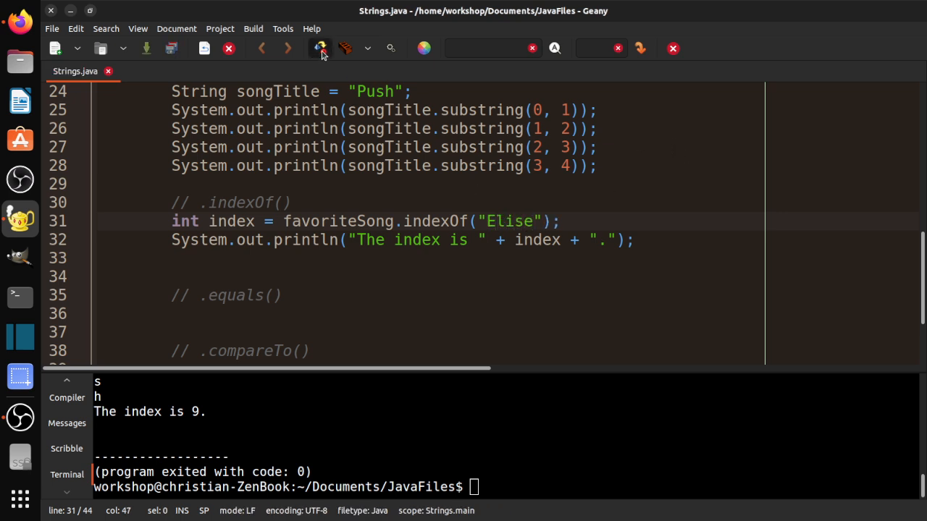
left_click(320, 48)
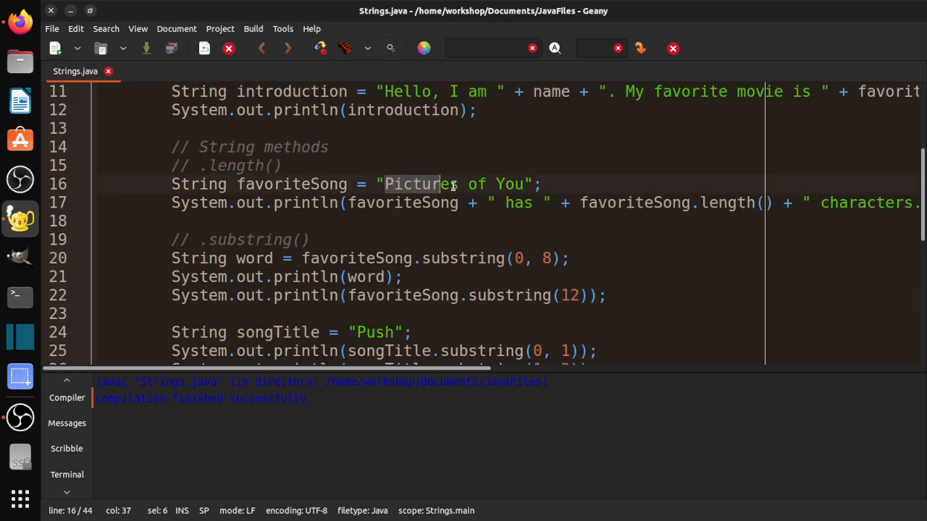
scroll("down", 3)
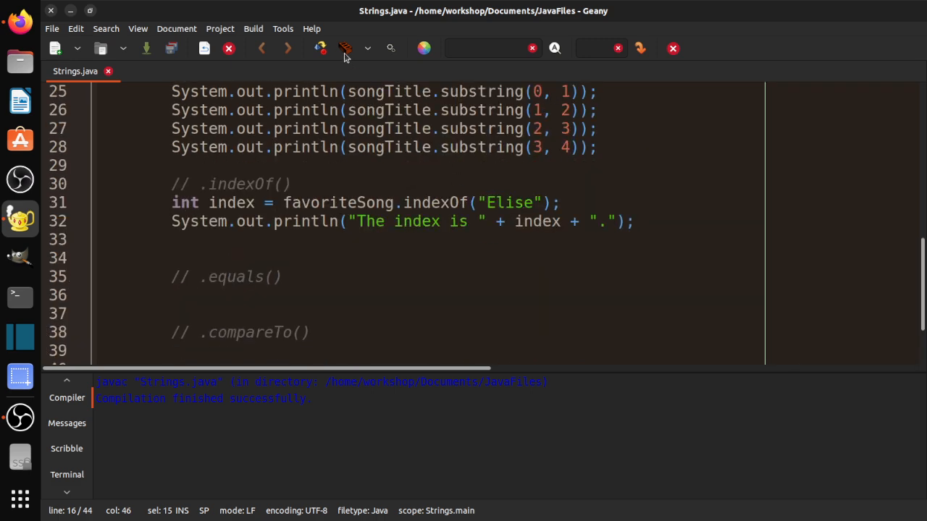
left_click(341, 49)
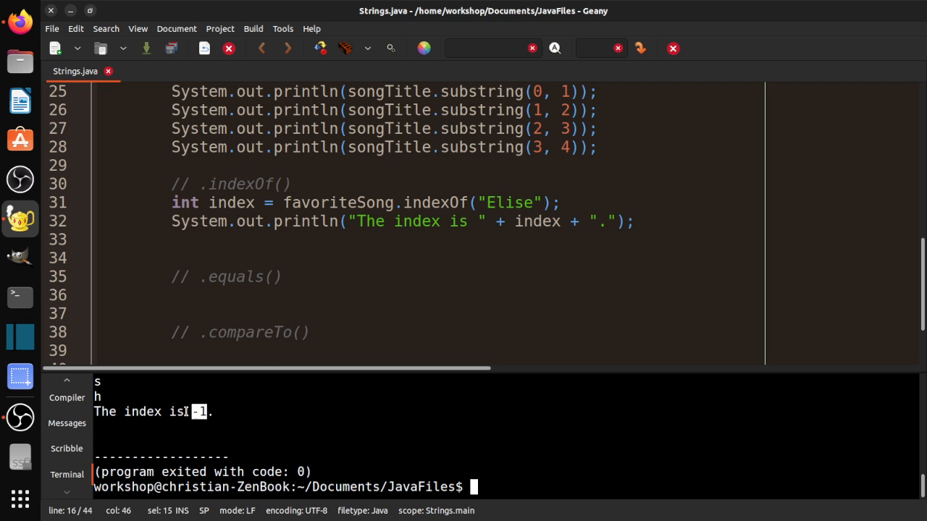
mouse_move(459, 257)
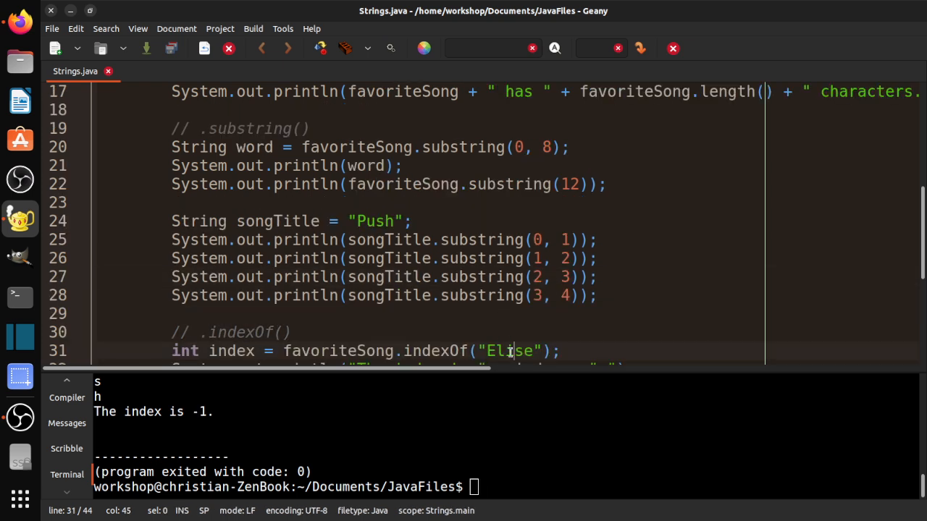
Step: Change the indexOf search text to "P" and highlight the Pictures of You title
type("Pi")
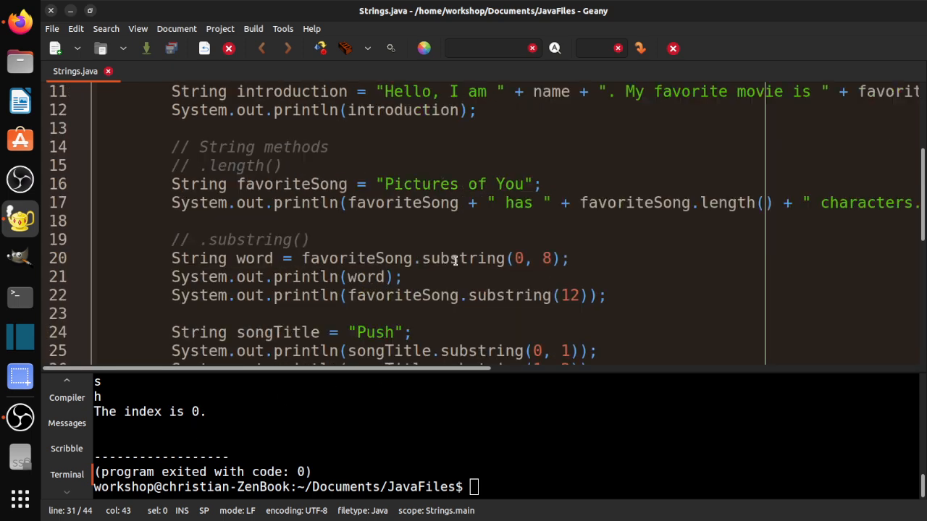
left_click_drag(384, 184, 529, 184)
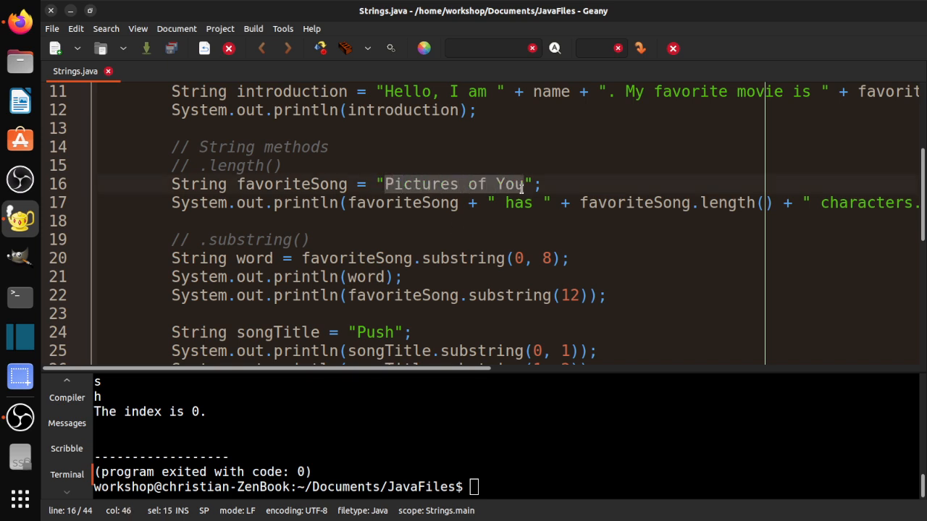
mouse_move(455, 183)
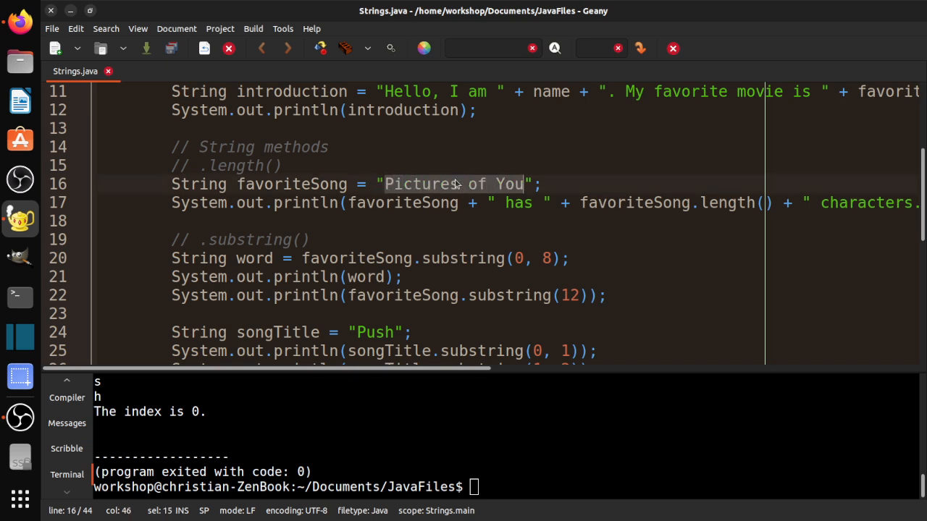
scroll("down", 3)
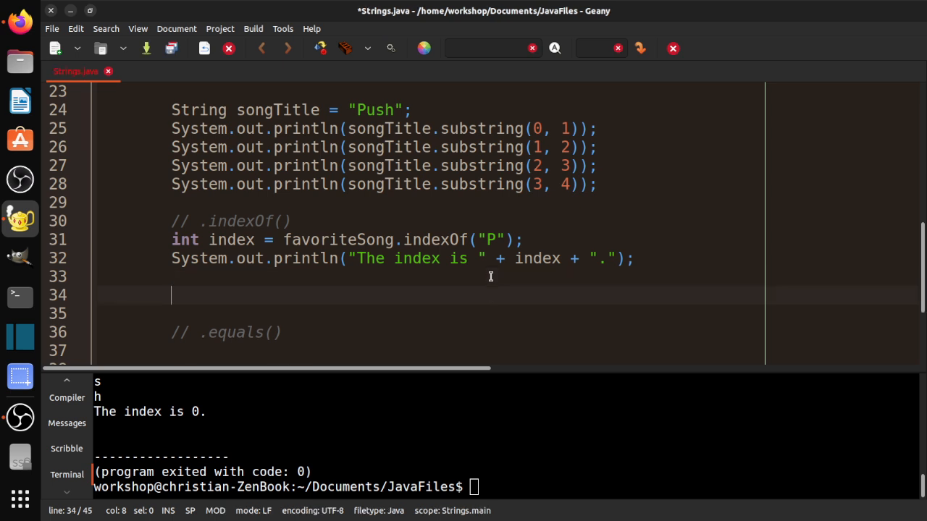
Step: Declare the string vowels = "AEIOUaeiou"
type("String vowels =")
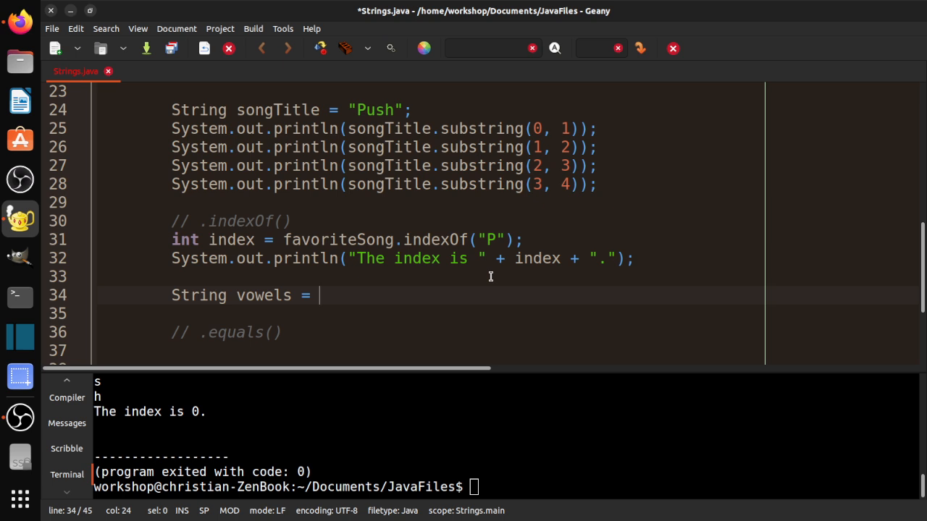
type("\"AEIO")
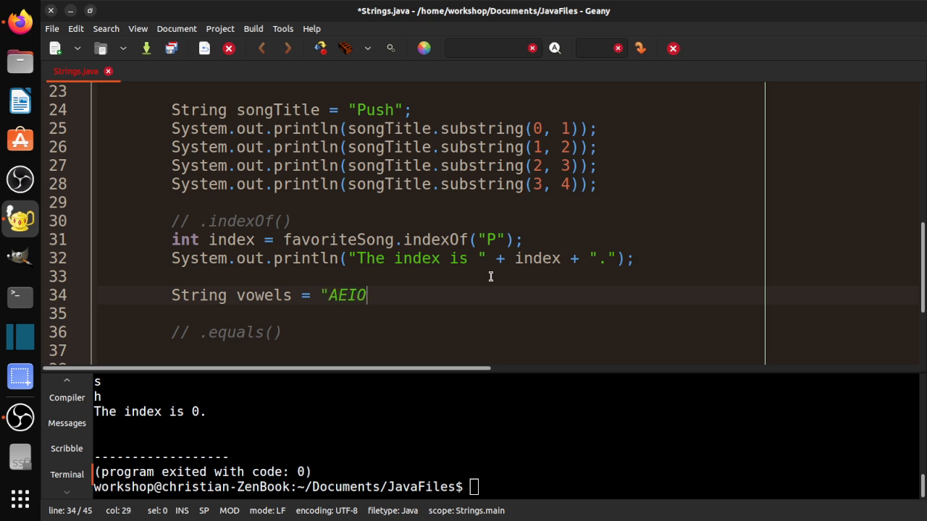
type("Uaeiou")
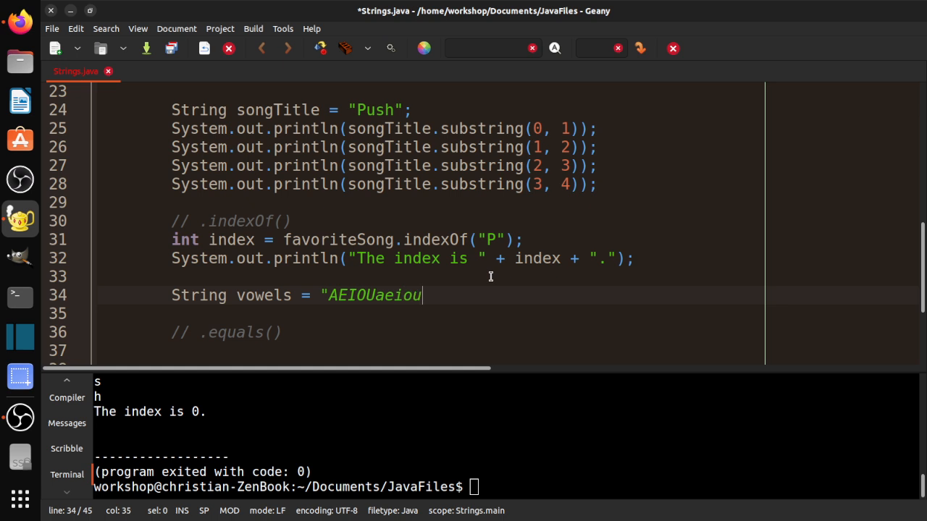
key("Return")
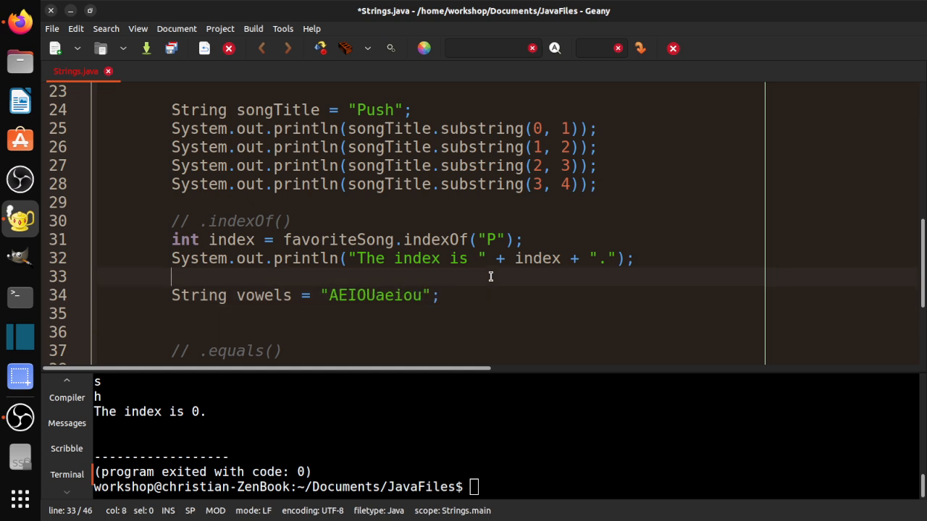
Step: Print vowels.indexOf("a") and vowels.indexOf("x") on two separate lines
type("System.out.")
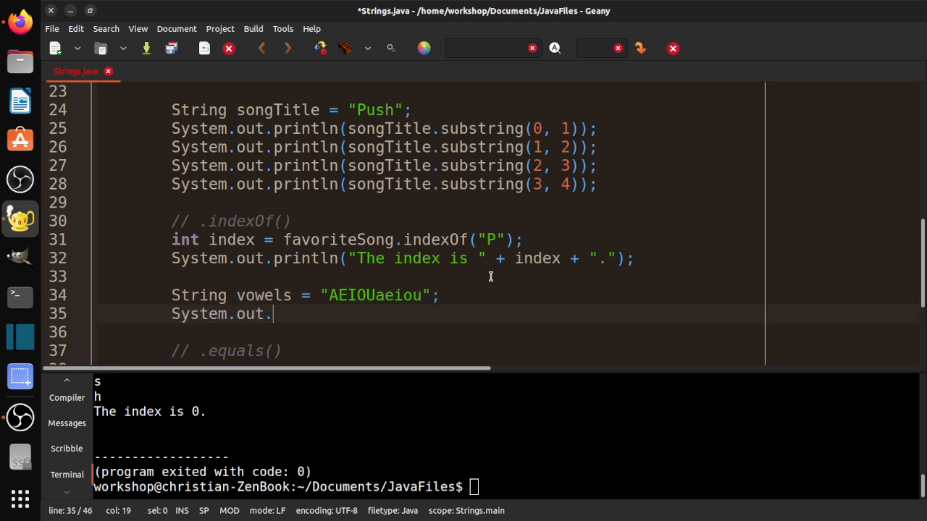
type("println(")
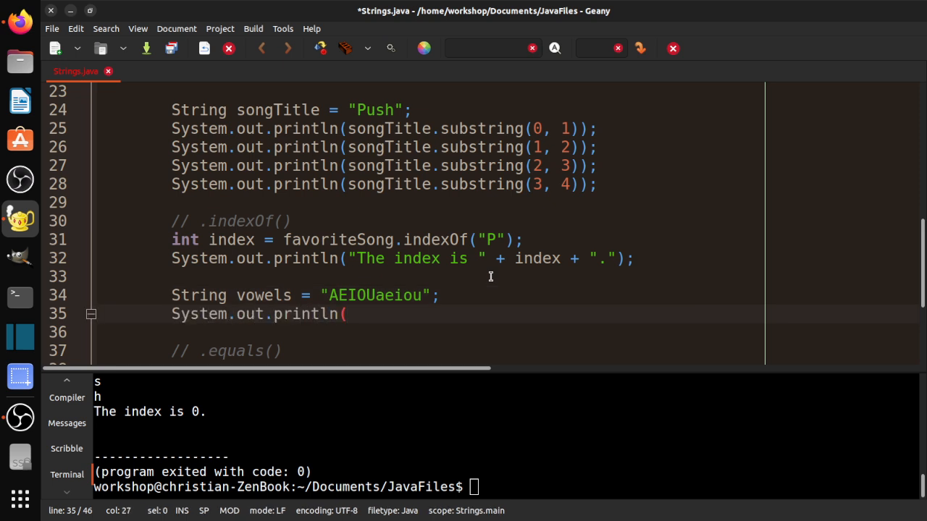
type("vowels.in")
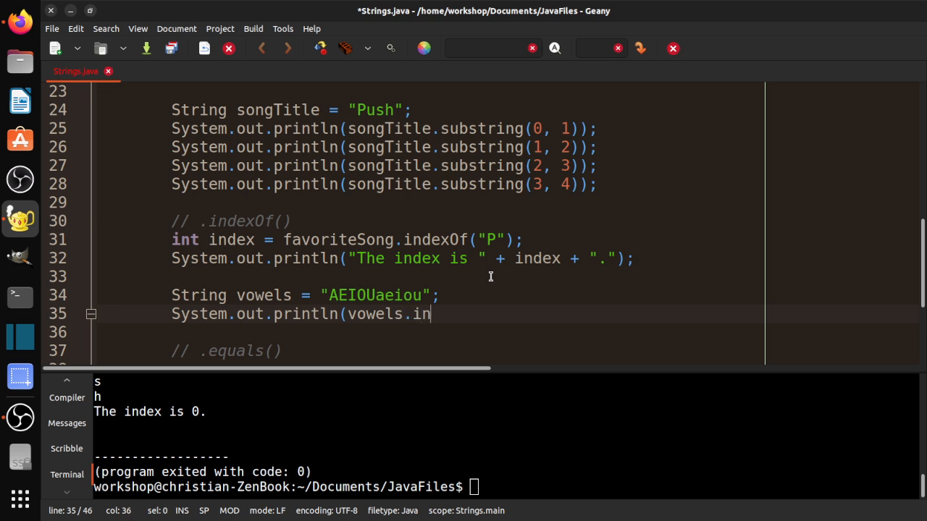
type("dexOf(")
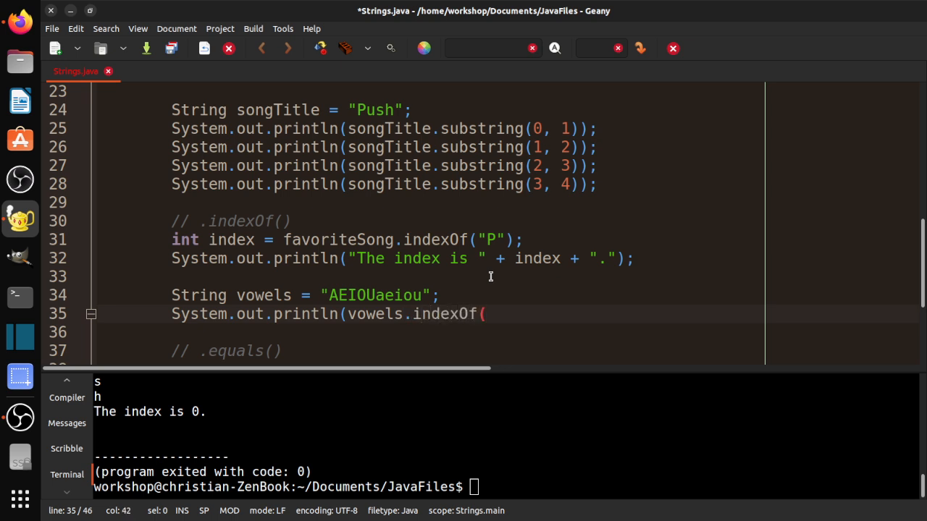
type("\"a\"));")
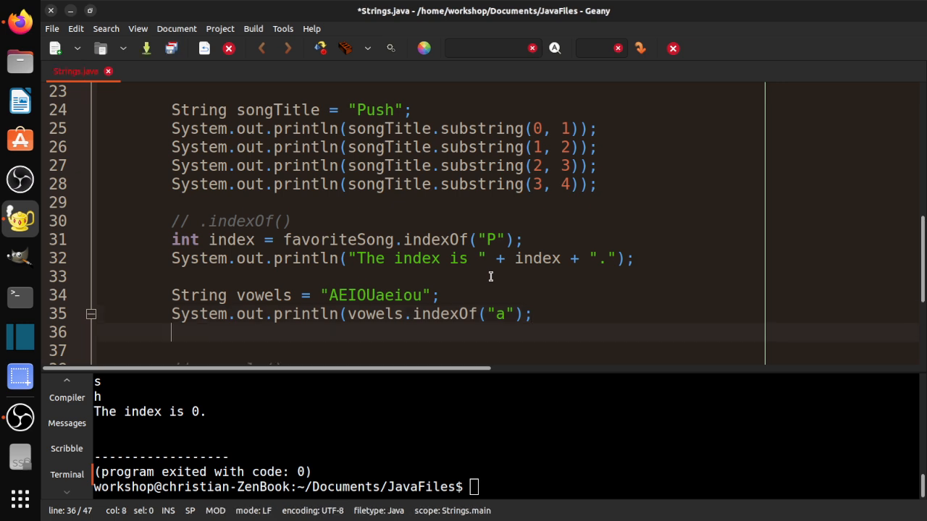
type("Syse")
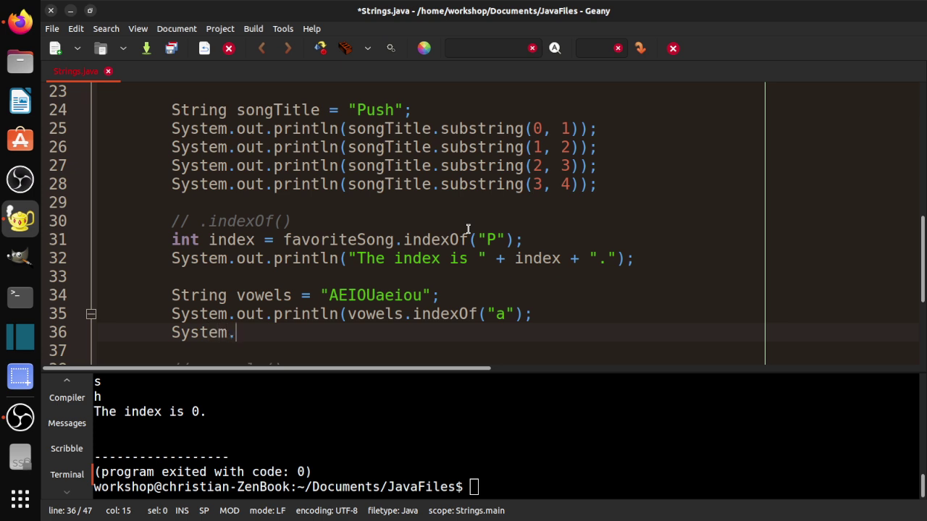
type("out.println(va")
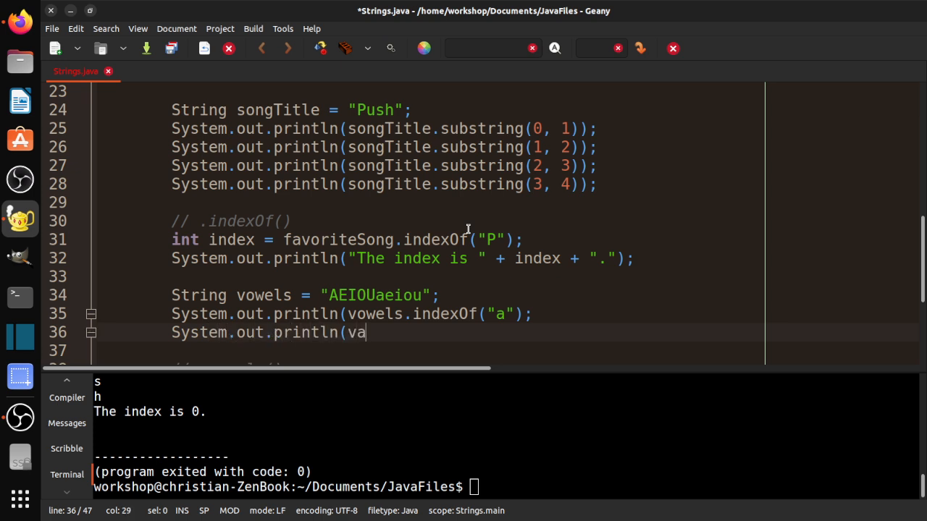
type("owels.index")
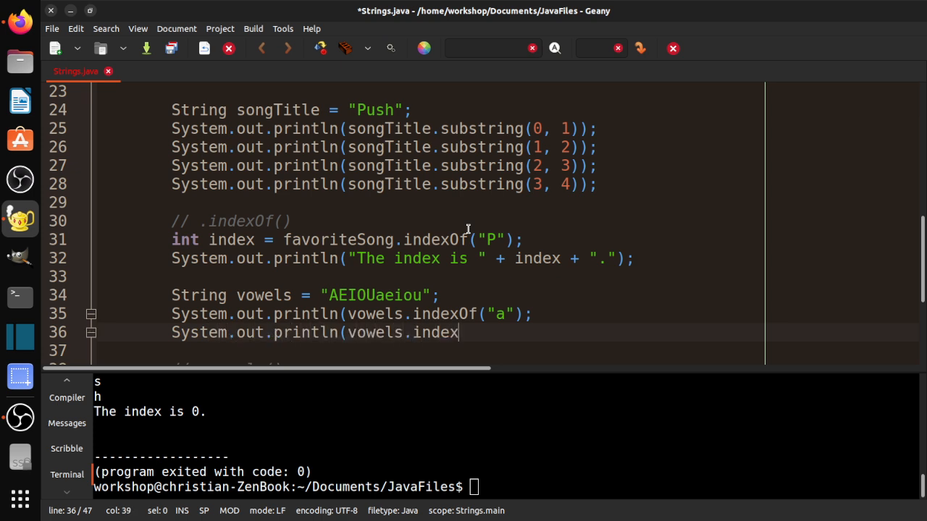
type("Of(\"x")
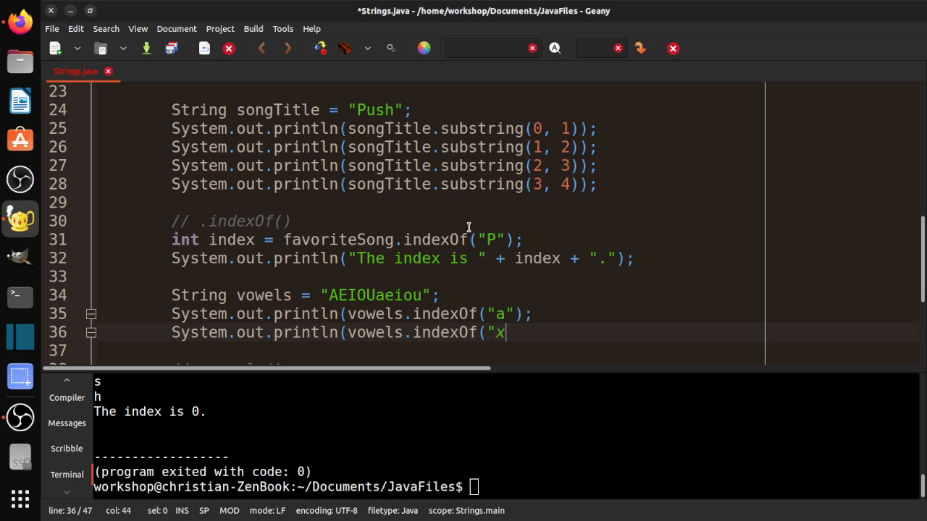
type("\");")
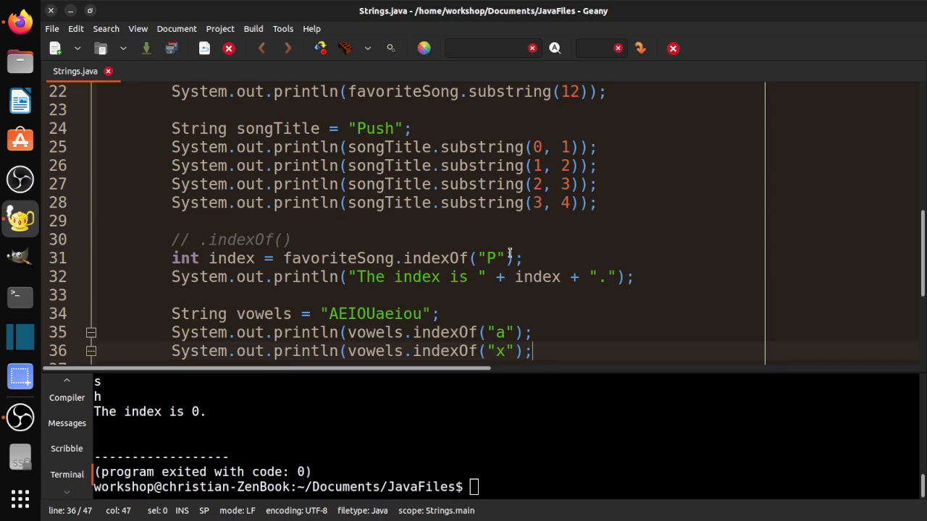
scroll("down", 3)
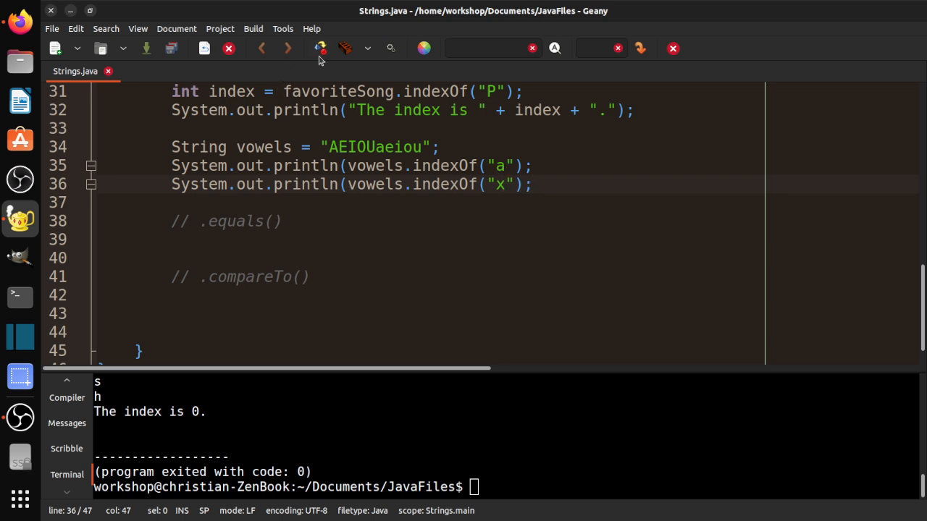
Step: Compile the vowels code and select the AEIOUaeiou string while checking outputs 5 and -1
left_click(320, 48)
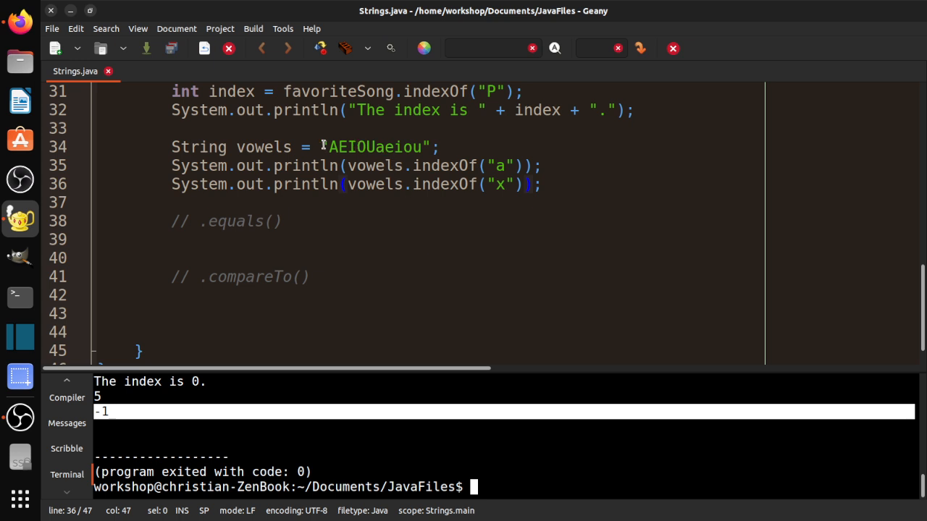
mouse_move(369, 138)
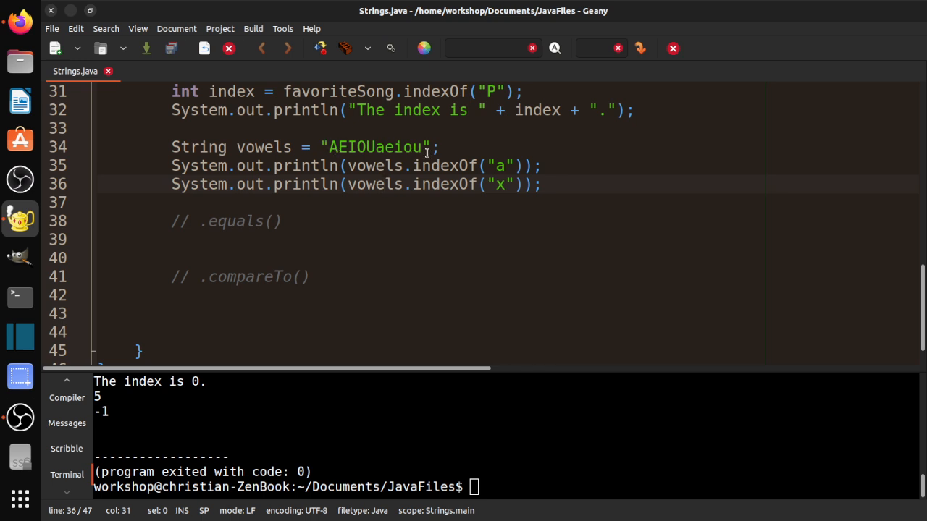
double_click(372, 147)
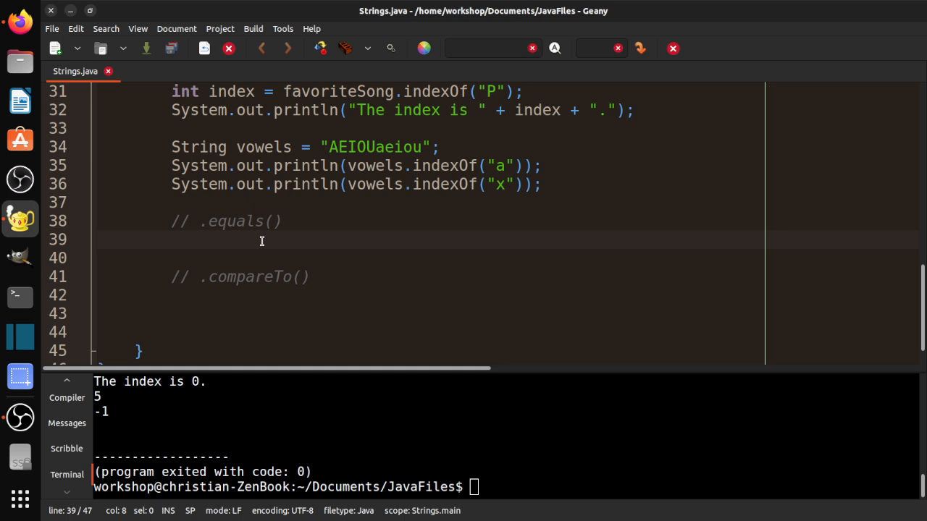
Step: Under .equals(), declare int x = 5 and int y = 5 and print x == y
left_click(172, 240)
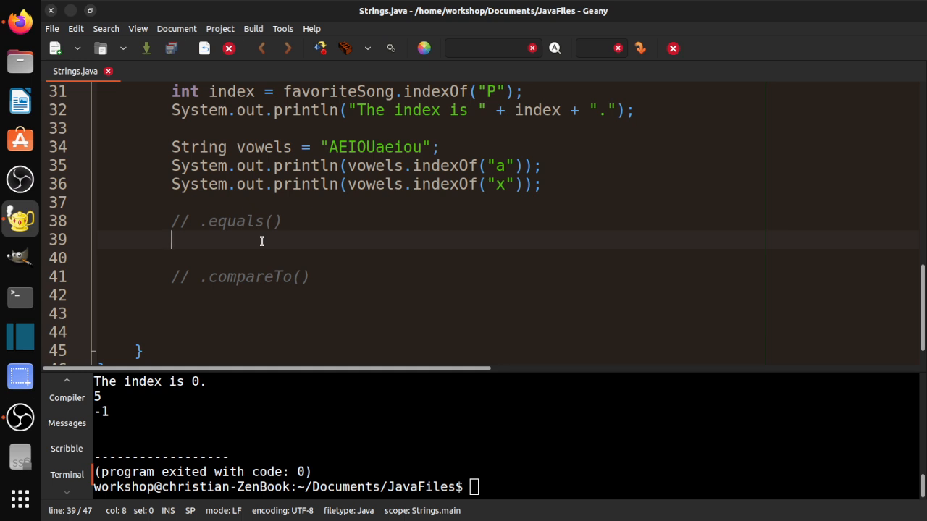
mouse_move(281, 242)
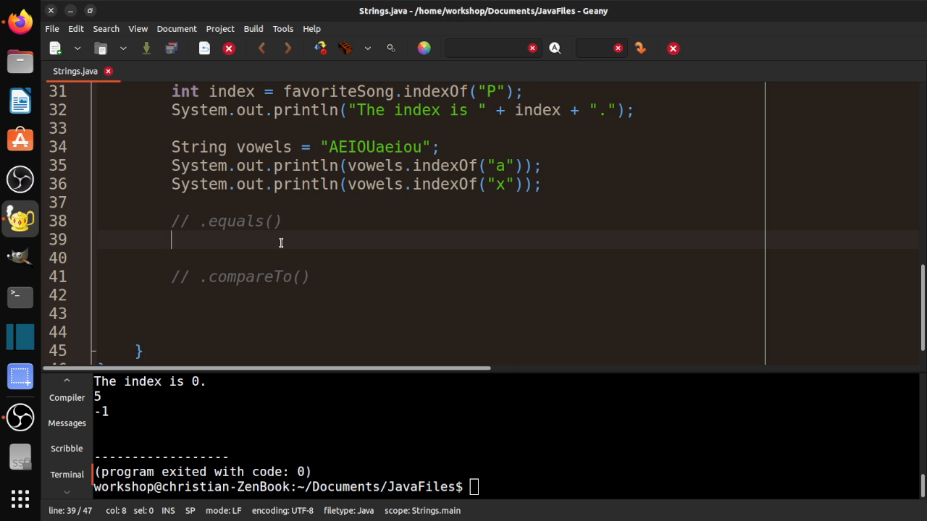
type("int")
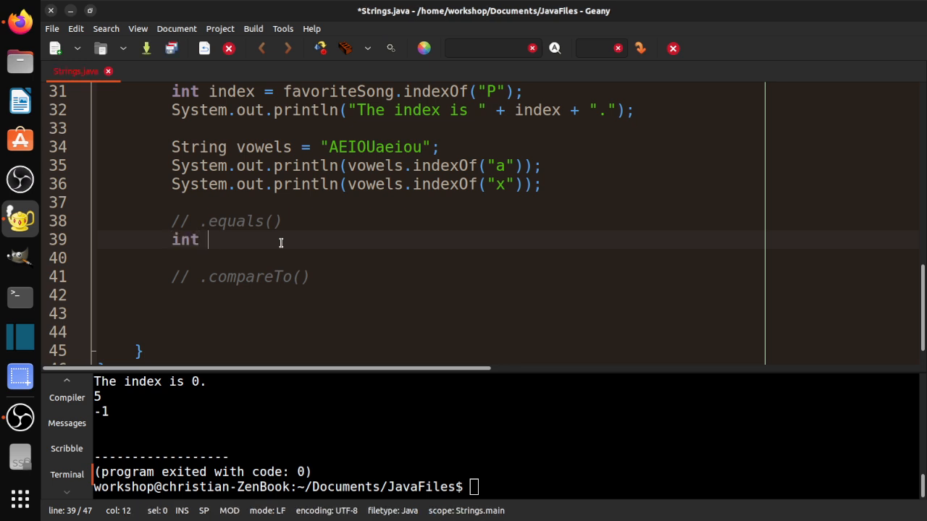
type("x = 5;")
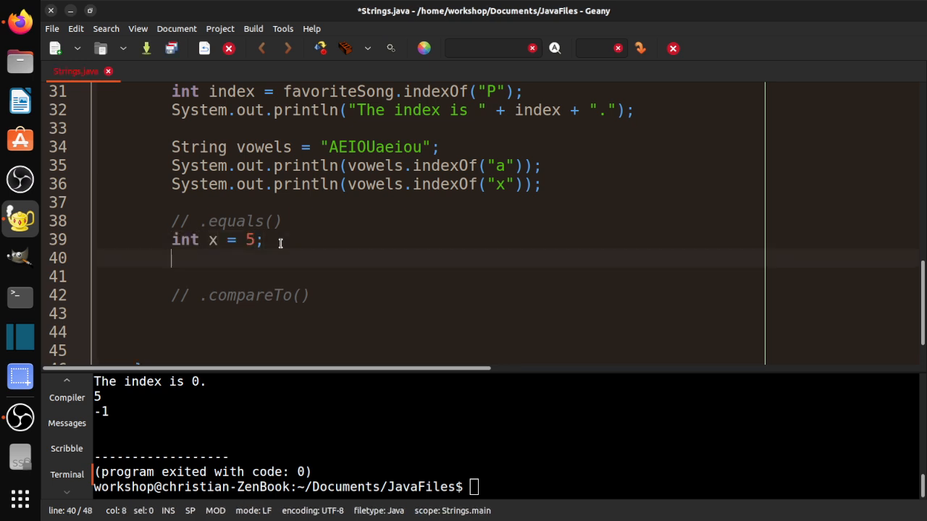
type("int y = 5;")
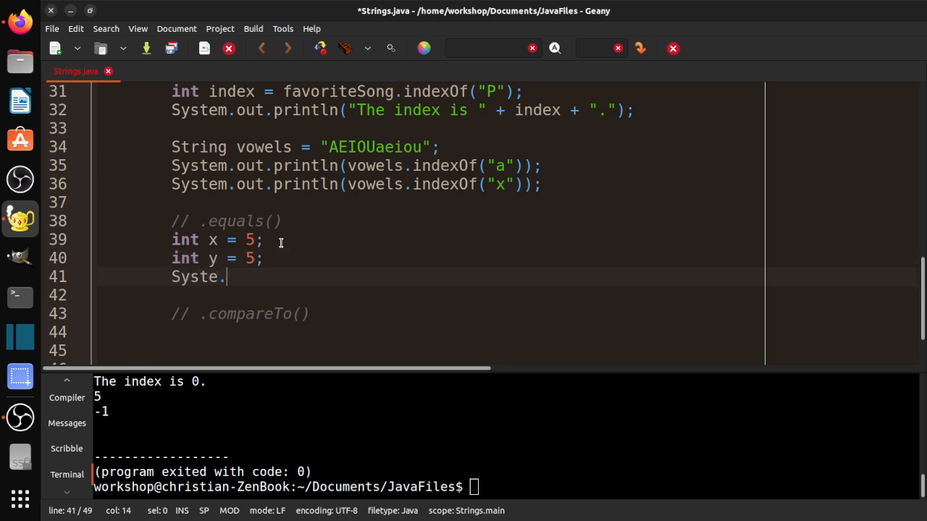
type("m.out.println(x")
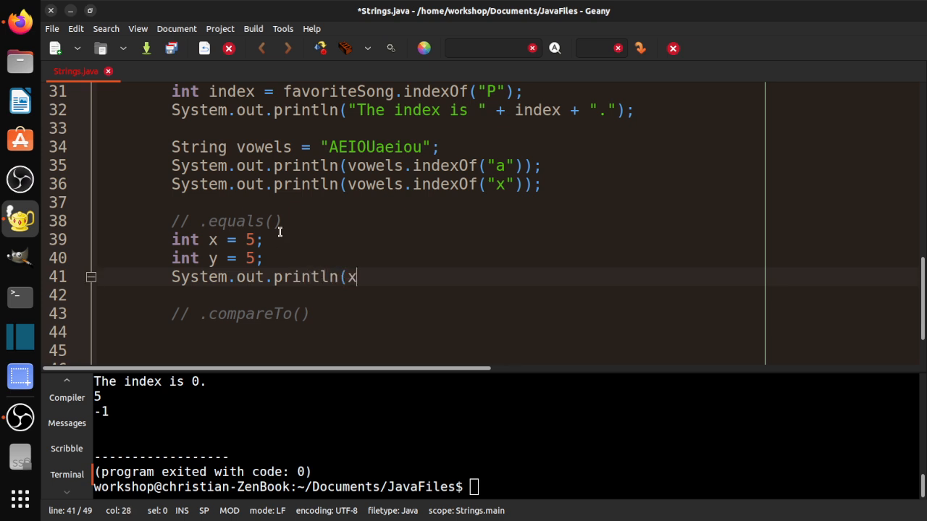
type("== y)")
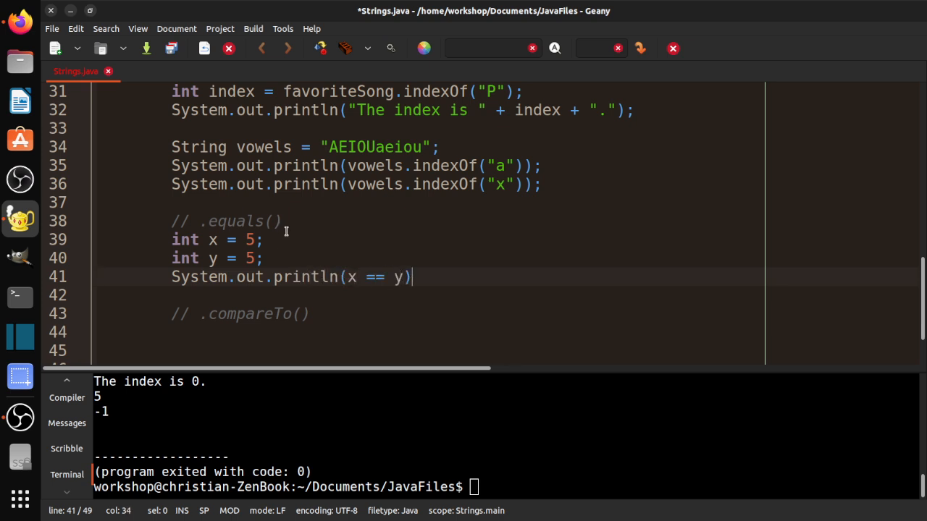
type(";")
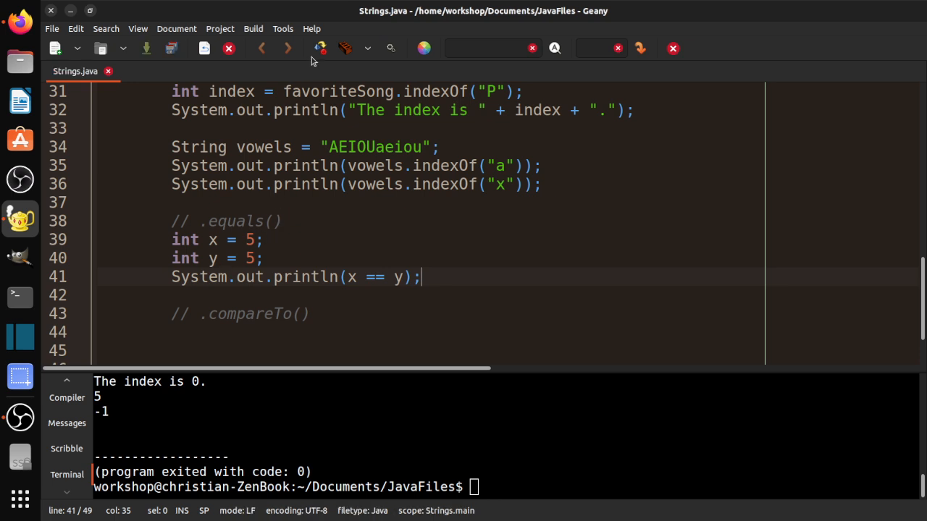
Step: Compile and run to print true, then set y to 10 and rerun to print false
left_click(349, 49)
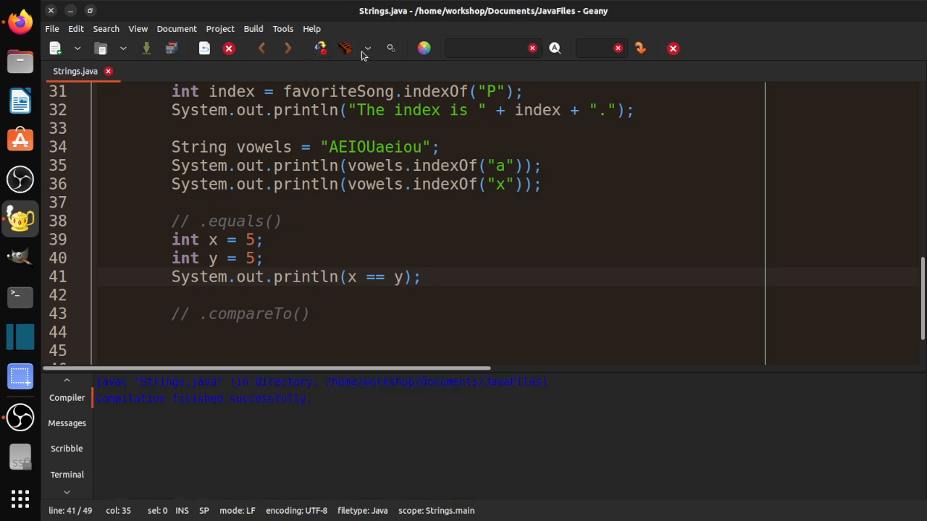
left_click(341, 48)
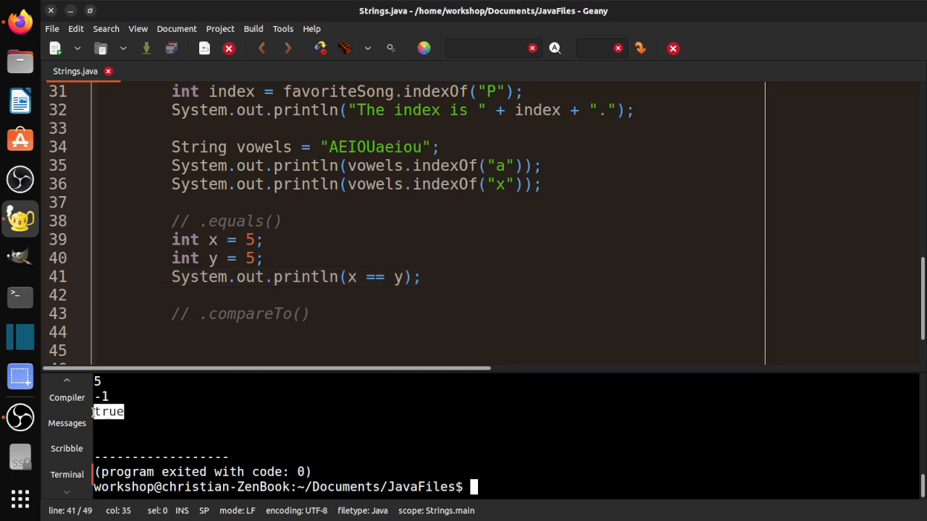
mouse_move(392, 242)
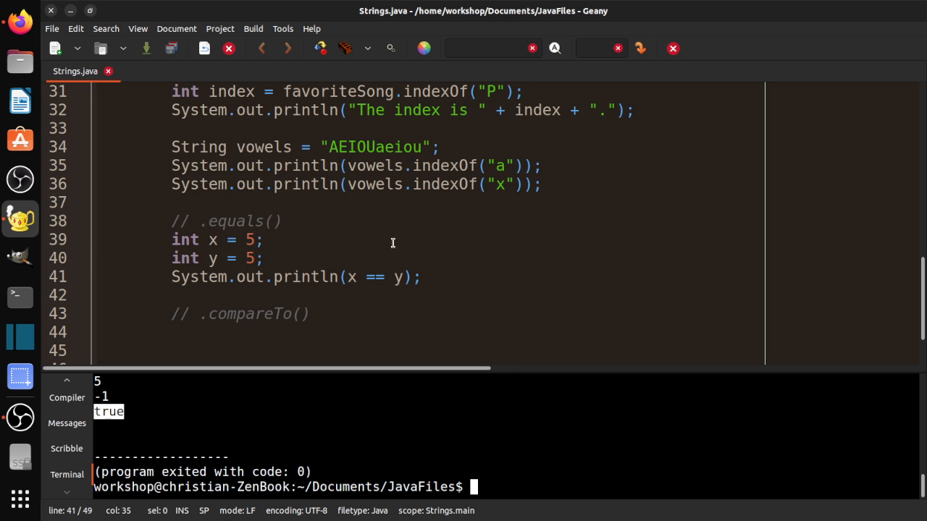
left_click(405, 277)
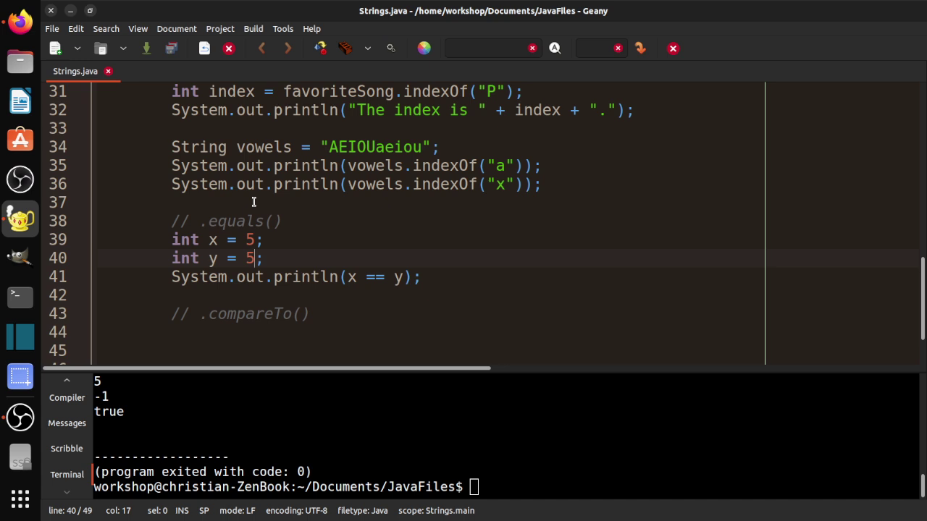
type("0")
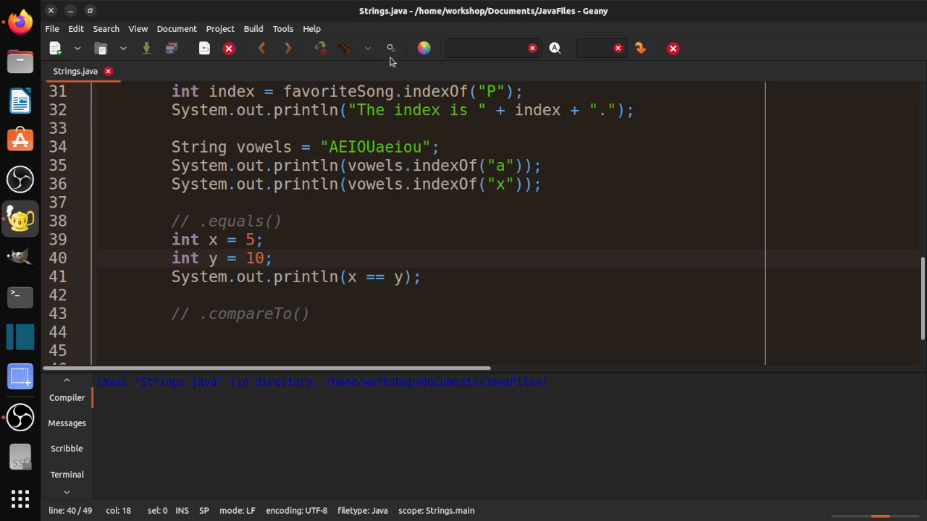
left_click(320, 49)
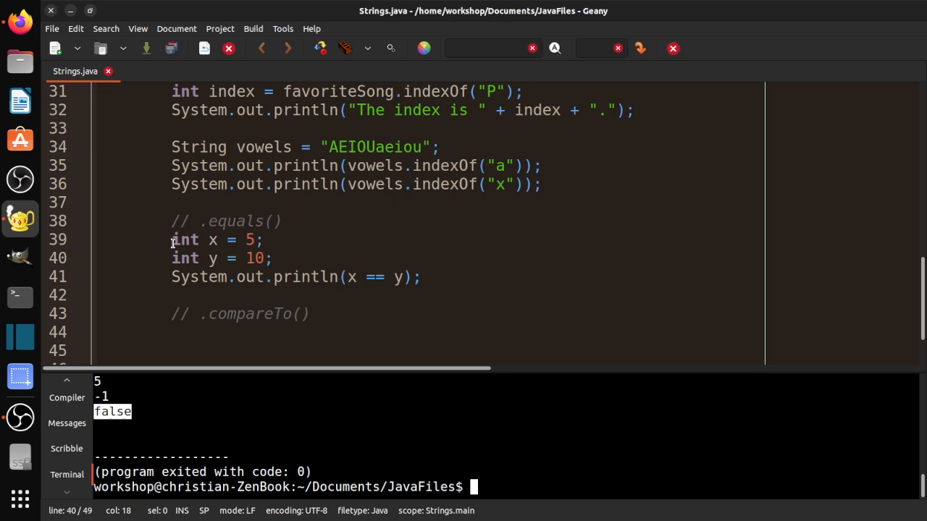
mouse_move(362, 277)
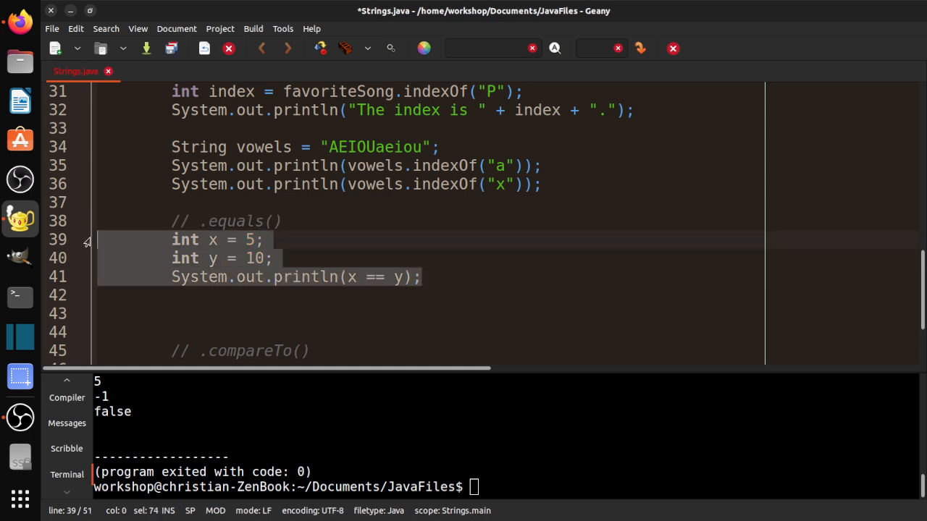
key("Delete")
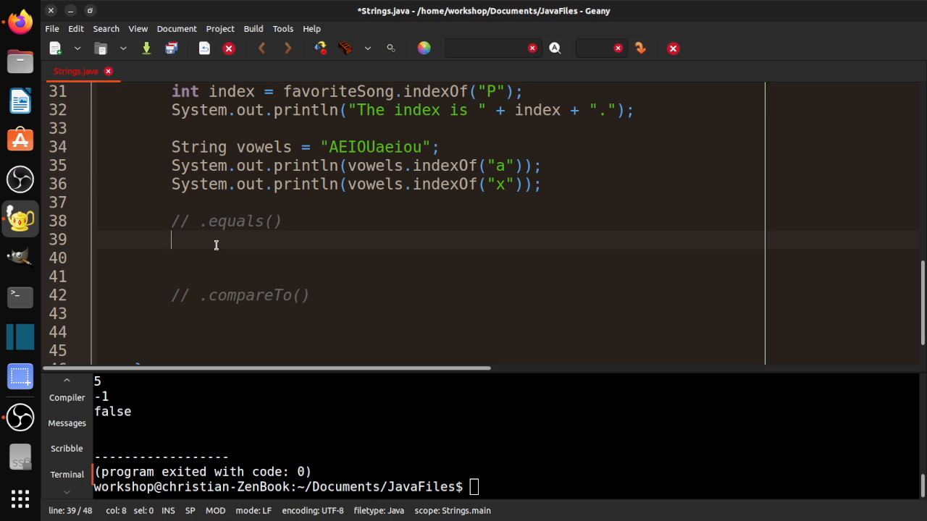
type("Str")
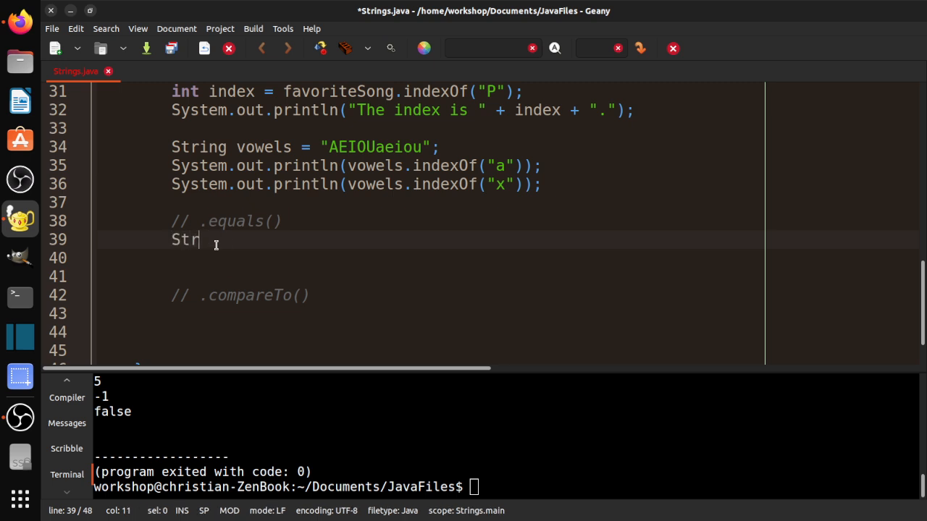
type("ing cor")
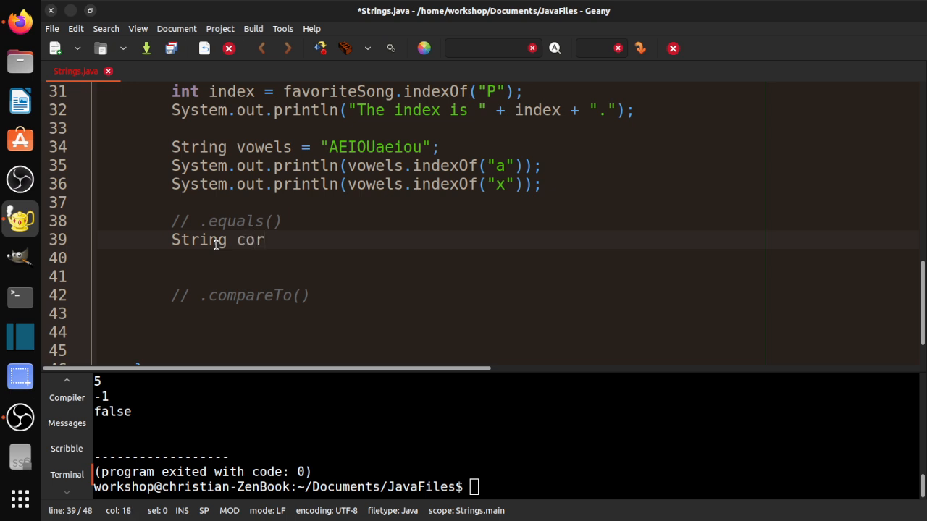
type("rectPassword =")
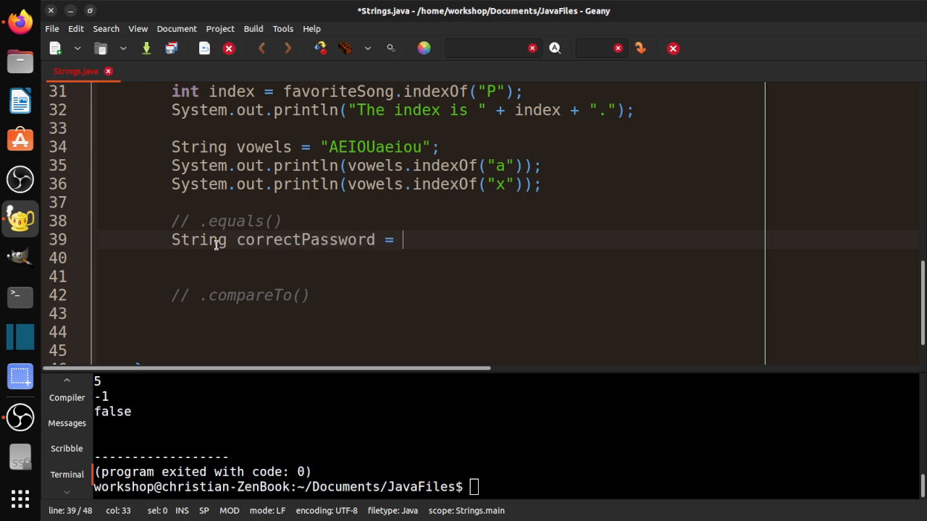
type("\"thx")
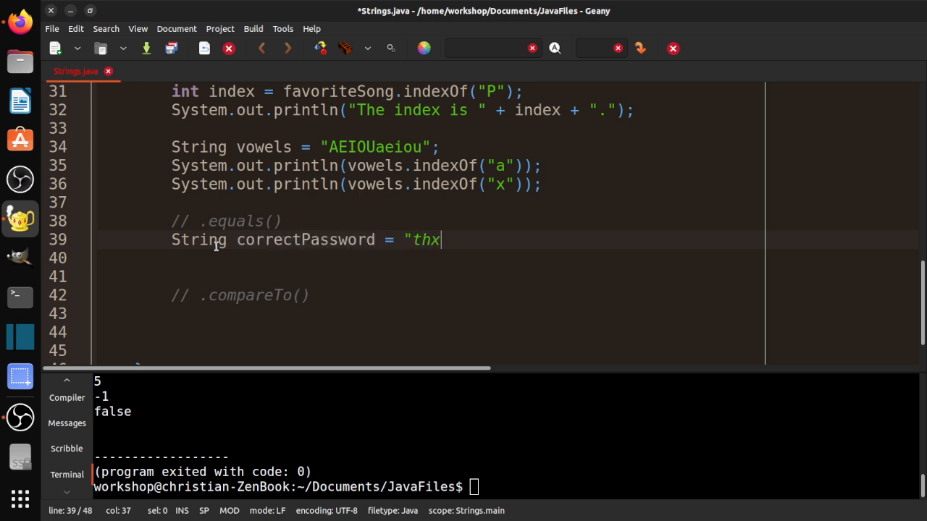
type("1138\";")
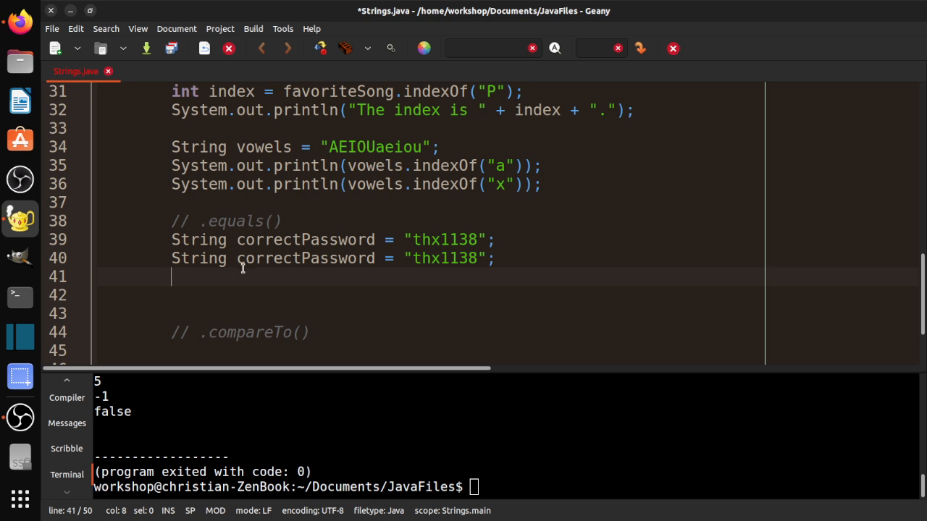
type("input")
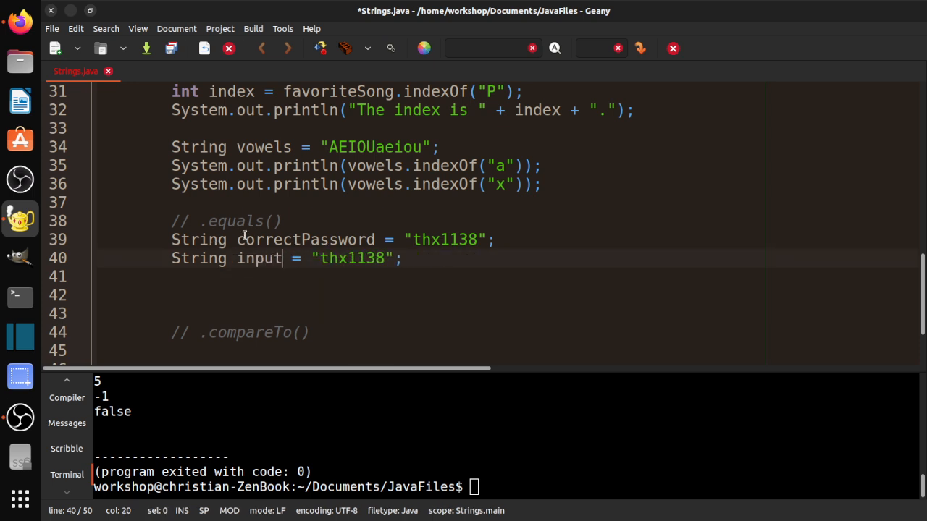
type("Password")
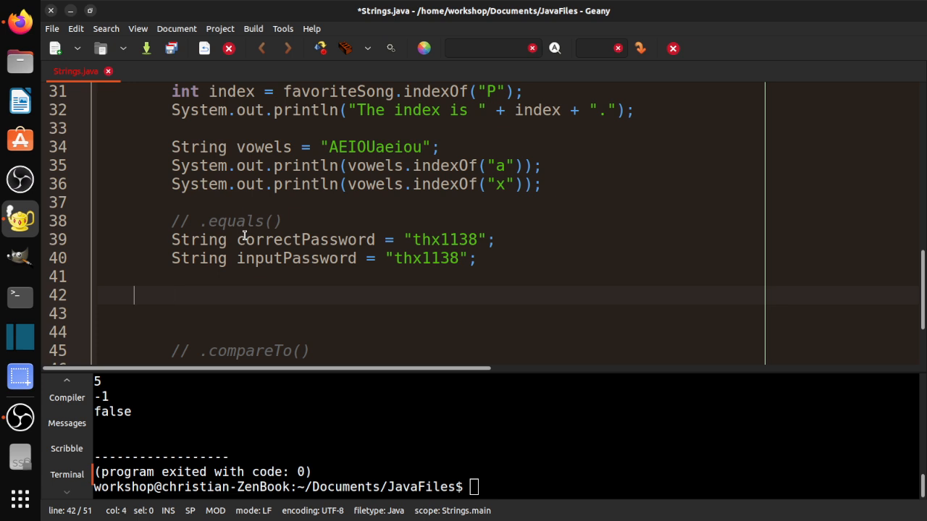
Step: Add boolean isCorrect = correctPassword.equals(inputPassword);
type("boolean")
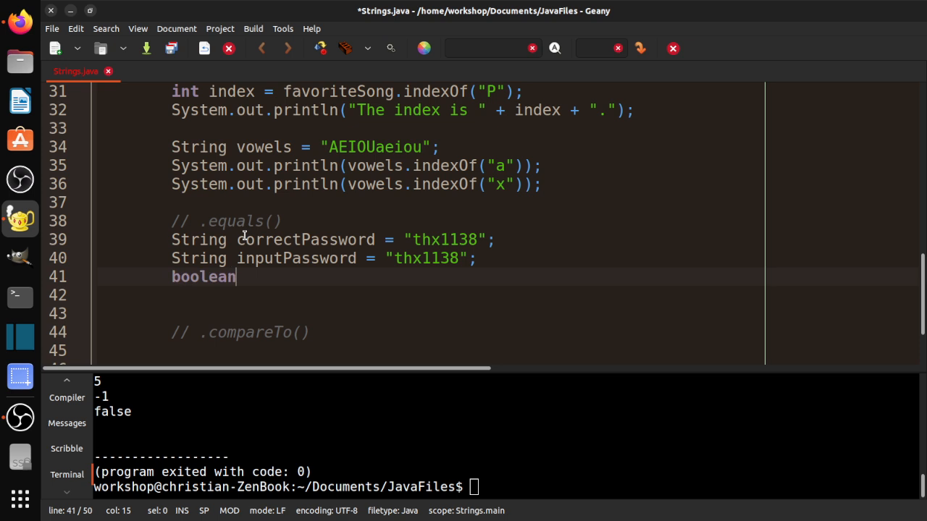
type("isCorrect")
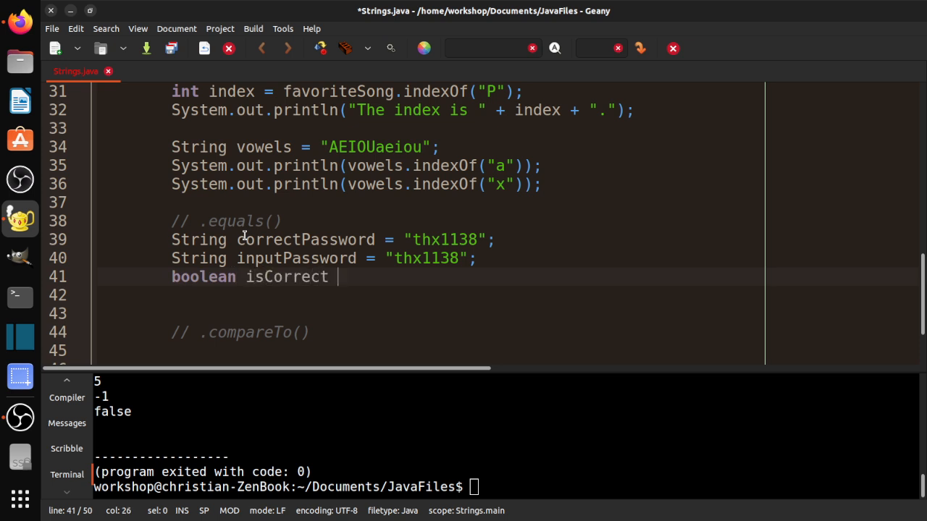
type("= corre")
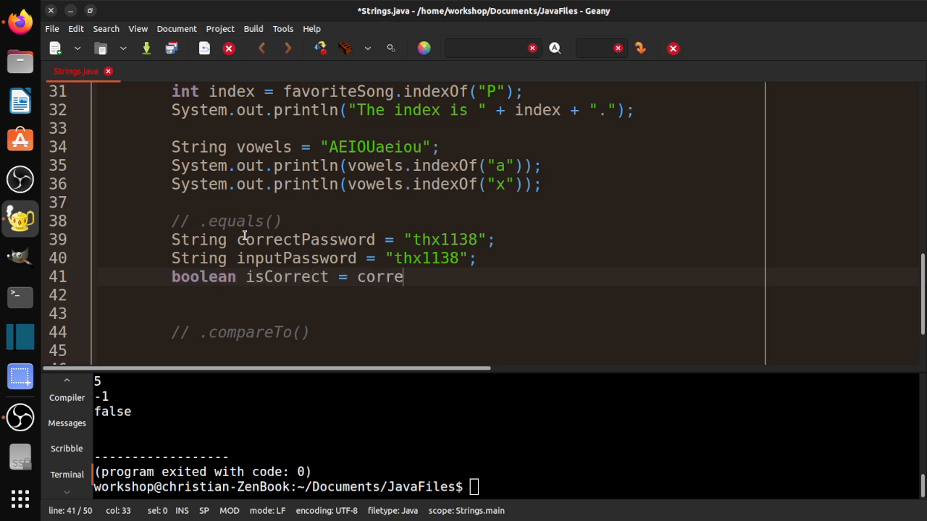
type("ctPasswrod")
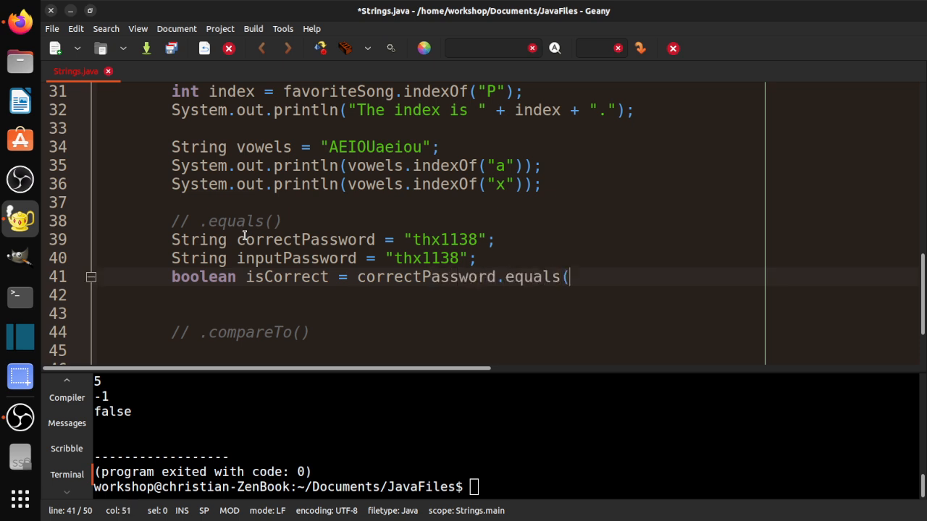
type("inputPassword);")
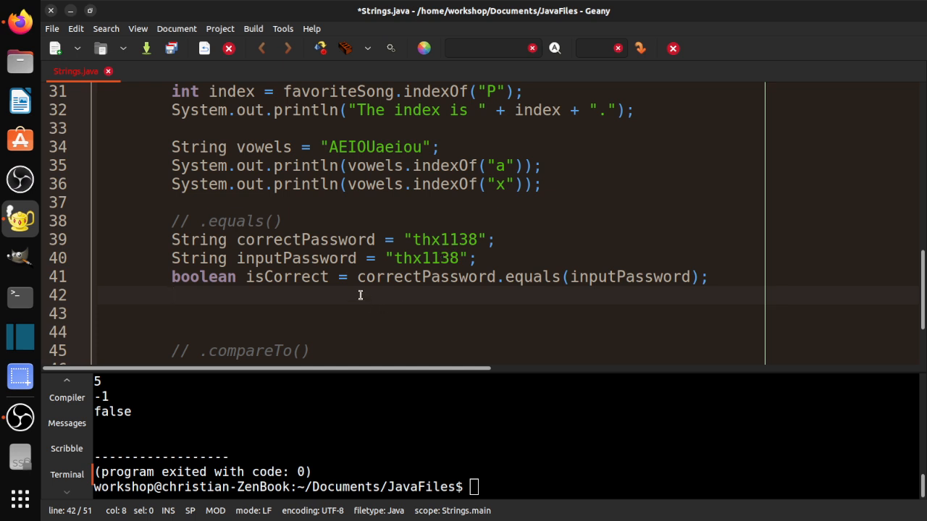
Step: Write System.out.println("Is the password correct? " + isCorrect); below the comparison
type("Sys")
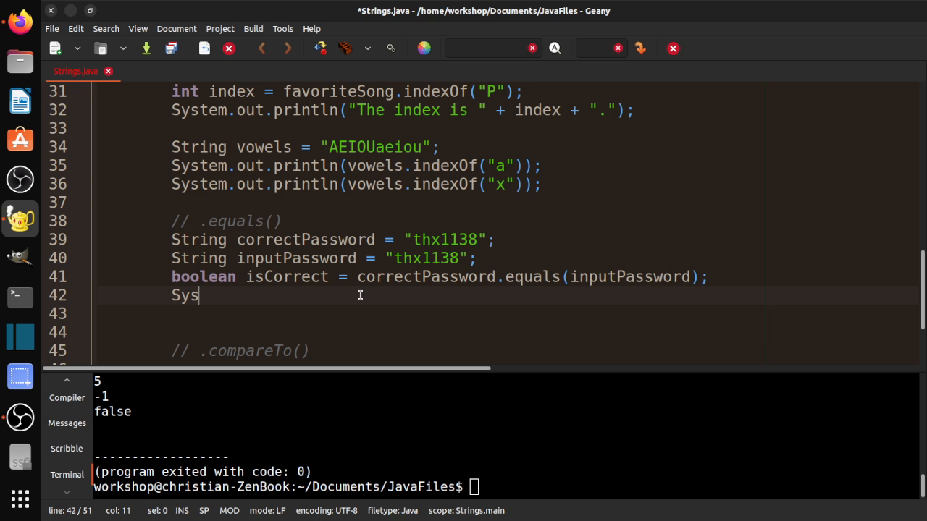
type("tem.out.prn")
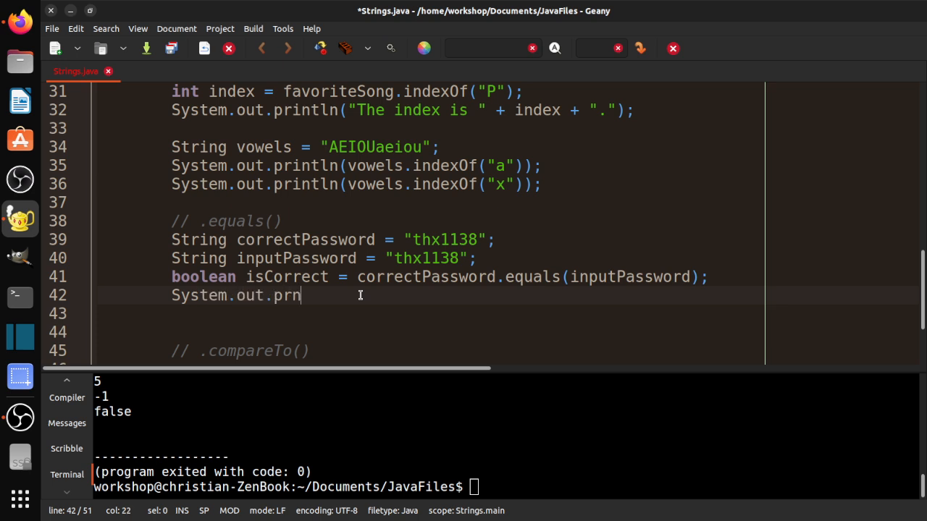
type("tln(")
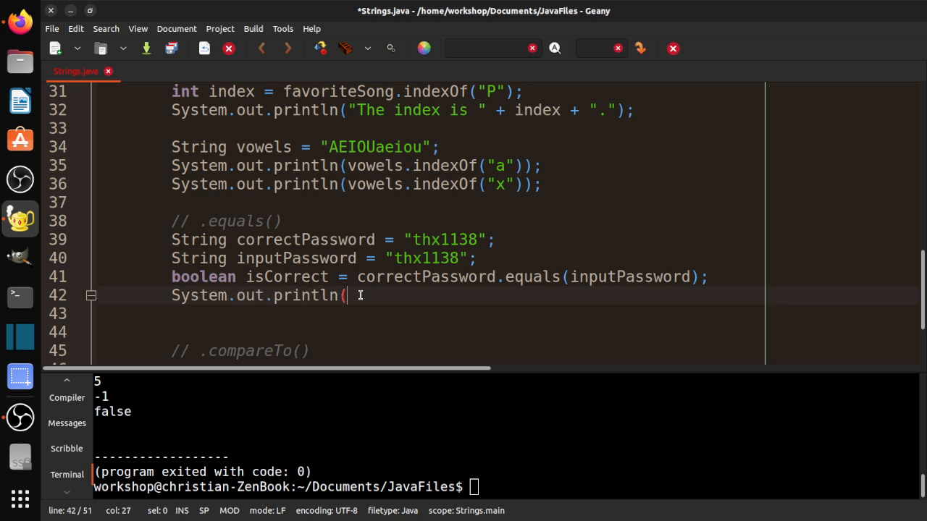
type("isCorrect")
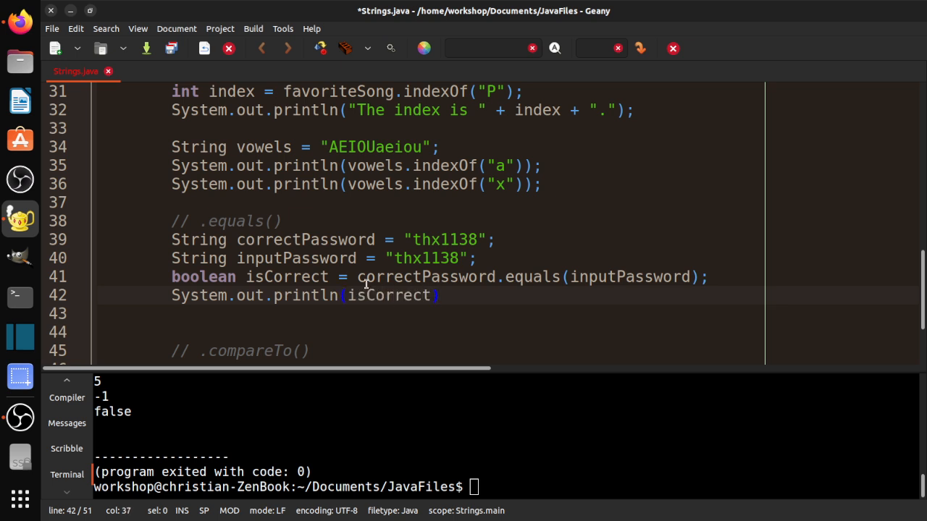
type(");")
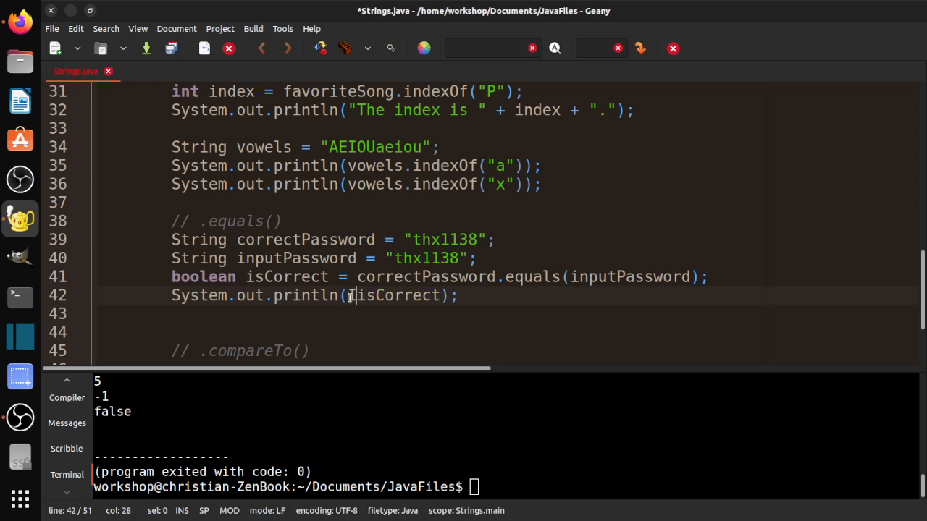
type("\"The")
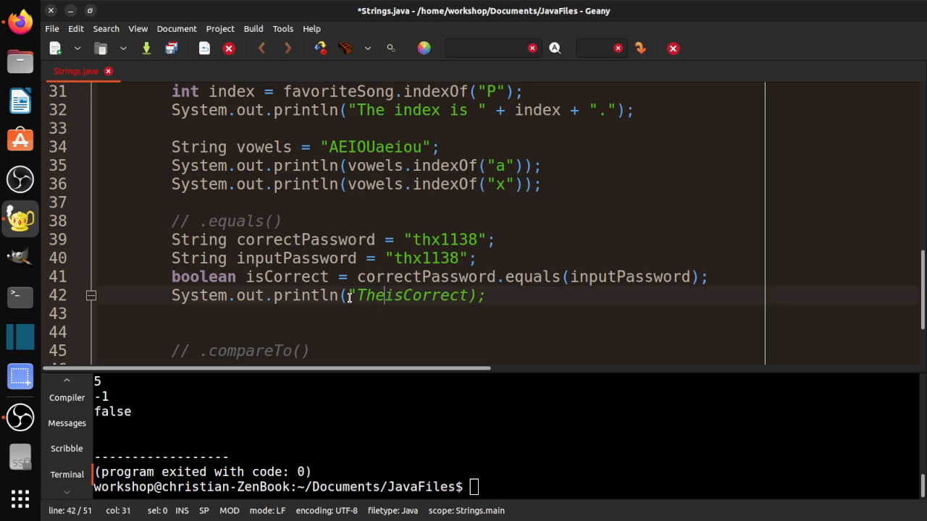
type("Is the")
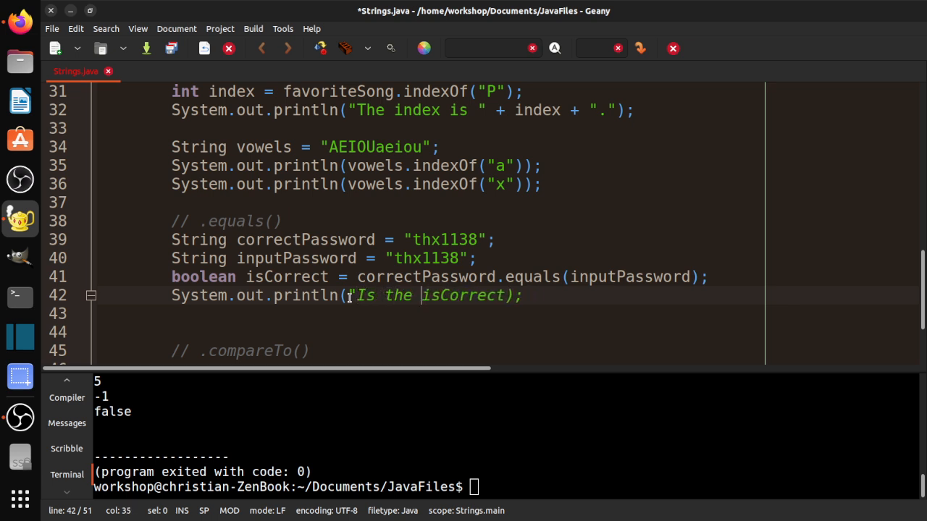
type("password correct?")
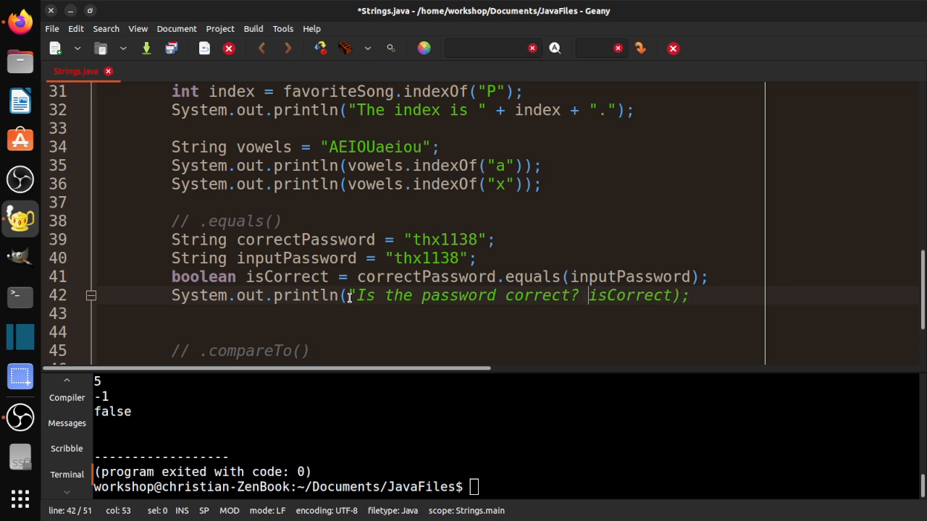
type("+ \"")
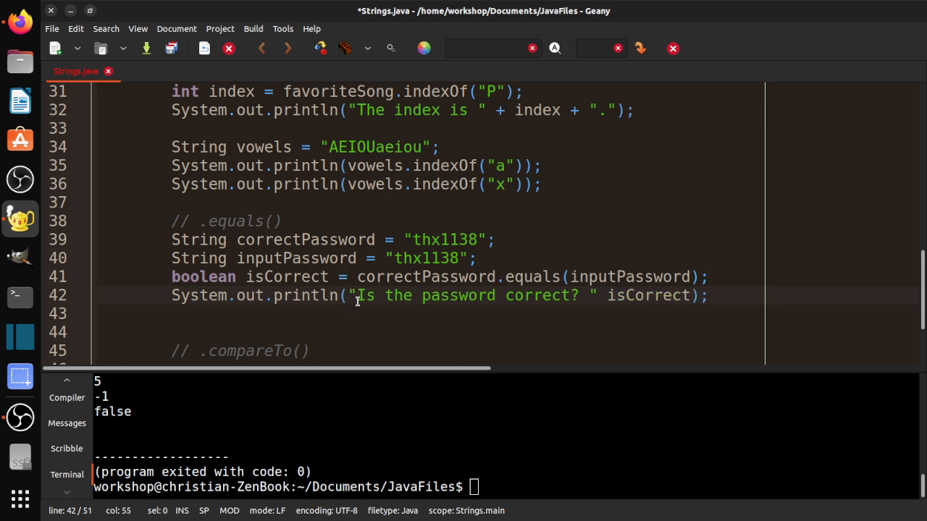
type("+")
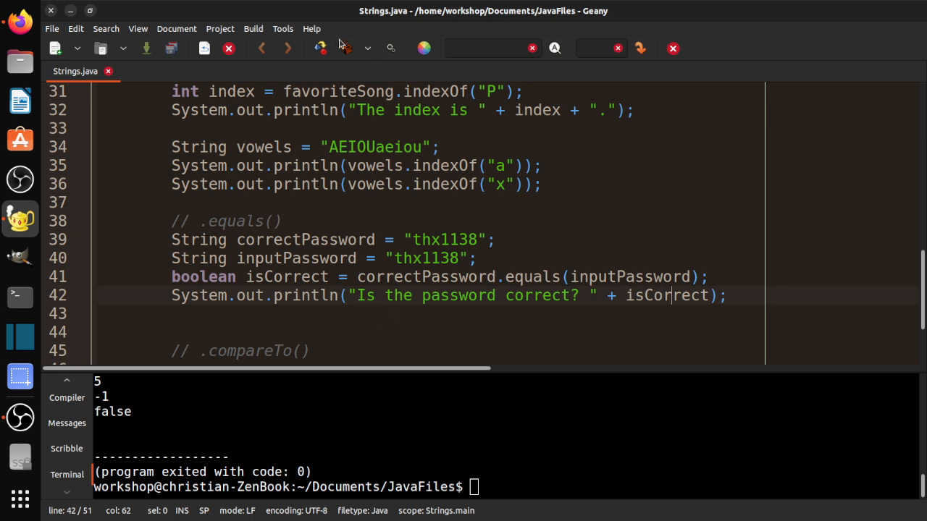
left_click(317, 48)
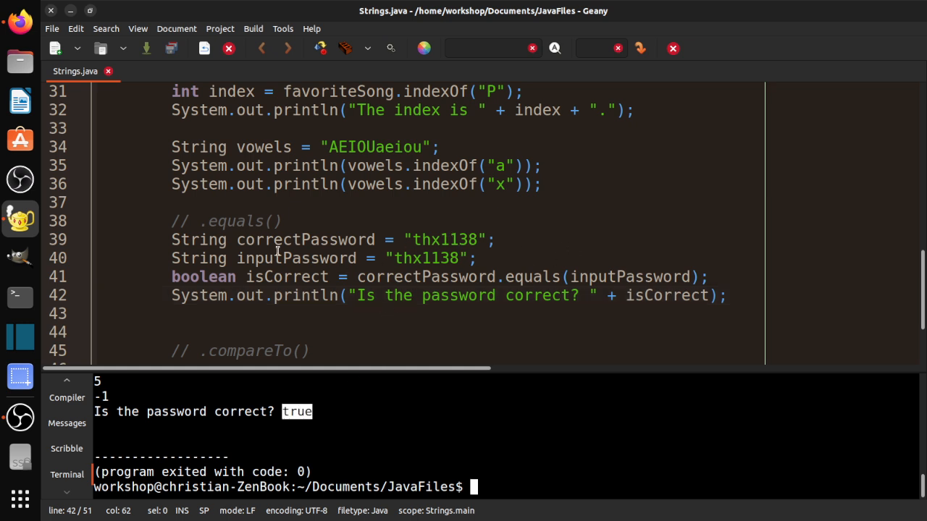
mouse_move(397, 248)
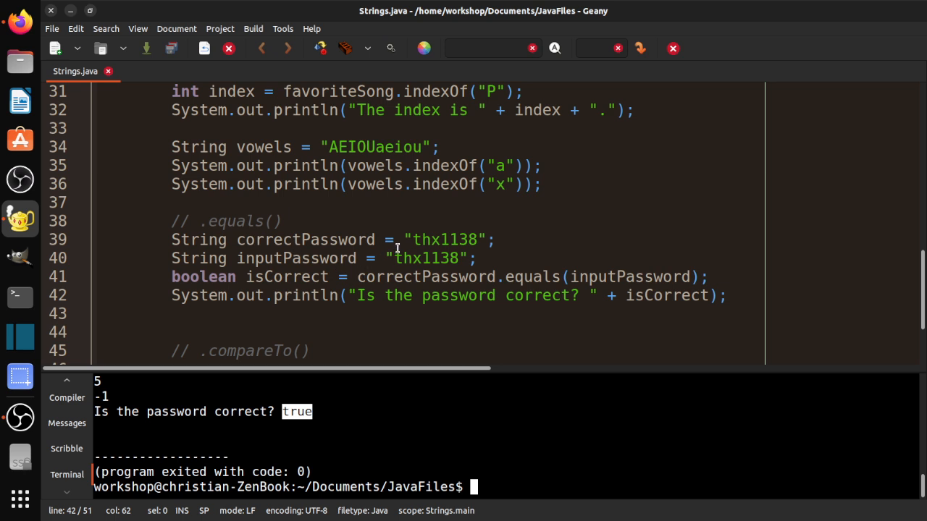
mouse_move(458, 258)
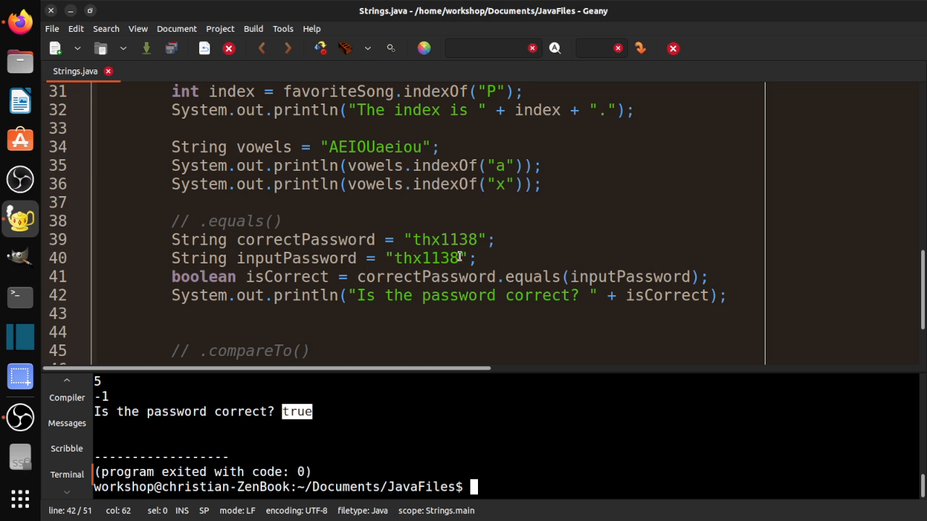
left_click(458, 258)
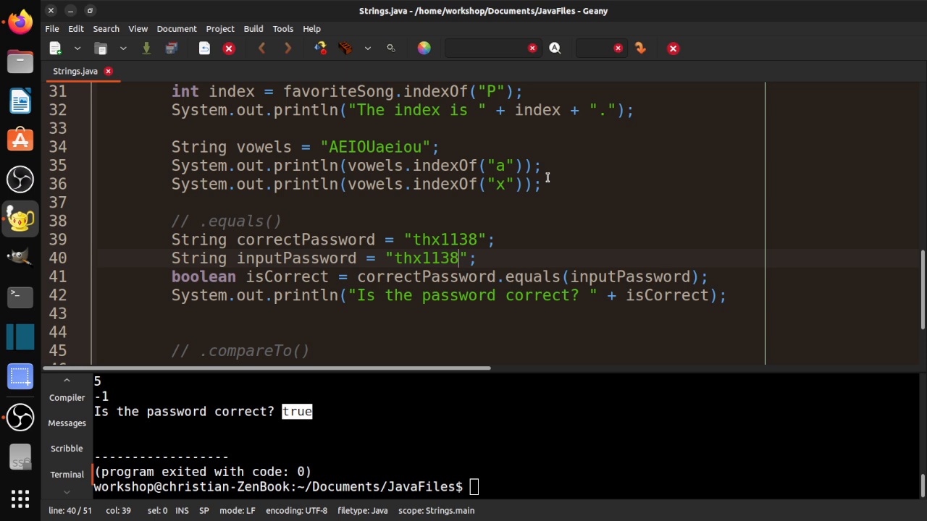
type("r")
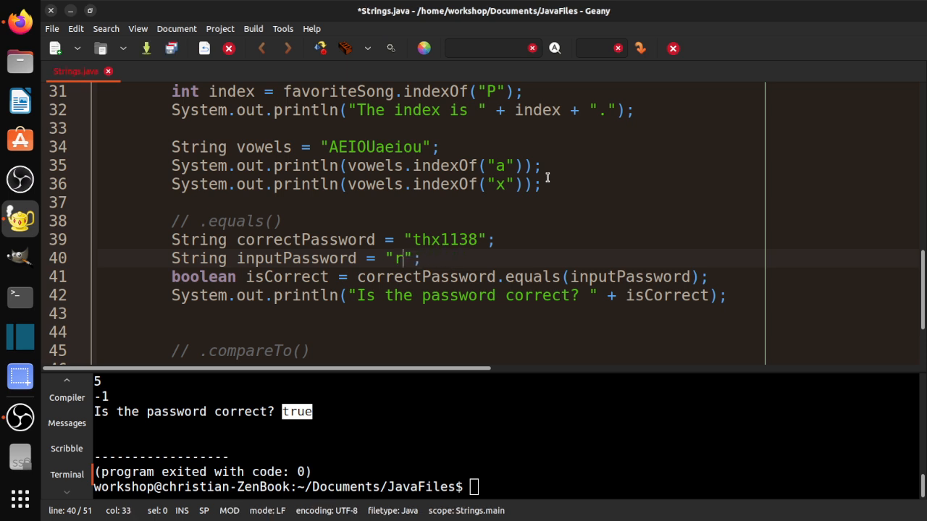
type("2d2")
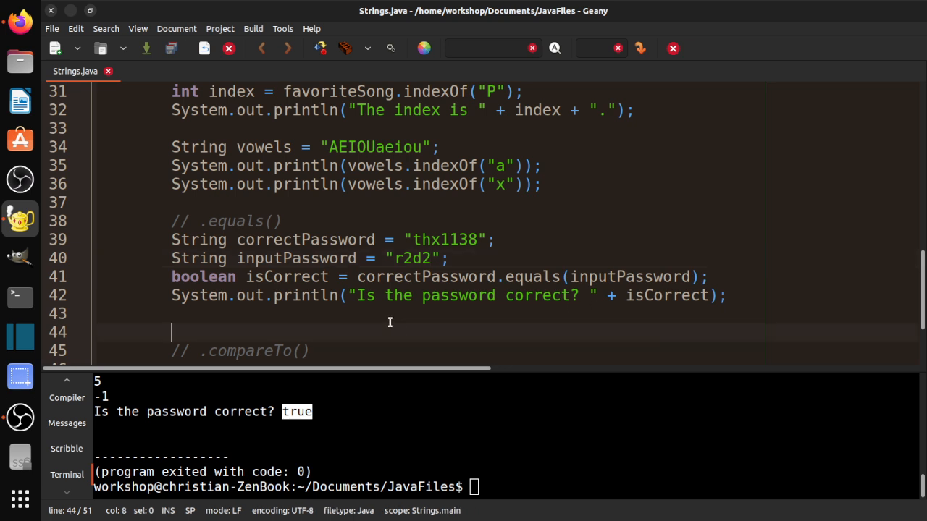
key("BackSpace")
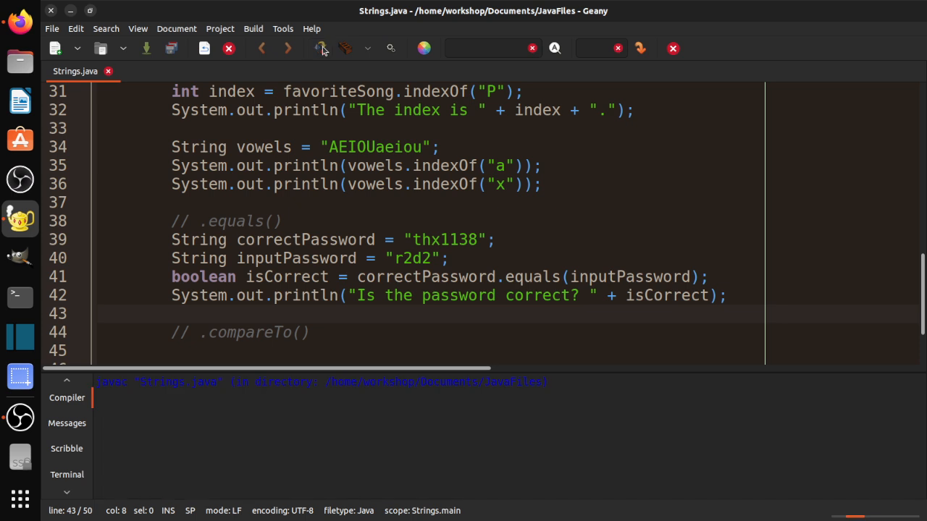
left_click(323, 48)
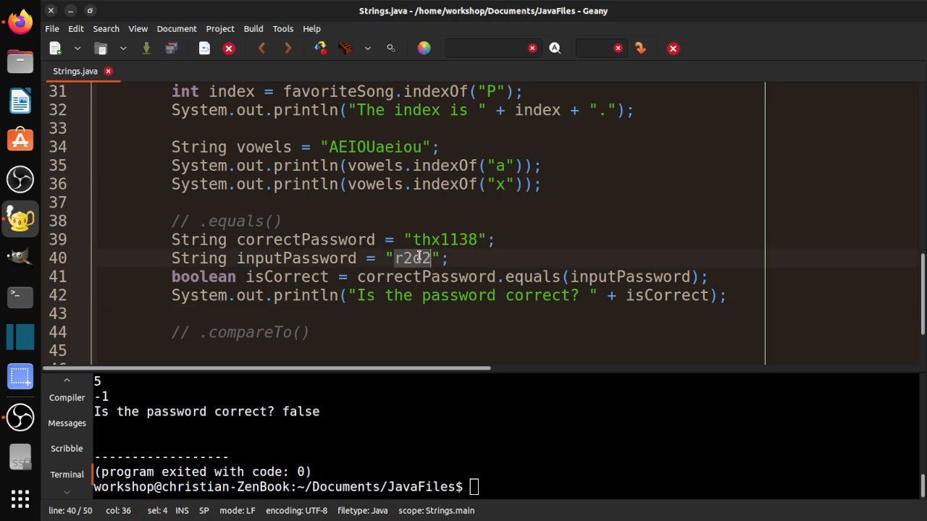
type("th")
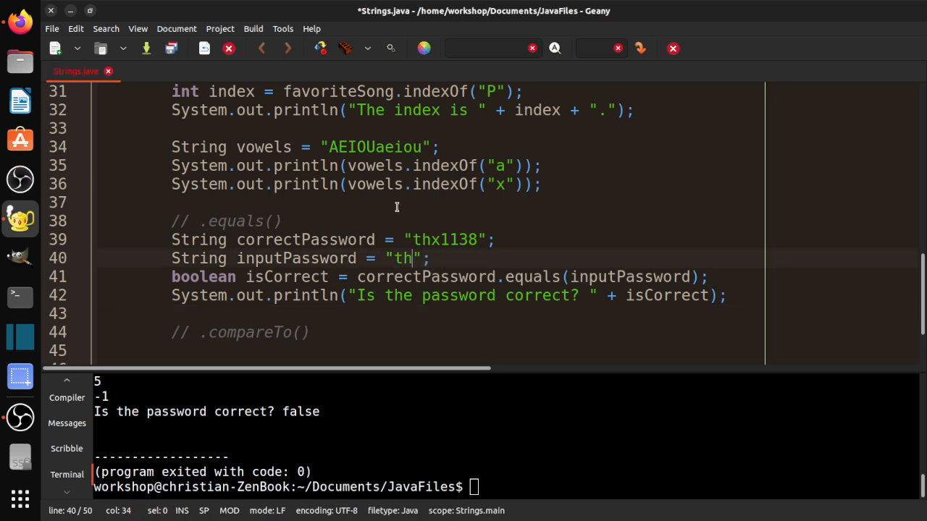
type("x1138")
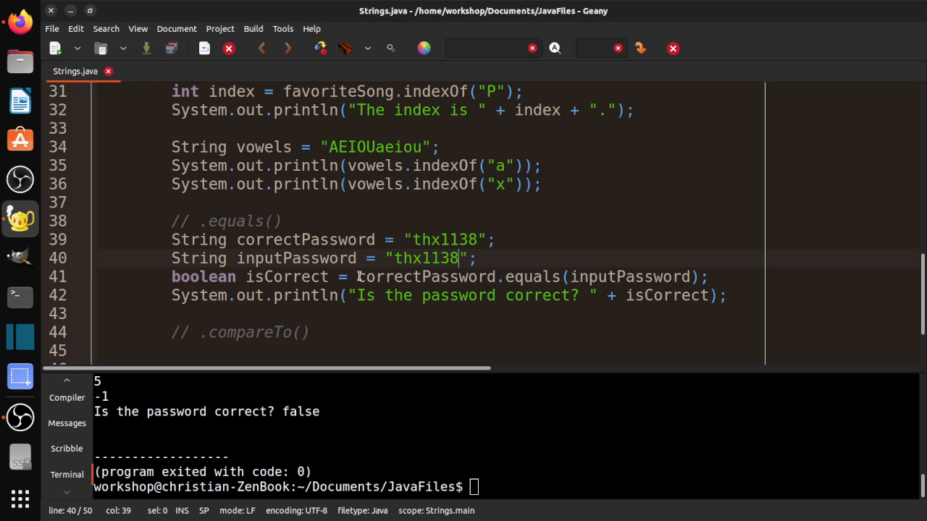
left_click_drag(357, 277, 702, 276)
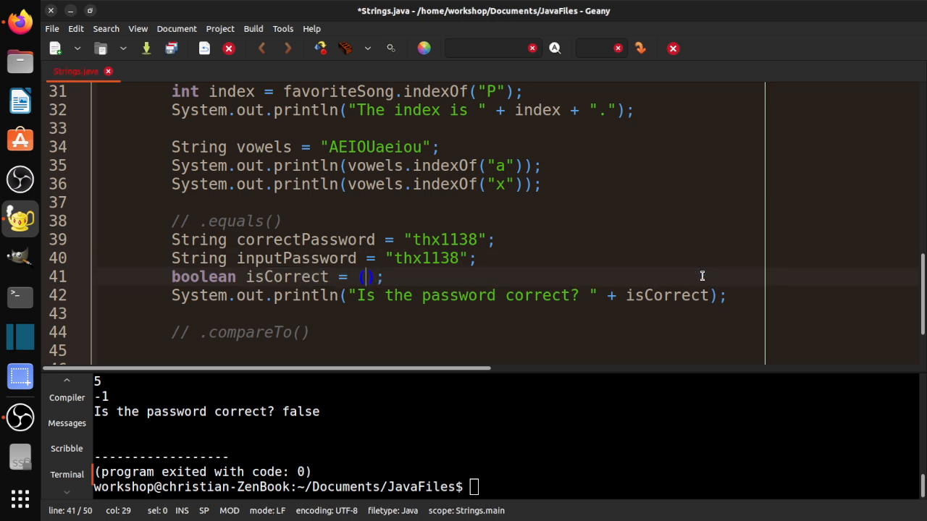
type("correctPas")
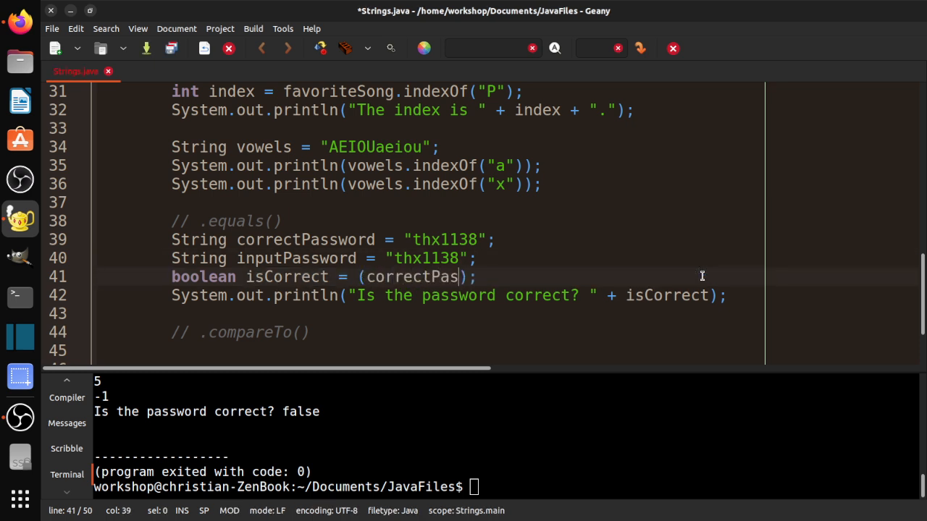
type("sword == input")
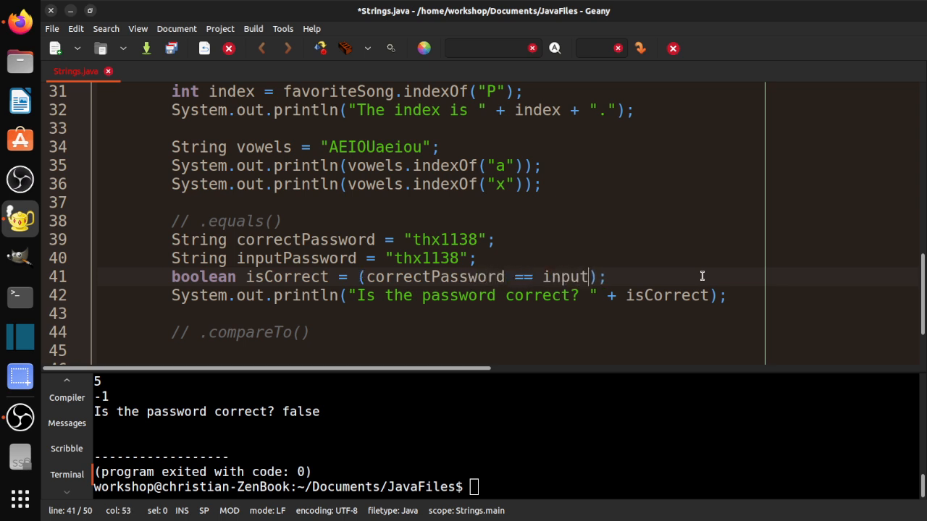
type("Password")
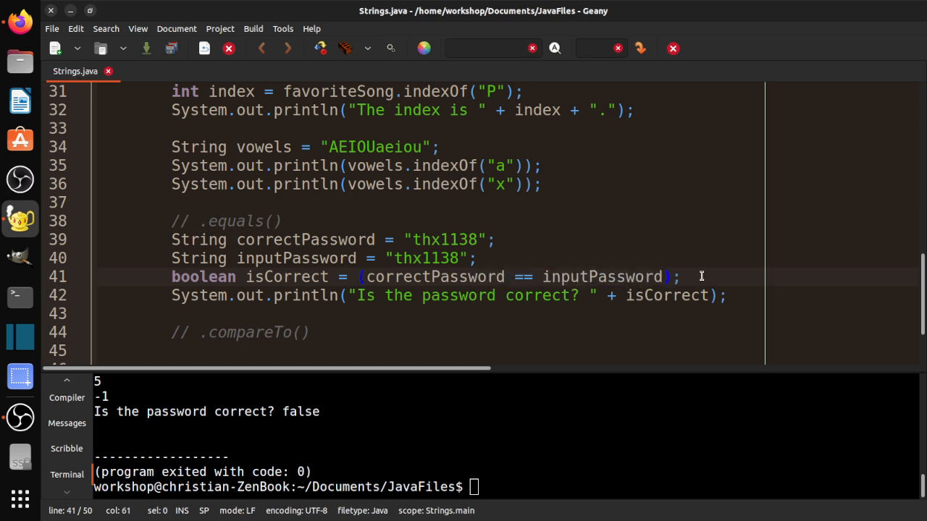
Step: Run the == version, then restore correctPassword.equals(inputPassword) and save
left_click(391, 48)
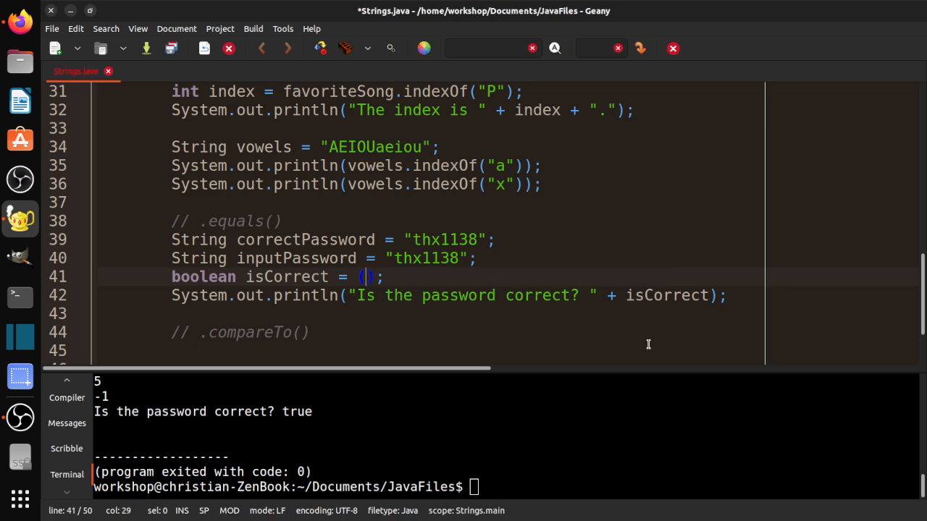
type("correctPassword.equals(inputPassword)")
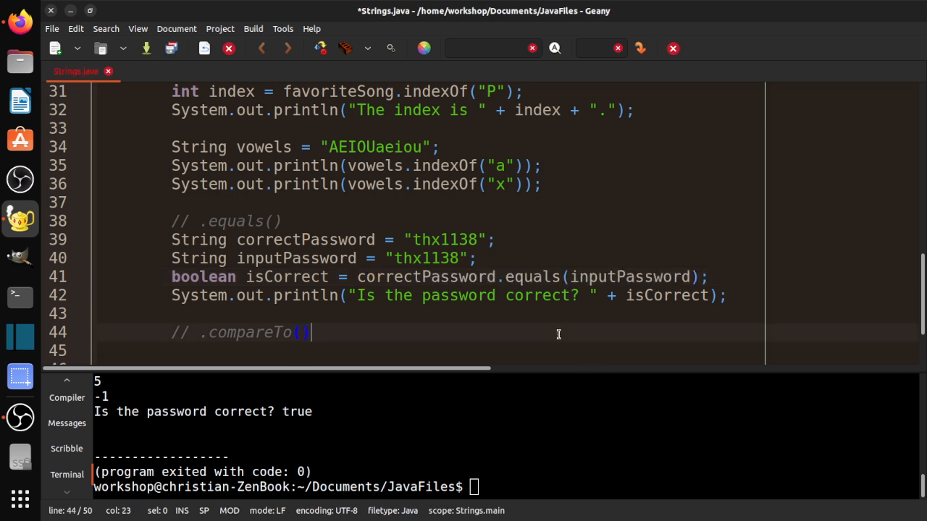
left_click(388, 48)
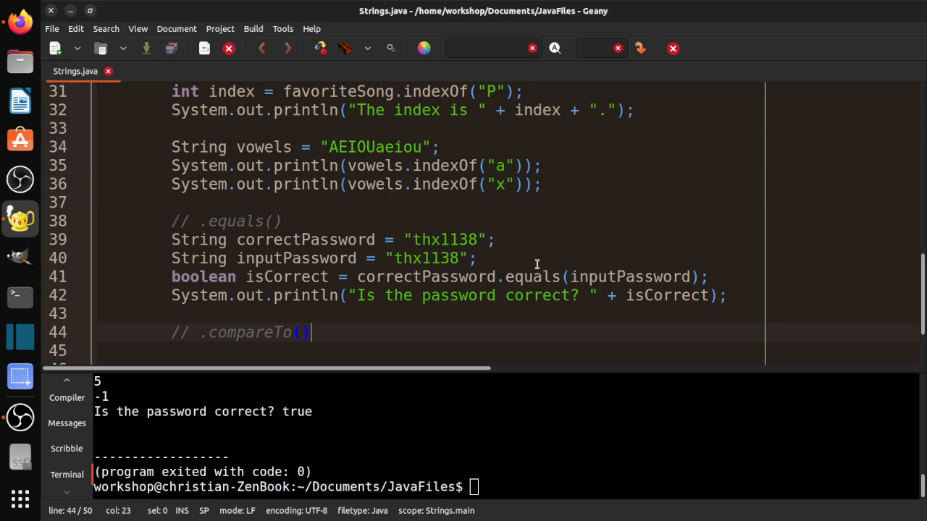
Step: Under the compareTo comment, type int distance = "A".compareTo("C");
scroll("down", 3)
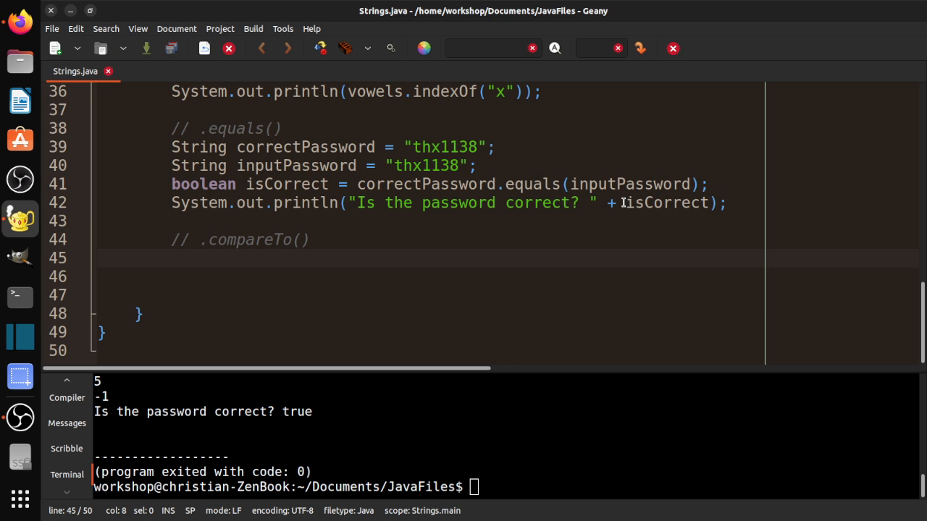
type("int")
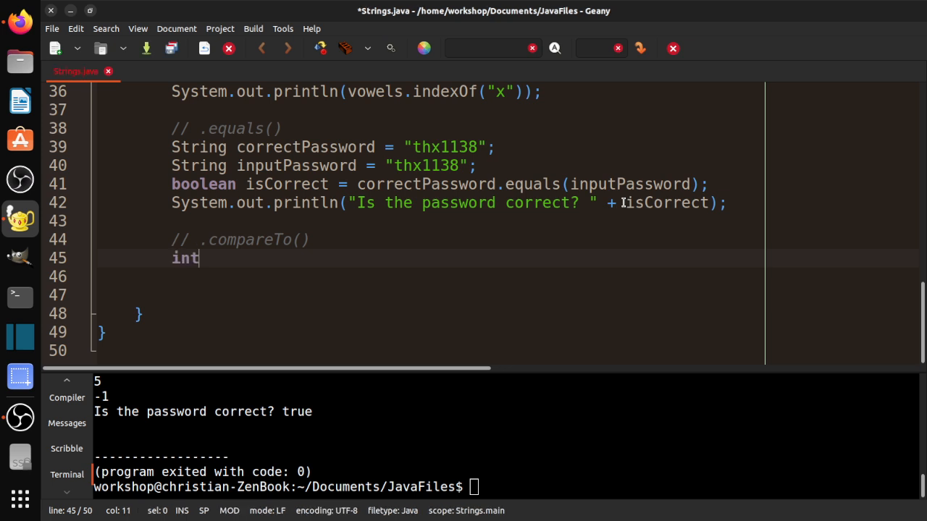
type("distance")
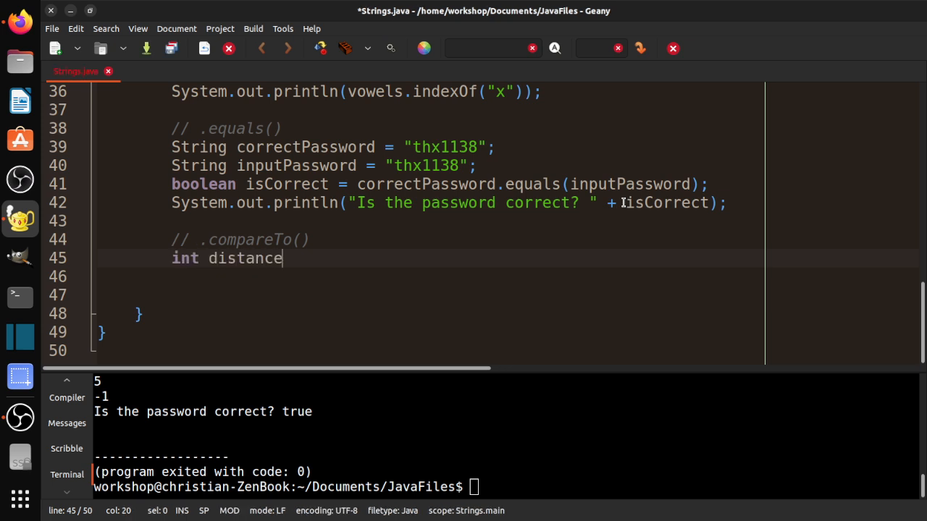
type("=")
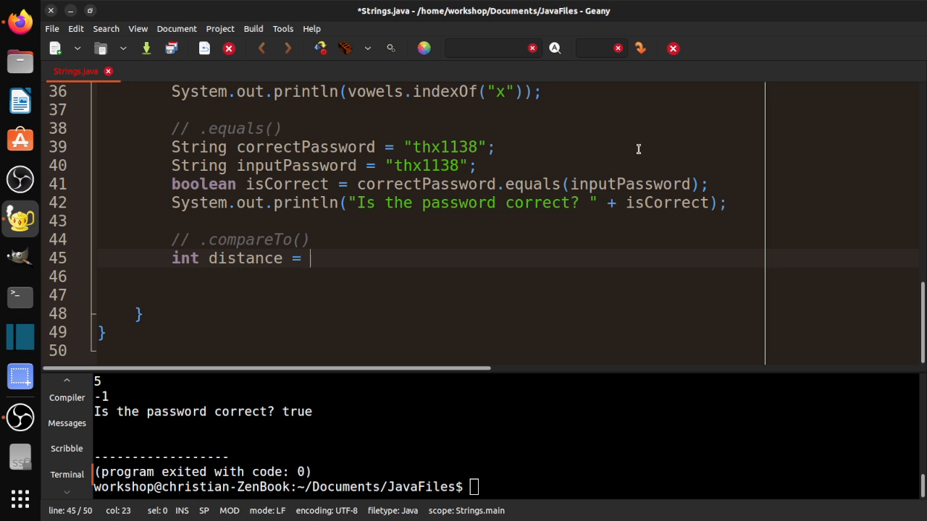
type("\"A\".compa")
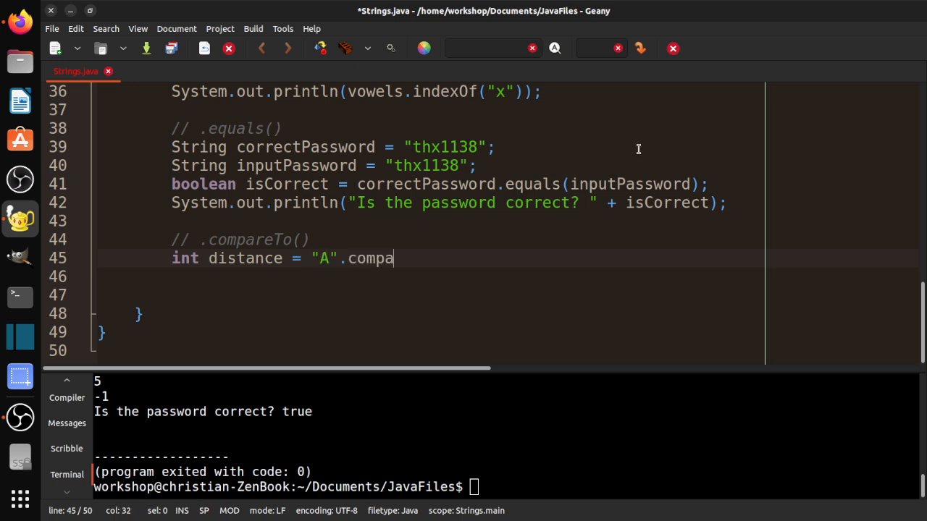
type("reTo")
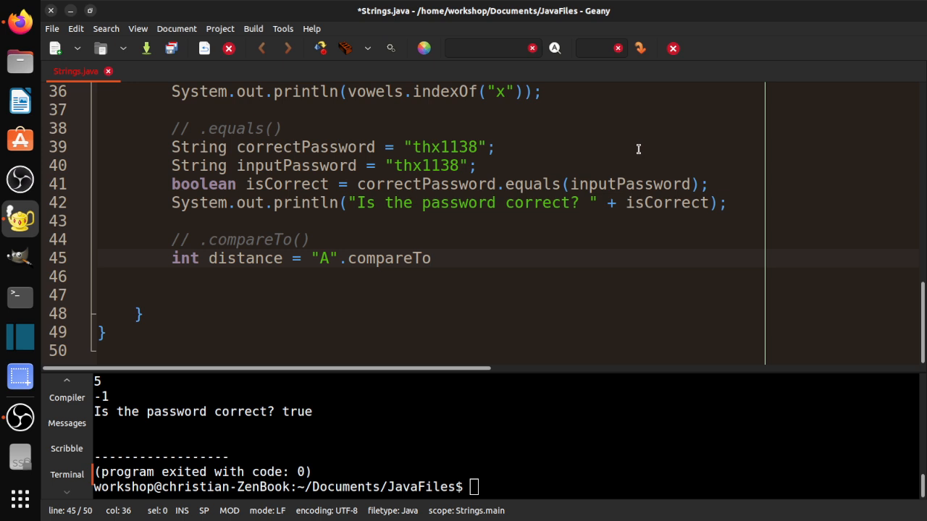
type("(\"C")
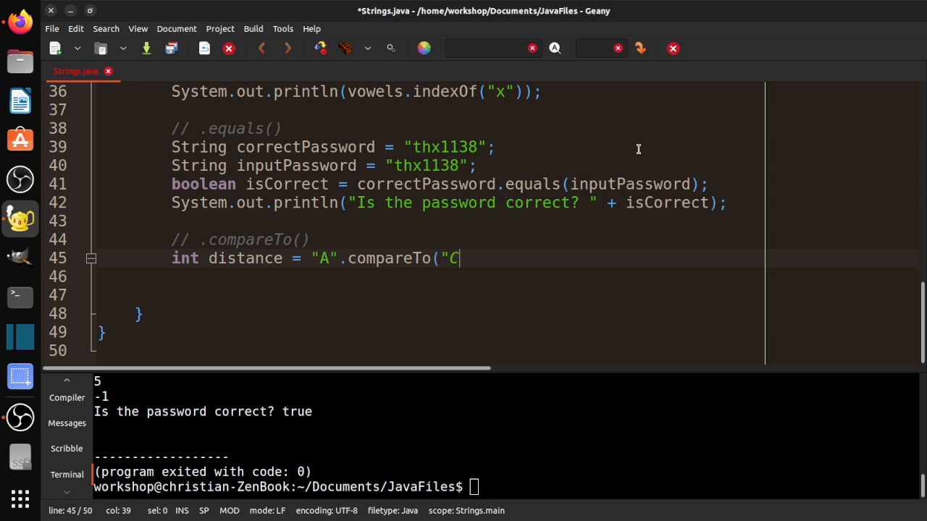
type("\");")
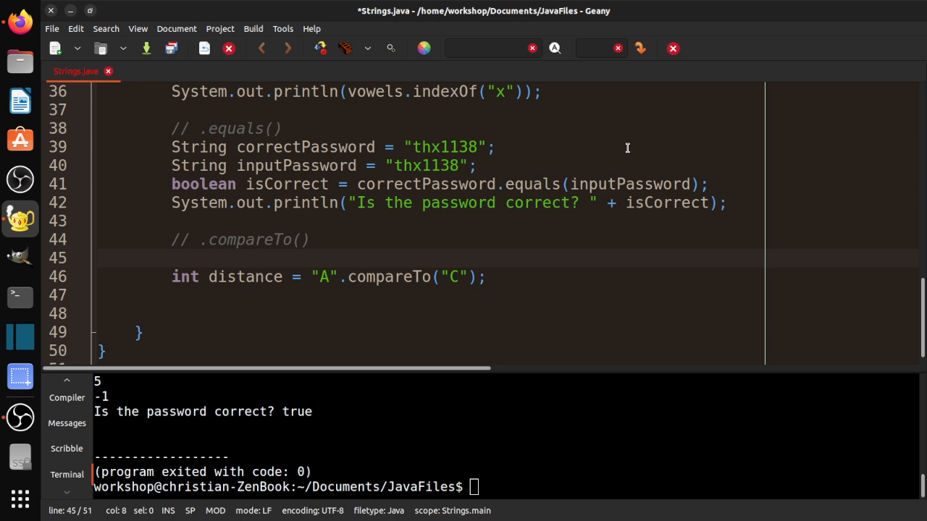
Step: Add a // ABCDEFGH. comment and System.out.println(distance);, then save
type("// AB")
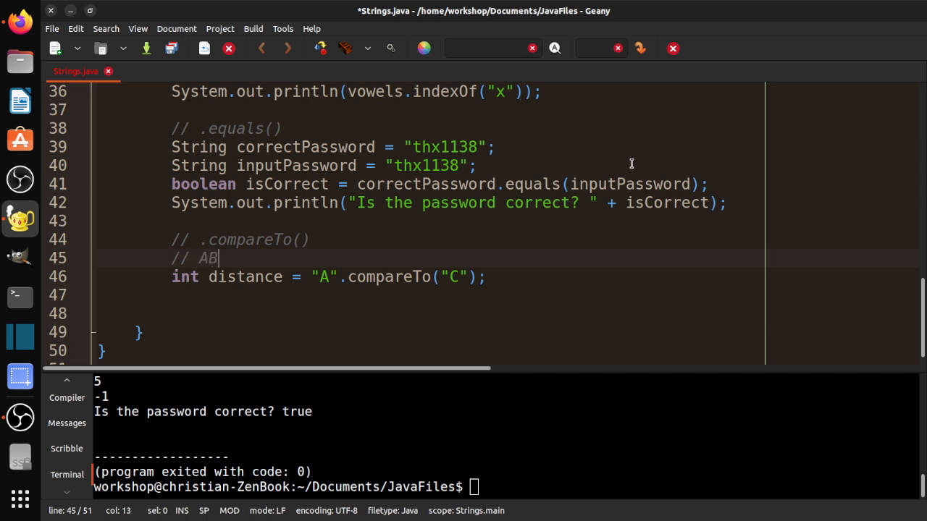
type("CDEFGH...")
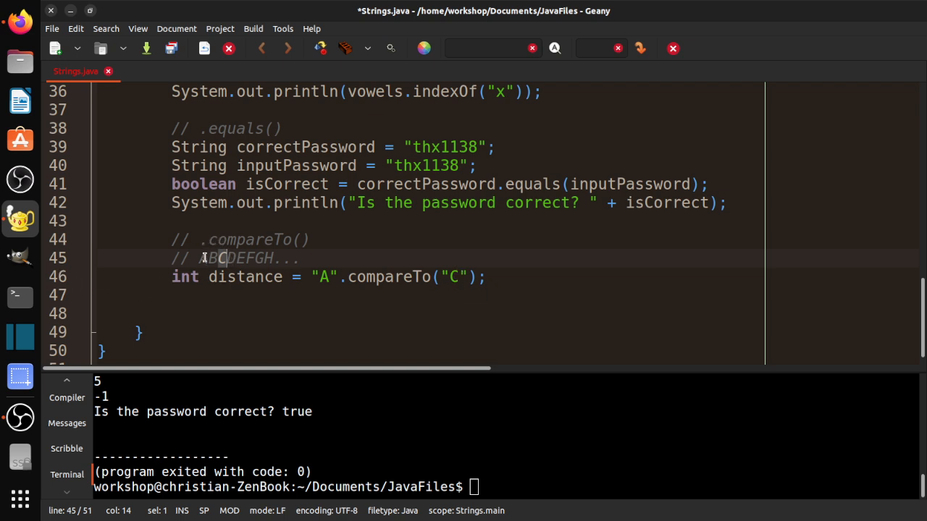
mouse_move(210, 258)
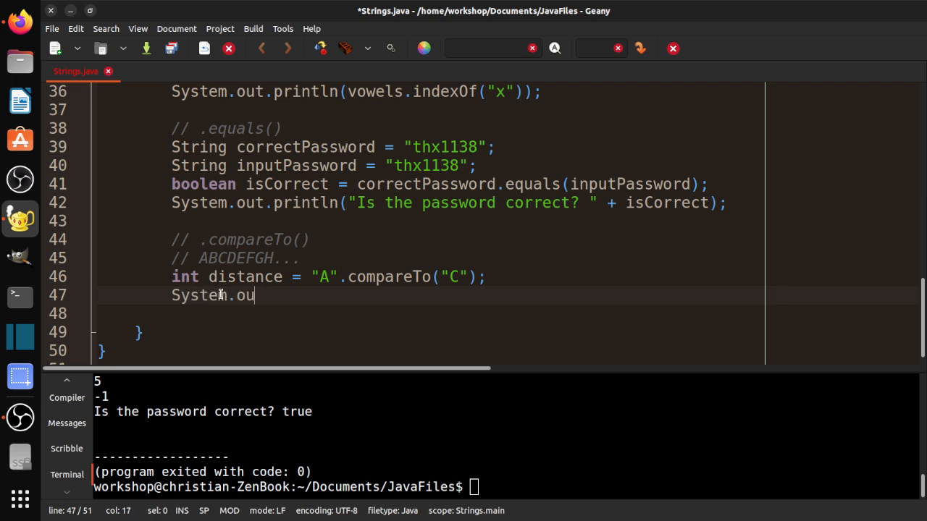
type("t.println(")
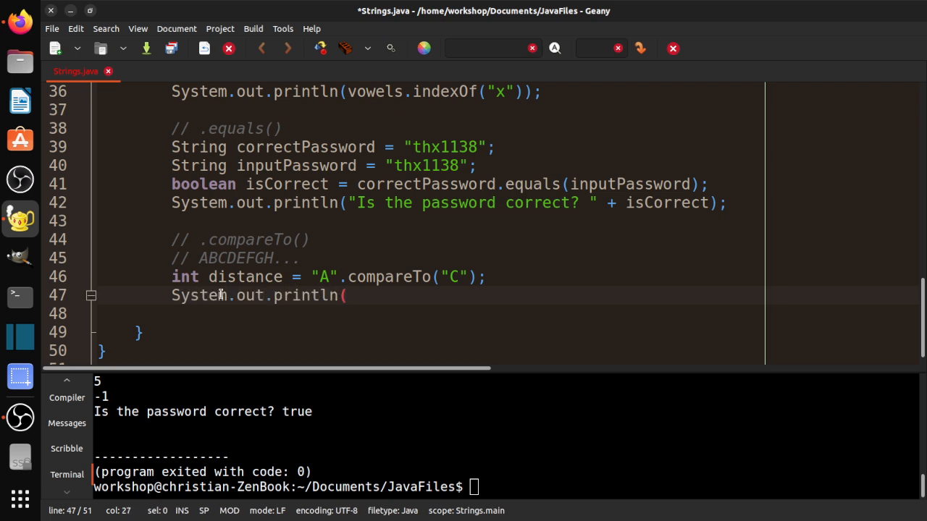
type("distance);")
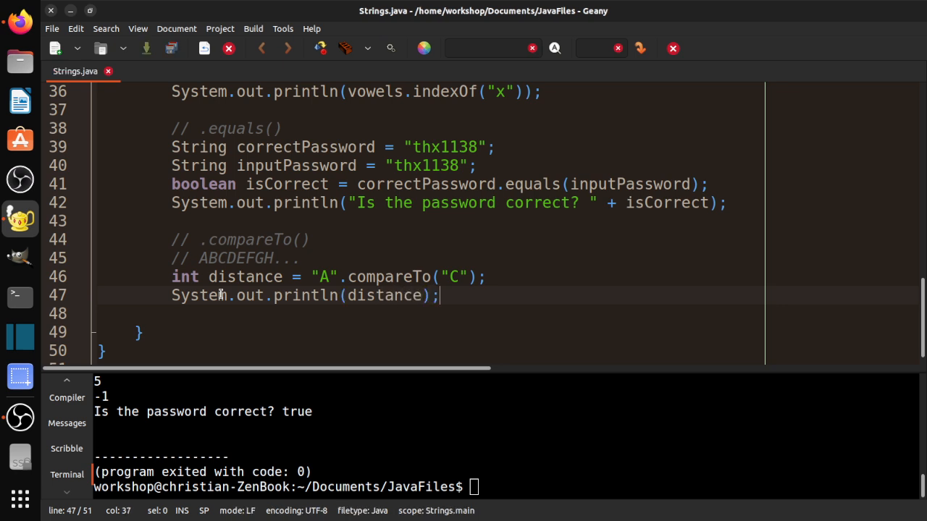
Step: Compile and run the "A" vs "C" comparison, then swap it to "C".compareTo("A") and save
left_click(390, 48)
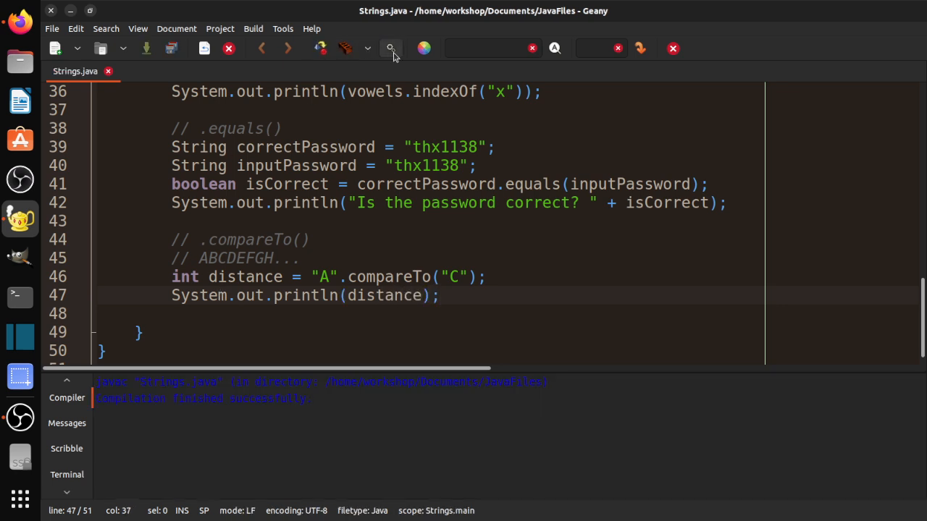
left_click(341, 48)
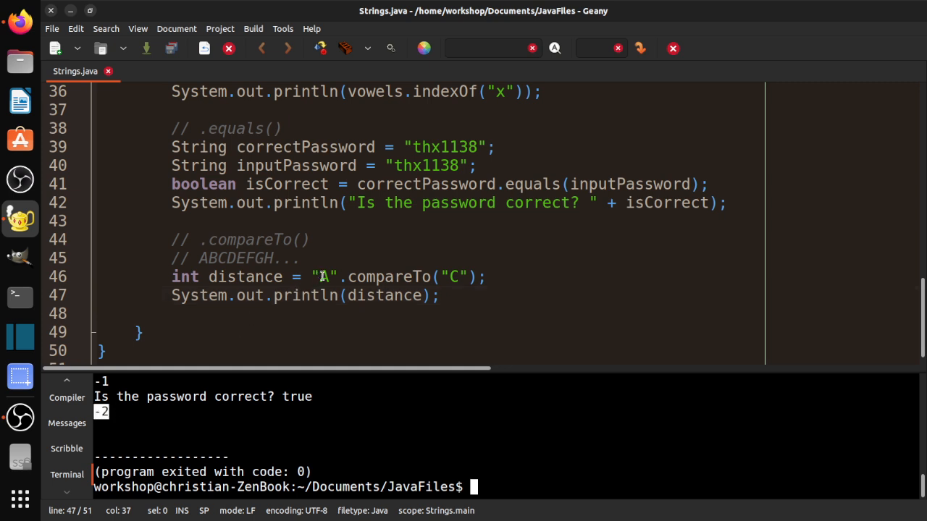
left_click(318, 277)
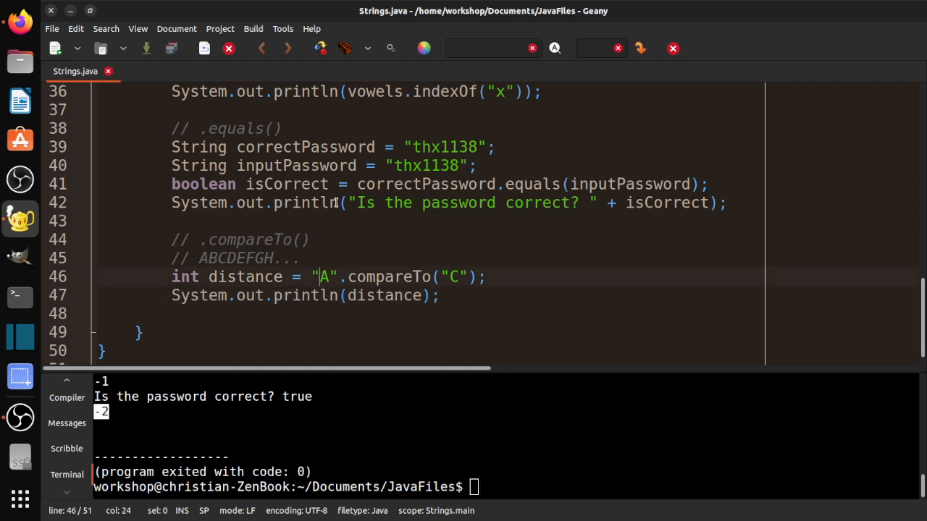
type("C")
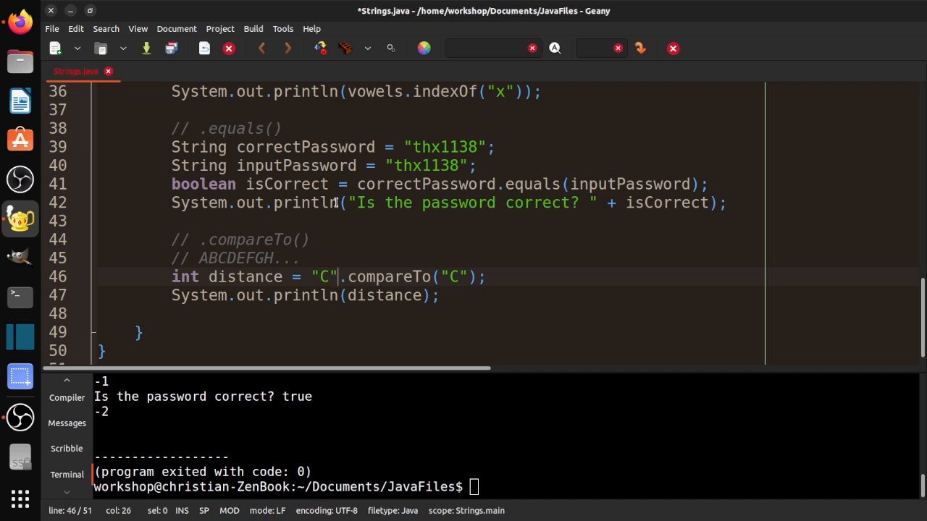
type("A")
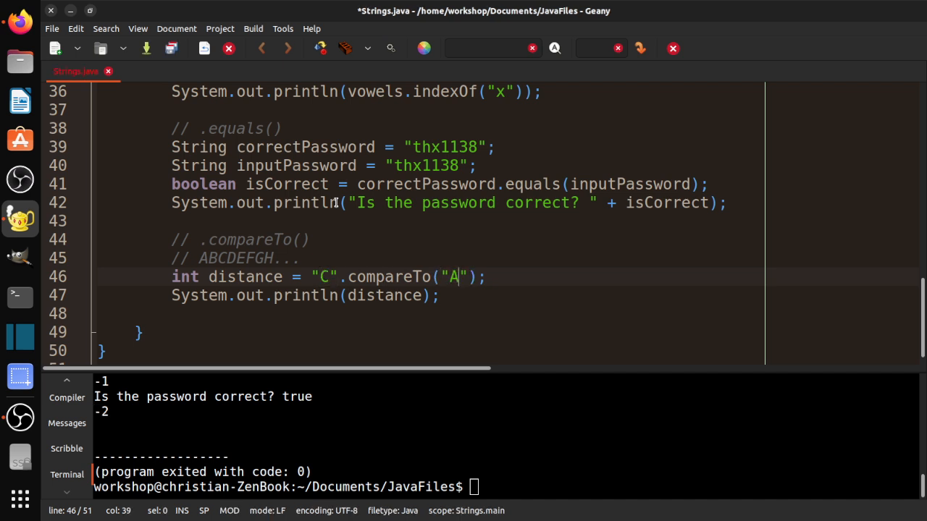
key("ctrl+s")
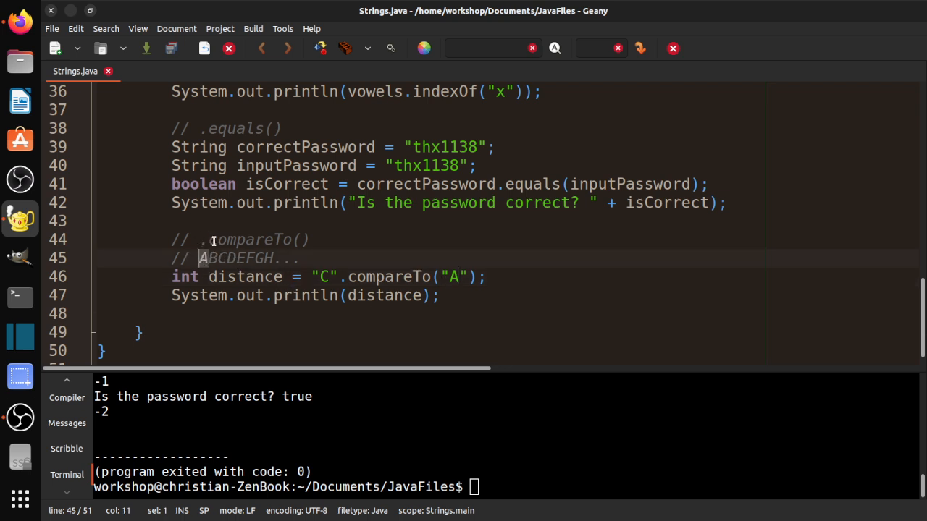
mouse_move(210, 232)
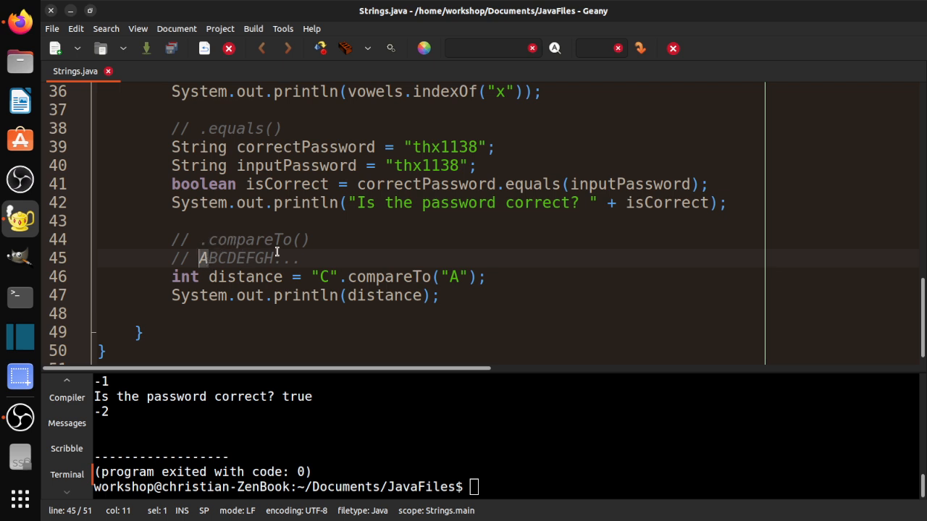
Step: Run to print 2, then compare "C" with "C" and run to print 0
left_click(391, 48)
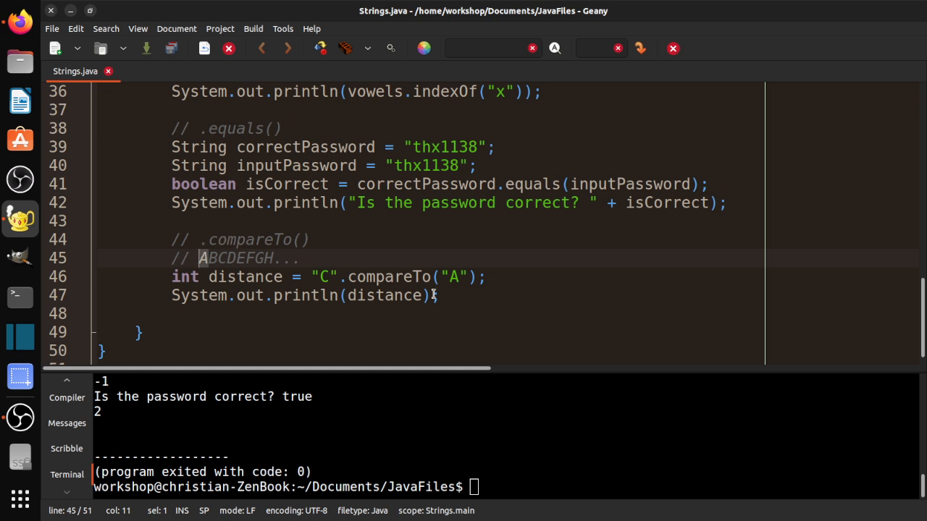
type("C")
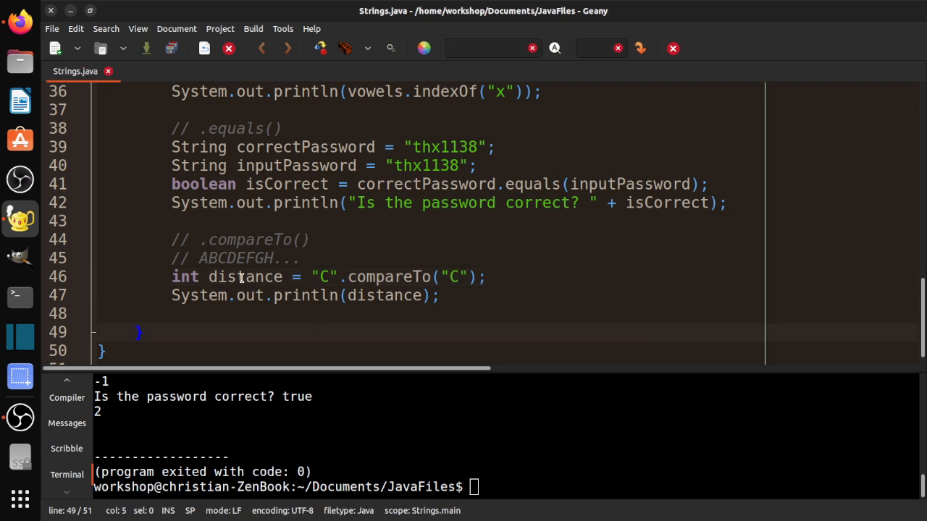
left_click(221, 258)
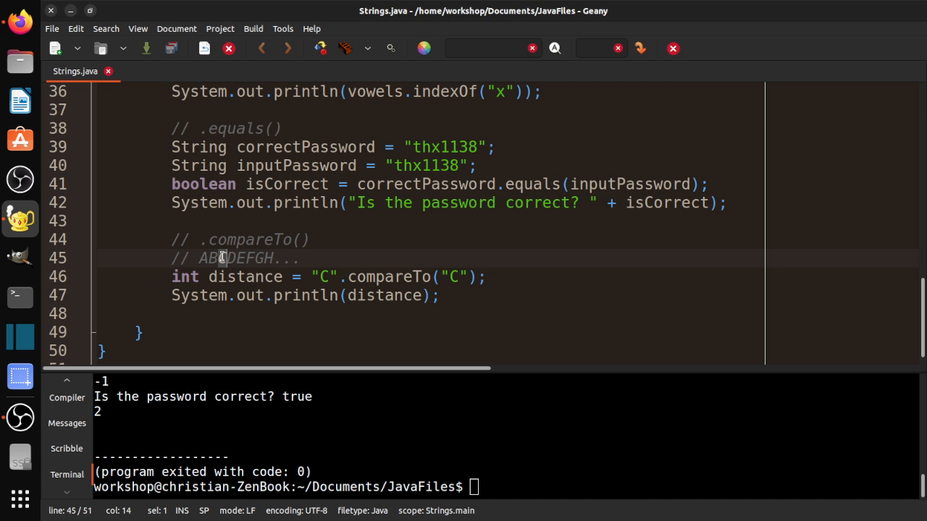
left_click(340, 48)
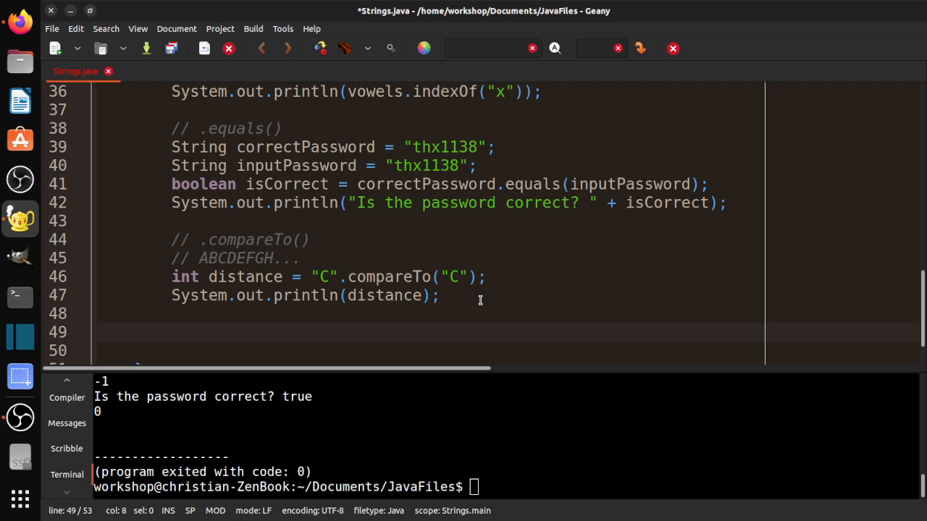
Step: Declare String singer1 = "Bob Mould" and singer2 = "Bob Dylan"
type("Sting singe")
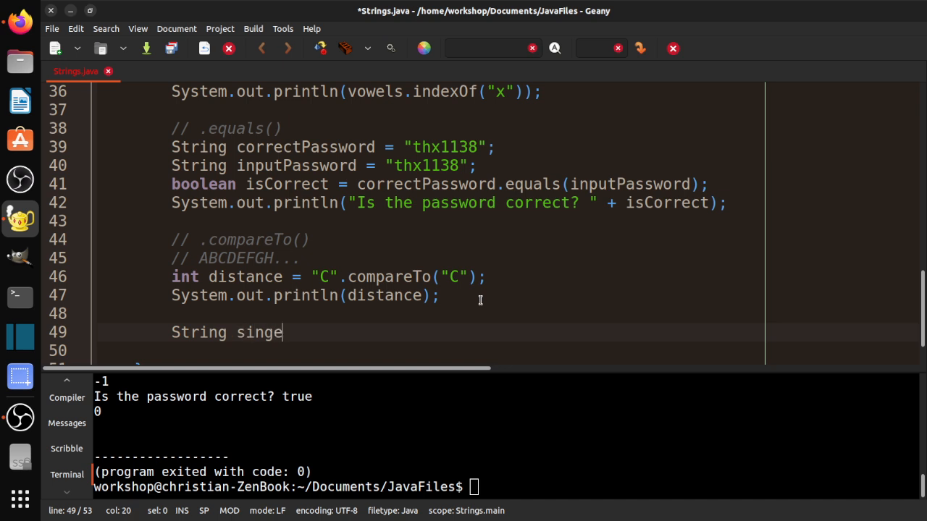
type("r1 = \"Bob Mould\";")
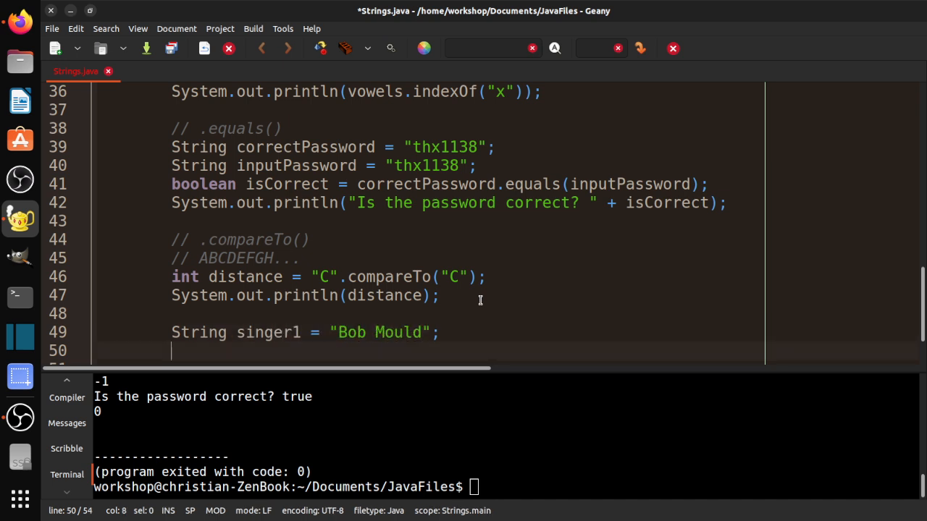
type("String st")
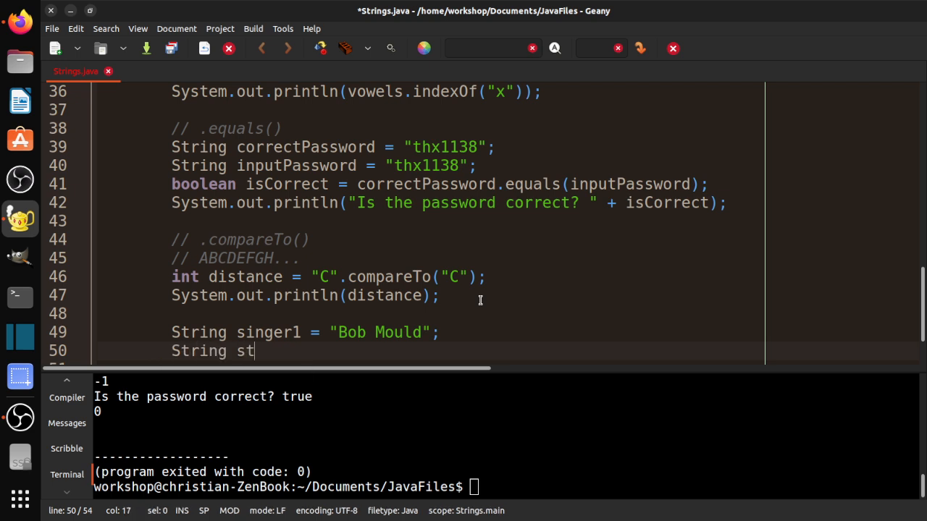
type("inger2 = \"B")
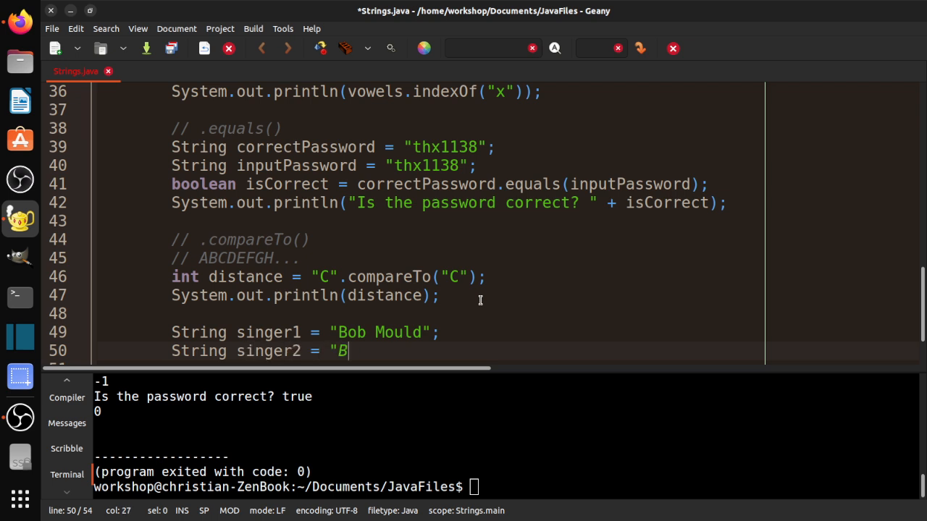
type("ob Dylan\";")
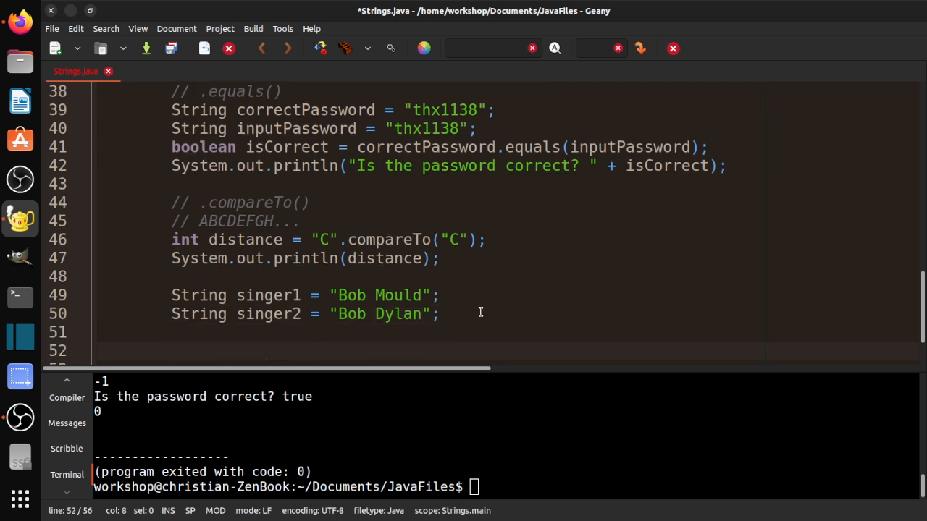
Step: Assign distance = singer1.compareTo(singer2); for printing
type("di")
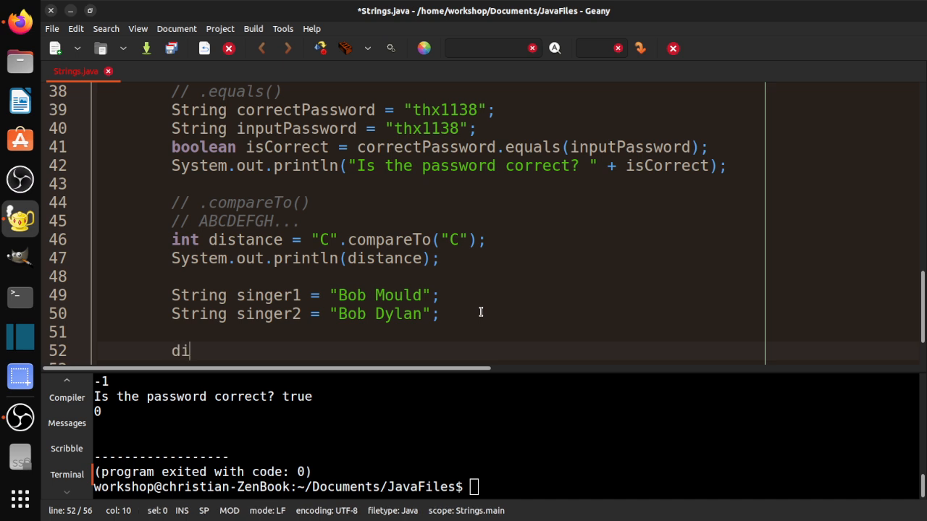
type("stance =")
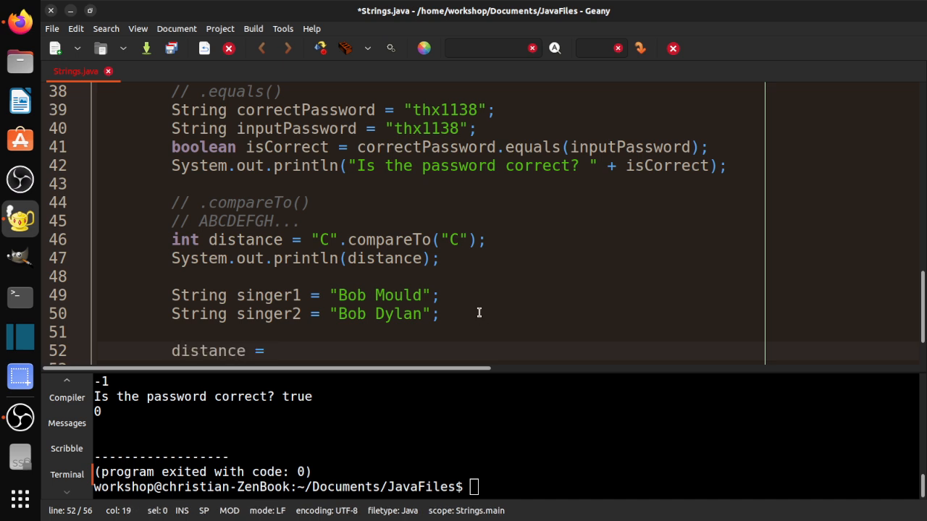
type("singer1")
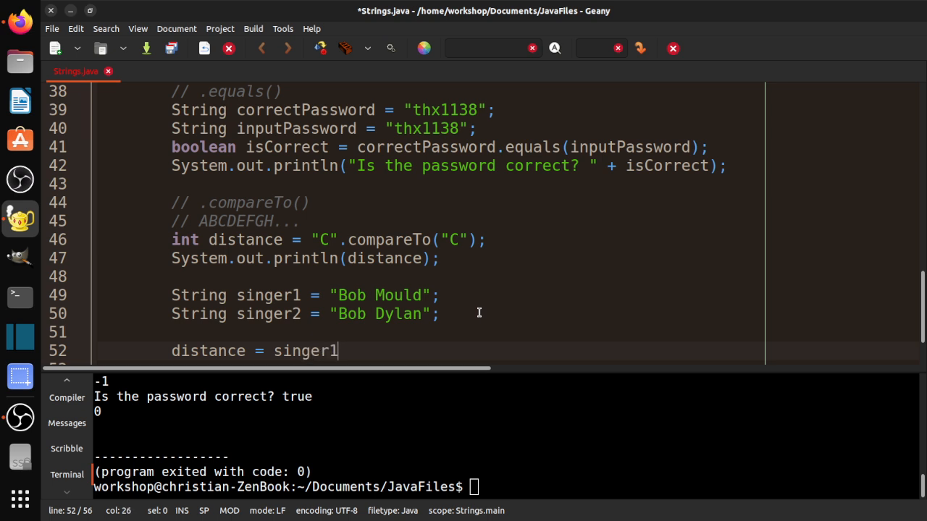
type(".comp")
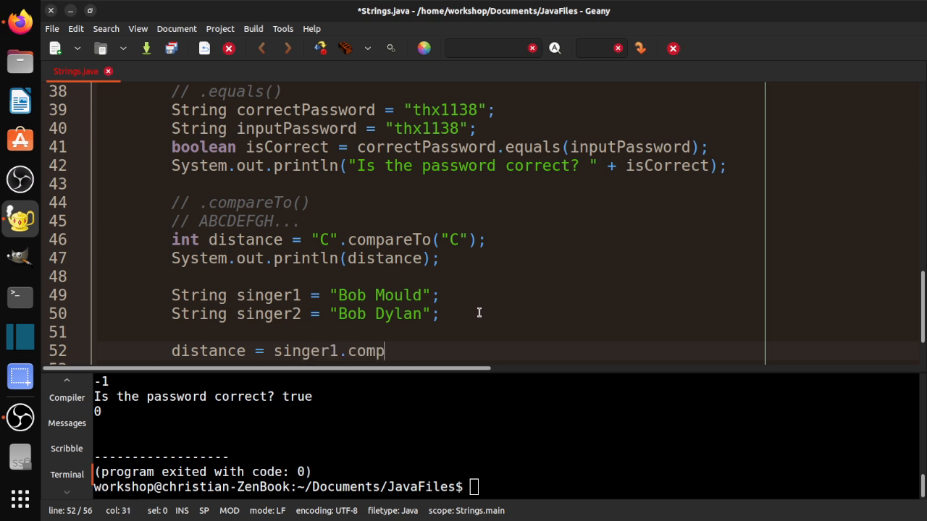
type("are")
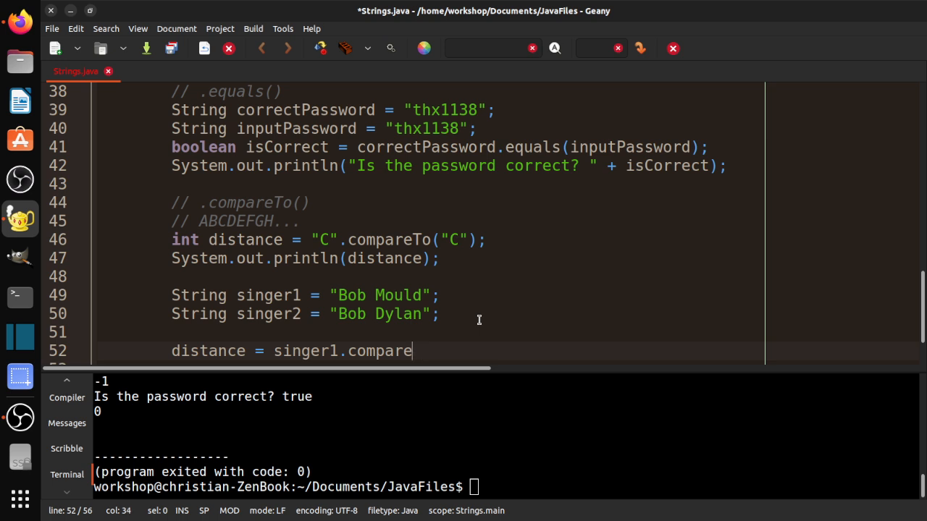
type("To(singer2")
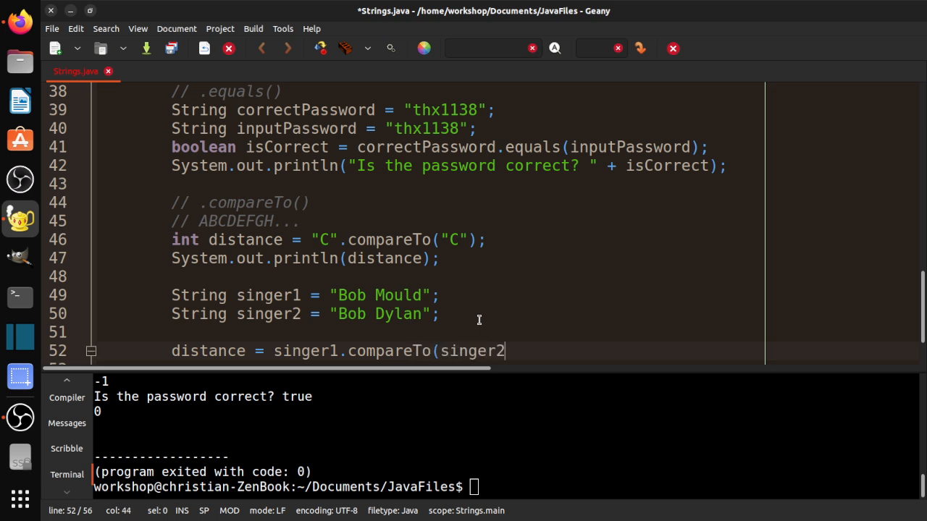
type(");")
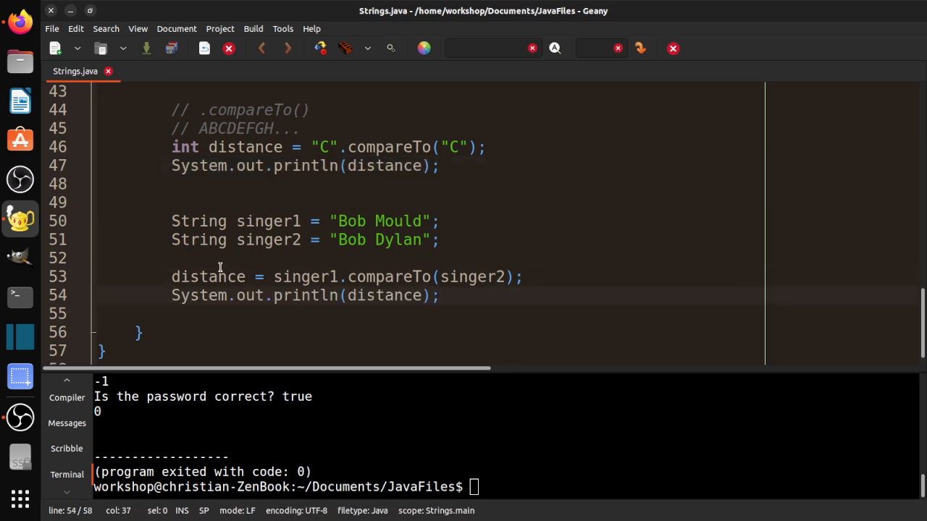
Step: Compile, extend the comment to ABCDEFGHIJKLM, and run to print 9 for Mould vs Dylan
type("int")
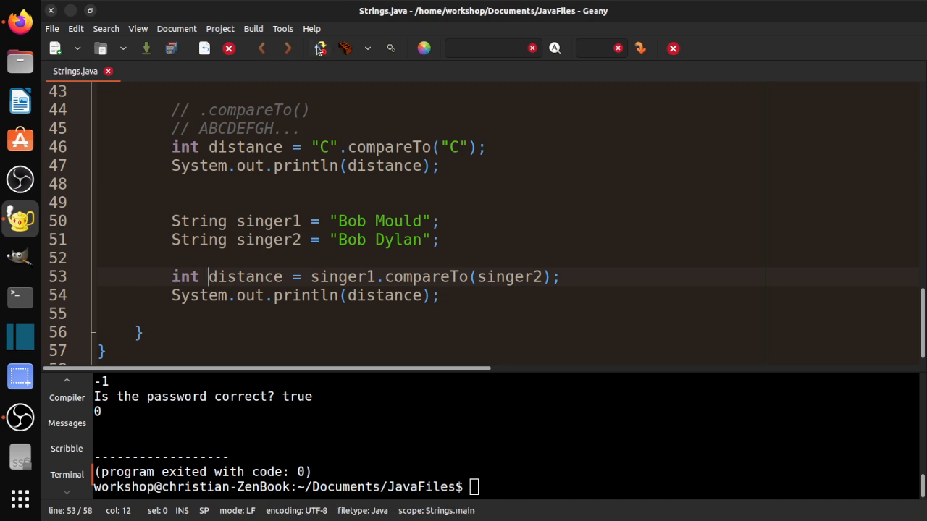
left_click(318, 48)
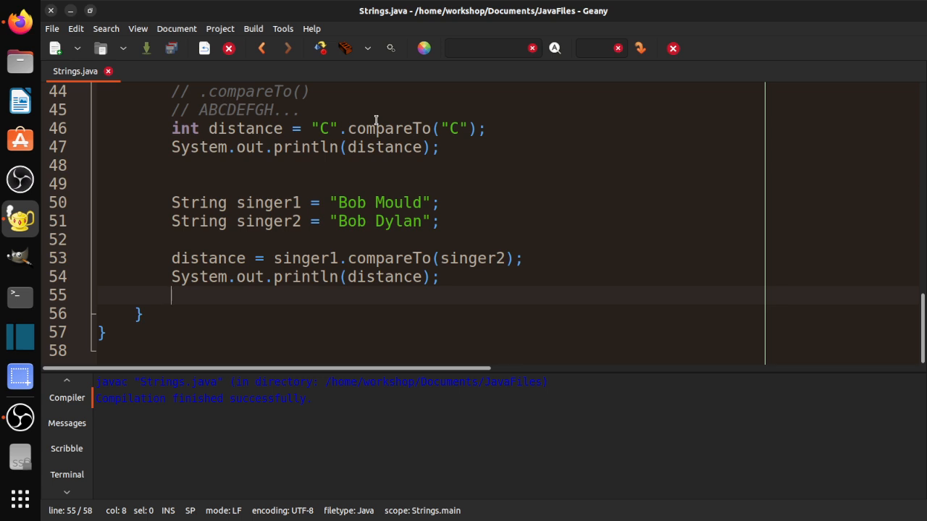
mouse_move(368, 220)
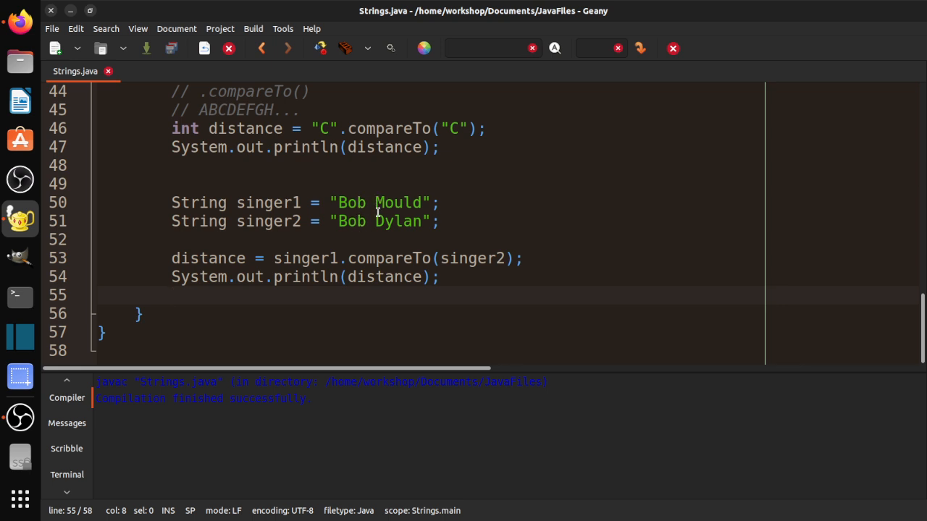
left_click(274, 109)
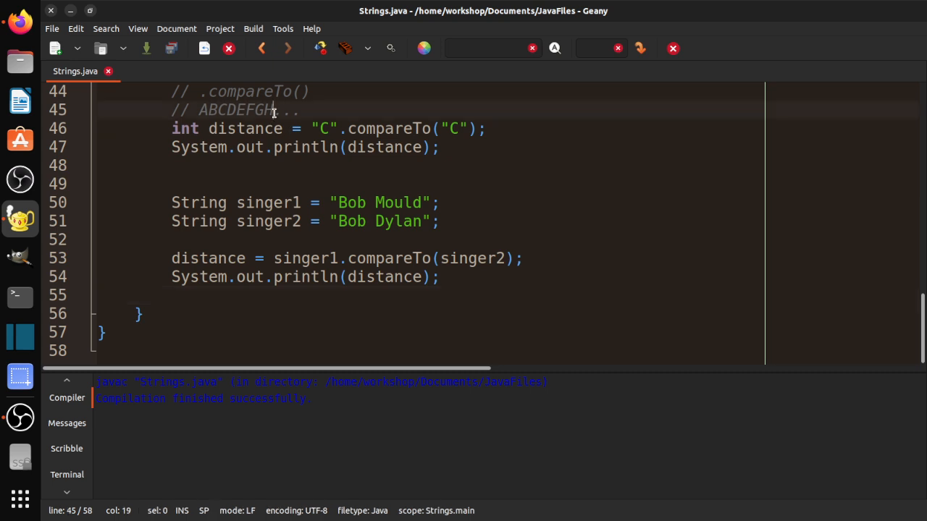
type("IJKLM")
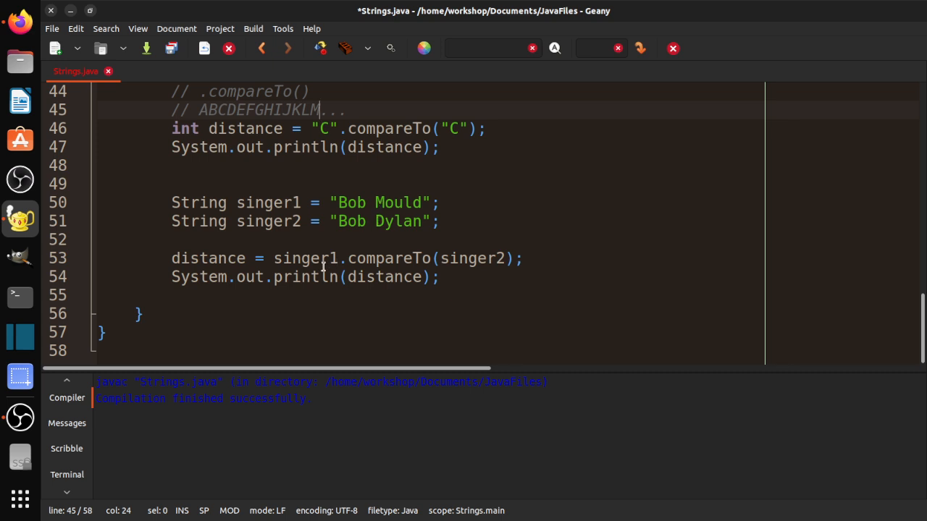
left_click(383, 222)
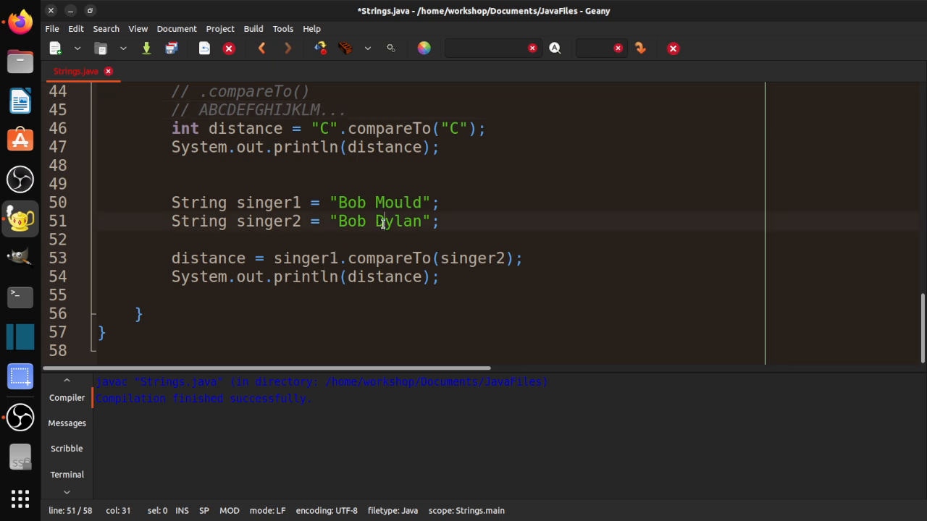
left_click(229, 109)
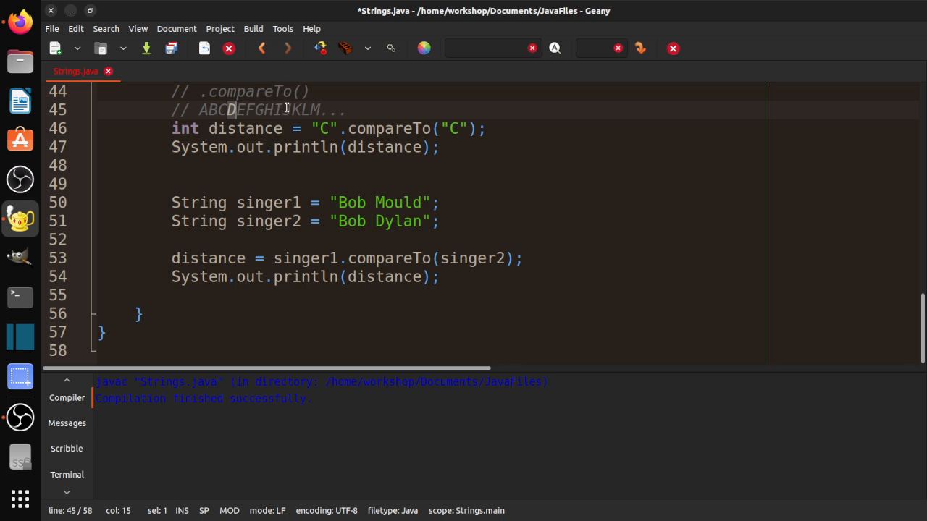
mouse_move(315, 113)
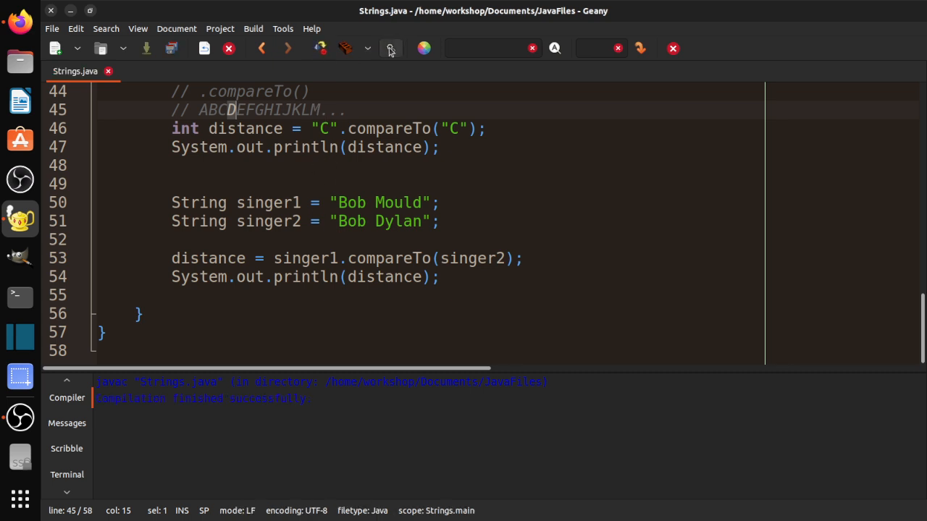
left_click(390, 49)
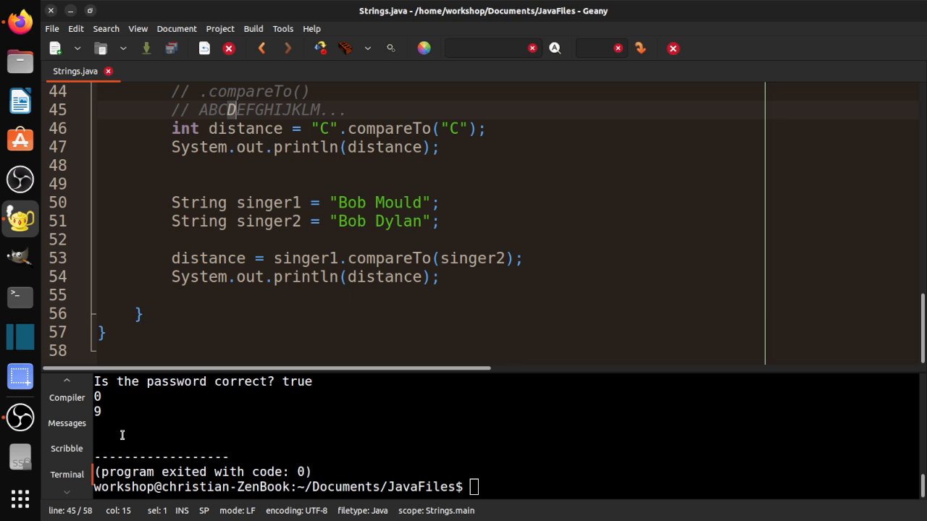
mouse_move(181, 432)
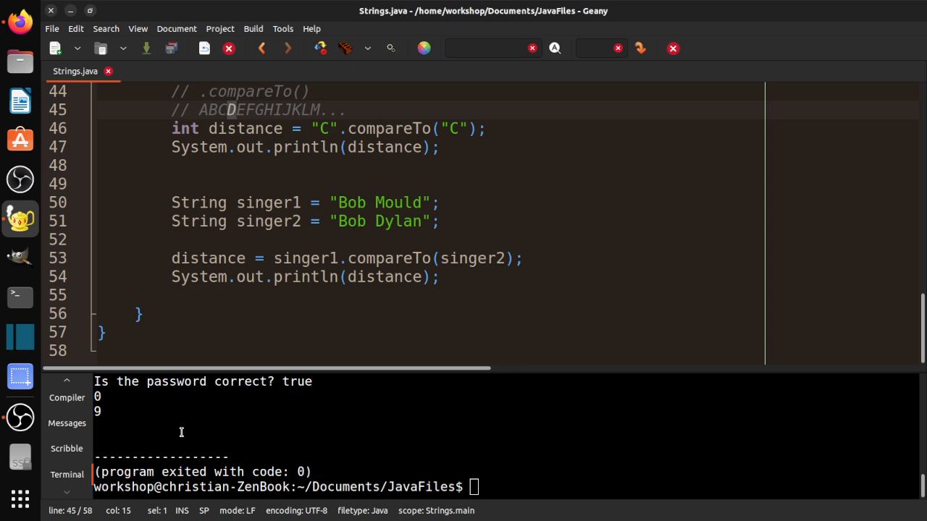
left_click(443, 278)
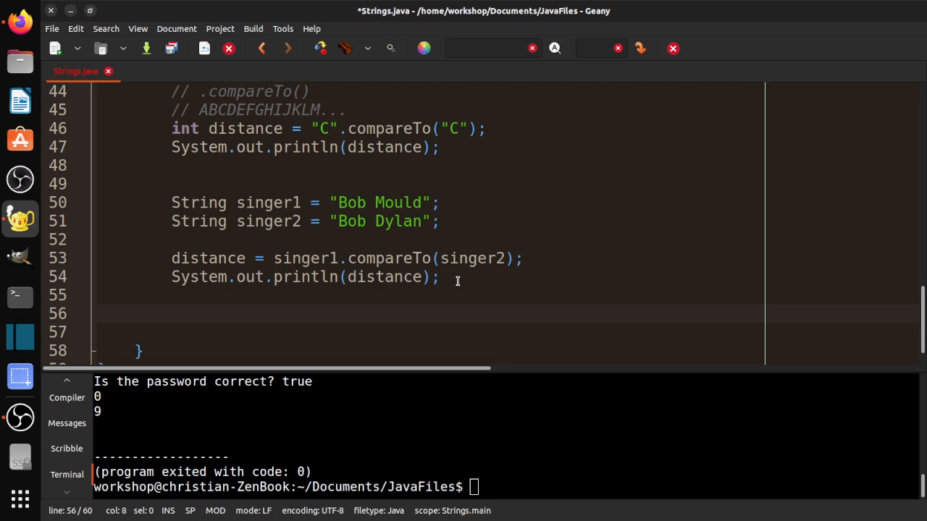
Step: Set distance = "a".compareTo("A"); with a println, and run to print 32
type("Sy")
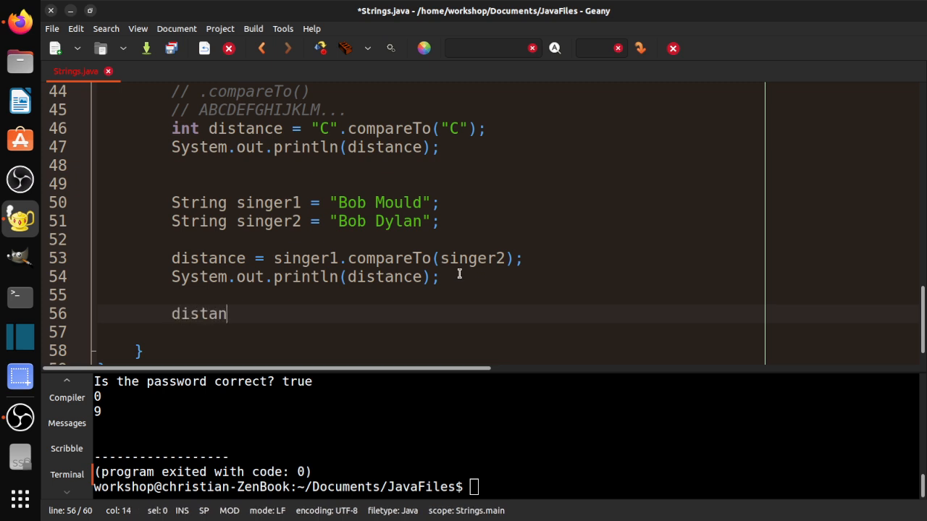
type("ce = \"")
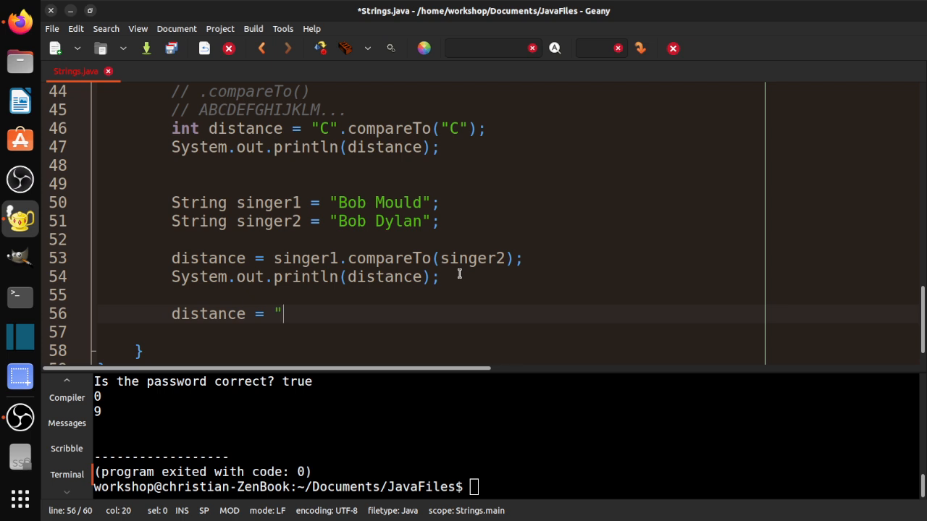
scroll("up", 3)
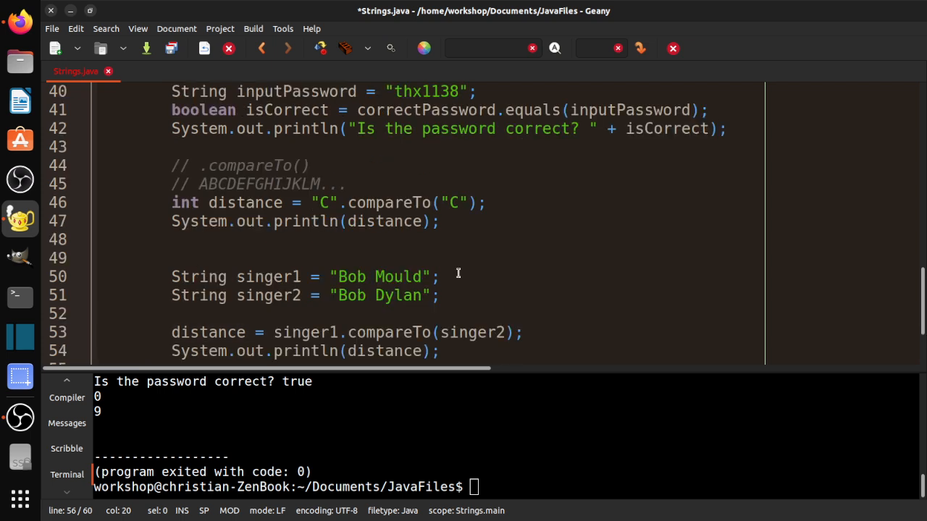
type("distance = \"")
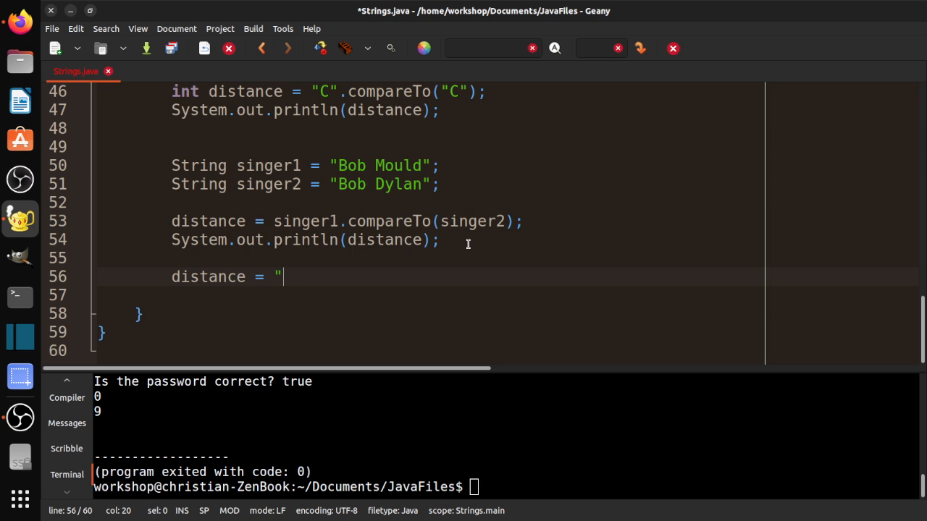
type("a\"")
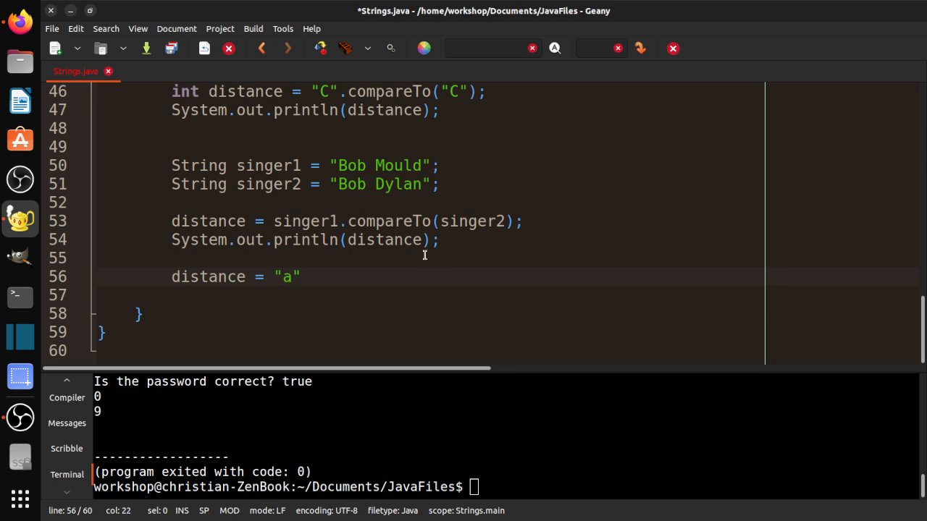
type(".compareTo")
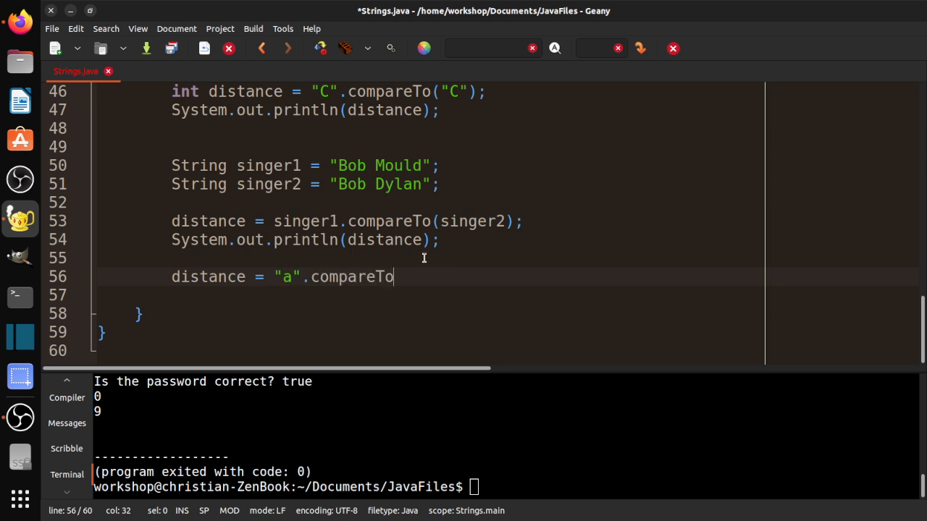
type("(\"")
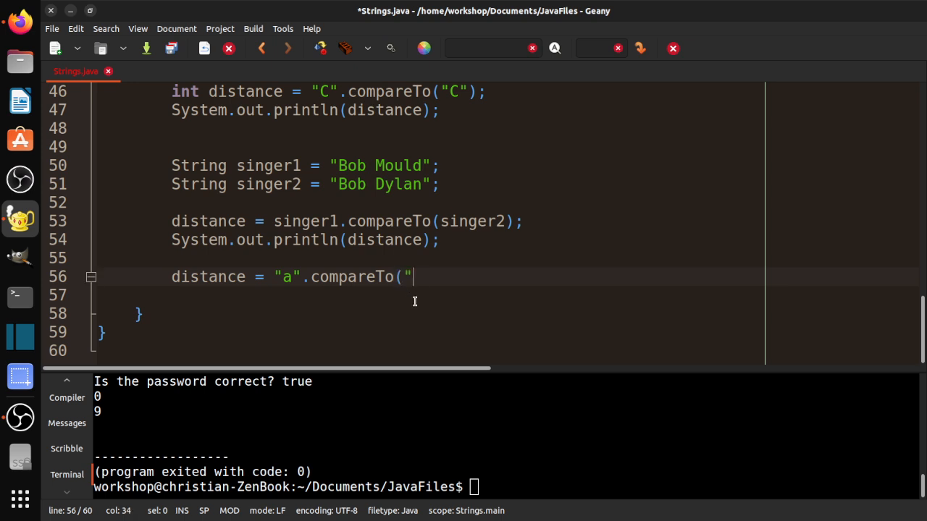
type("A\");")
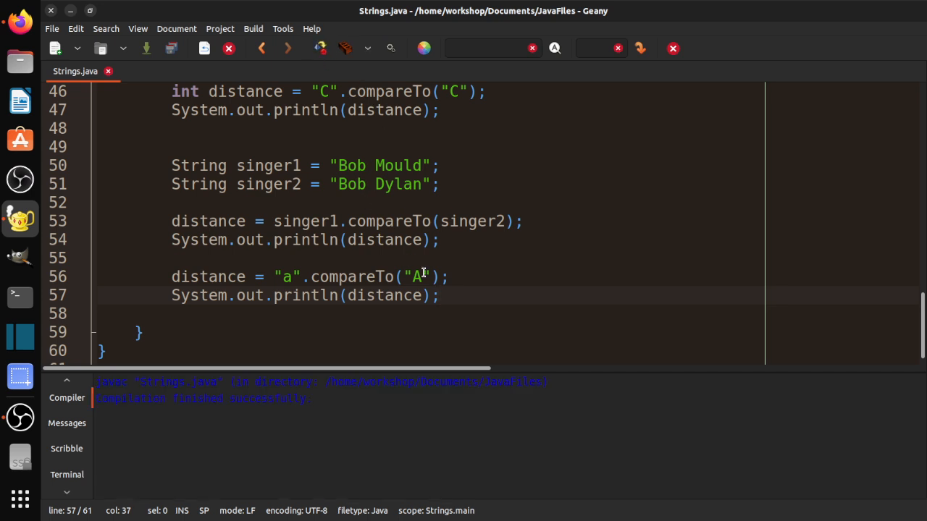
left_click(442, 295)
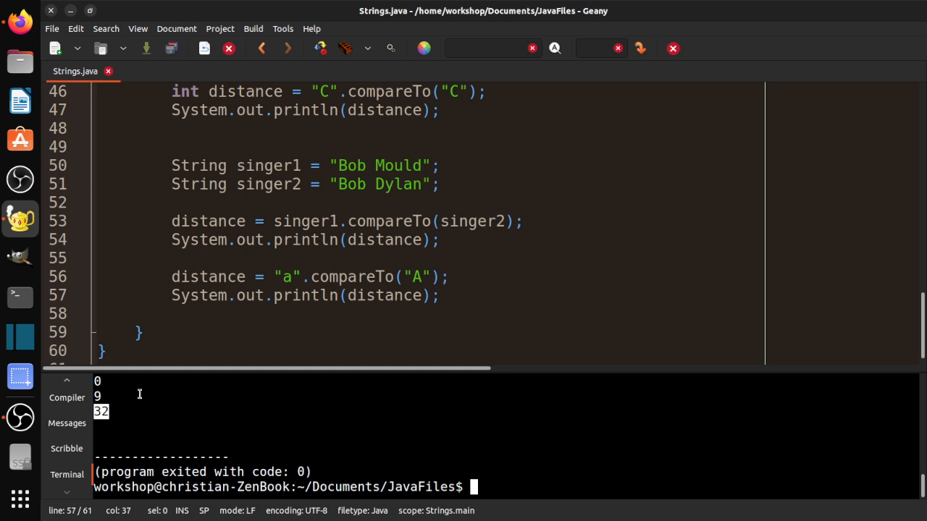
mouse_move(409, 280)
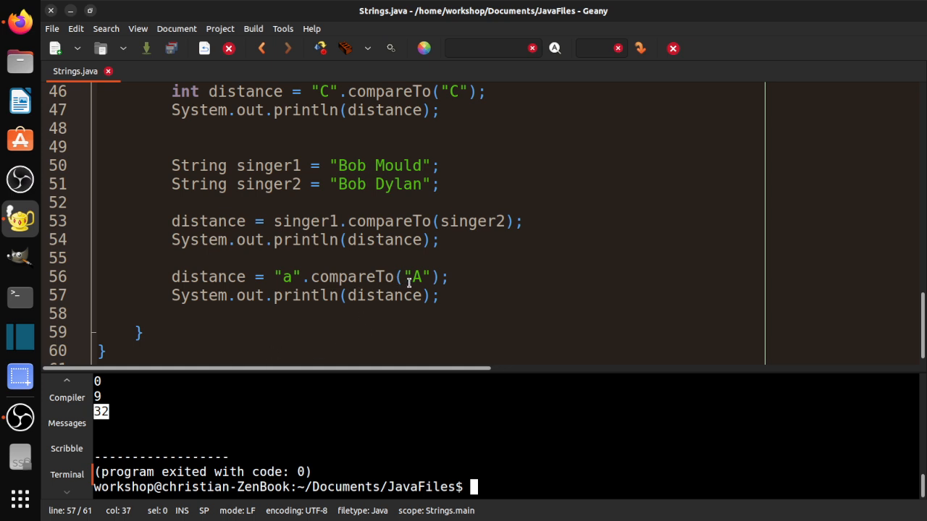
mouse_move(414, 276)
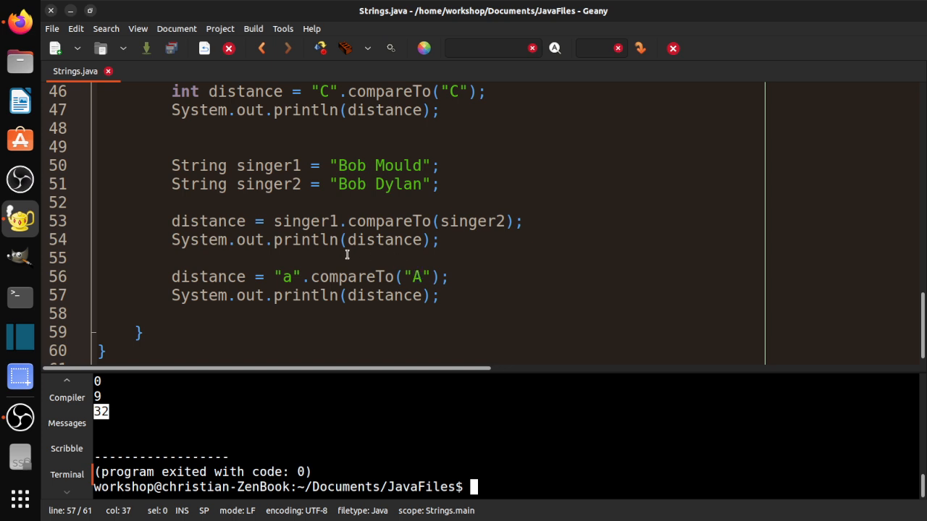
left_click(299, 277)
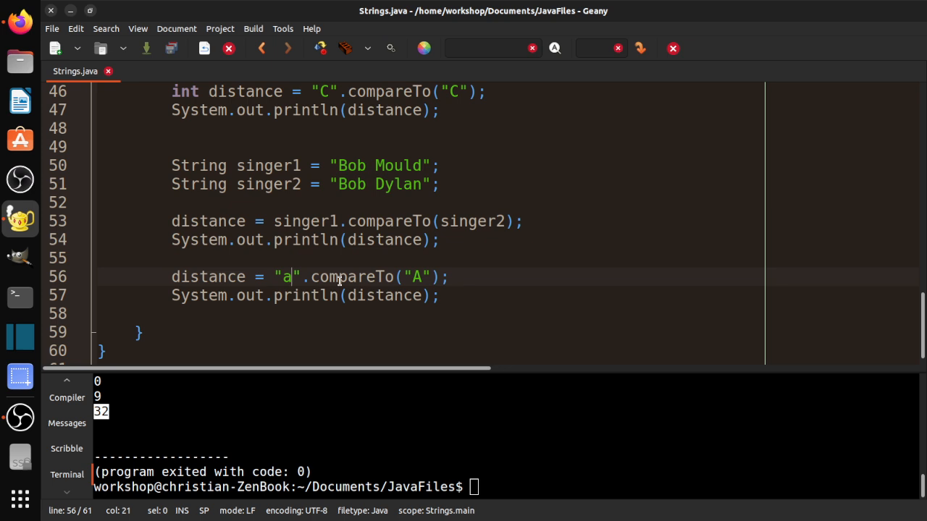
mouse_move(285, 308)
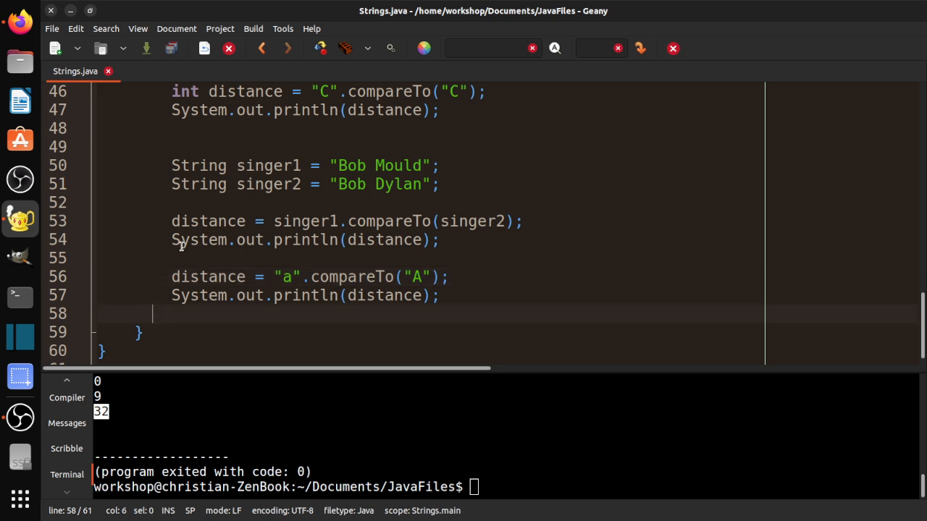
Step: Delete the blank line after the final distance println so the closing braces follow it
key("BackSpace")
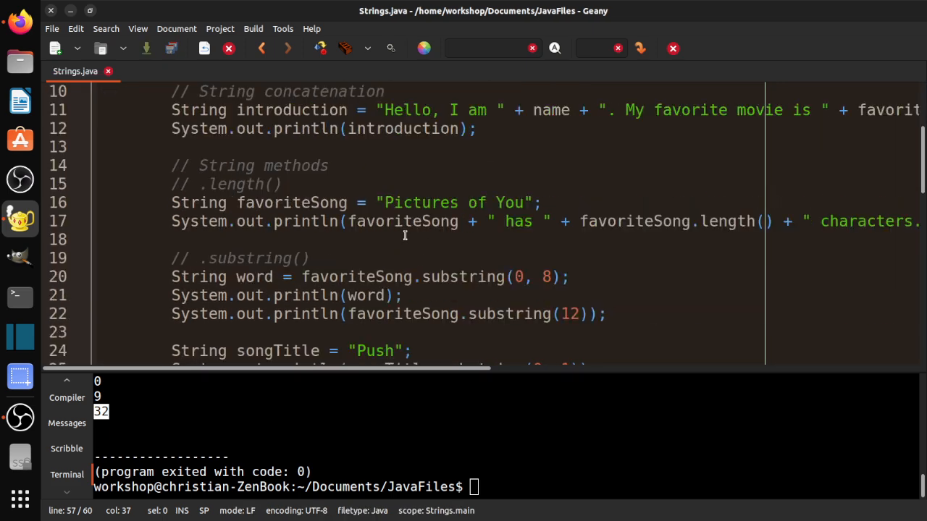
scroll("down", 3)
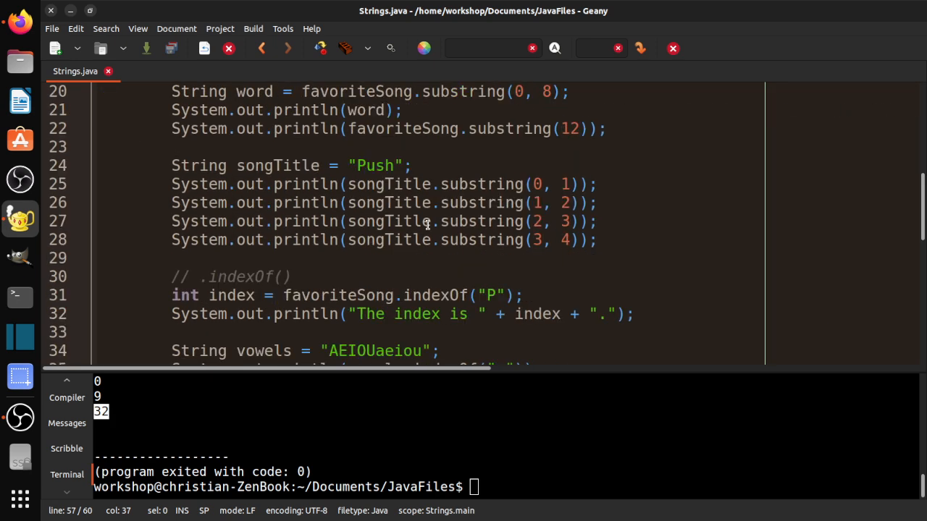
scroll("down", 3)
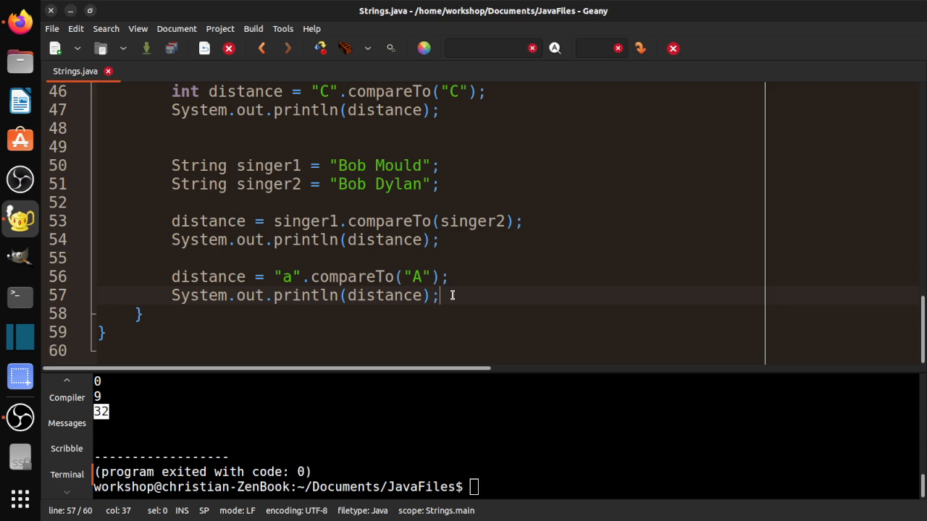
mouse_move(13, 21)
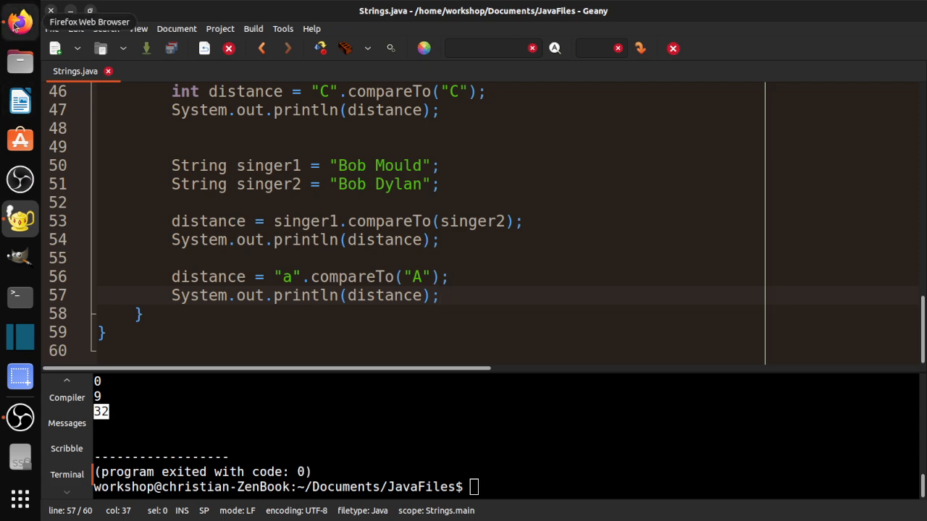
Step: Switch to Firefox and read through the w3schools Java String Methods table to its end
left_click(18, 25)
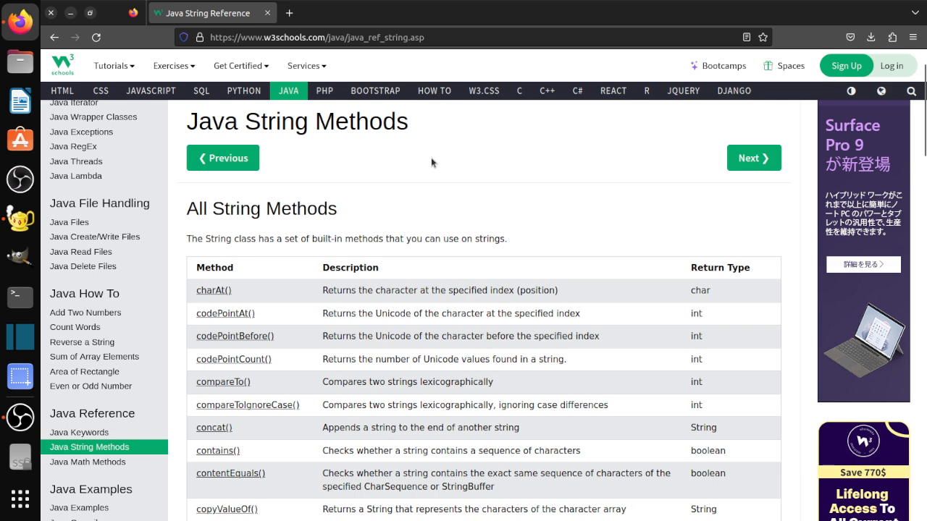
scroll("down", 3)
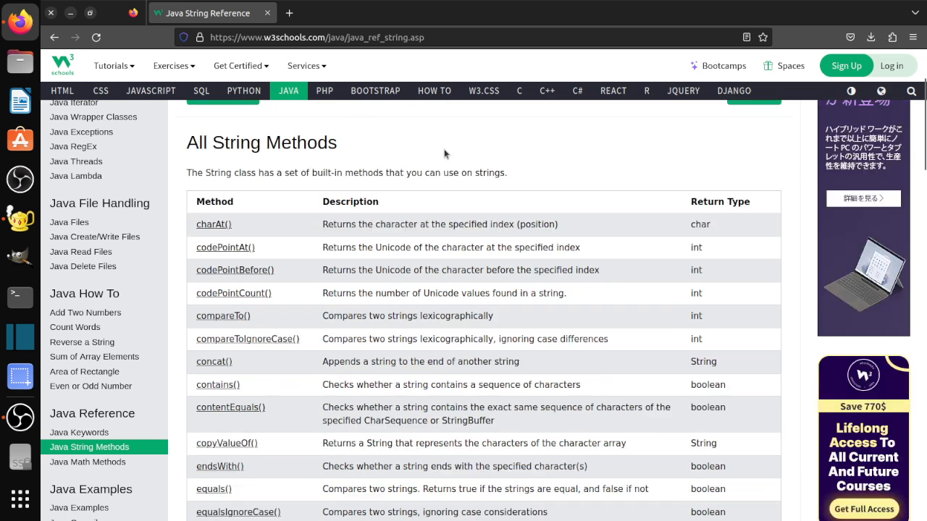
scroll("down", 3)
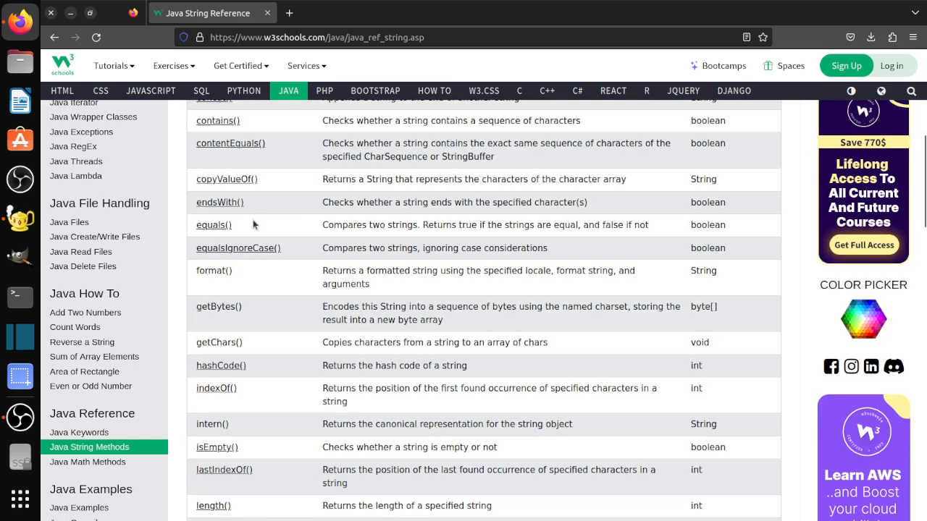
scroll("down", 3)
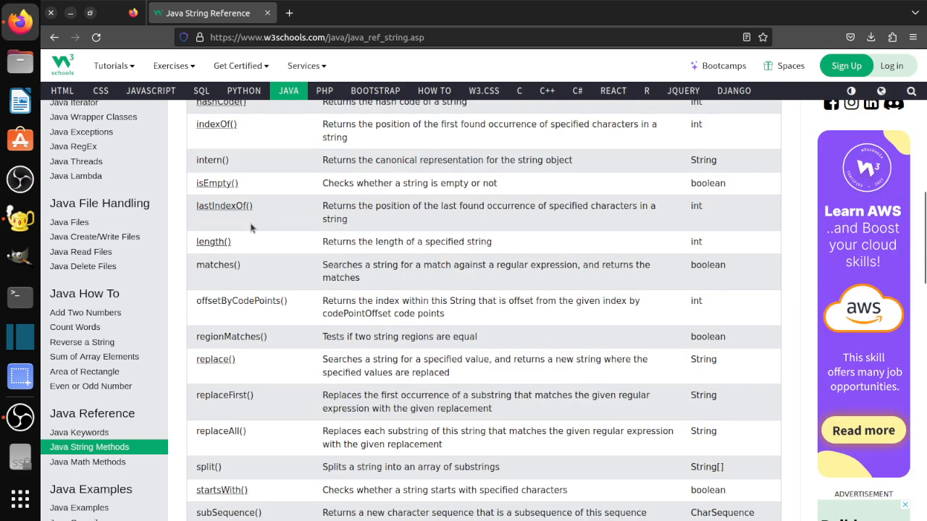
scroll("down", 3)
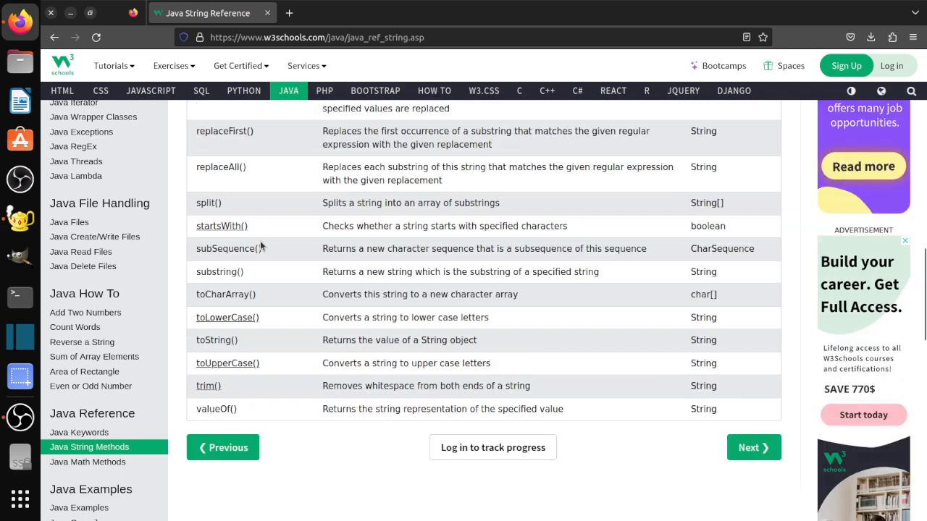
scroll("down", 3)
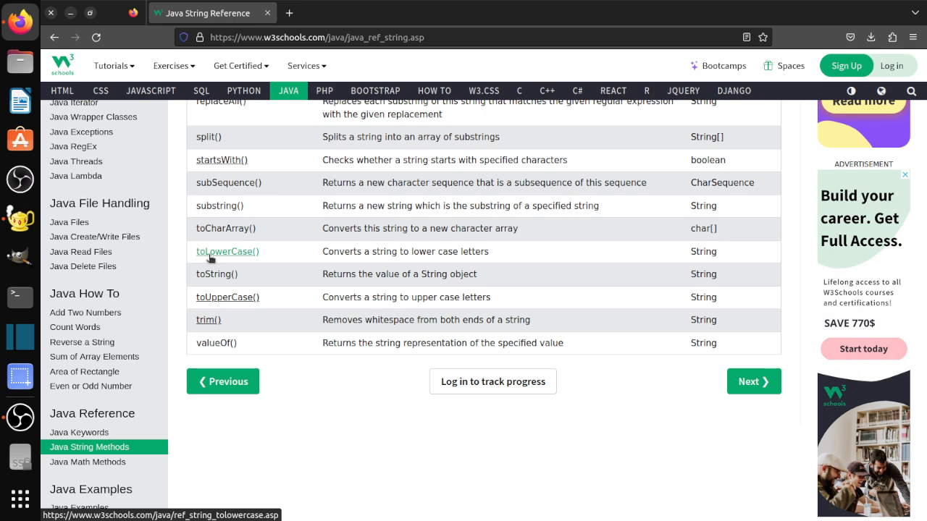
mouse_move(224, 297)
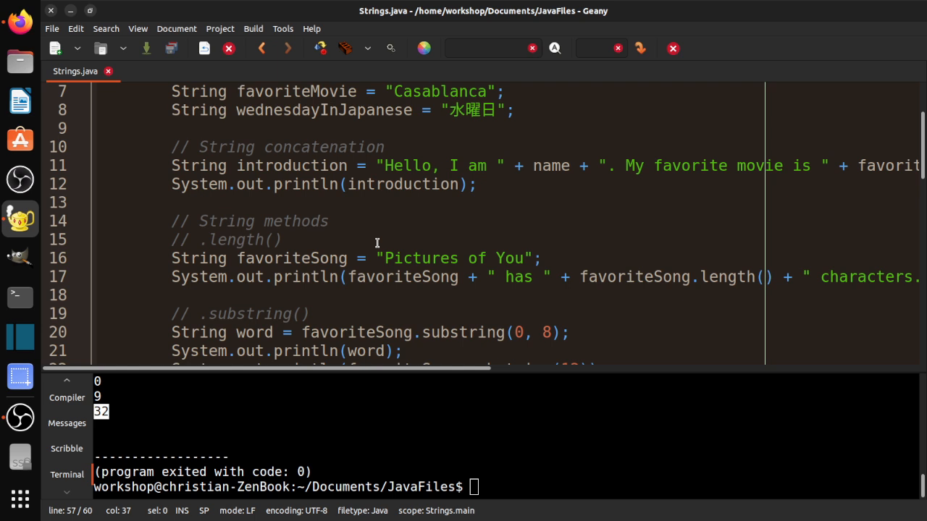
mouse_move(413, 210)
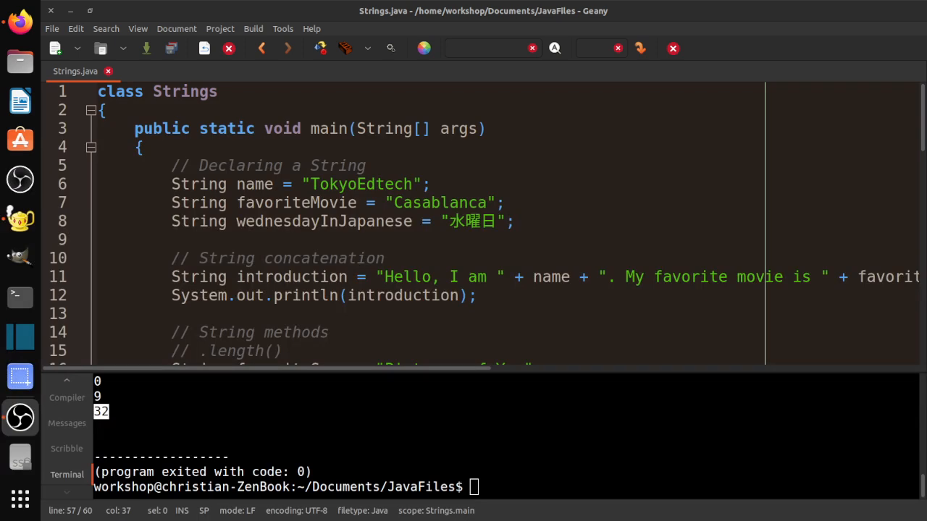
scroll("down", 3)
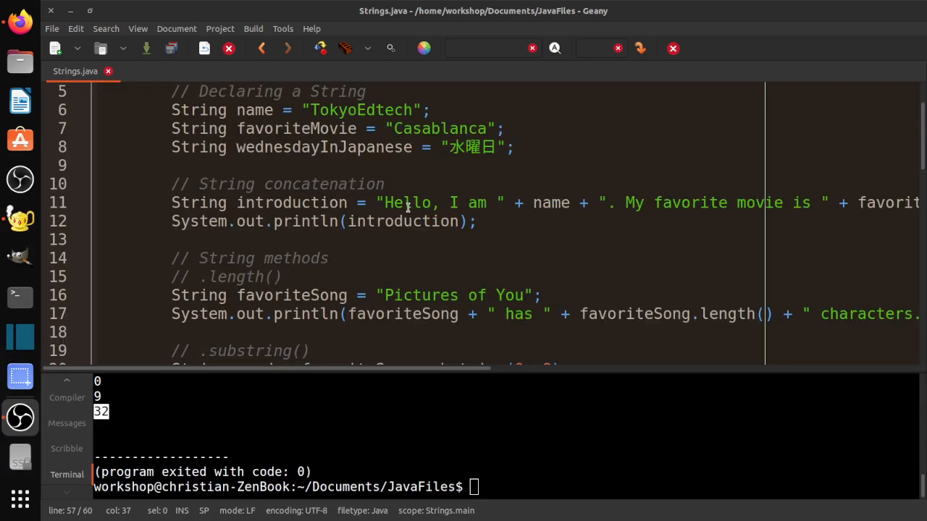
scroll("down", 3)
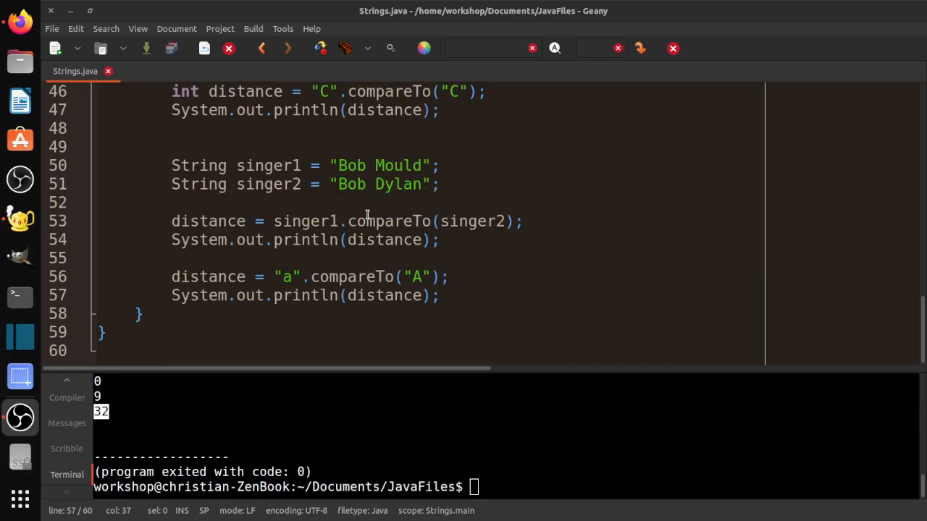
Step: Add a // Object comment and declare String favoriteBand = "The Cure"; below it
type("// Obj")
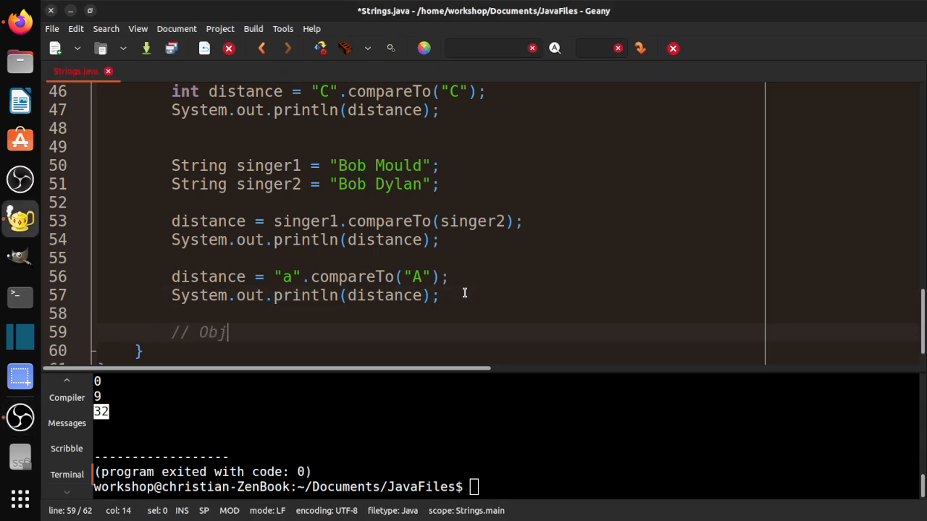
type("ect")
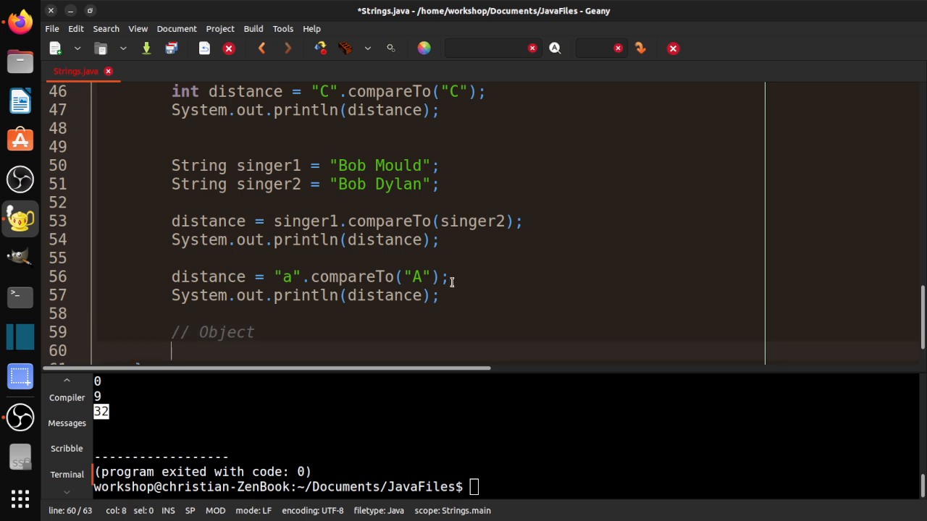
type("String")
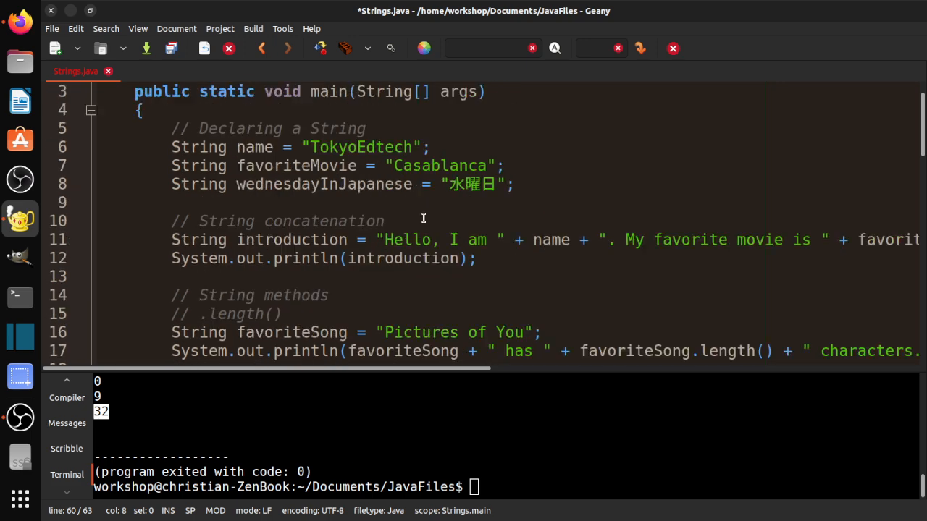
scroll("down", 3)
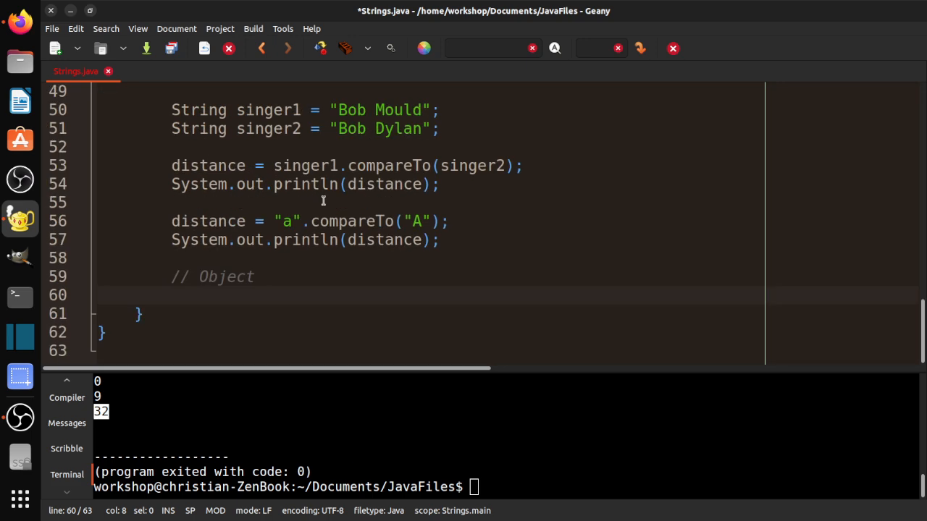
type("Stirng")
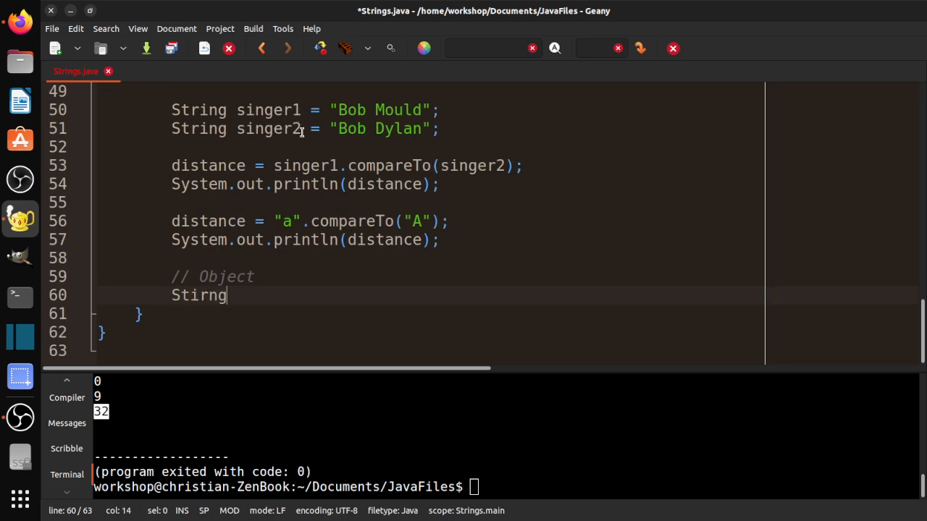
key("BackSpace")
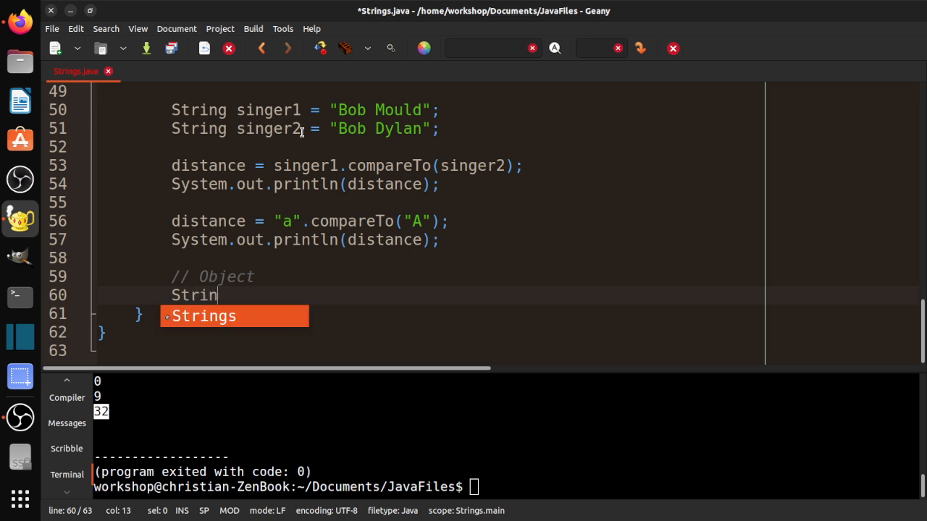
type("g favoriteBand")
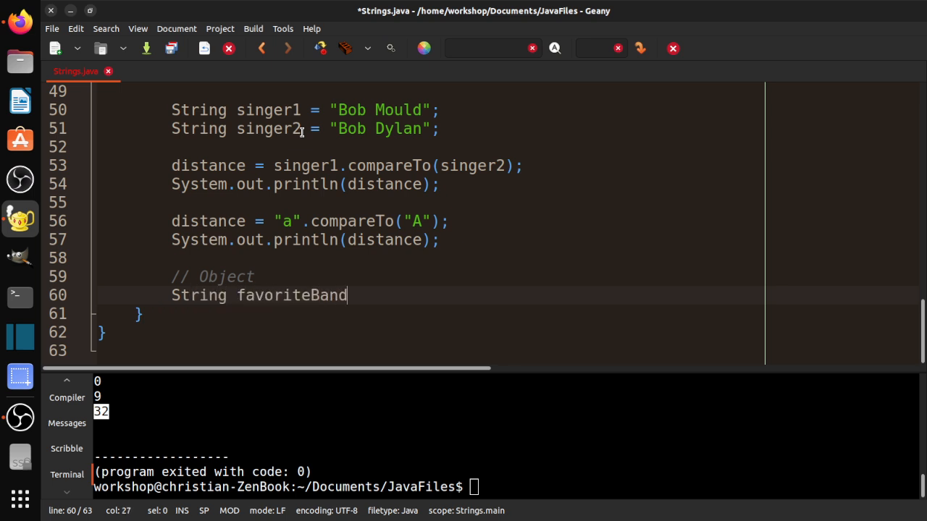
type("= \"The Cu")
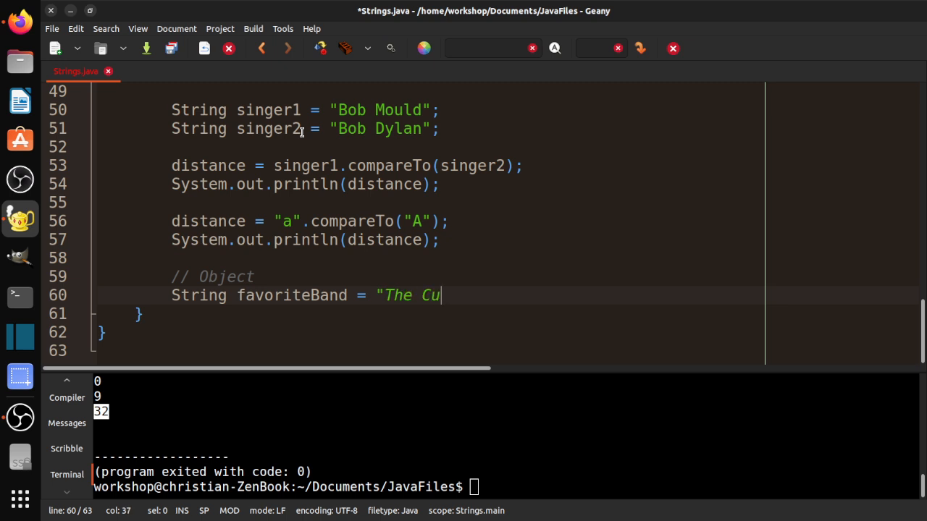
type("re\";")
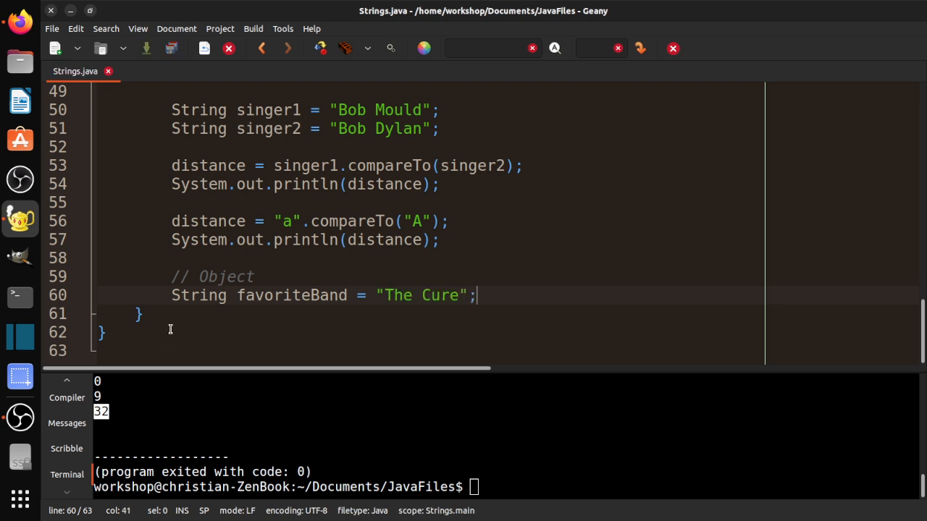
left_click(190, 296)
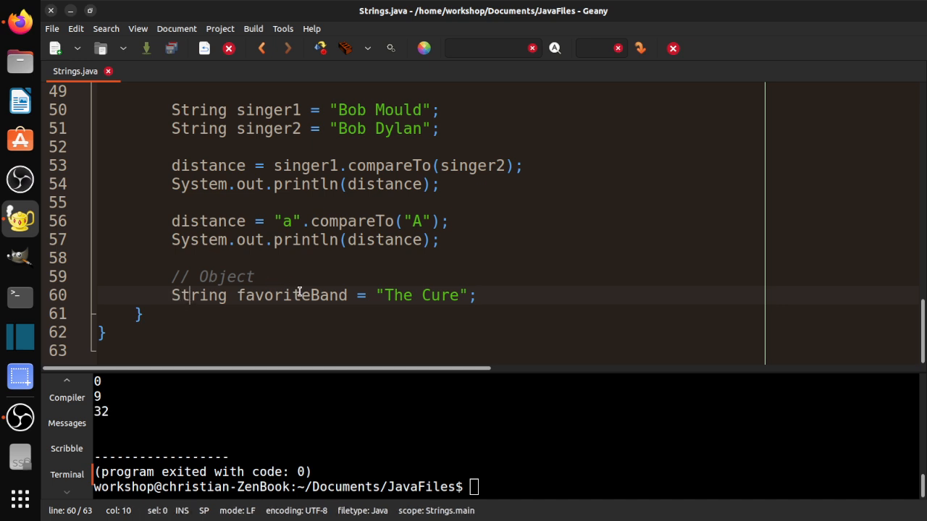
double_click(291, 295)
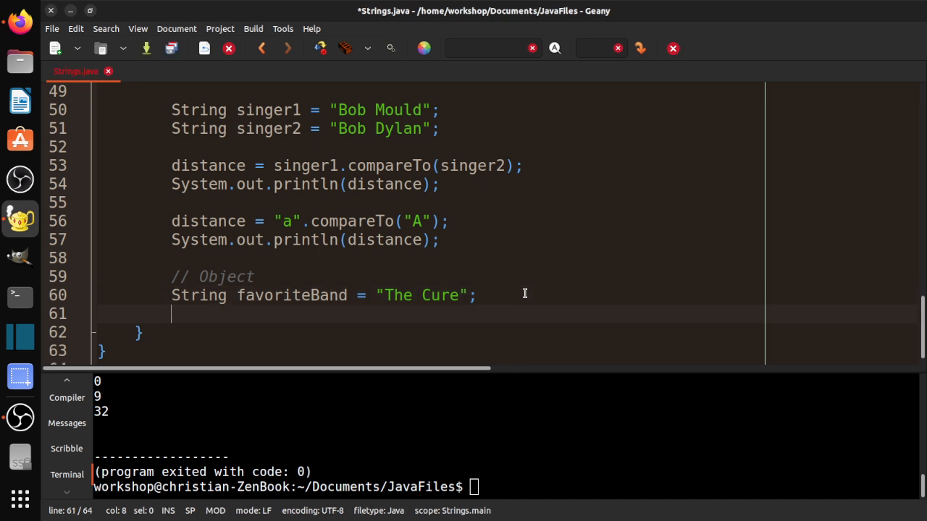
Step: Add the comments // Dot notation and // object.method below the favoriteBand line
type("// Dot notation")
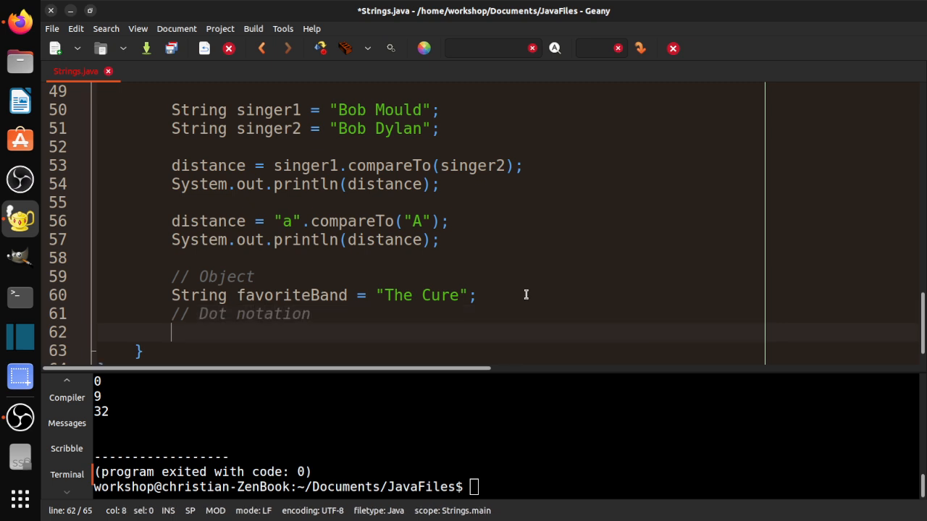
type("// object")
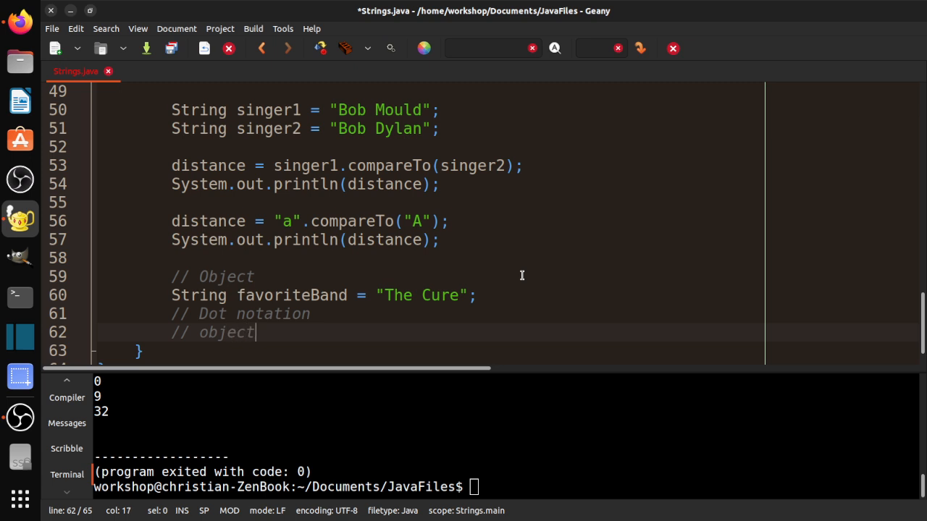
type(".method")
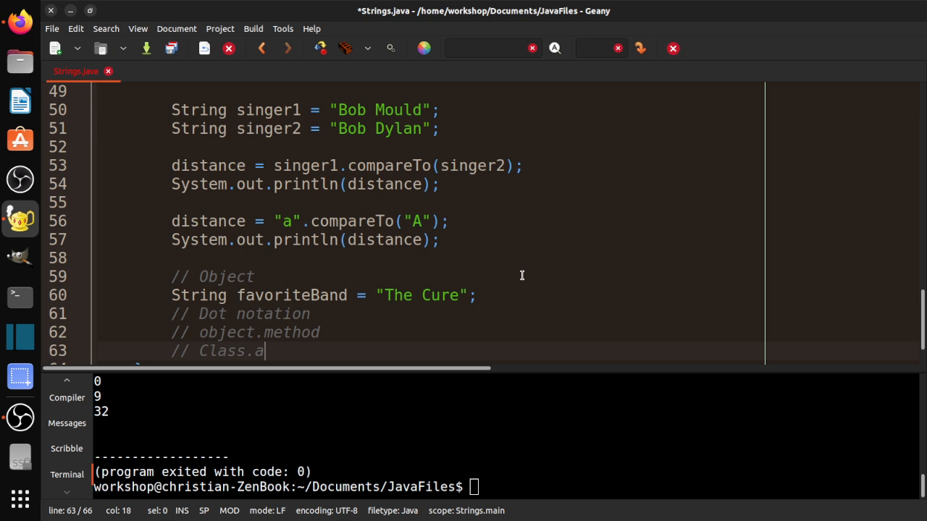
type("method")
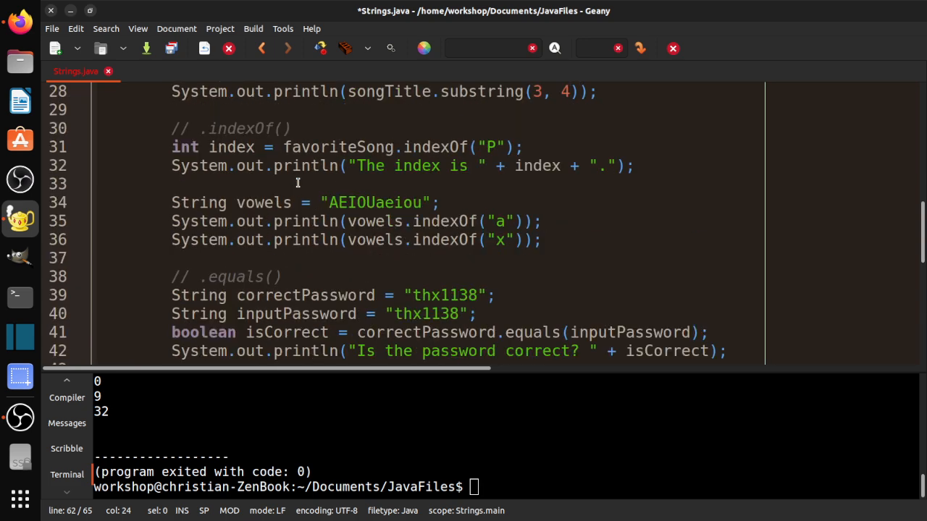
scroll("down", 3)
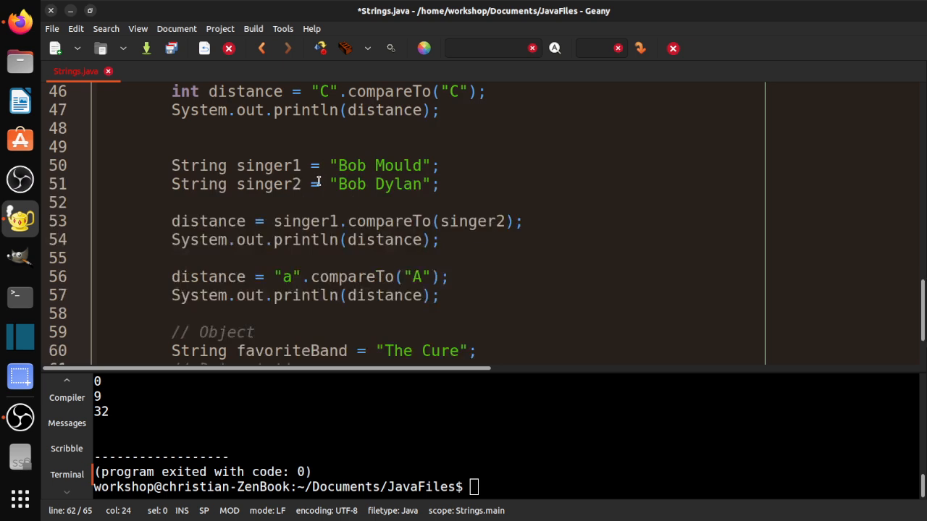
scroll("down", 3)
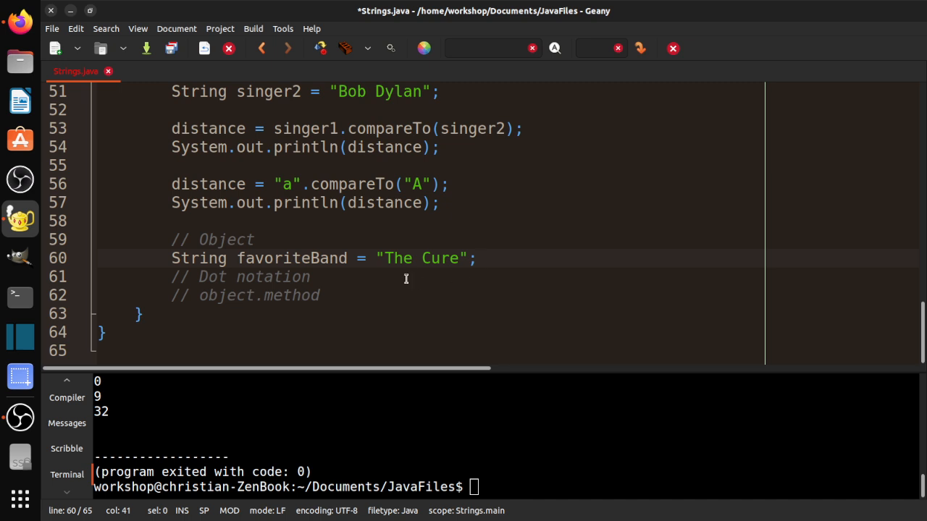
Step: Add String favoriteBand = new String("The Cure"); and compile Strings.java
left_click(477, 258)
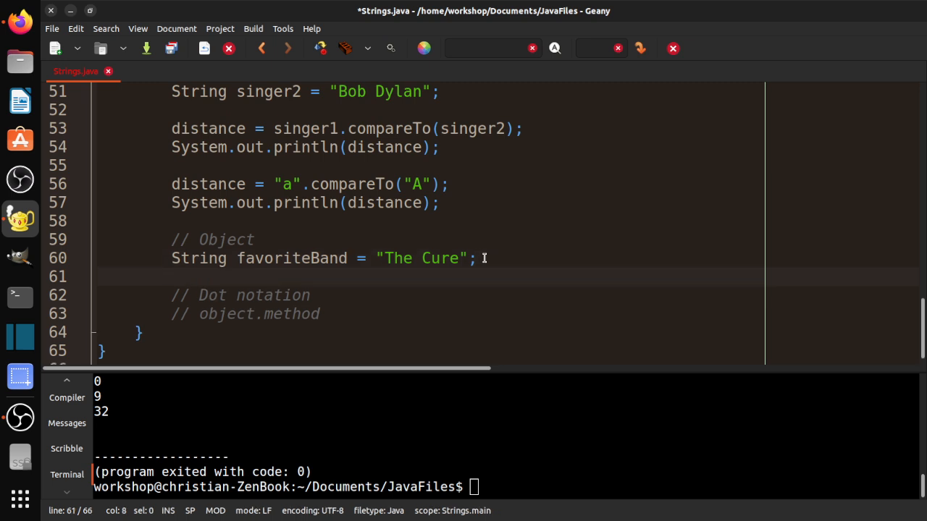
type("String fa")
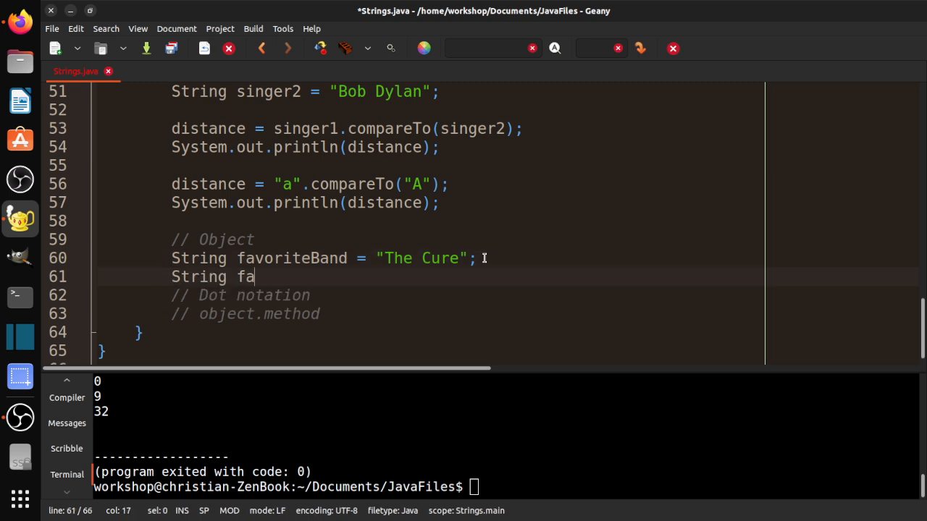
type("voriteBand = n")
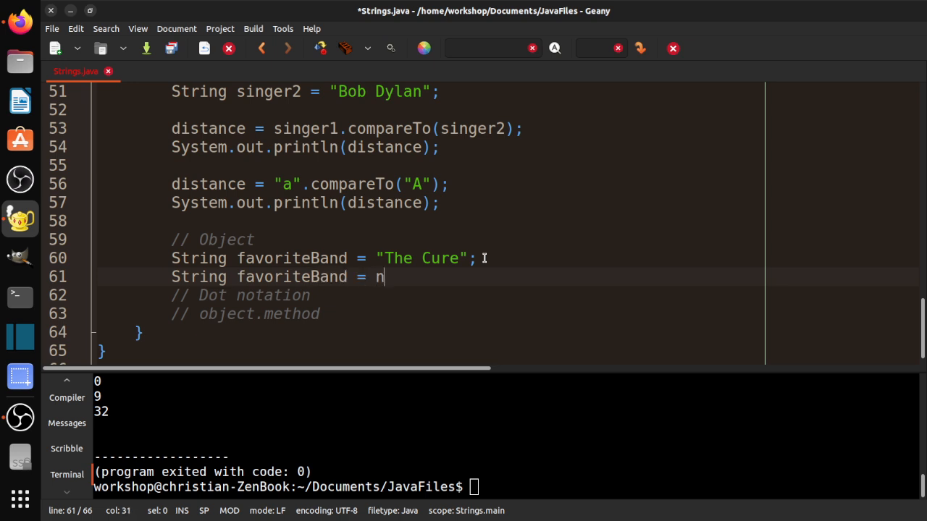
type("ew String(\"")
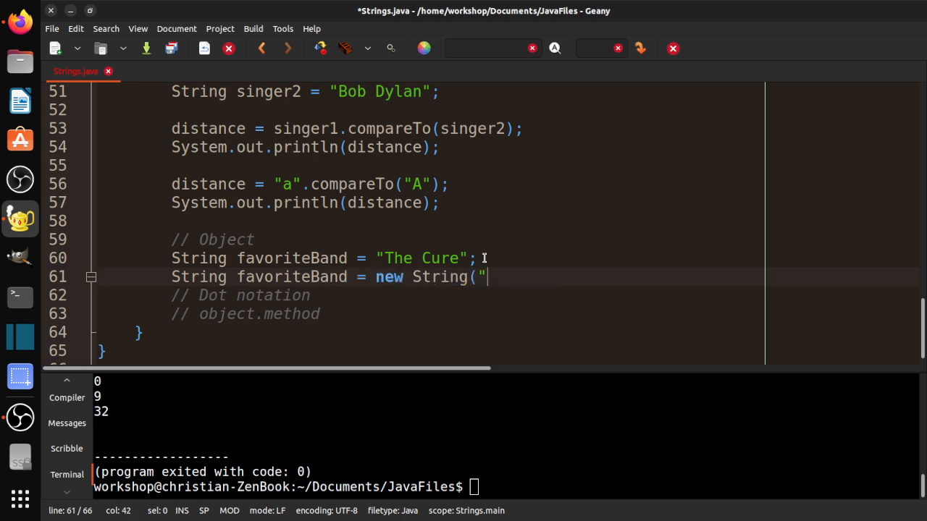
type("The Cure")
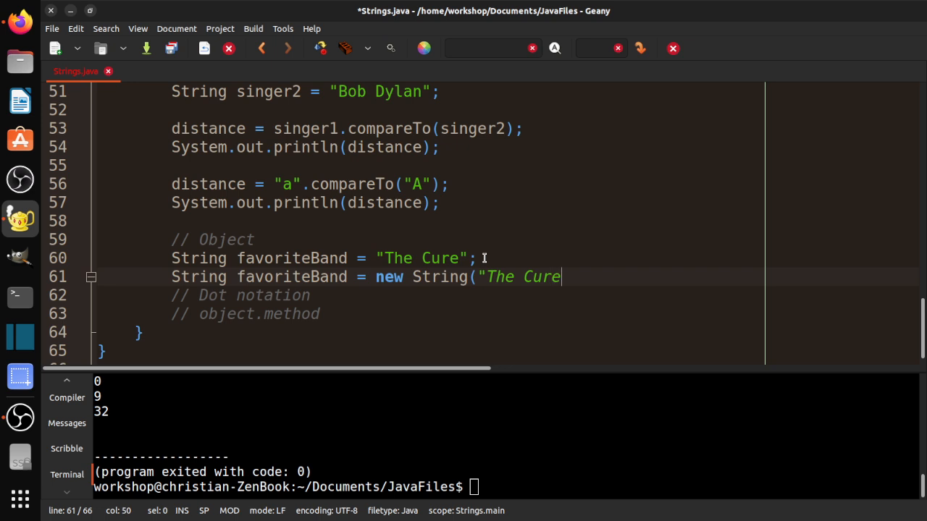
type("\");")
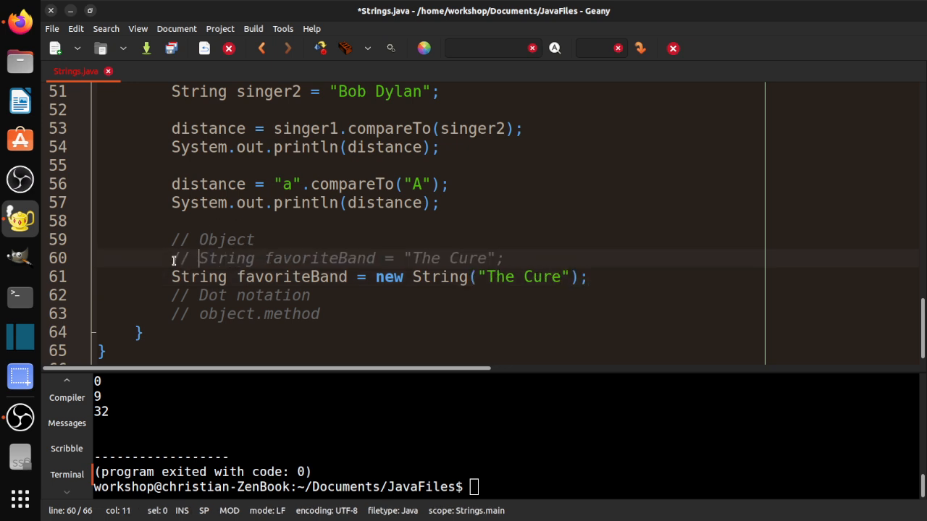
left_click(320, 48)
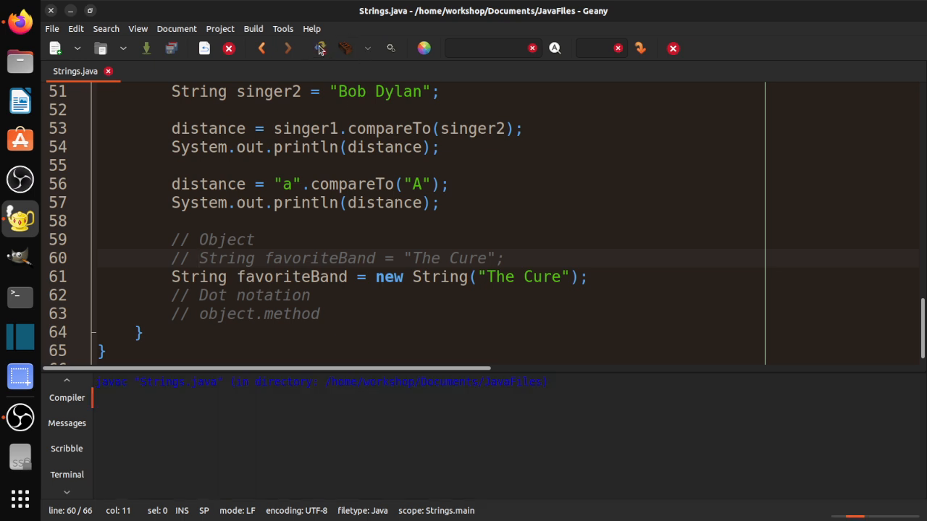
Step: Add the comment // Class variableName = new Class(arguments); above the new String line
left_click(319, 49)
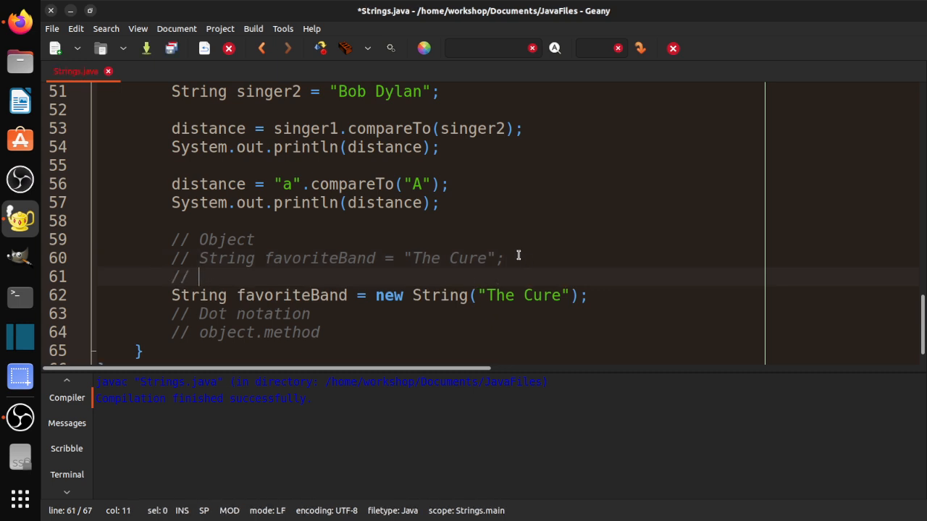
type("Class va")
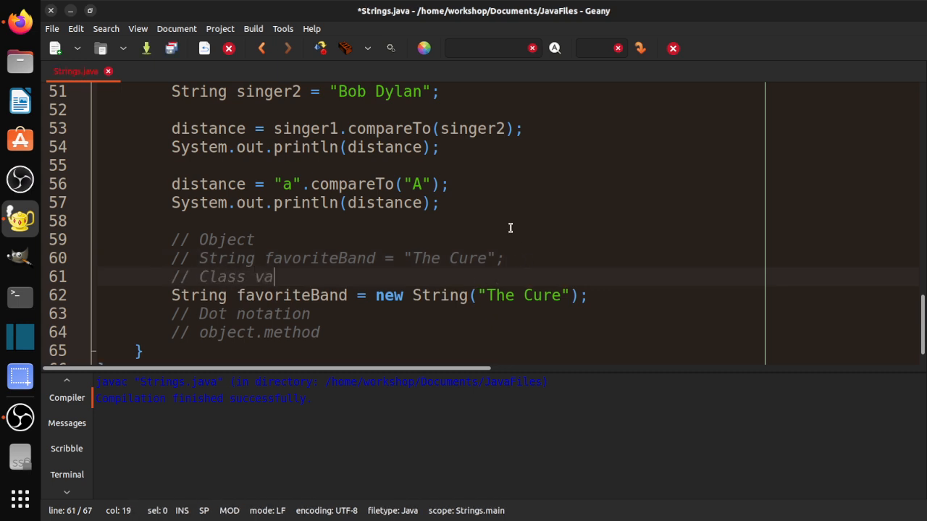
type("riableName = new C")
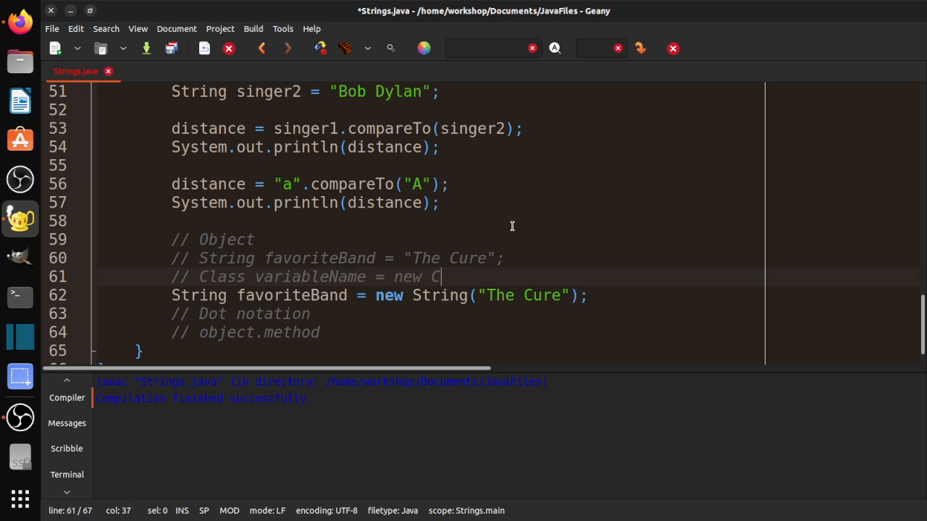
type("lass(ar")
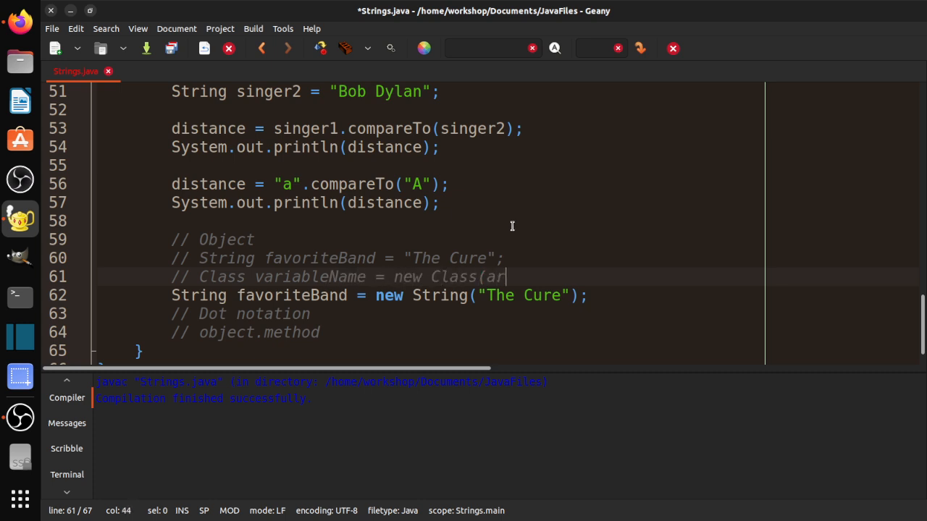
type("gumen")
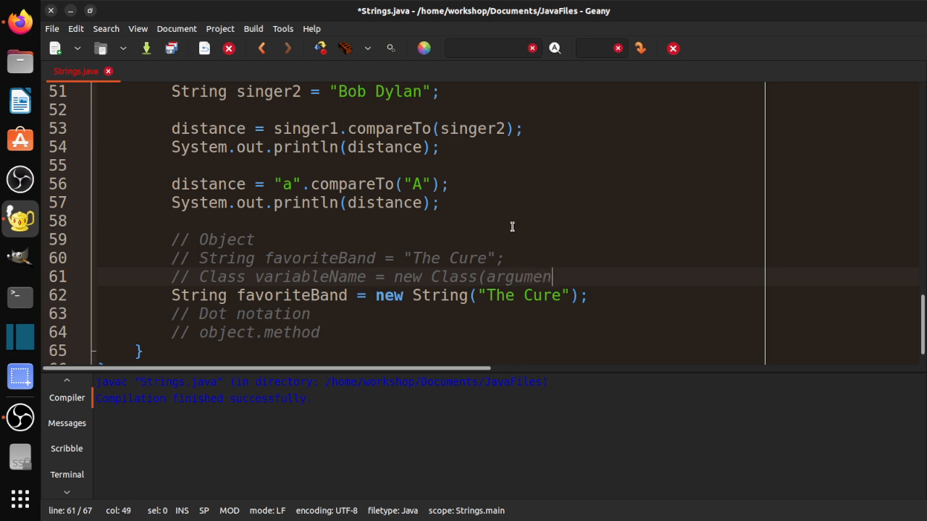
type("ts);")
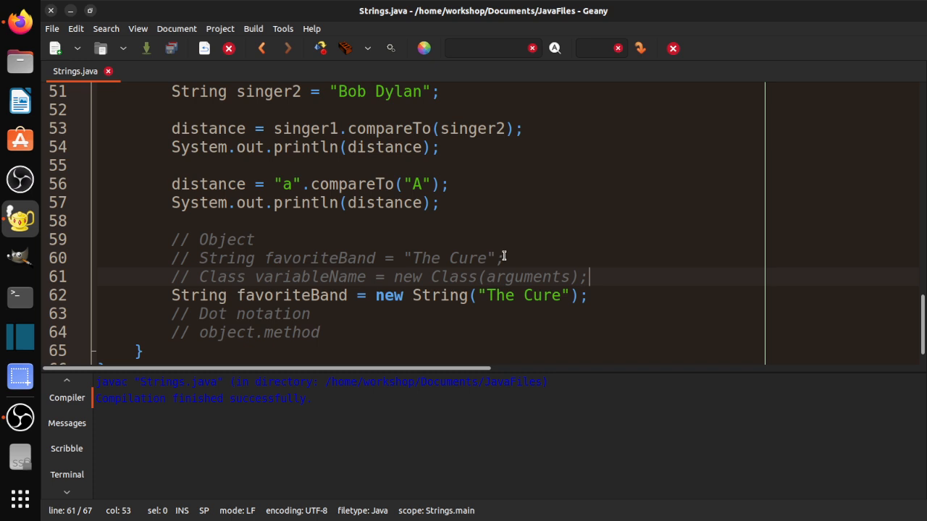
mouse_move(533, 255)
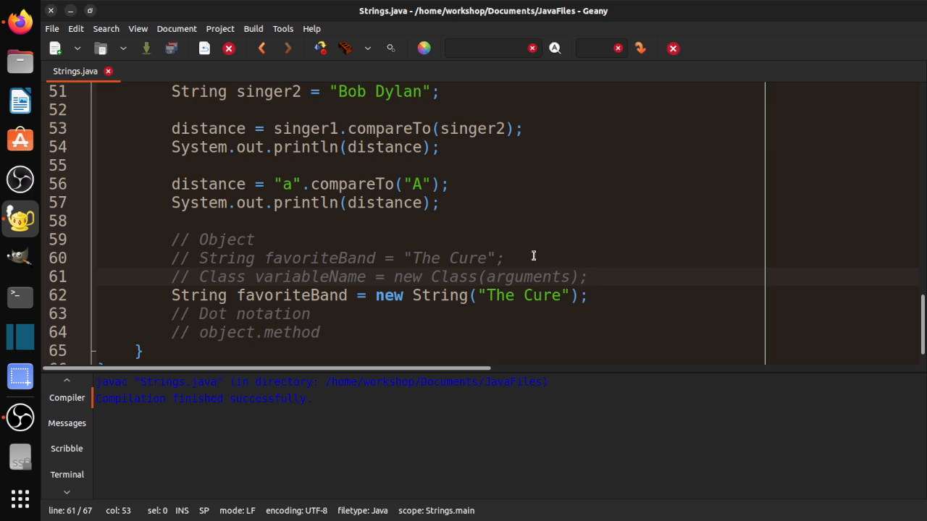
mouse_move(299, 276)
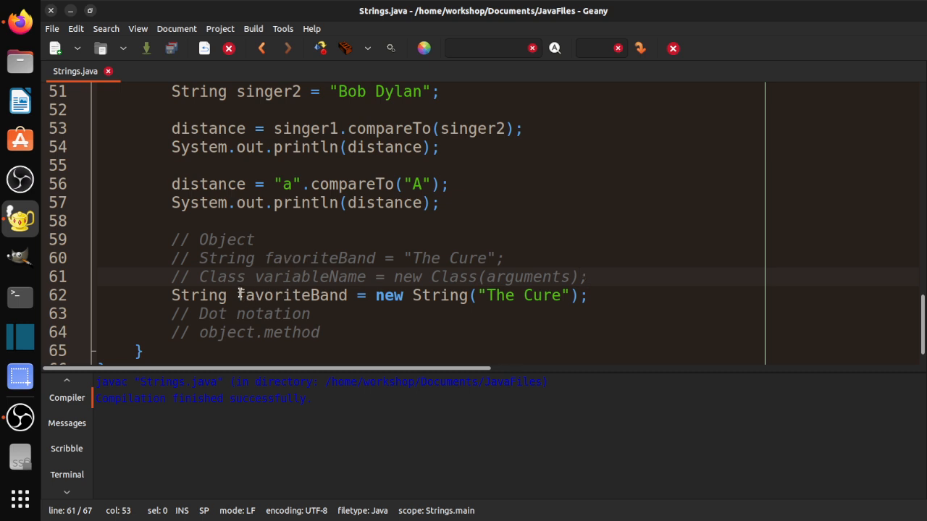
double_click(197, 295)
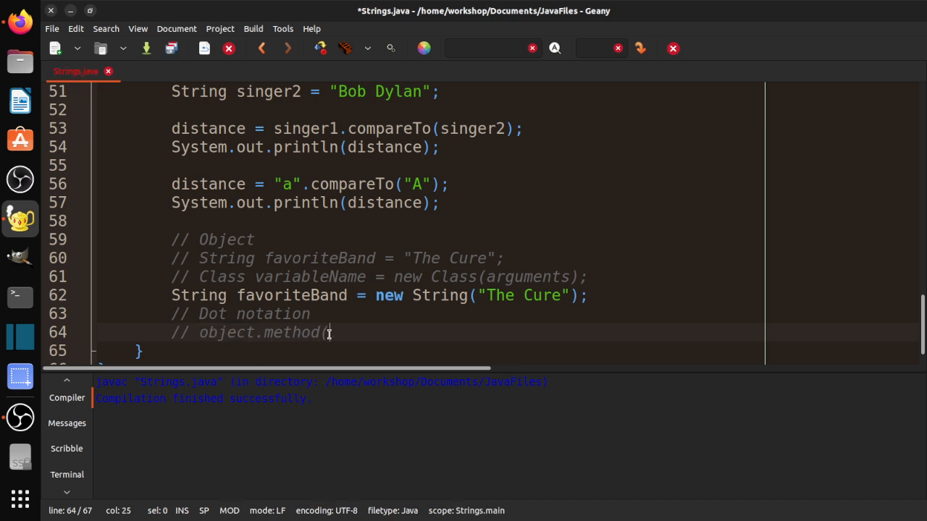
Step: Add a // Collections comment below the dot-notation comments
type(")")
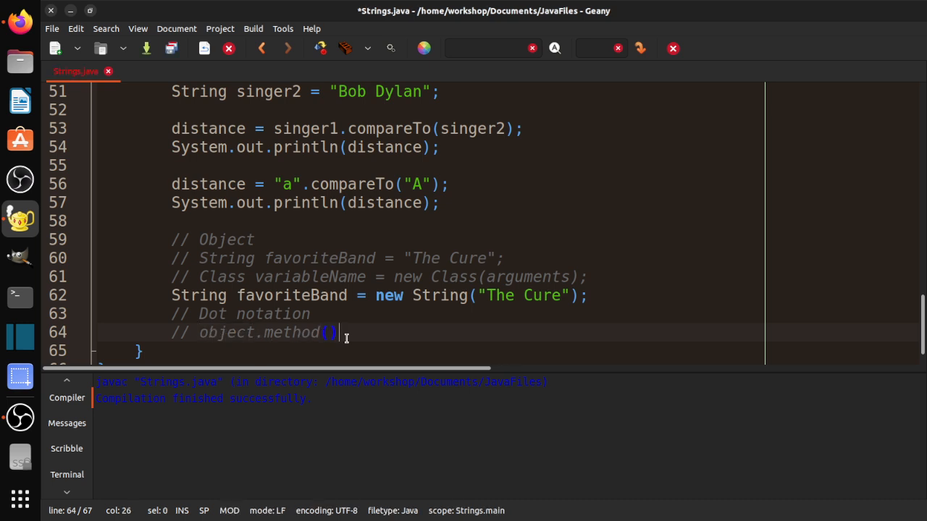
key("Return")
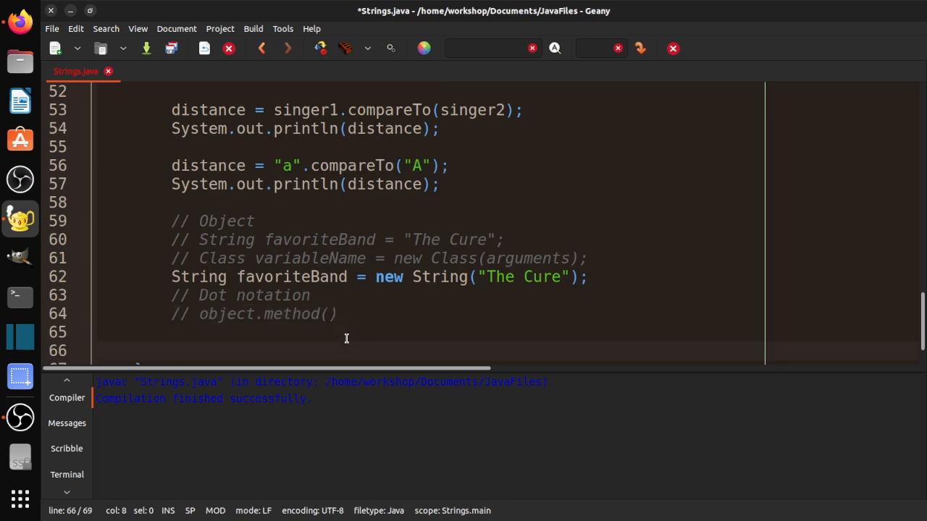
type("// Collections")
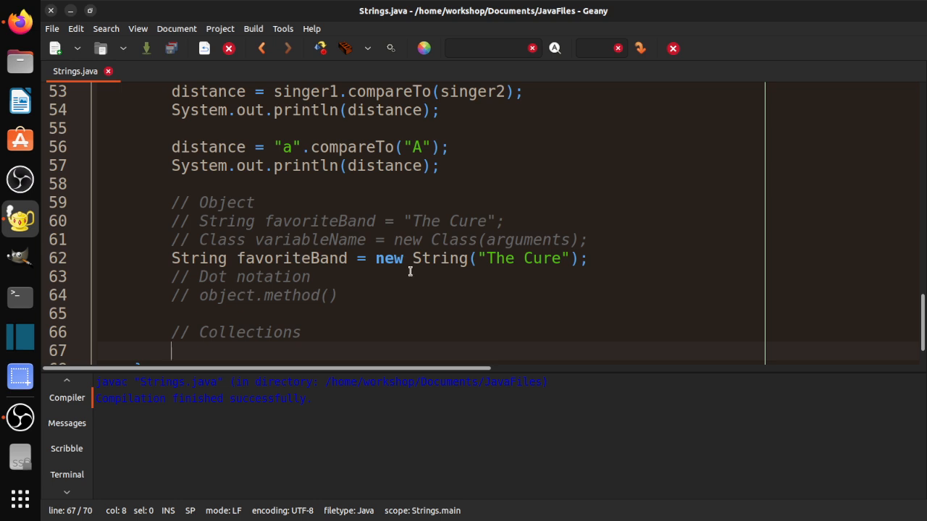
left_click(503, 258)
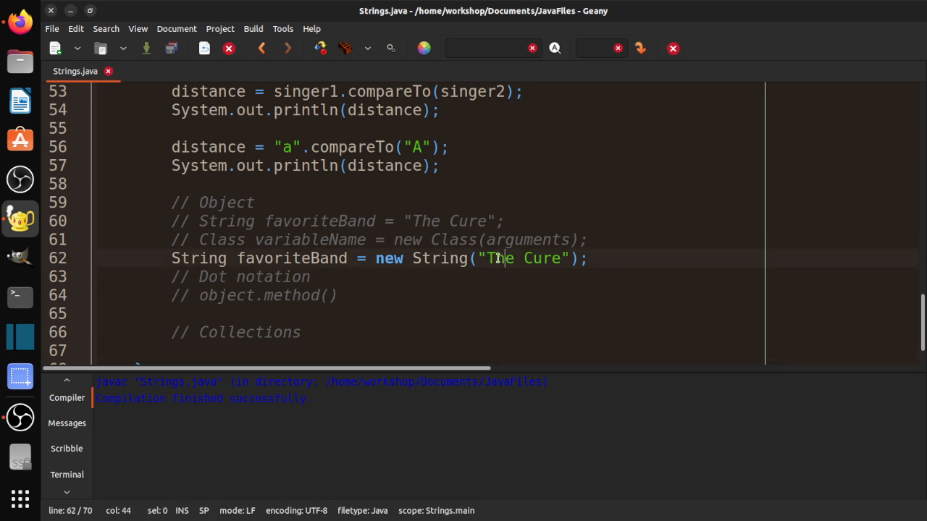
left_click(524, 258)
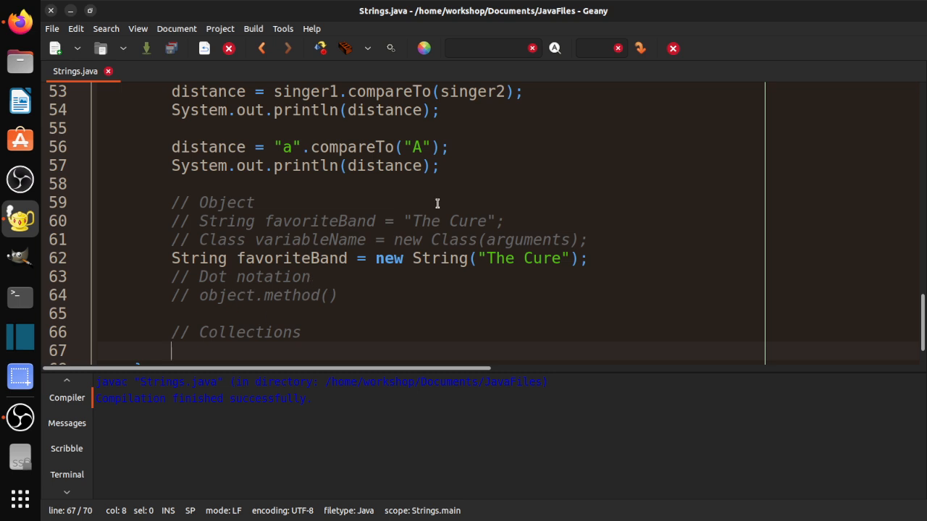
Step: Type the concatenation favoriteBand = "T" + "h" + "e" + " "; under Collections
type("favoriteBand")
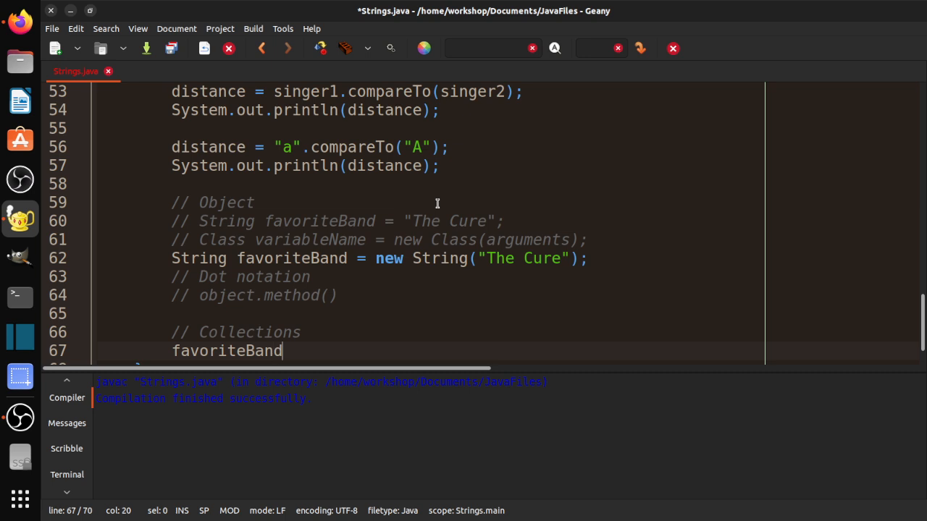
type("= \"T")
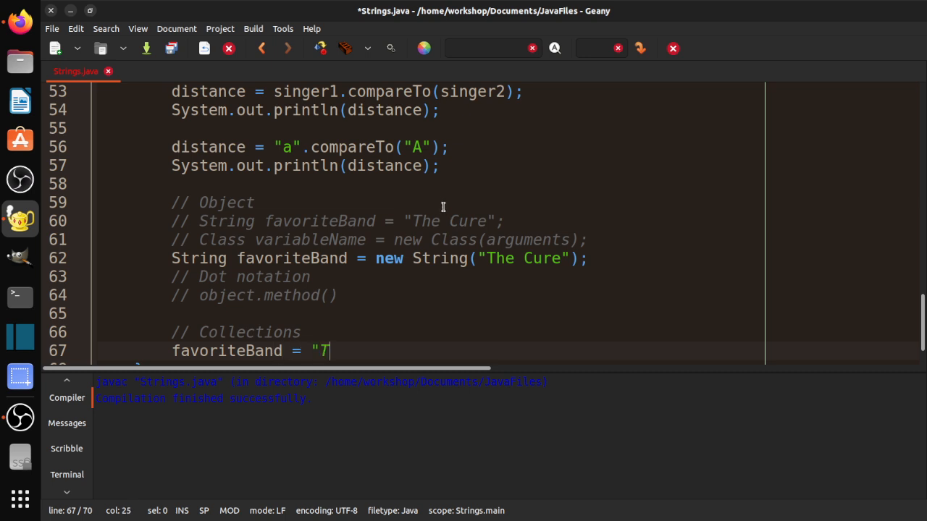
type("T\" + \"h\"")
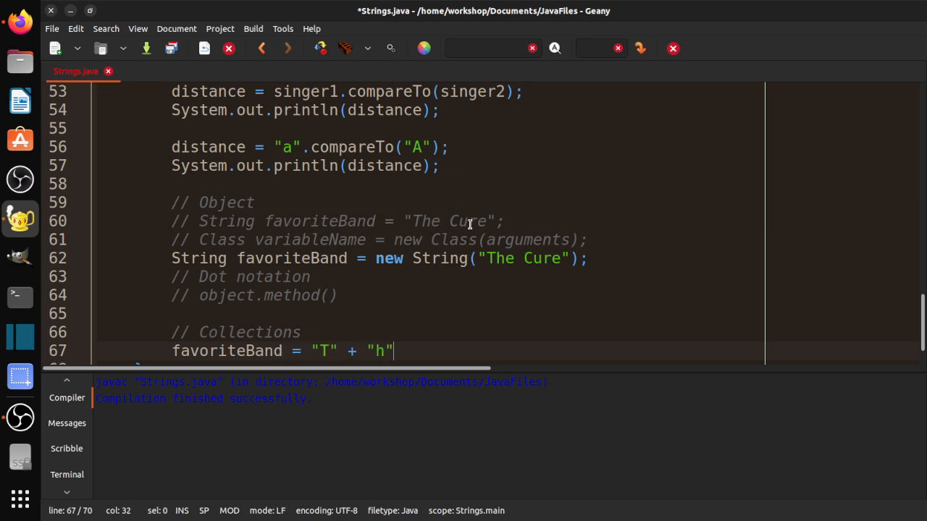
type("+ \"e\"")
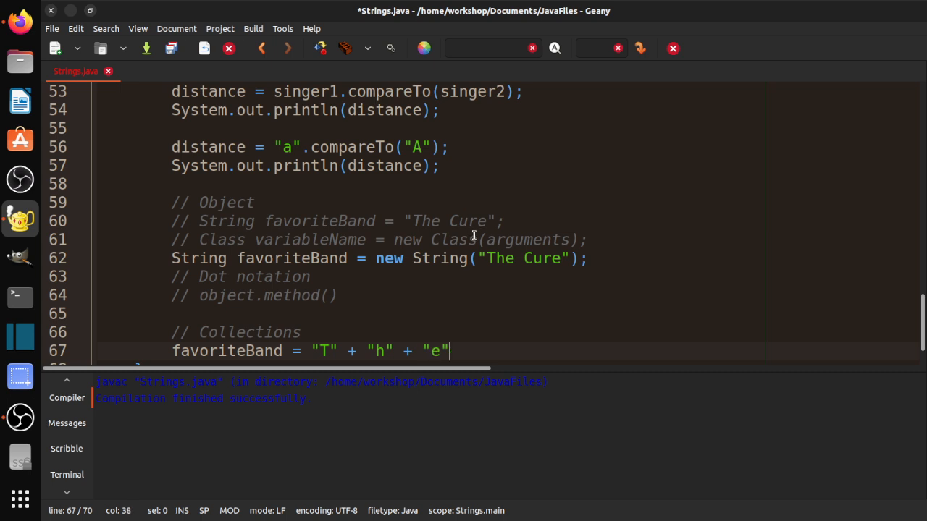
type("+ \" \"")
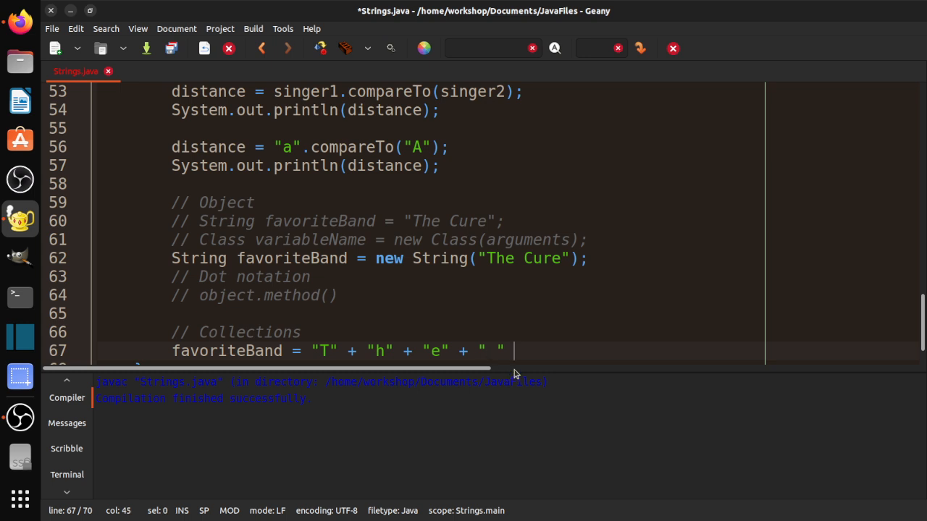
type(";")
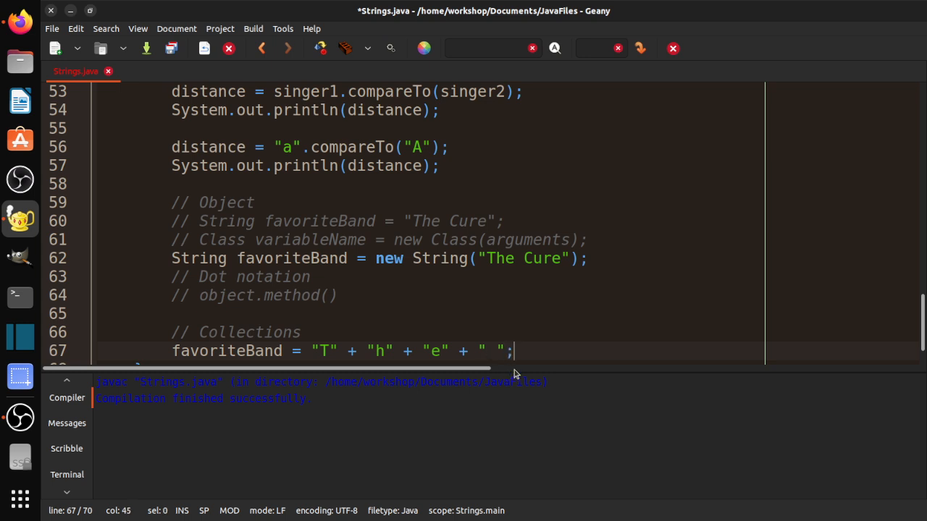
left_click(311, 351)
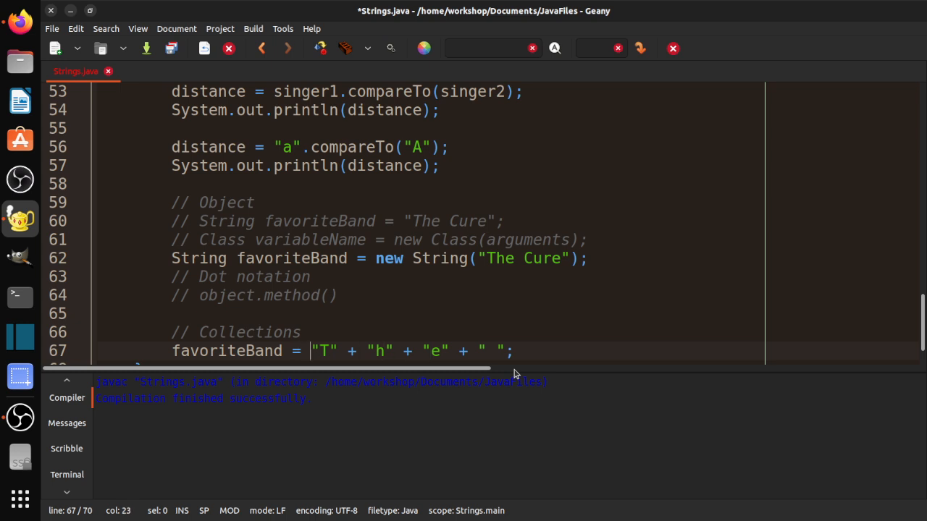
double_click(184, 352)
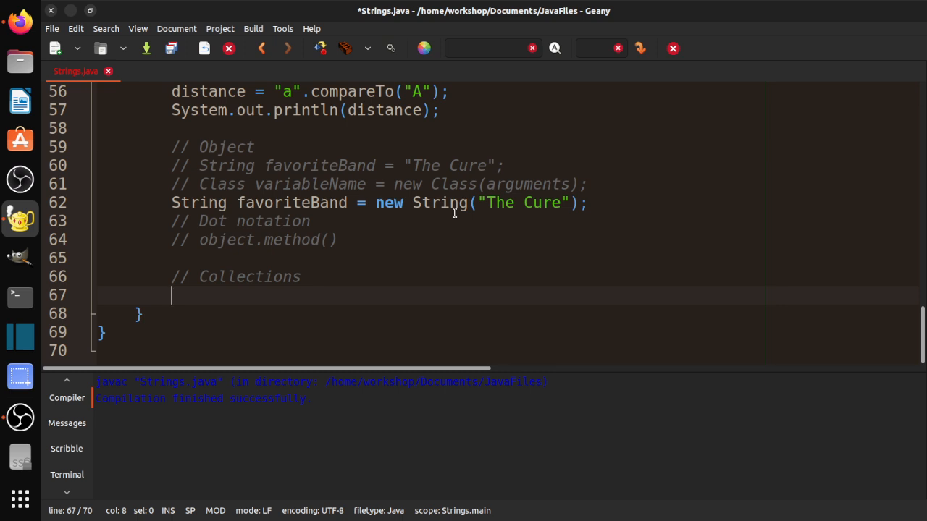
mouse_move(461, 206)
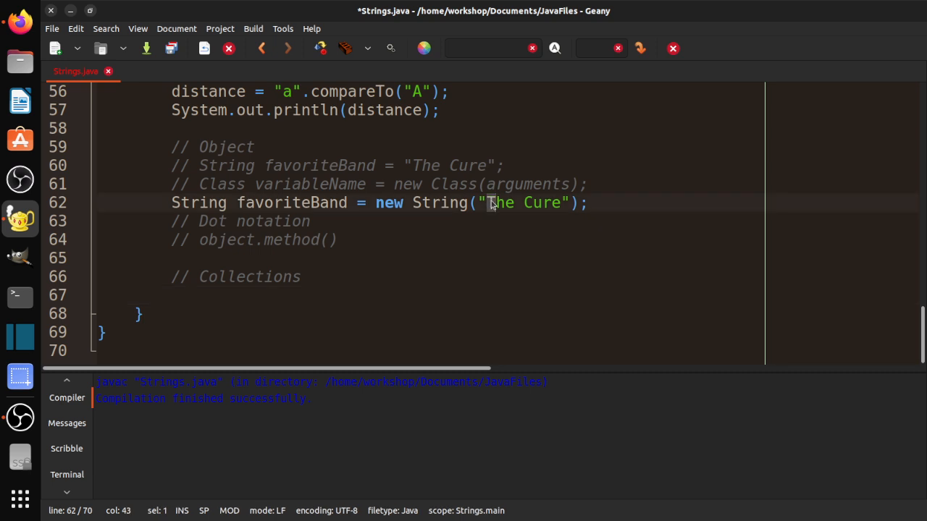
Step: Remove the concatenation, leaving line 67 blank, and save Strings.java
left_click(496, 203)
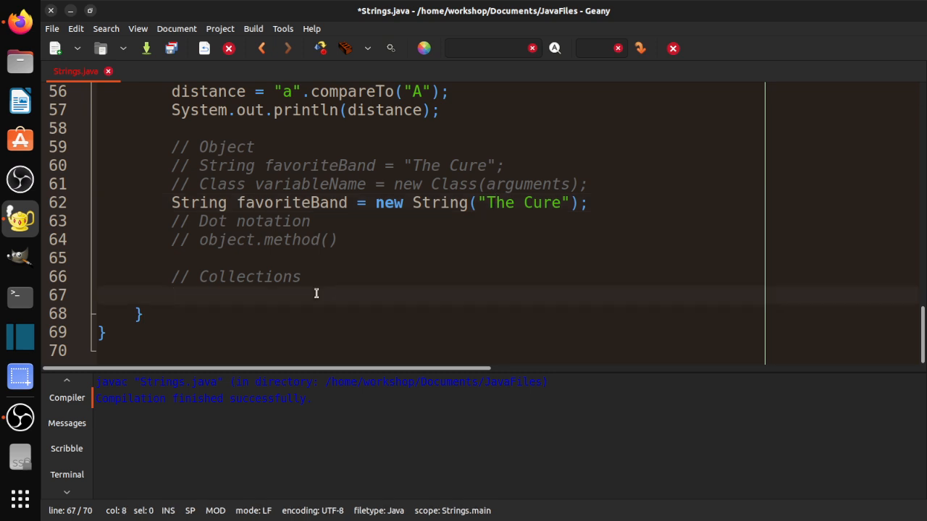
mouse_move(313, 284)
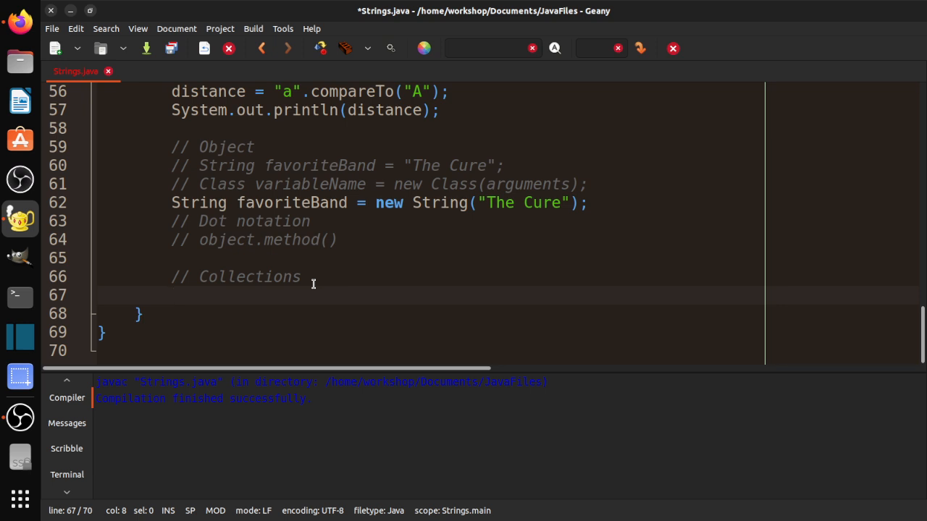
left_click(488, 202)
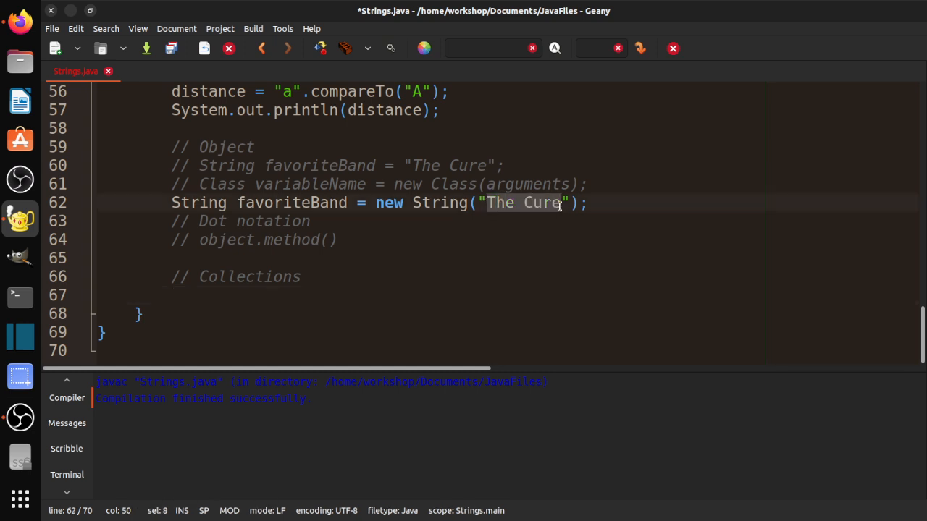
mouse_move(470, 260)
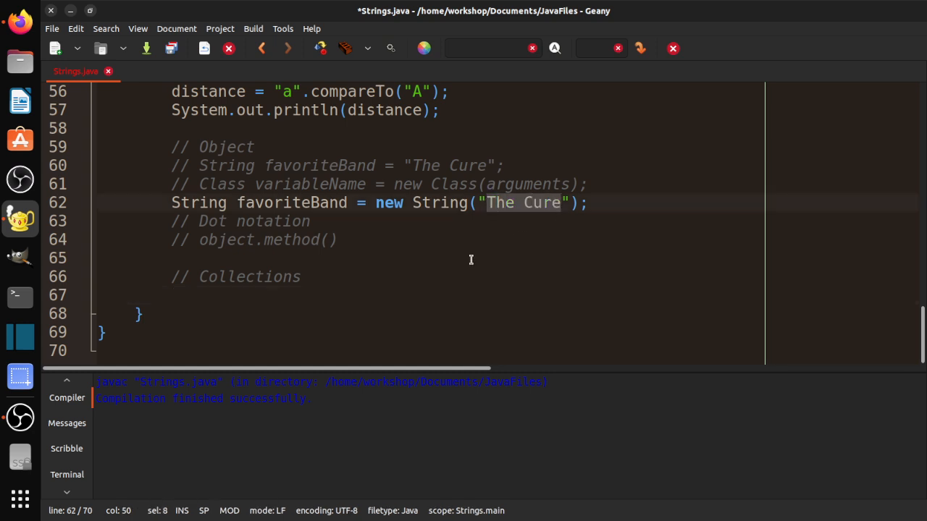
mouse_move(354, 314)
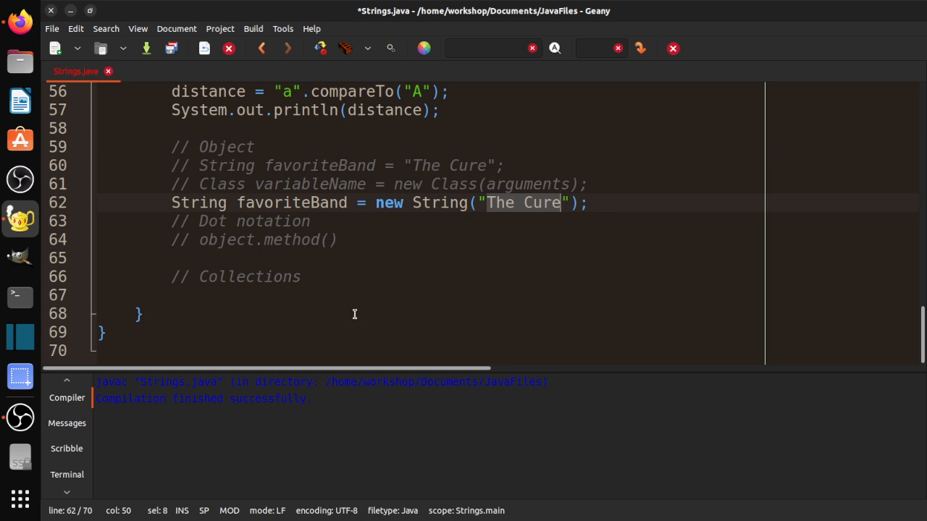
left_click(259, 295)
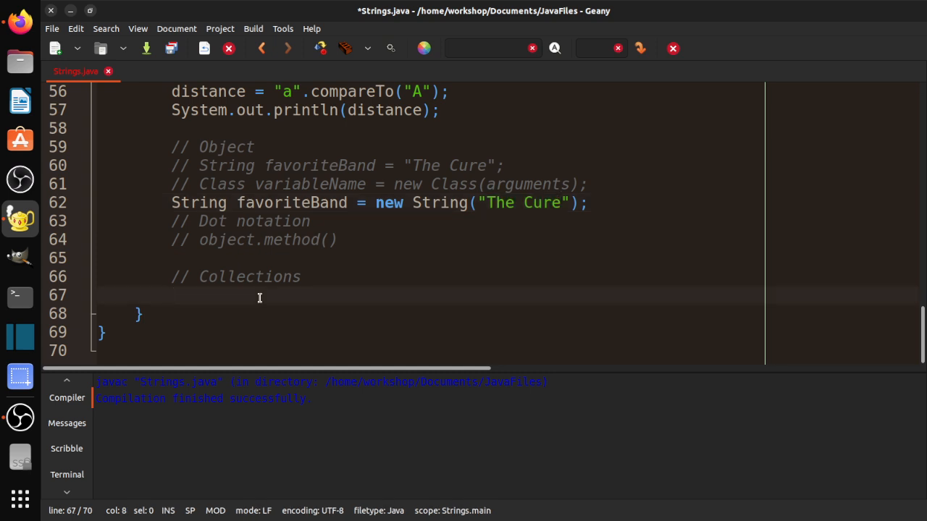
key("ctrl+s")
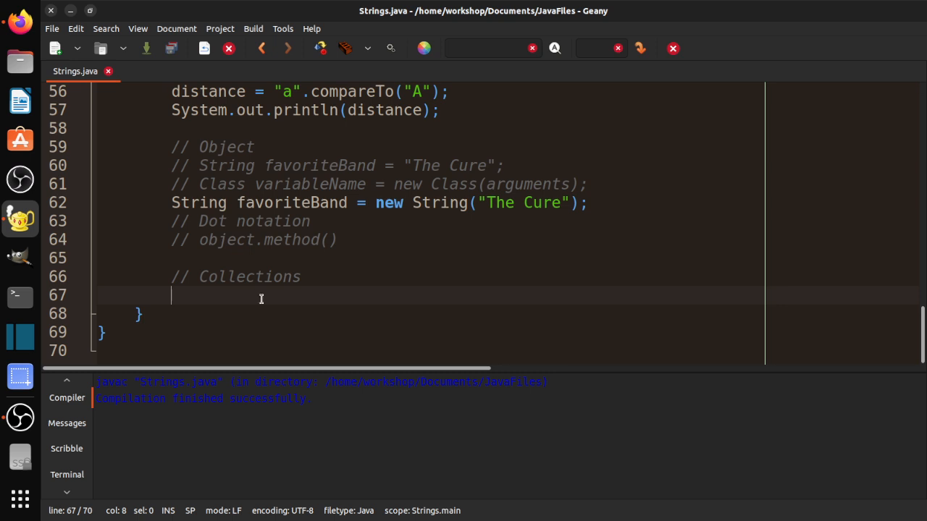
mouse_move(283, 288)
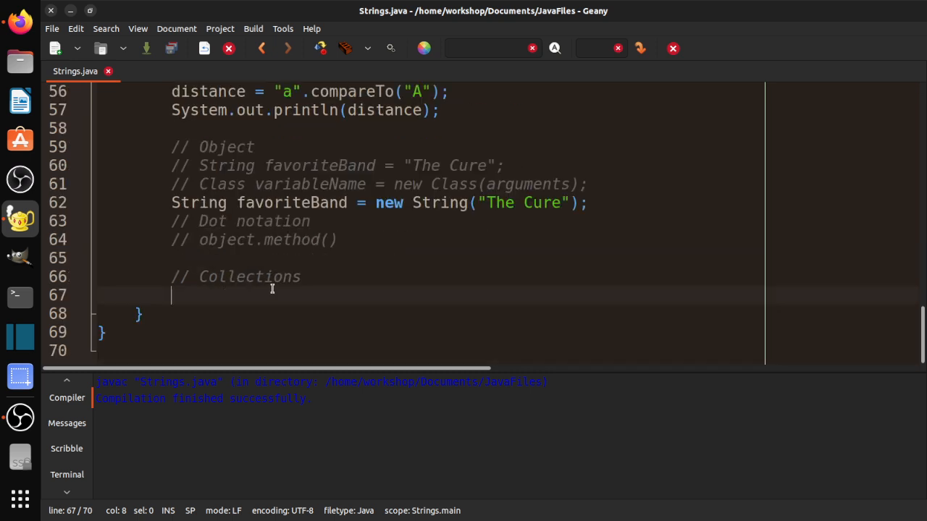
type("s")
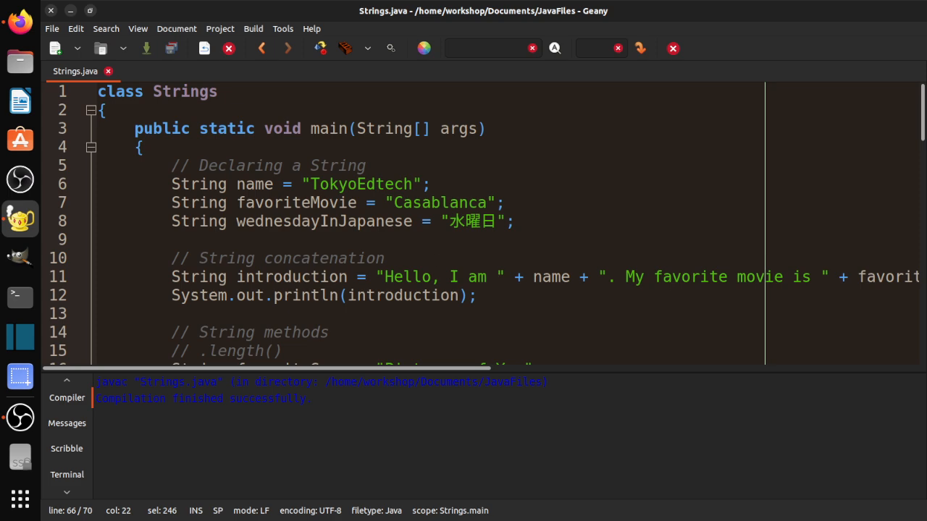
Step: Try single quotes on "TokyoEdtech" to show the compile error, then restore double quotes and recompile
left_click(307, 184)
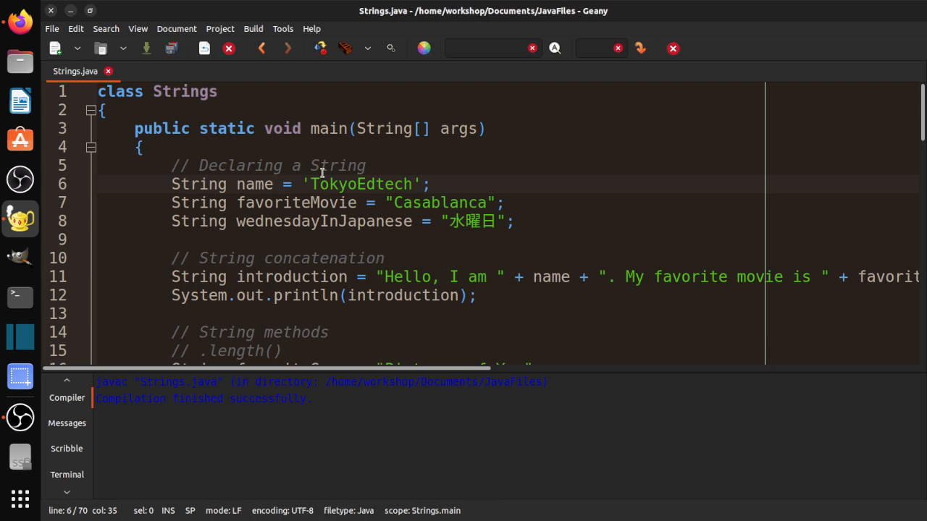
left_click(390, 48)
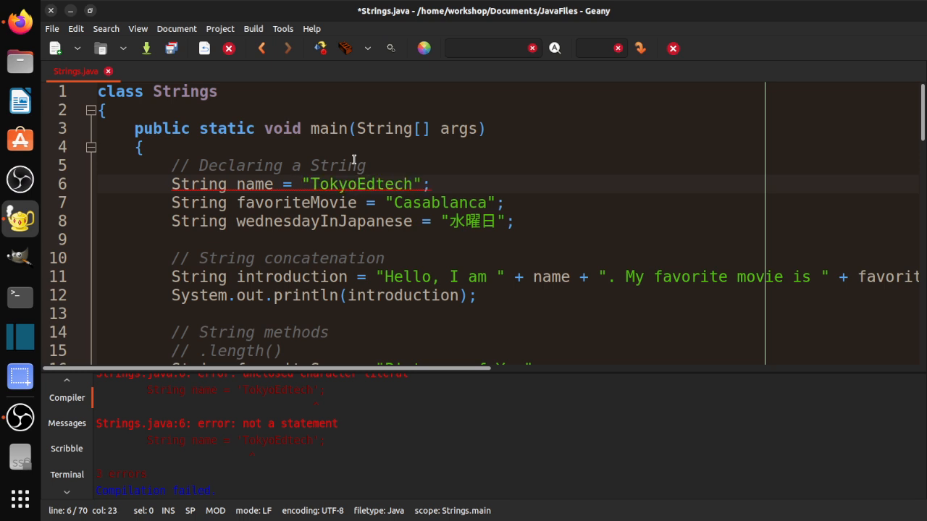
left_click(390, 48)
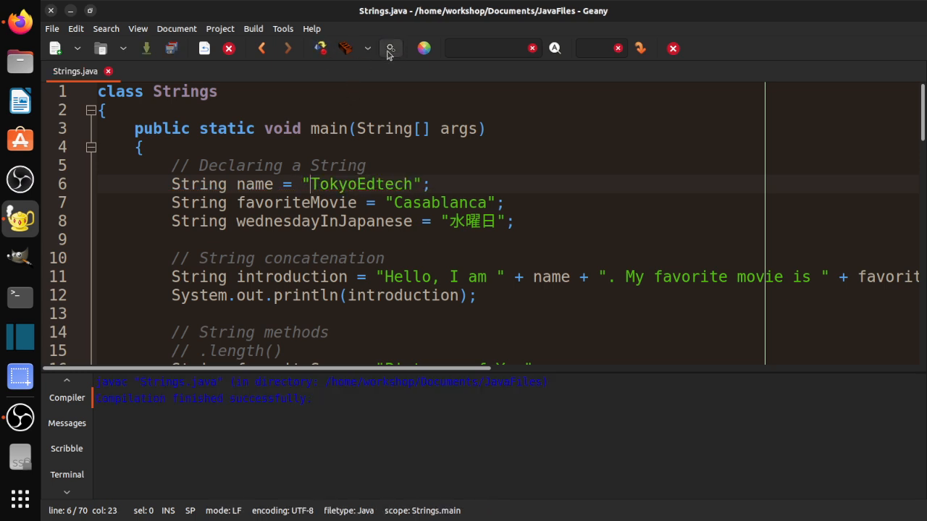